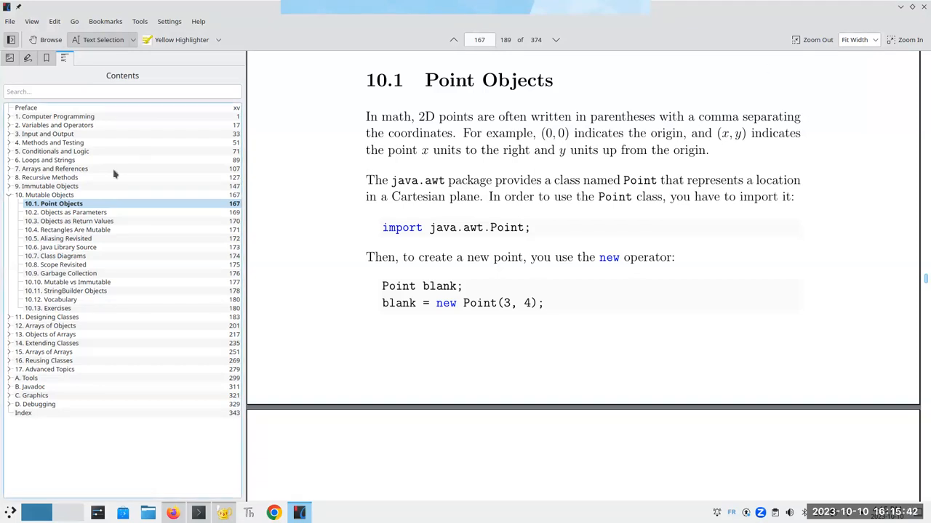
mouse_move(50, 195)
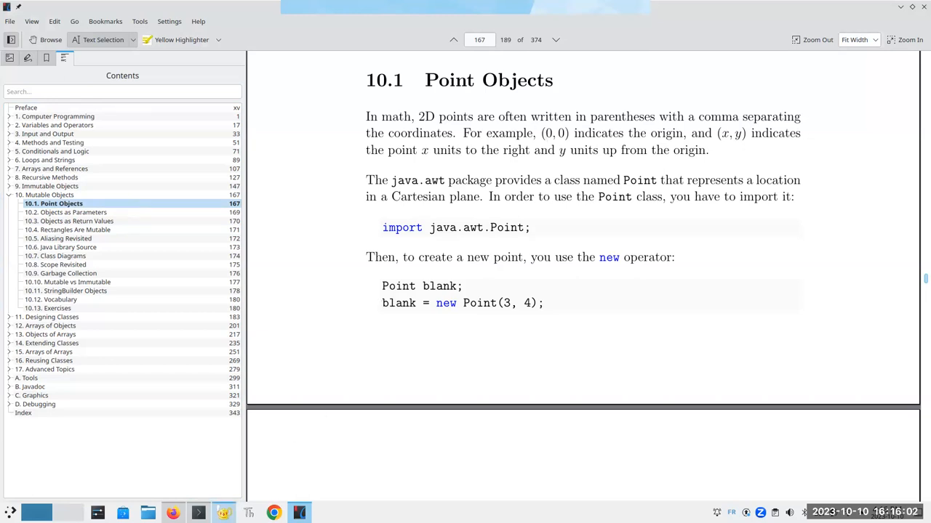
- Save a copy of Template.java as PointsWithoutObjects.java via Save As
left_click(300, 512)
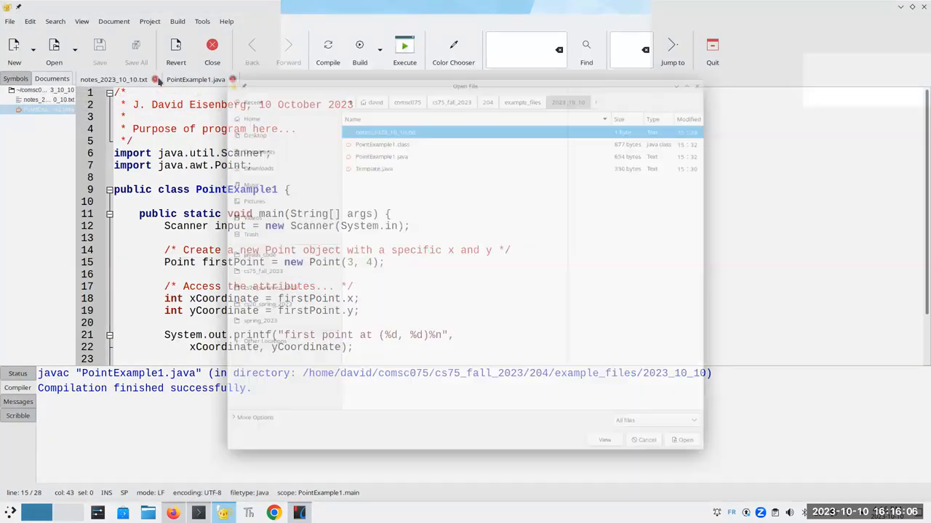
left_click(363, 157)
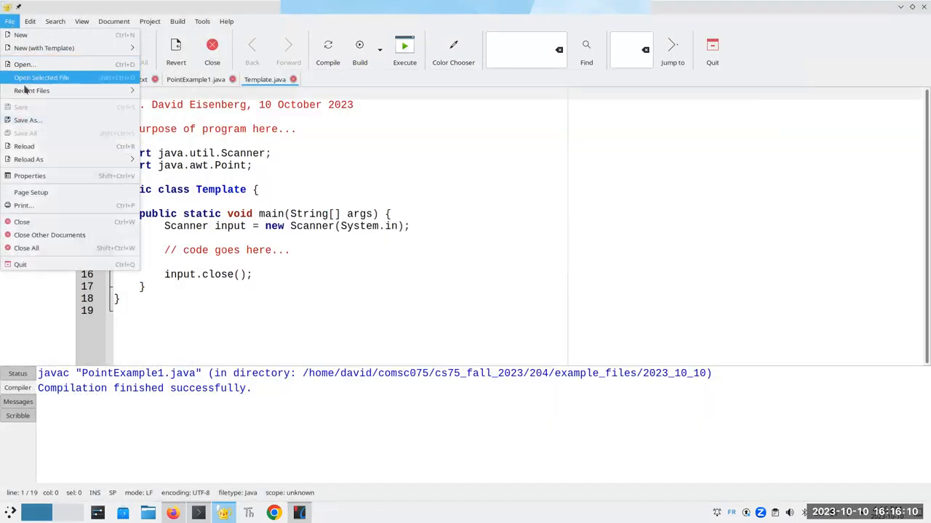
left_click(26, 119)
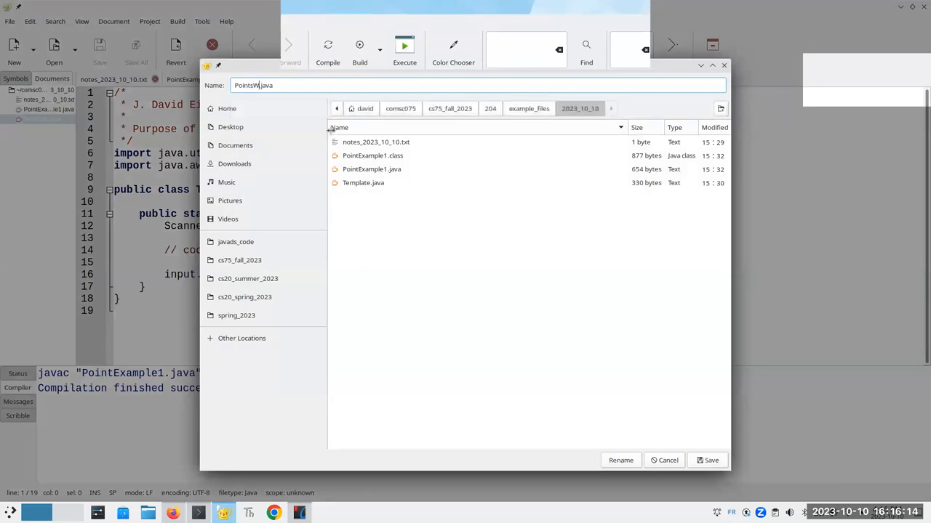
type("ithoutObjects")
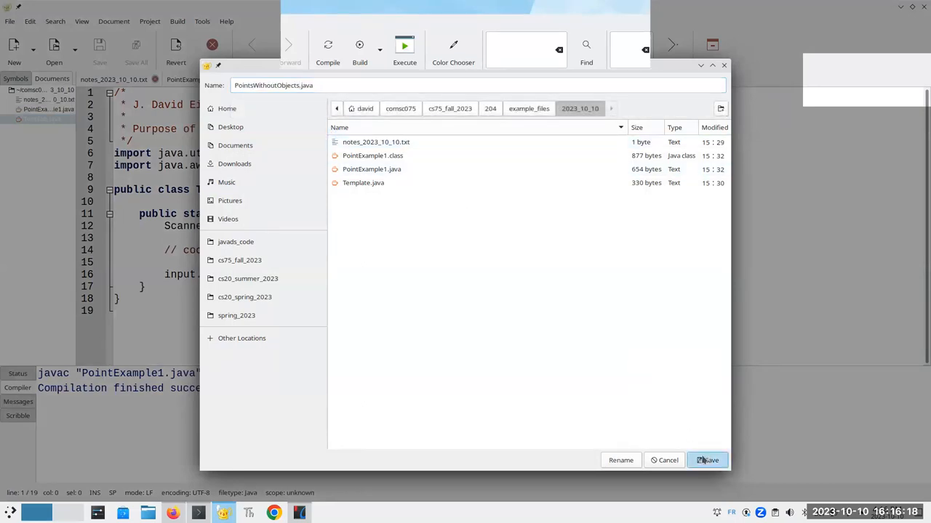
left_click(707, 460)
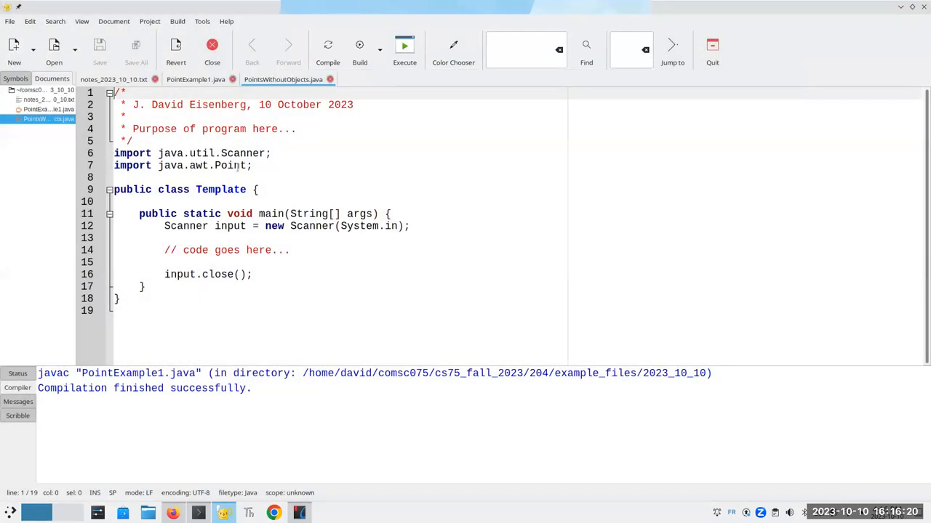
- Replace the class name Template with PointsWithoutObjects, fixing the capital O
double_click(221, 189)
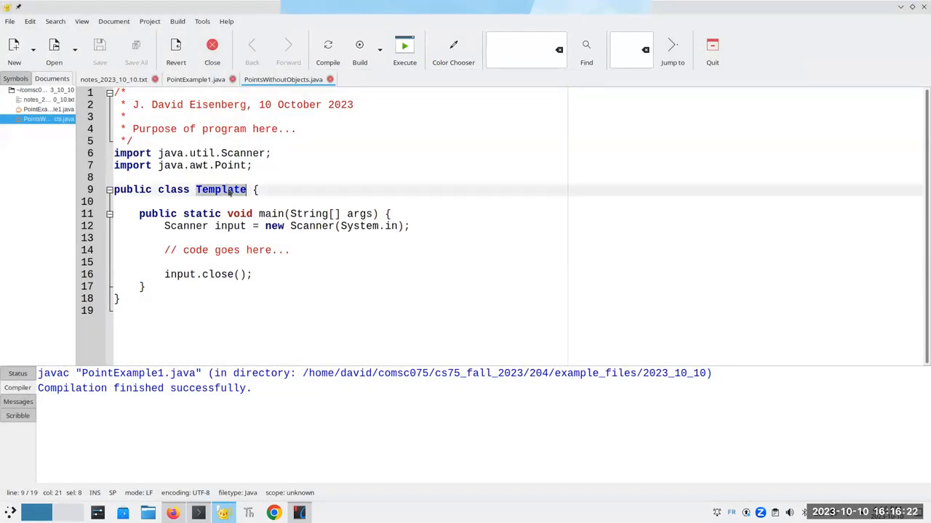
left_click(218, 177)
type("P")
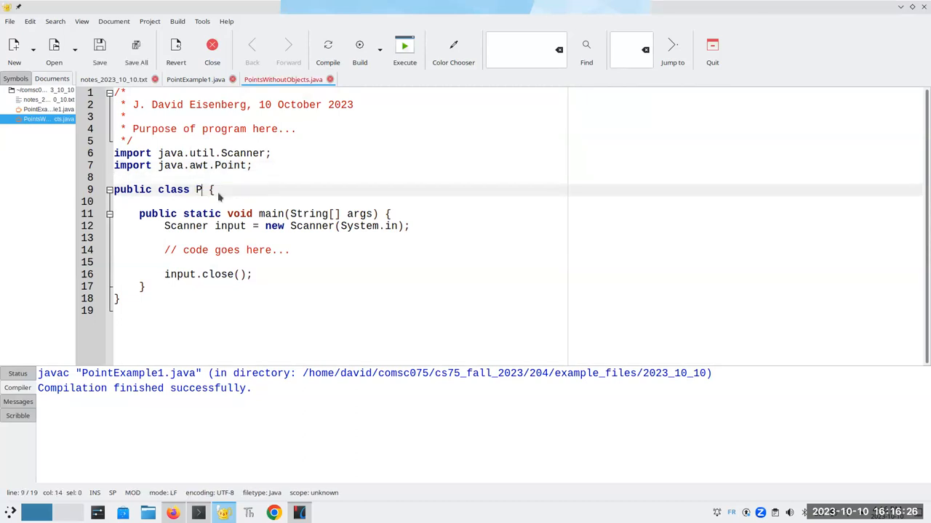
type("OintsWithout")
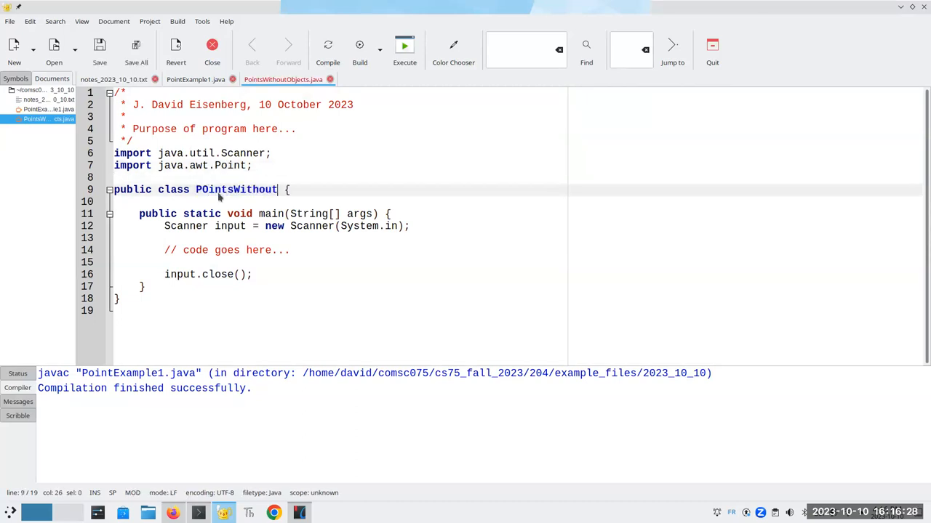
type("Objects")
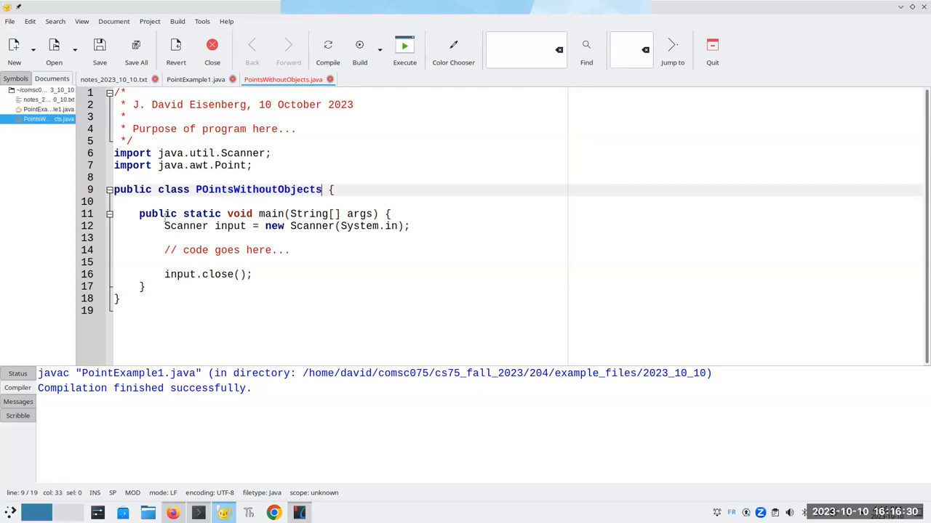
left_click(207, 190)
type("o")
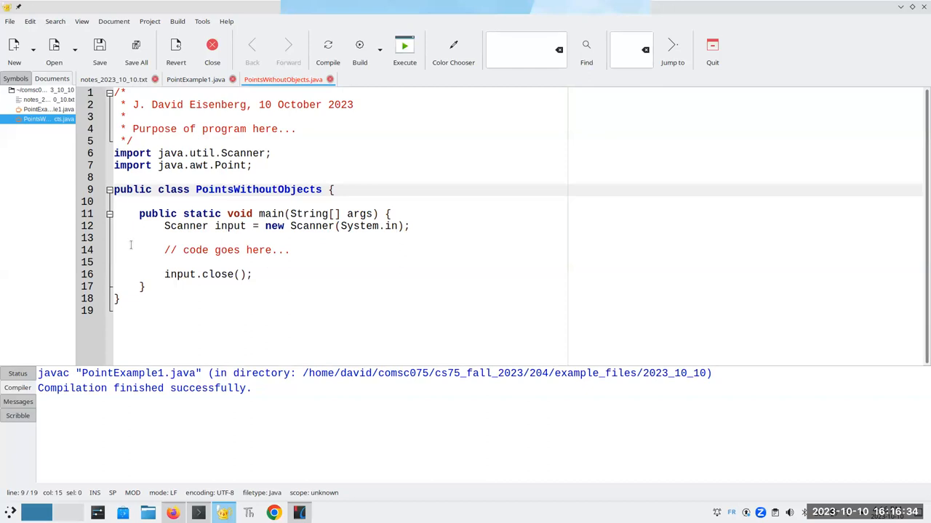
- Replace the Scanner lines with int x1 = 3, y1 = 4, x2 = 7, y2 = 12
left_click_drag(164, 227, 247, 274)
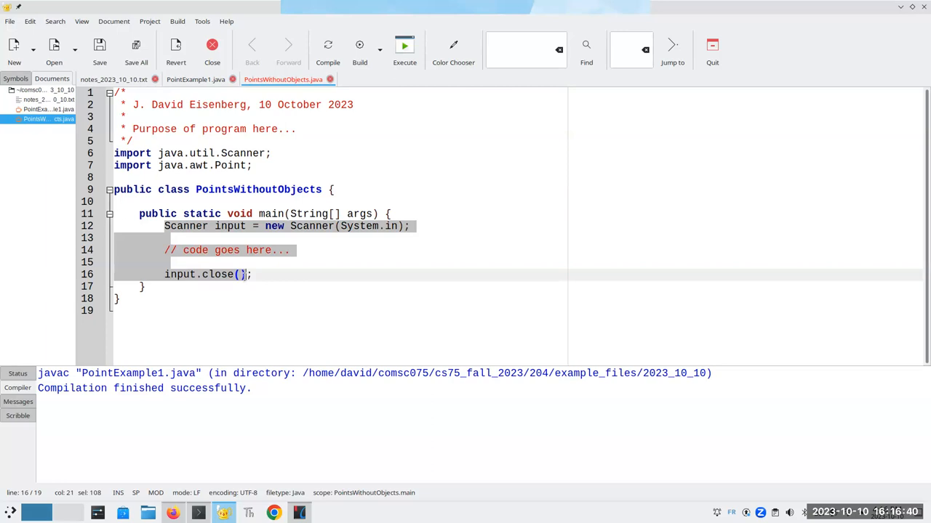
type("int;")
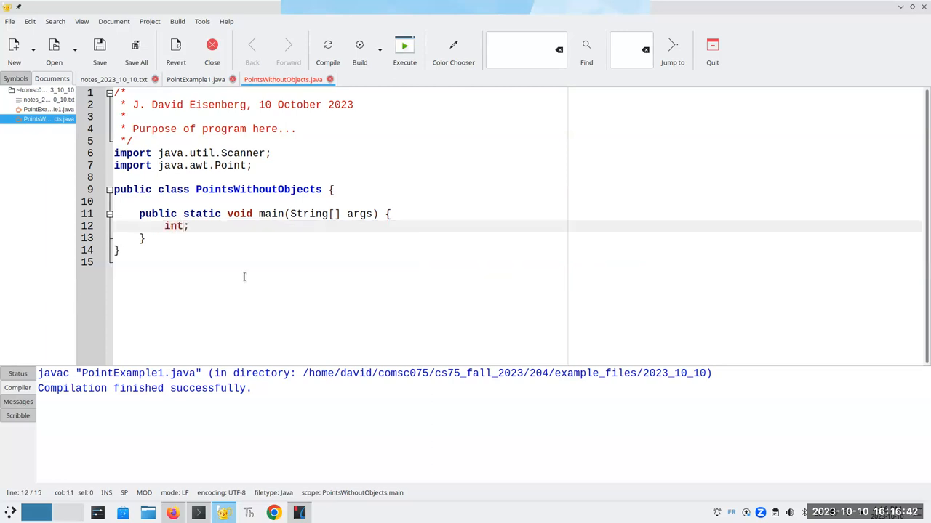
type("x1 =")
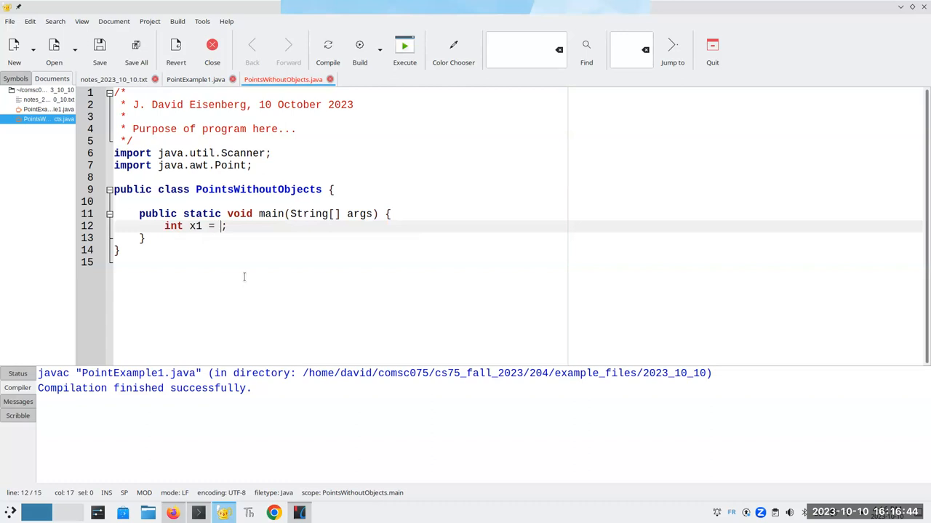
type("3")
type("int y1 =")
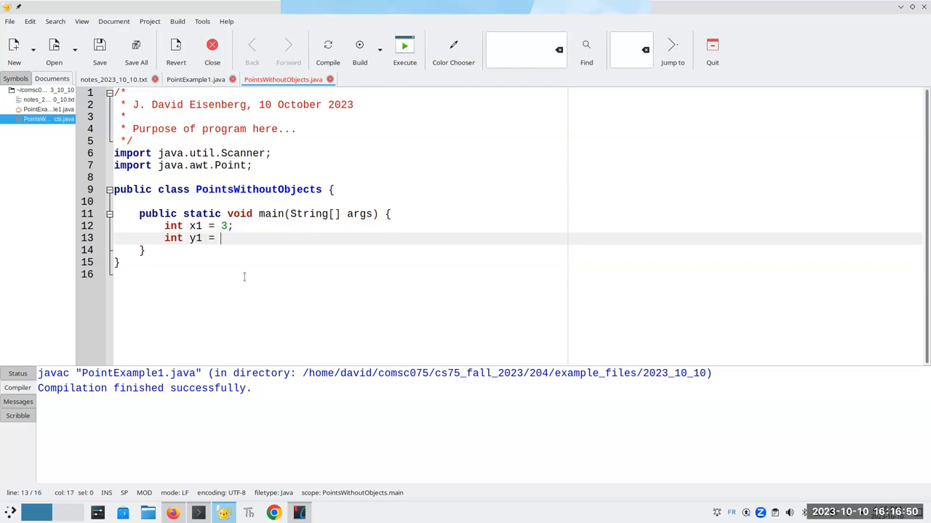
type("4;")
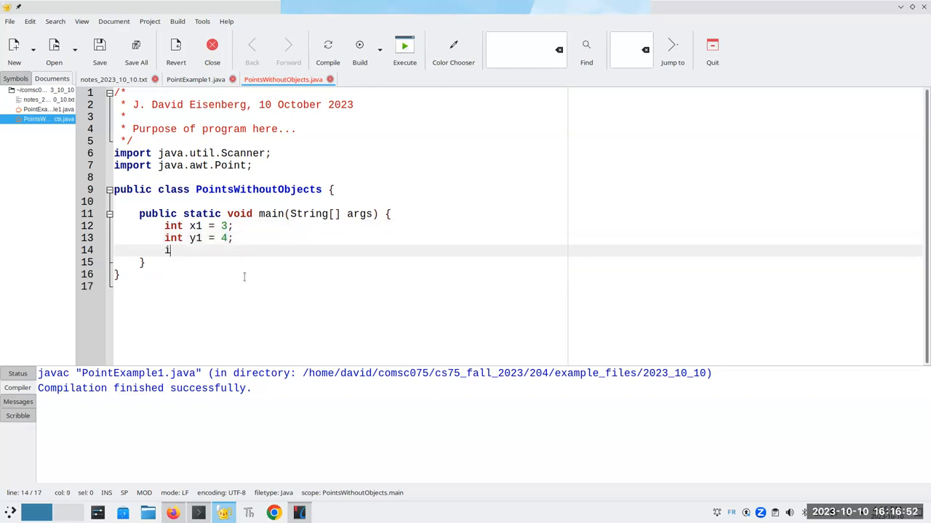
type("nt x2 =")
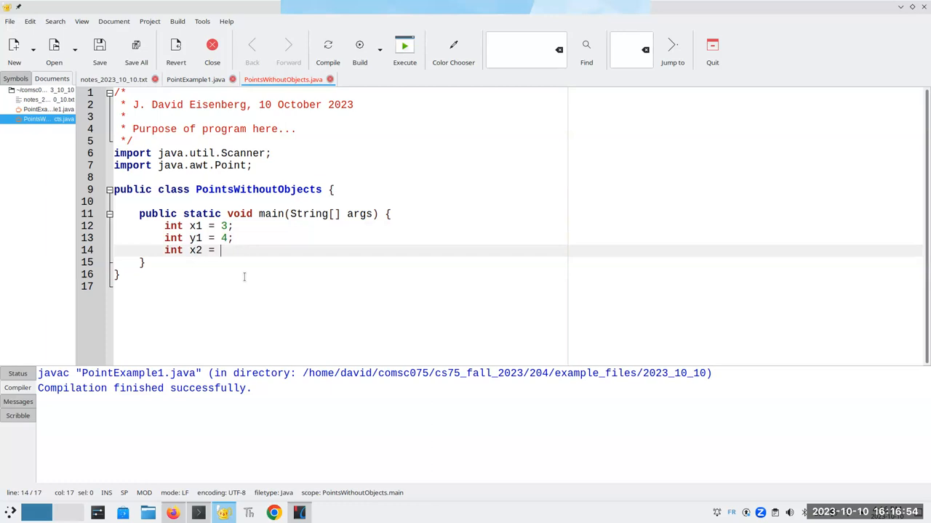
type("7;")
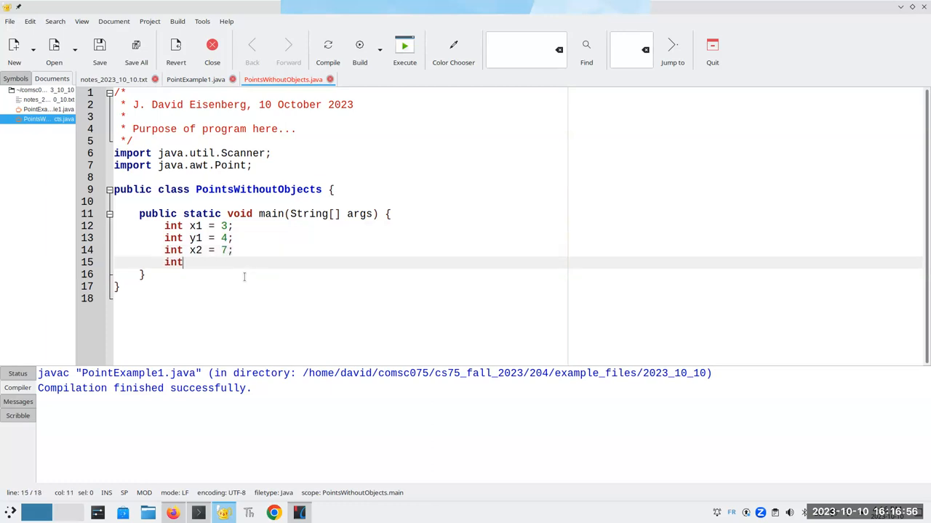
type("y2 = 12")
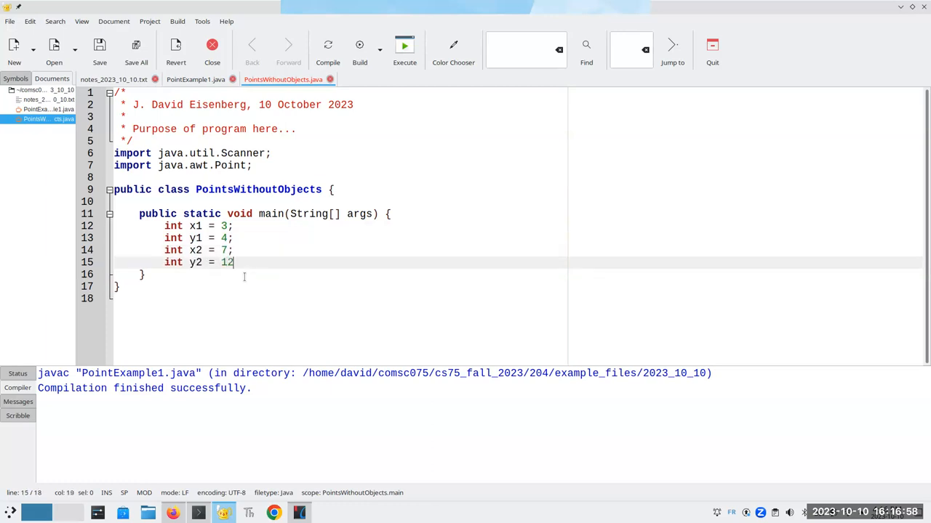
type(";")
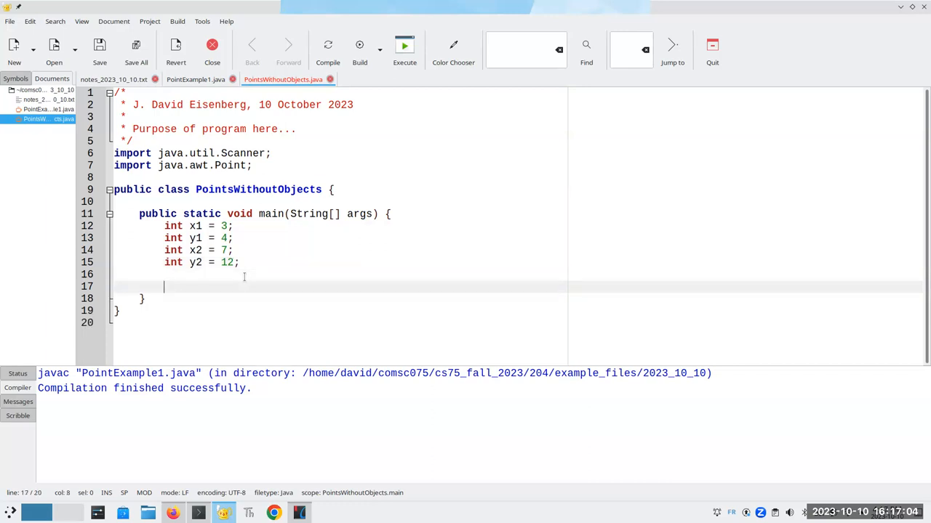
- Declare double distance as Math.sqrt((x1 - x2)*(x1 - x2) + (y1 - y2)*(y1 - y2))
type("double")
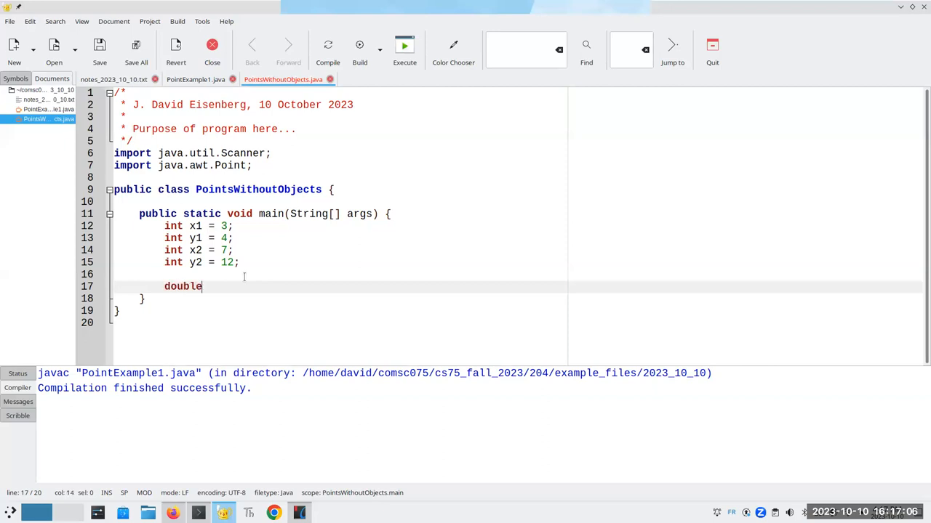
type("distance =")
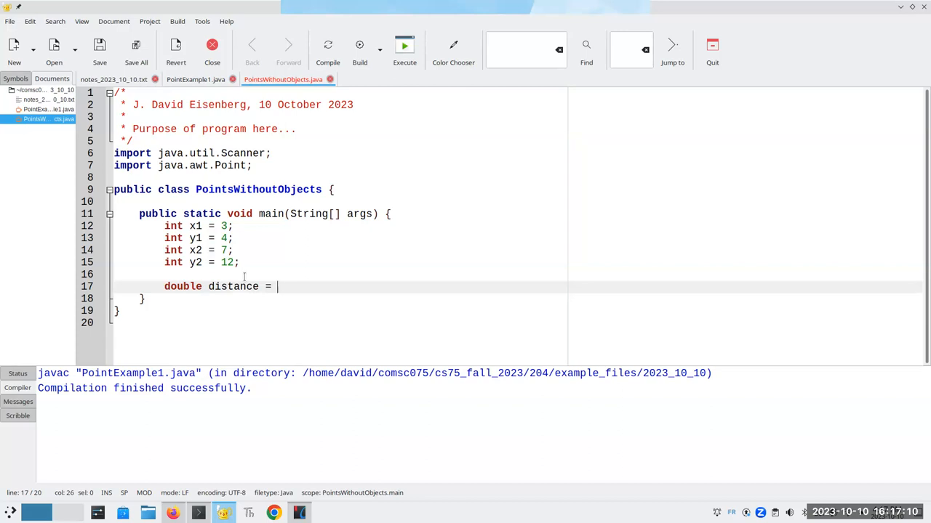
type("Math.s")
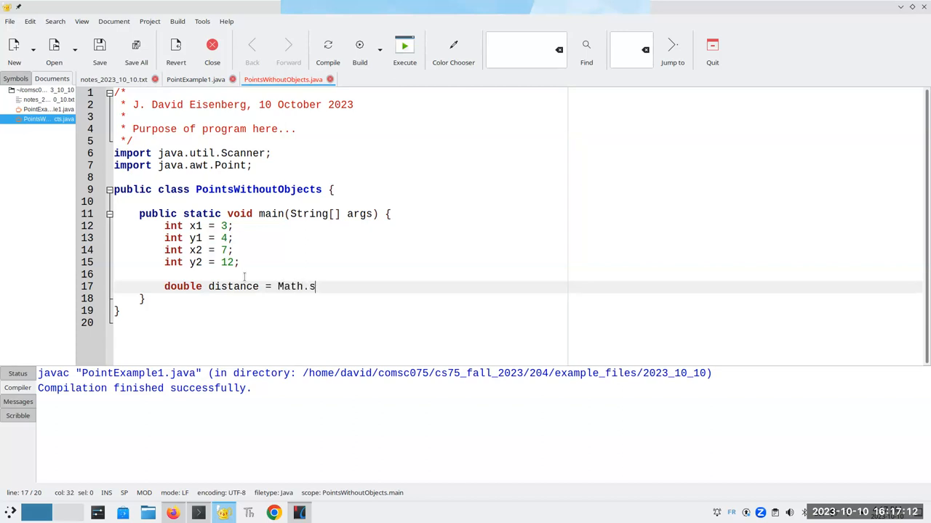
type("qrt(x1 -y")
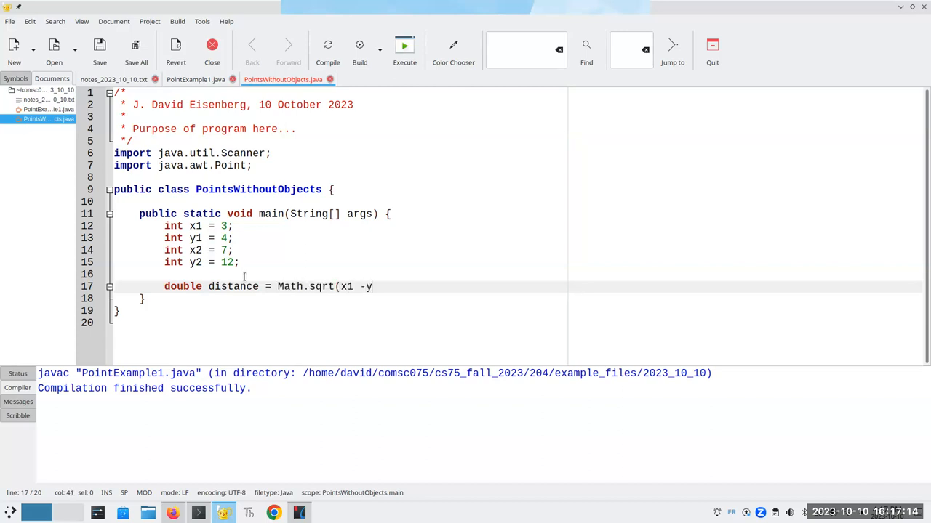
key("BackSpace")
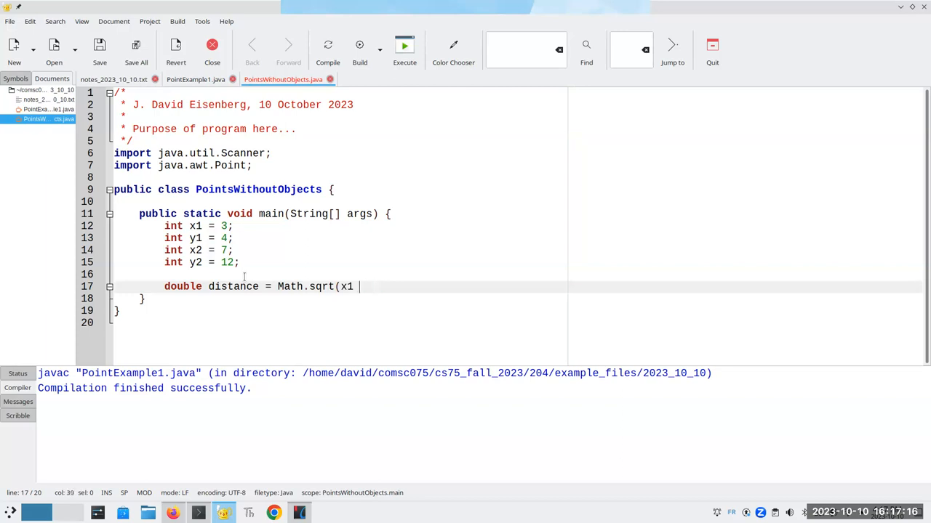
type("((x1 - x2")
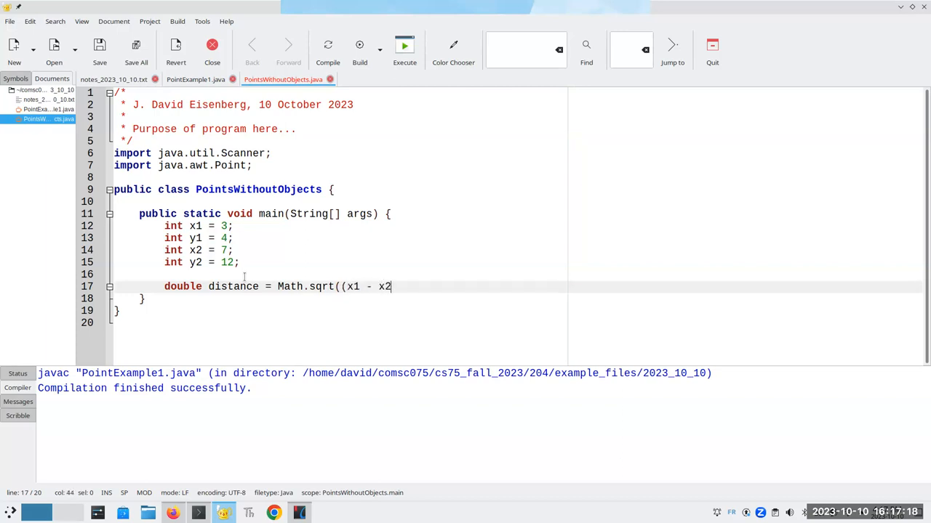
type(") *")
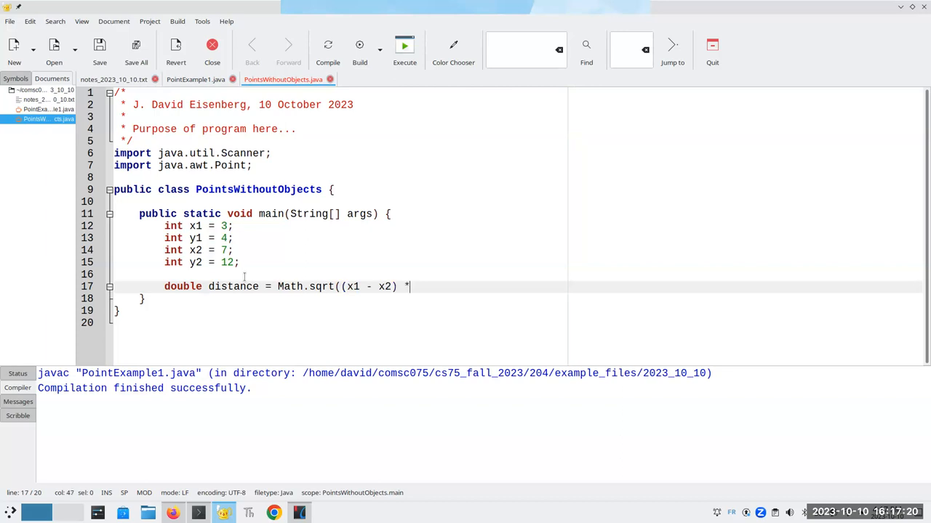
type("(x1 - x2) +")
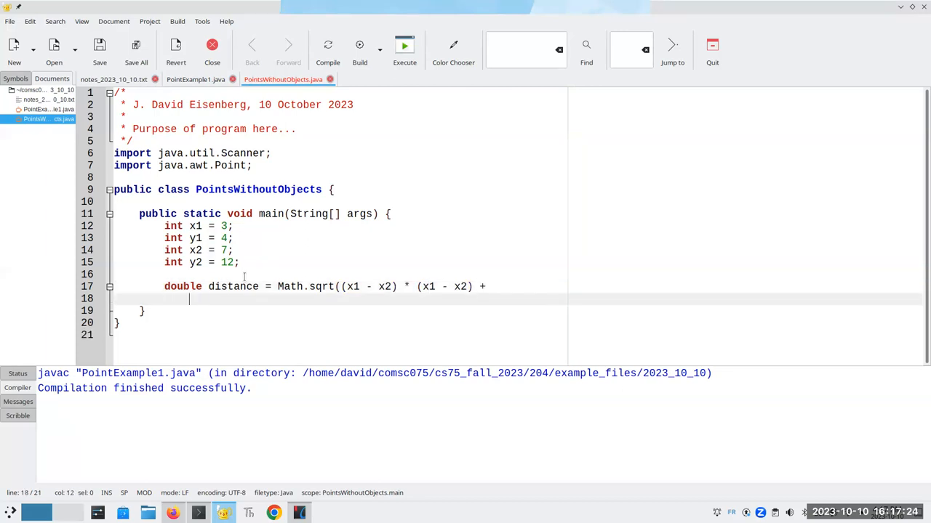
type("(y1 -")
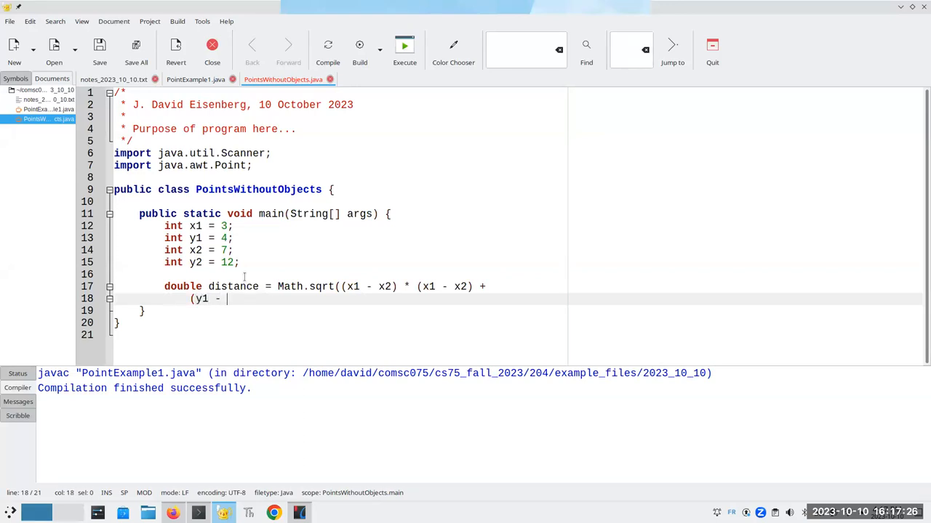
type("y2) * (")
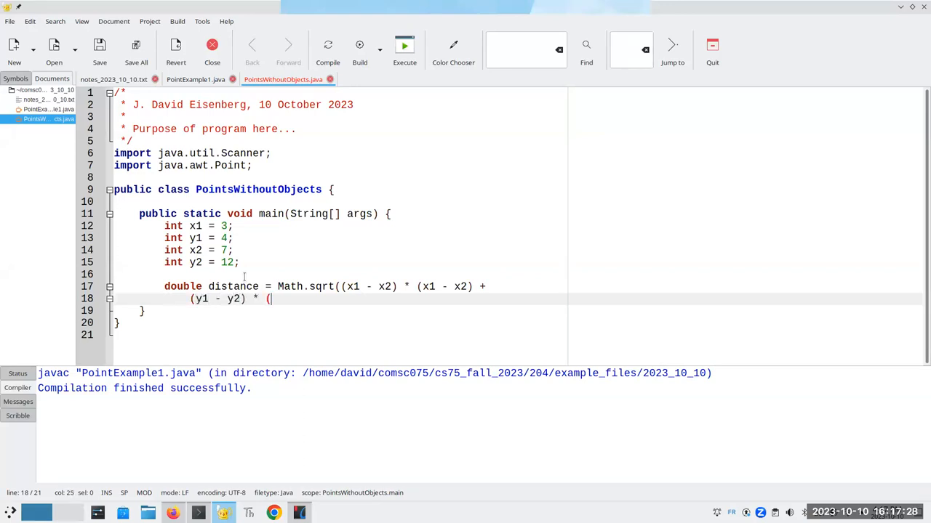
type("y")
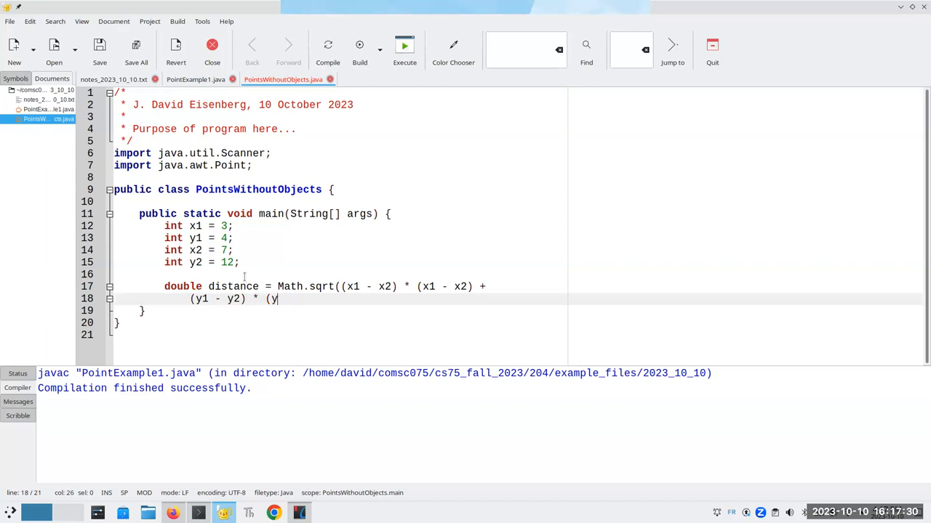
type("1 - y2));")
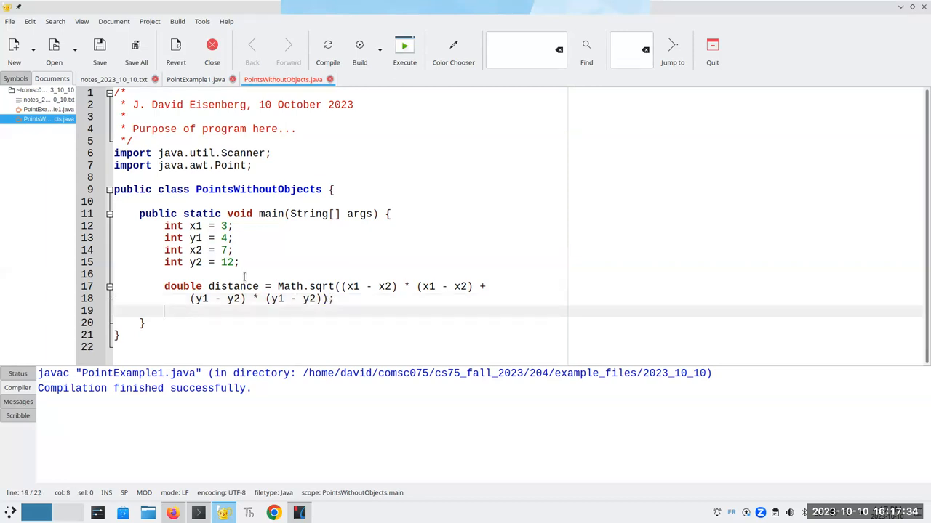
- Add System.out.println("Distance is " + distance); after the calculation
type("System.out.")
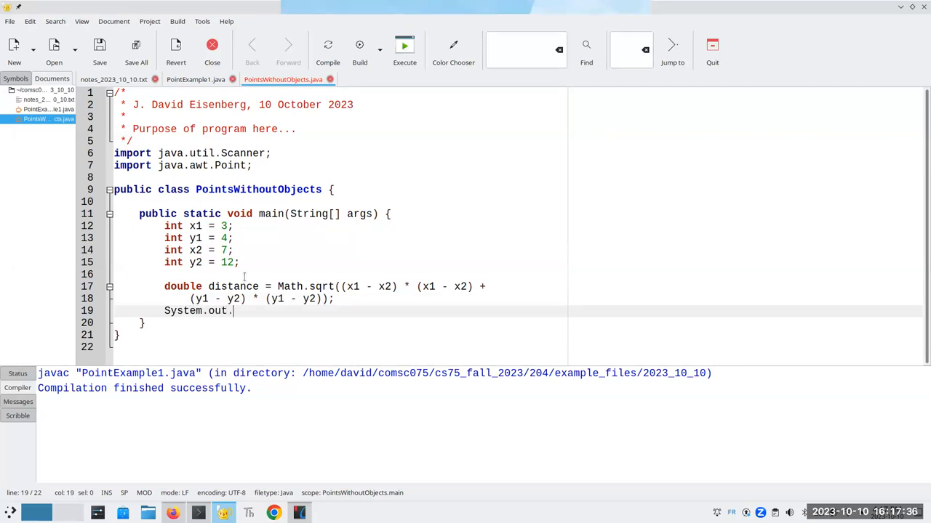
type("println(\"")
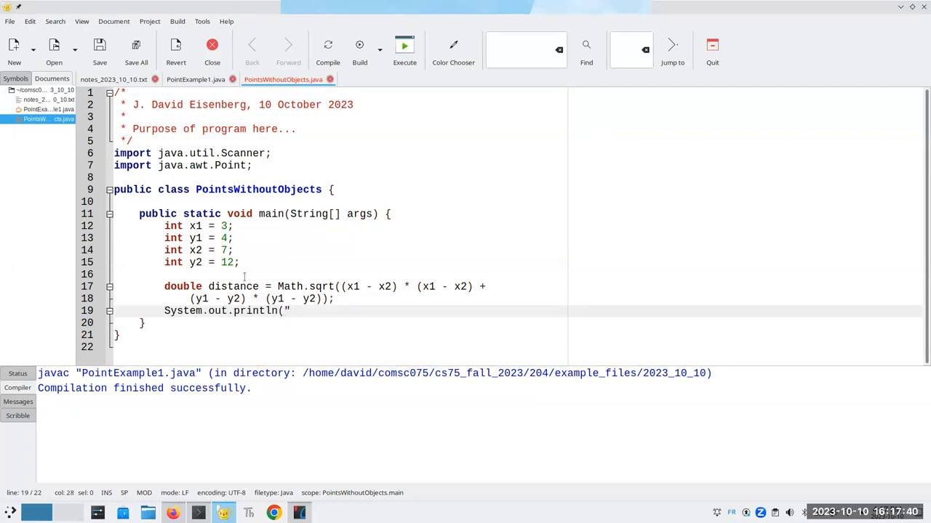
type("Dis")
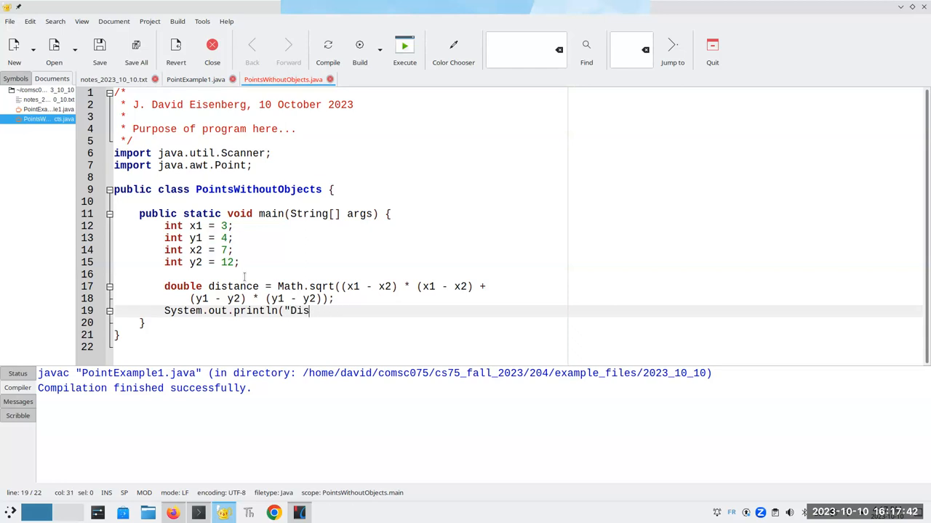
type("tance is \" +")
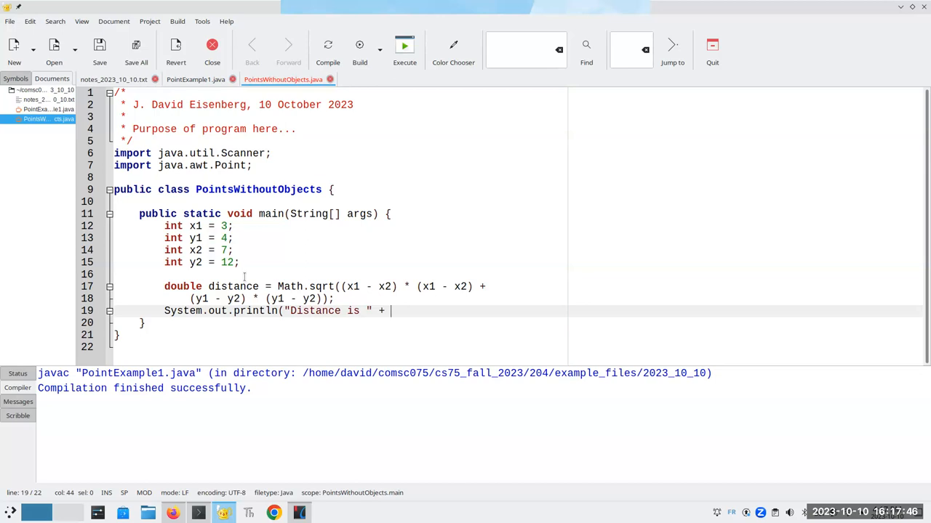
type("distance);")
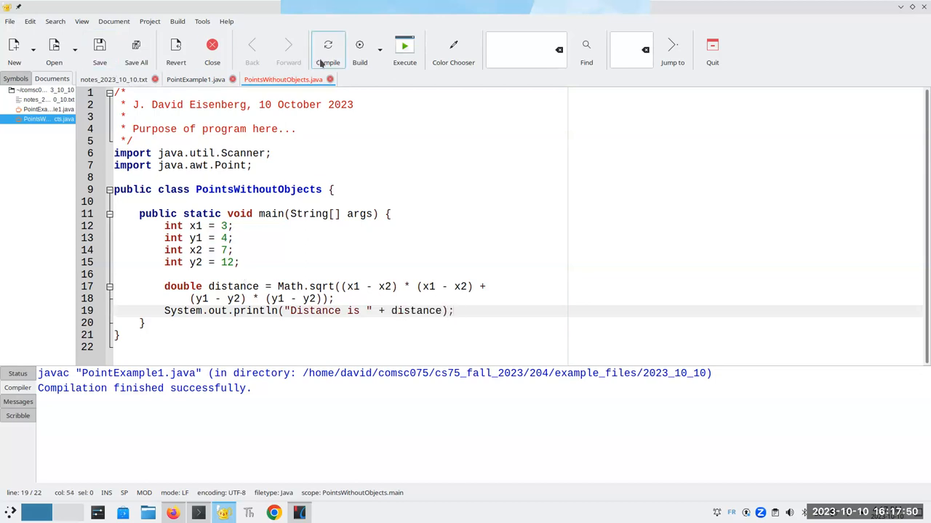
- Compile PointsWithoutObjects.java and move to the blank line below the class header
left_click(329, 50)
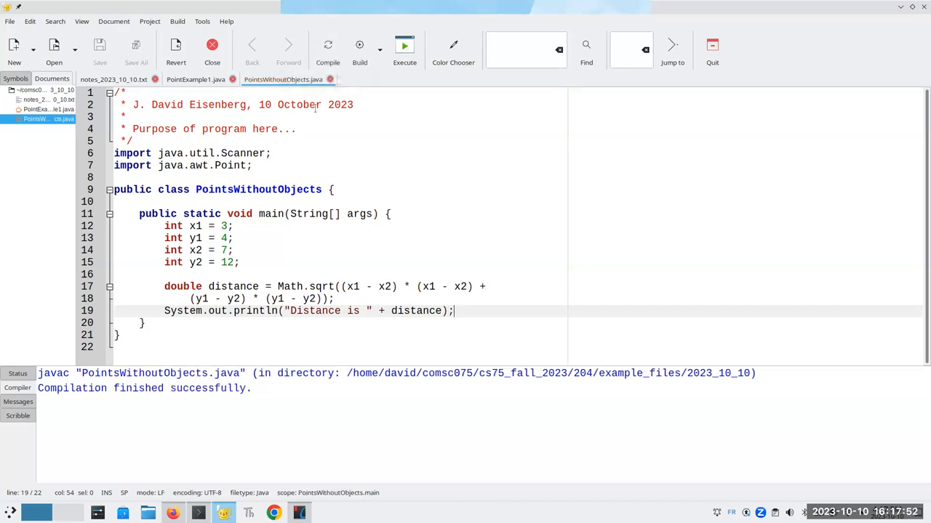
left_click(404, 45)
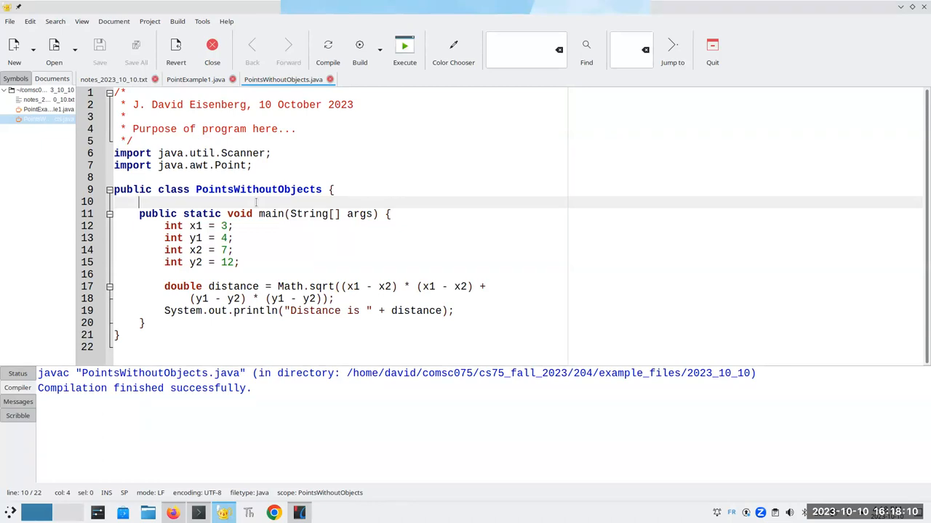
- Write the header public static ??? midpoint(int x1, int y1, int x2, int y2) {
key("Return")
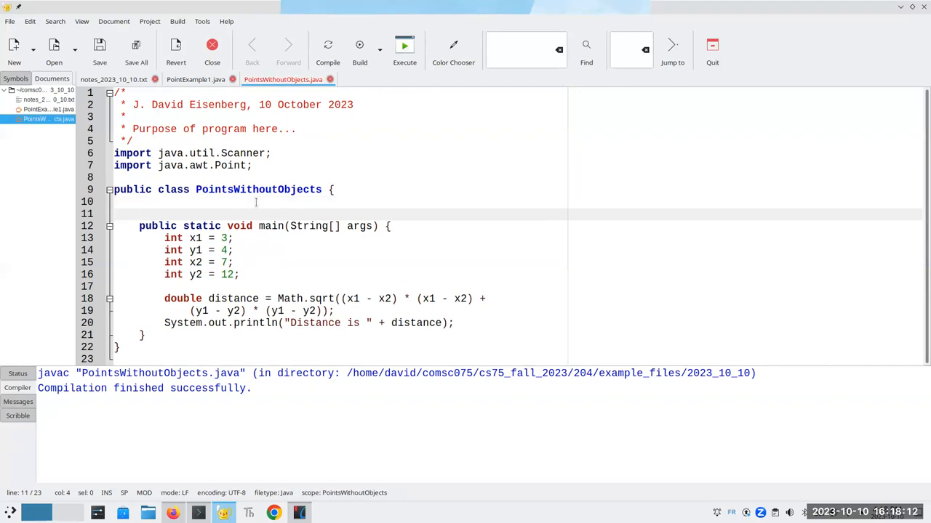
type("public")
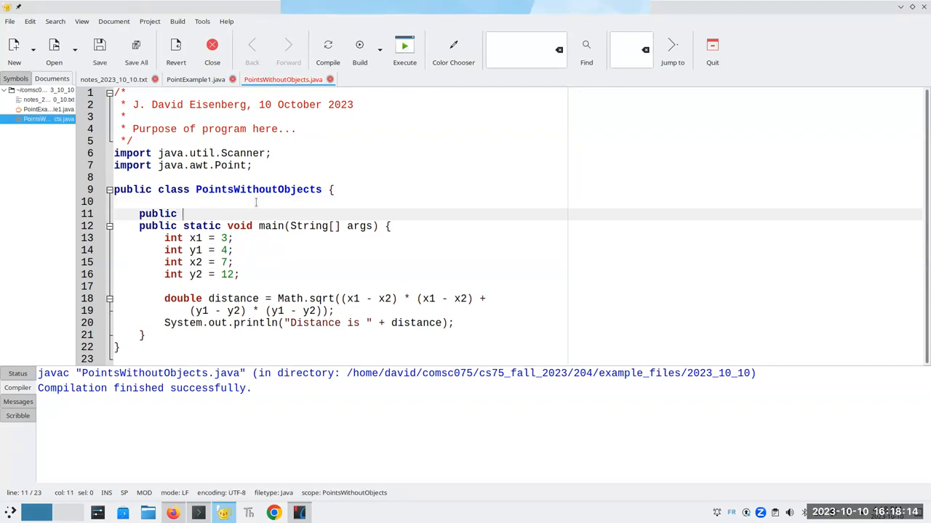
type("static ???")
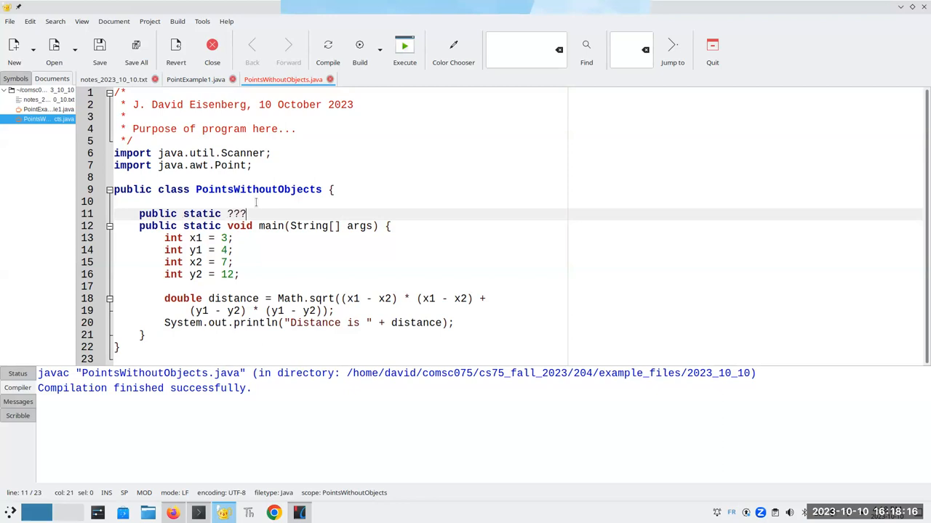
type("m")
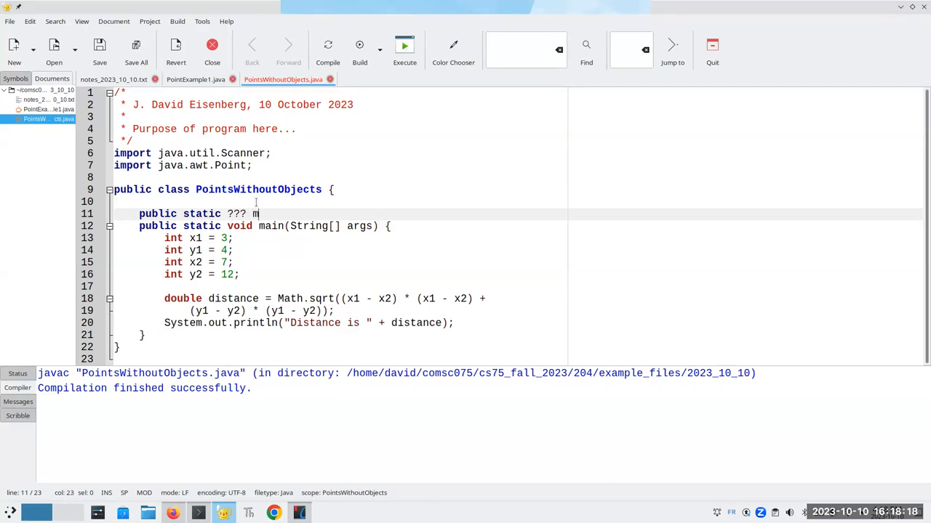
type("idpoint")
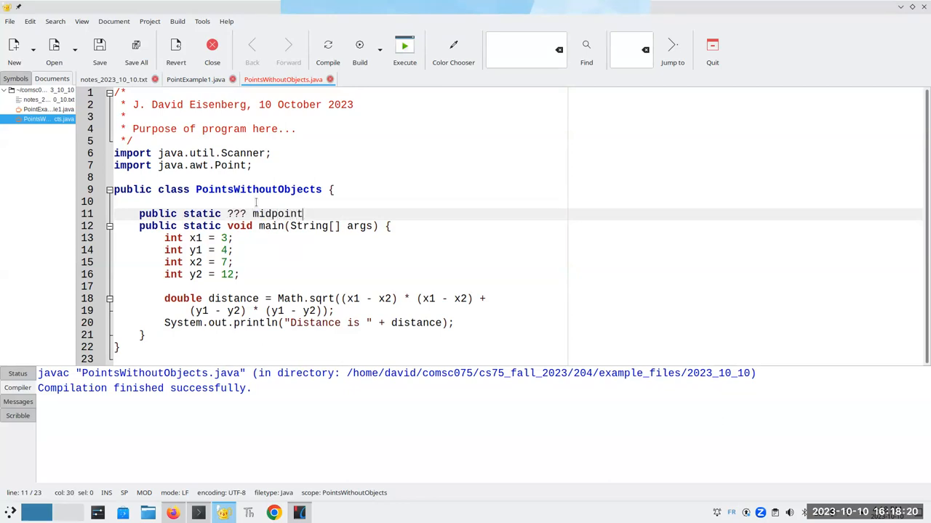
type("(int x1, int y1, int")
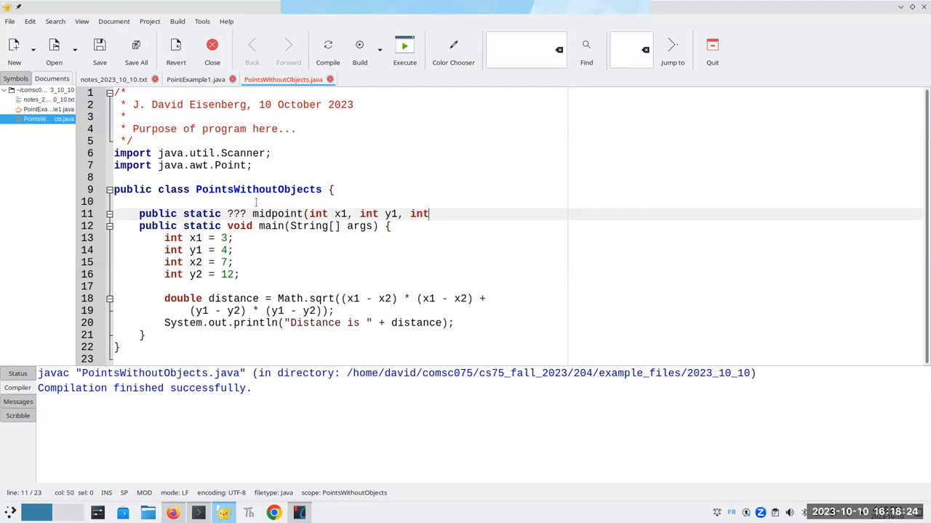
type("y2, in")
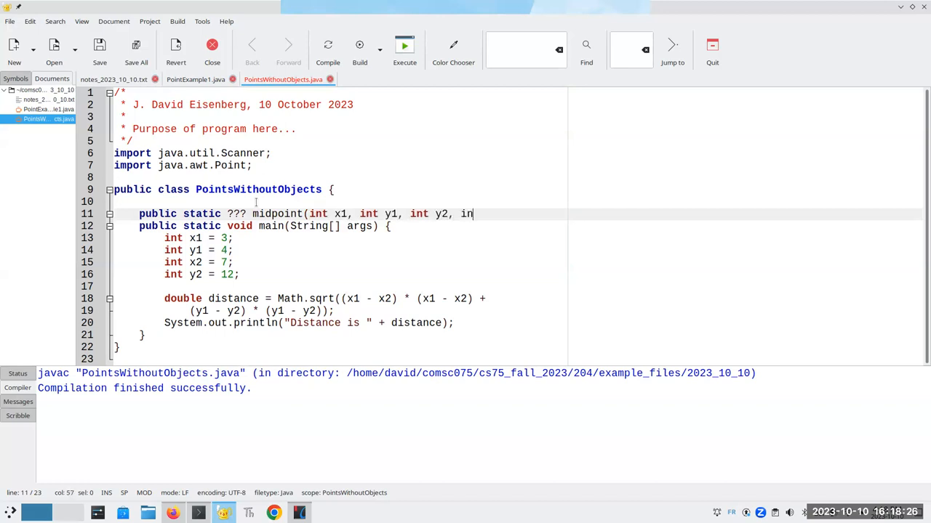
key("BackSpace")
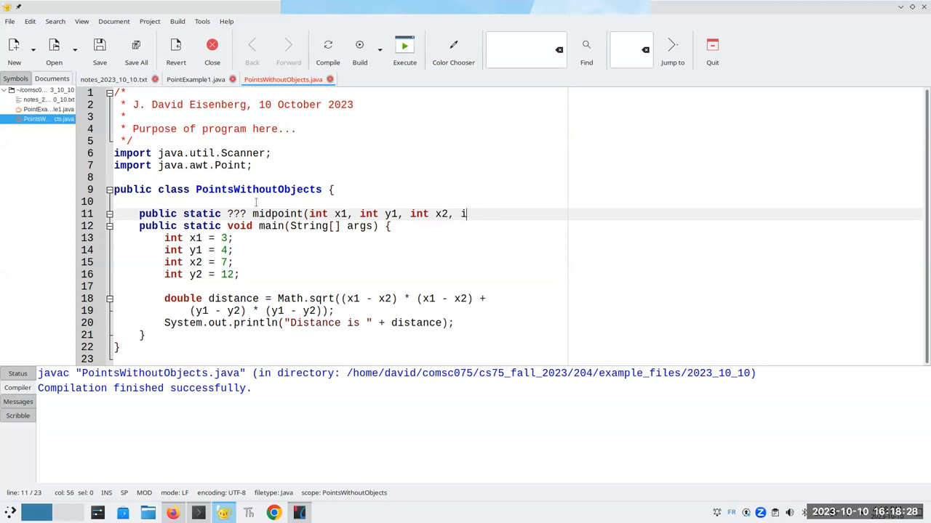
type("nt y2) {")
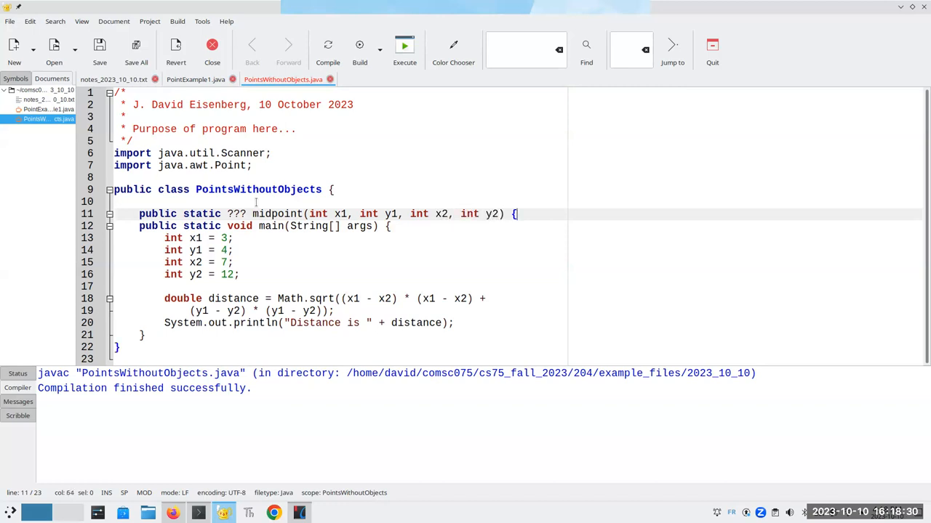
key("Return")
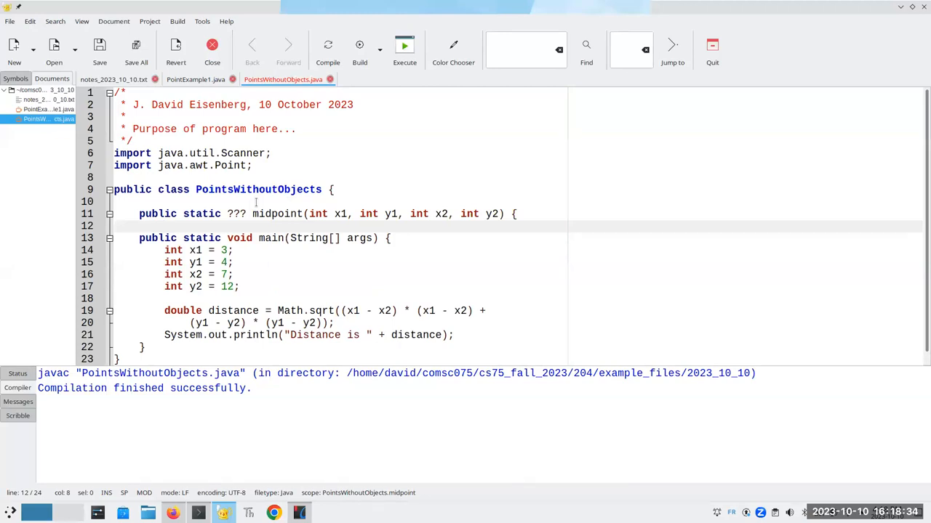
- Compute int midX = (x1 + x2) / 2 and int midY = (y1 + y2) / 2 in the body
type("int mid")
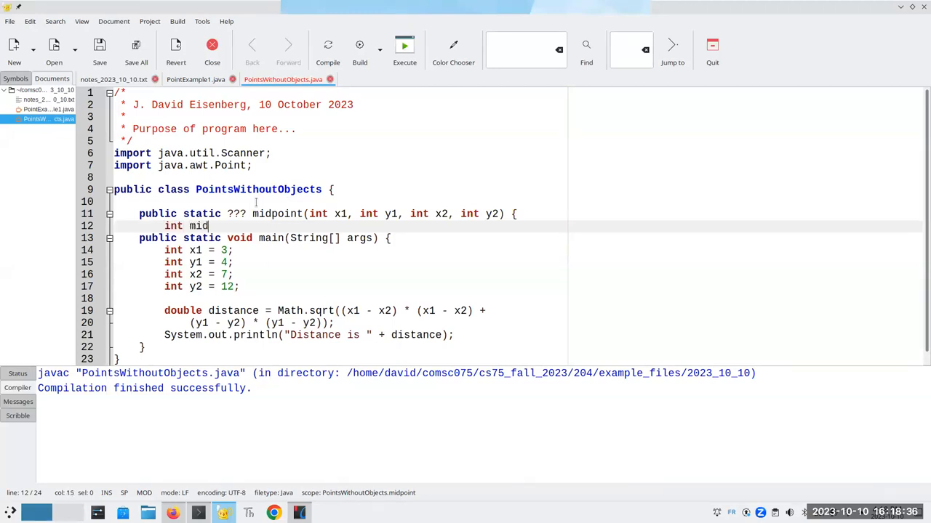
type("X = (x1")
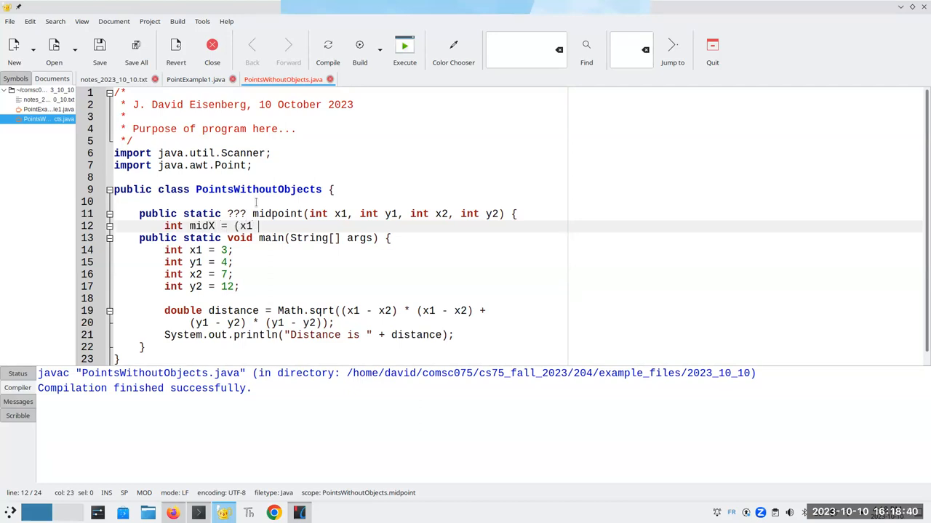
type("+ x2) / 2")
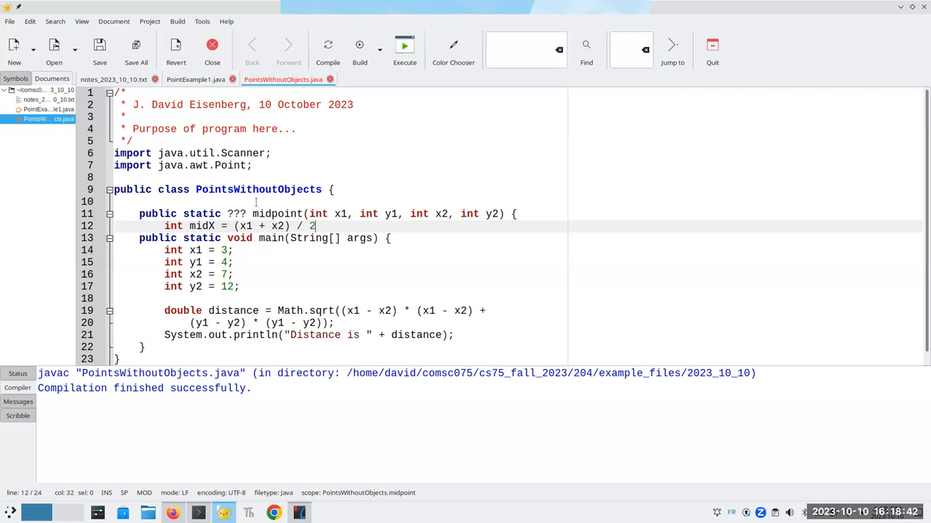
type("int miDy")
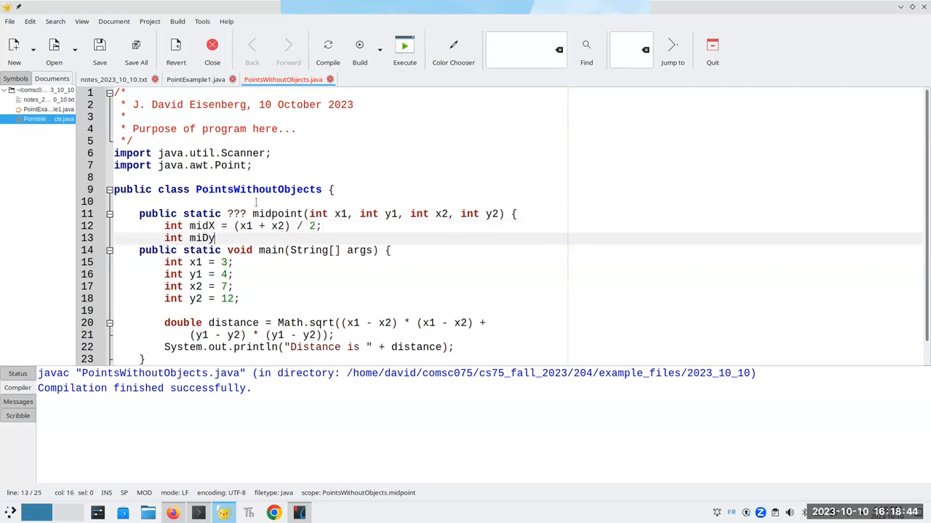
type("=")
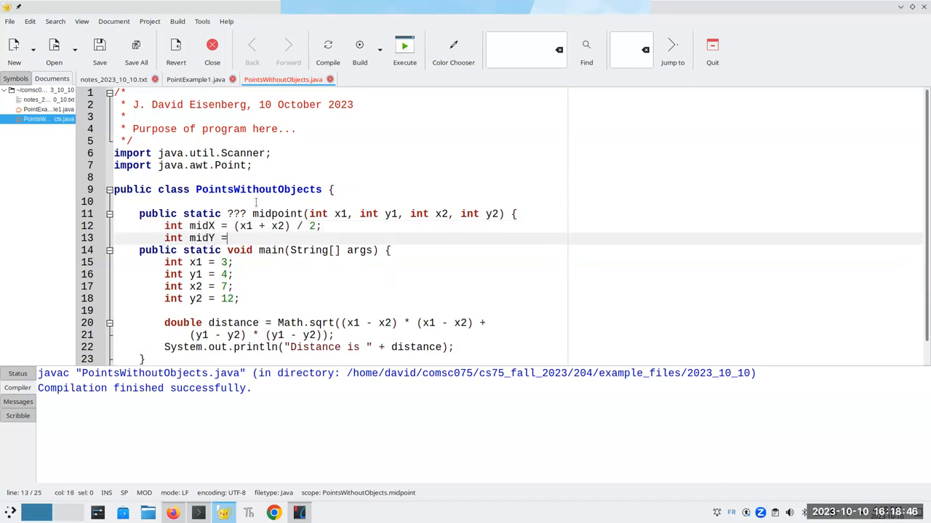
type("(y1 + y2) / 2;")
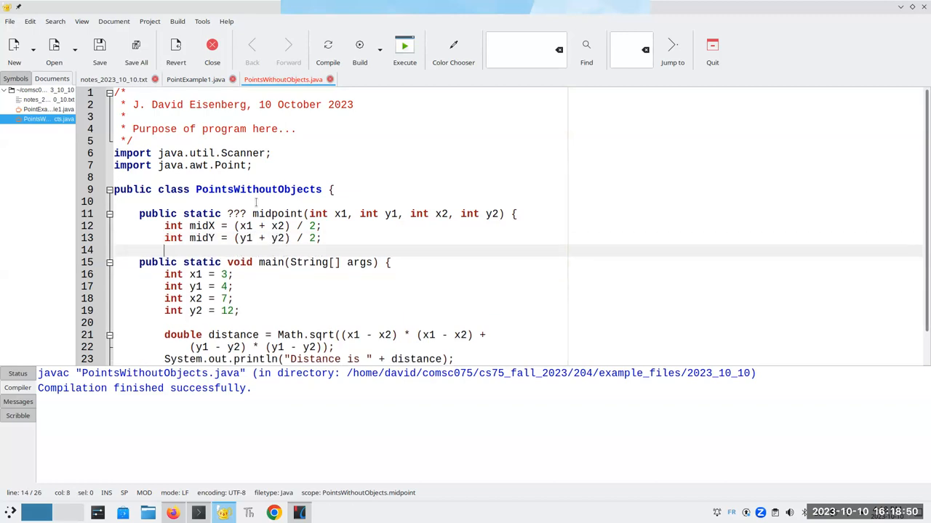
- End midpoint with the placeholder line return ???? marked I'm stuck
type("return?")
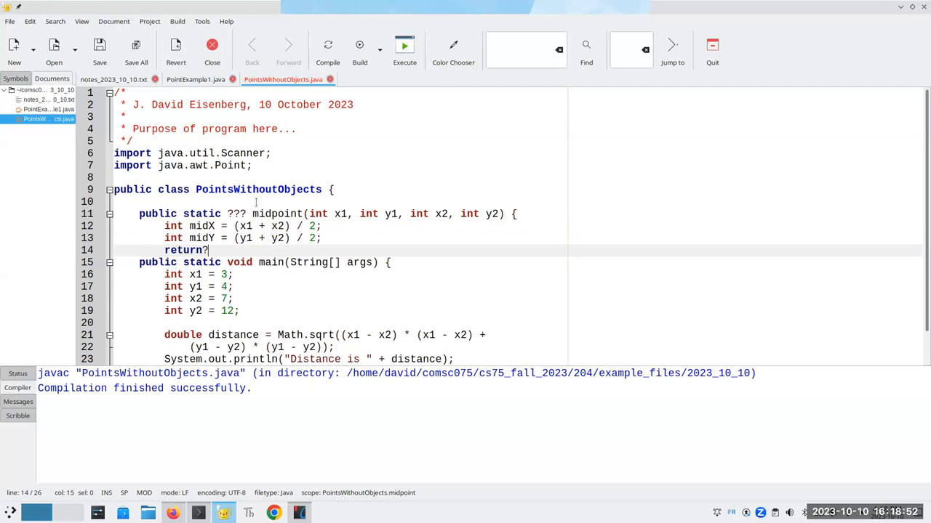
type("??? // I'm stuck.")
type("}")
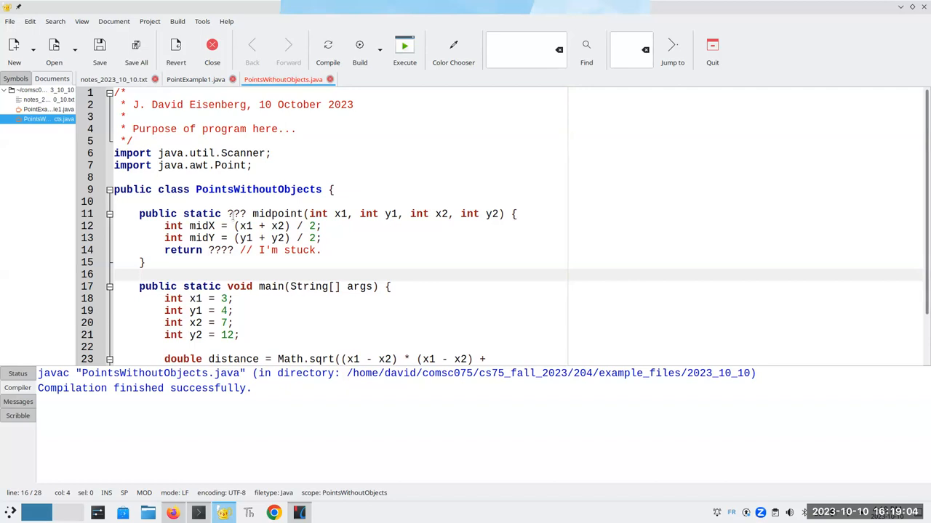
- Change the return type to int[] and declare int[] result = new int[2] after midY
double_click(235, 214)
type("int")
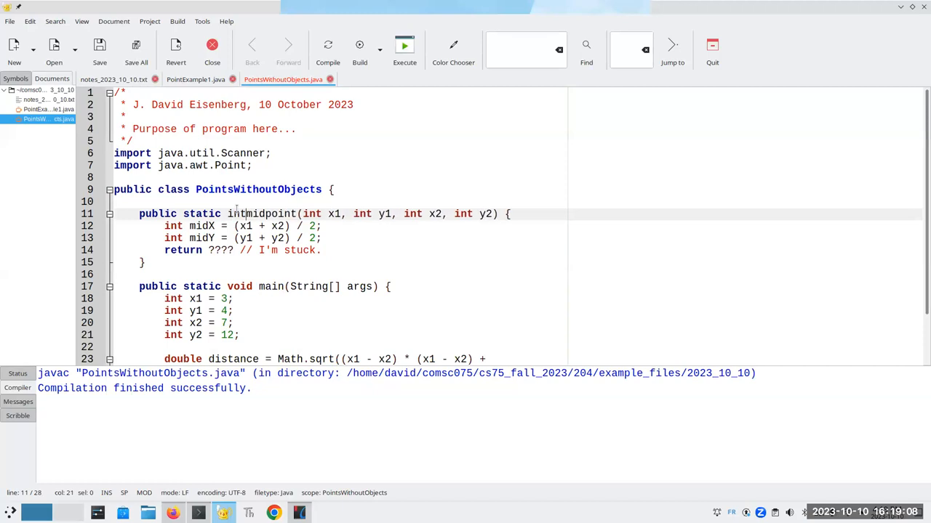
type("[")
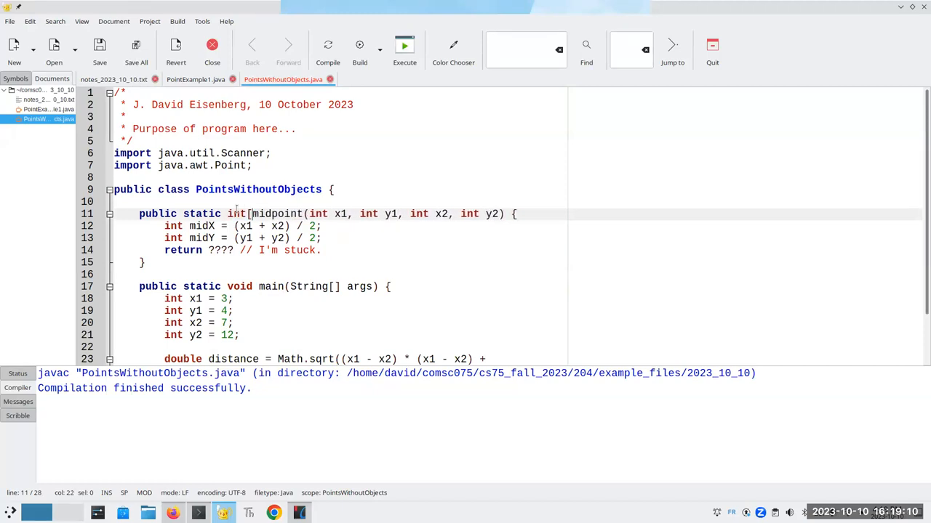
type("[]")
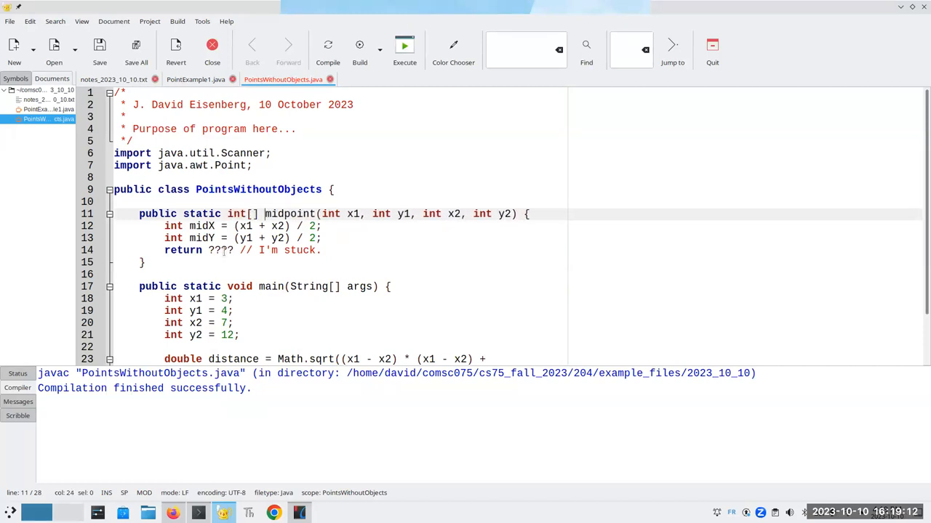
double_click(219, 250)
type("i")
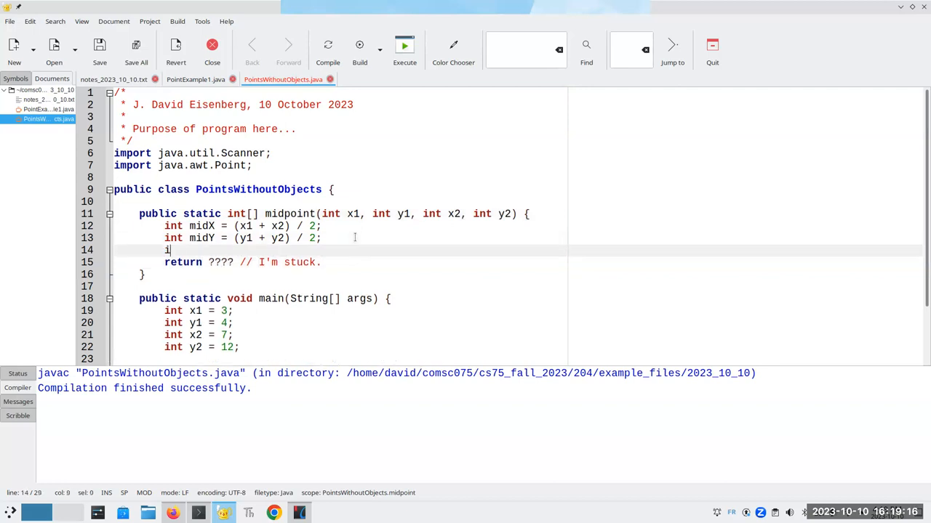
type("nt[] result =")
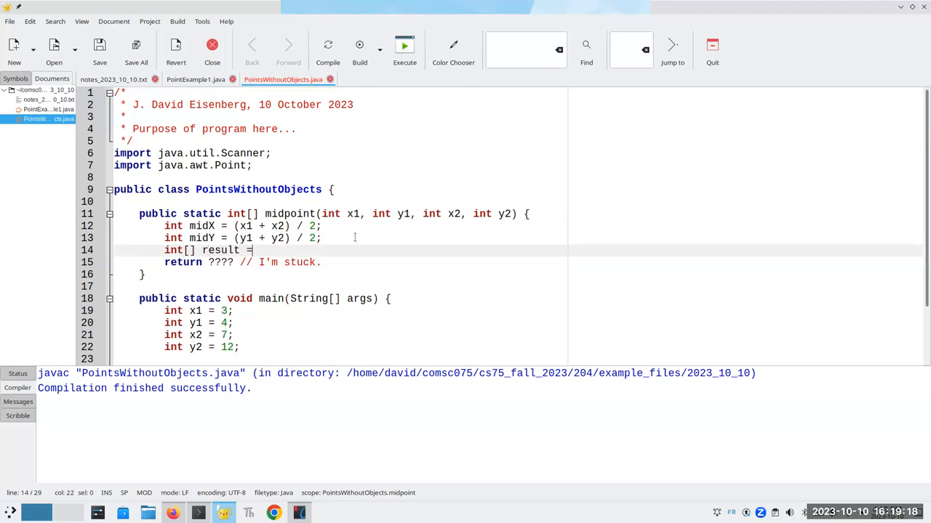
type("new int[2]")
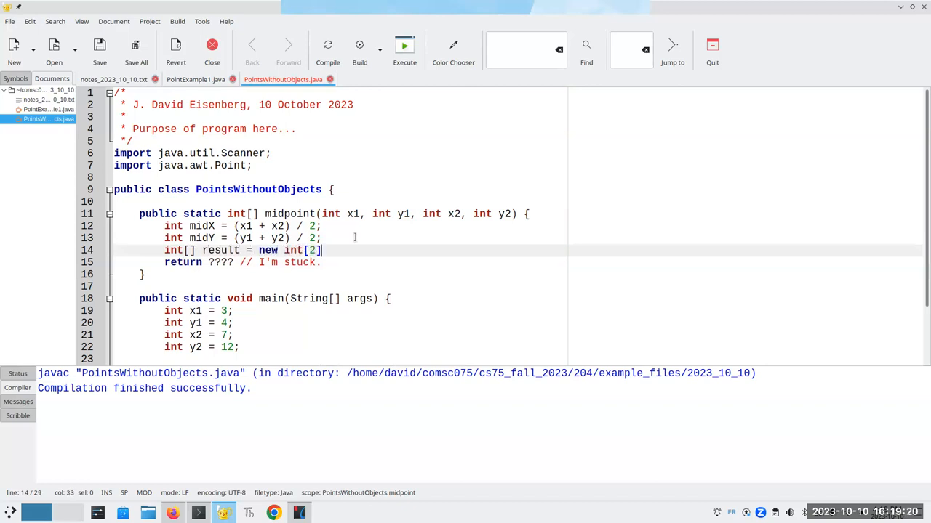
- Store midX in result[0], midY in result[1], and return result
type("result0]")
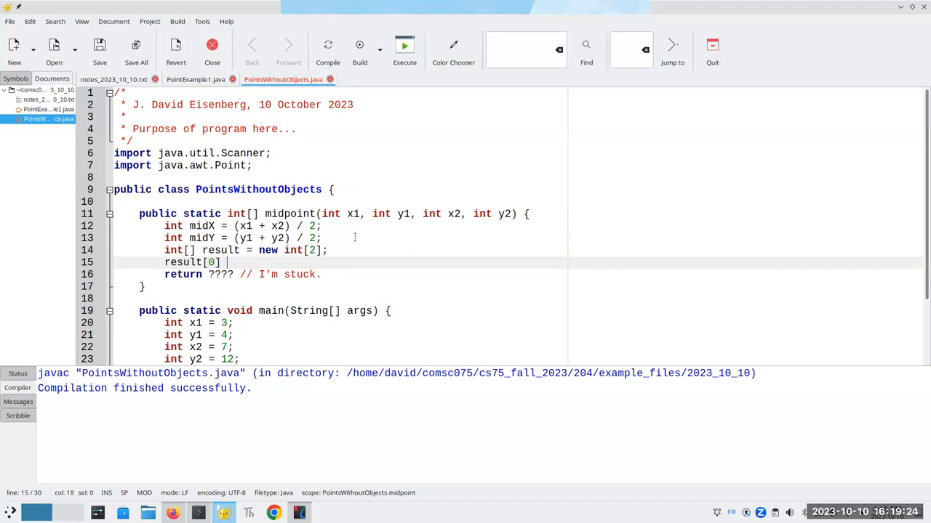
type("= midX;")
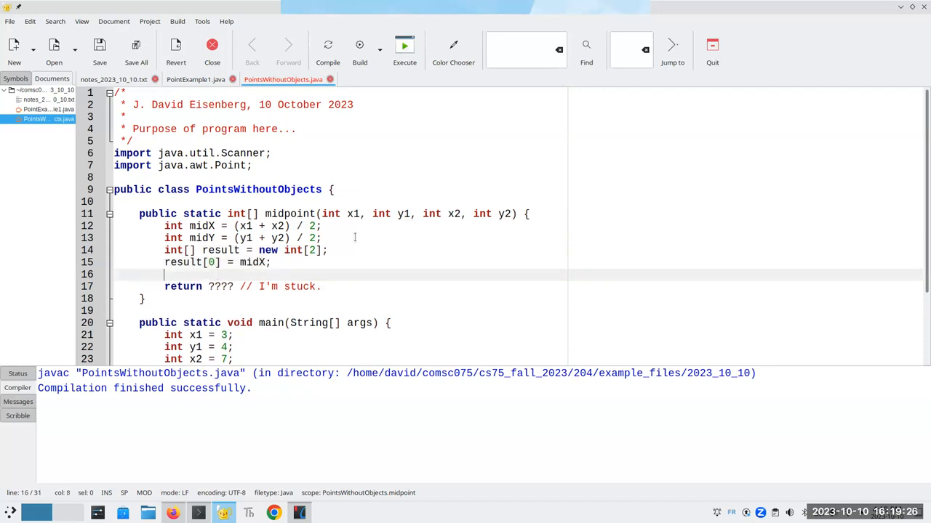
type("result[1] =")
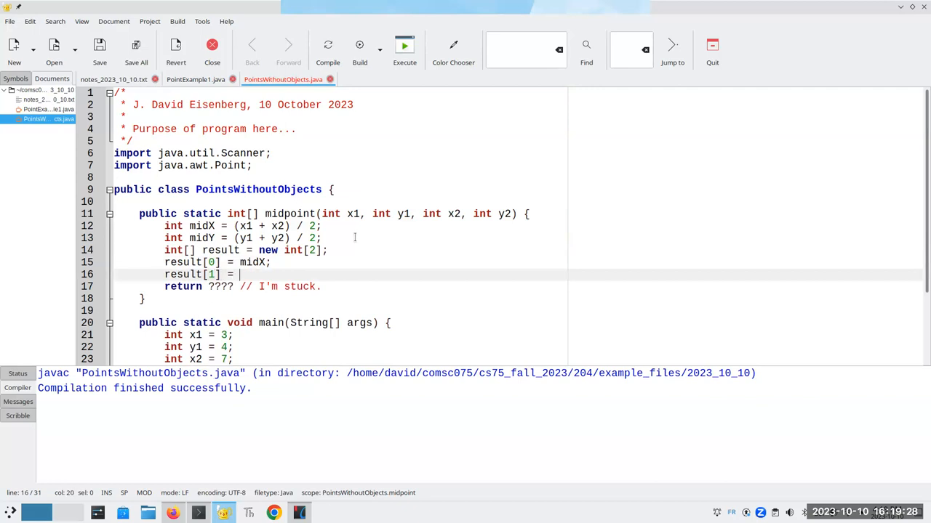
type("midY;")
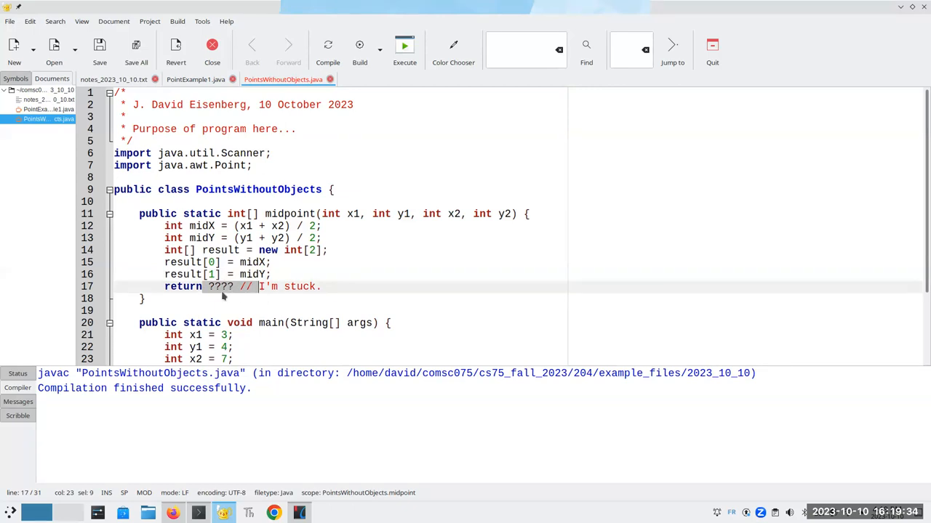
type("return result;")
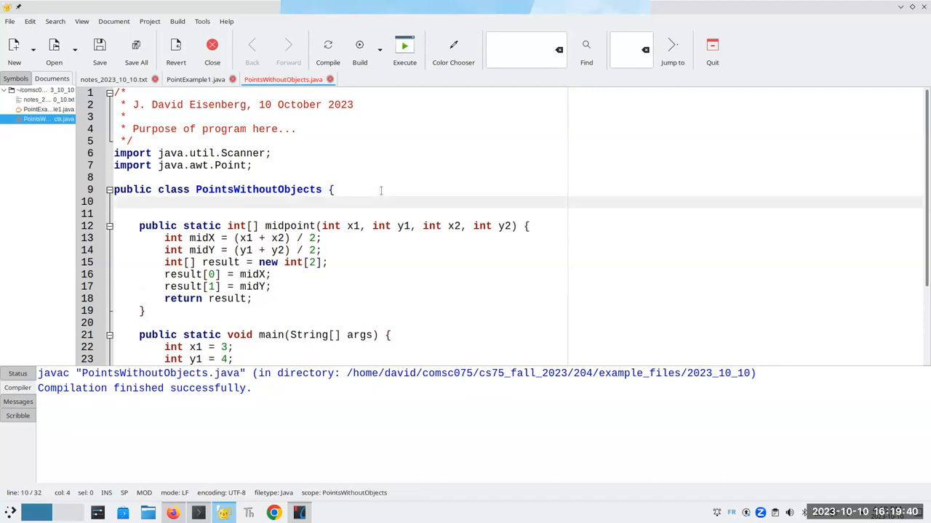
- Write a /* */ comment that separate x and y coordinates force creating an array to return two values
type("/*")
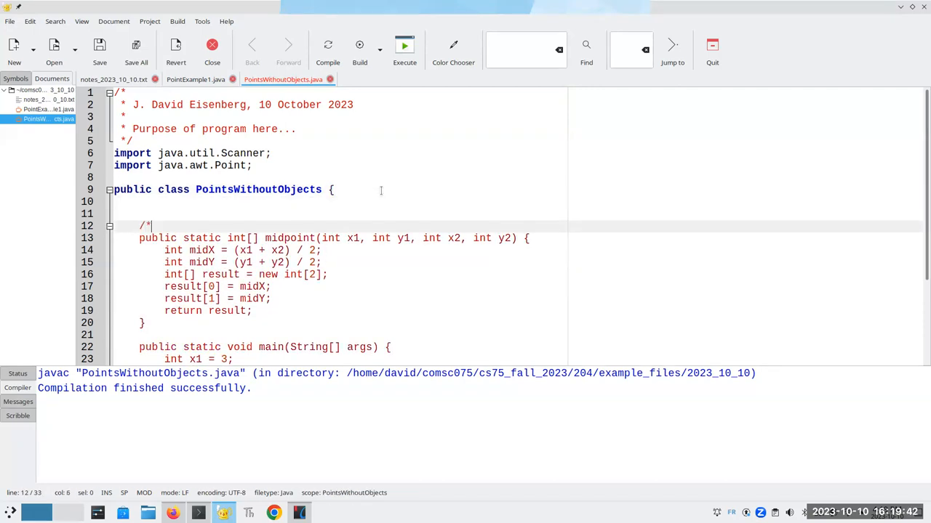
type("* When I treat")
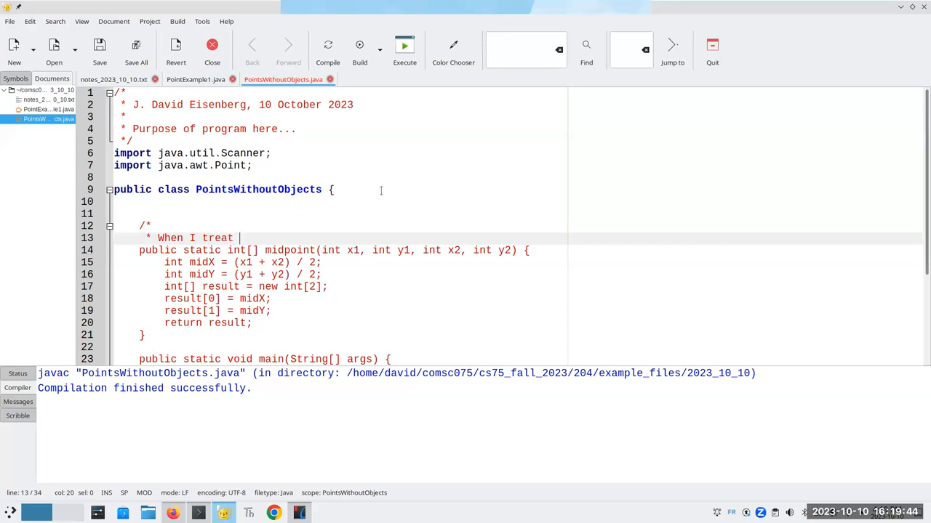
type("the x and")
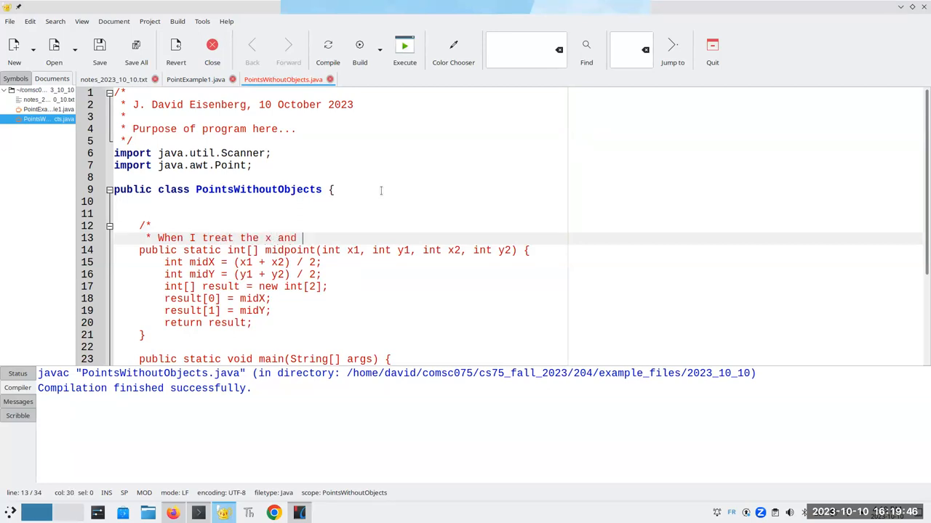
type("y coordinates of a point as individual")
type("* variables, I r")
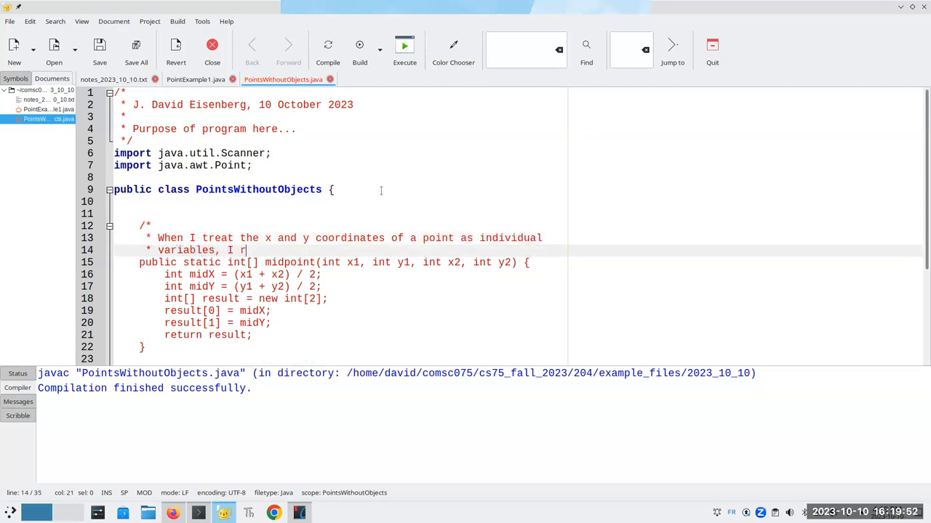
type("un into ugliness")
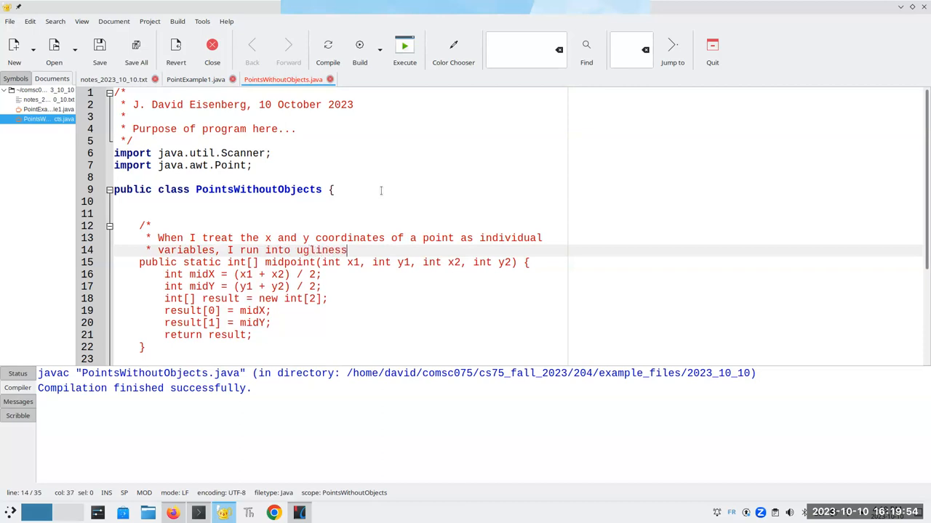
type("like having to eturn two")
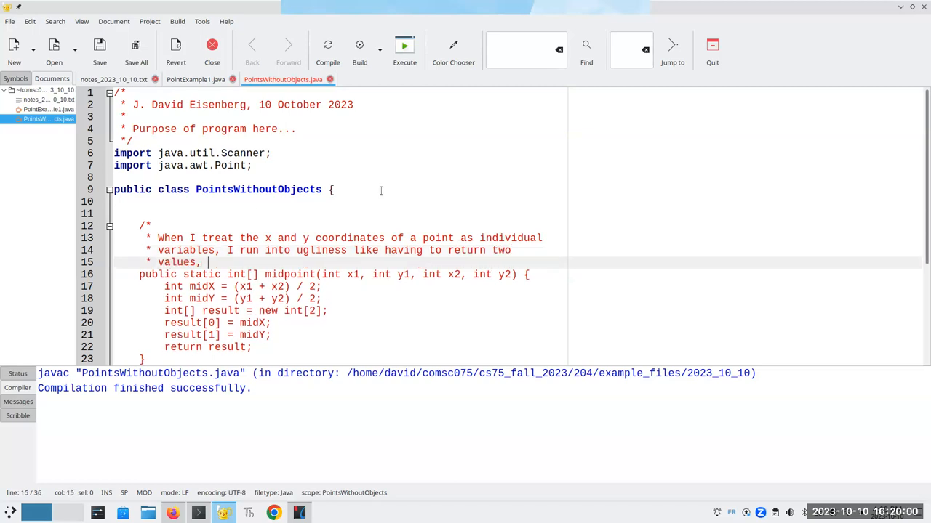
type("but I need to c")
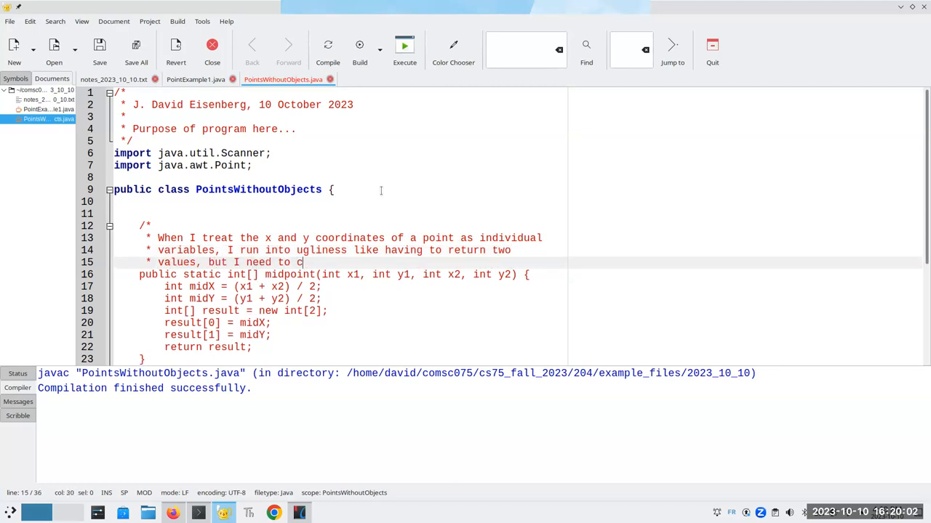
type("reate an array to do it.")
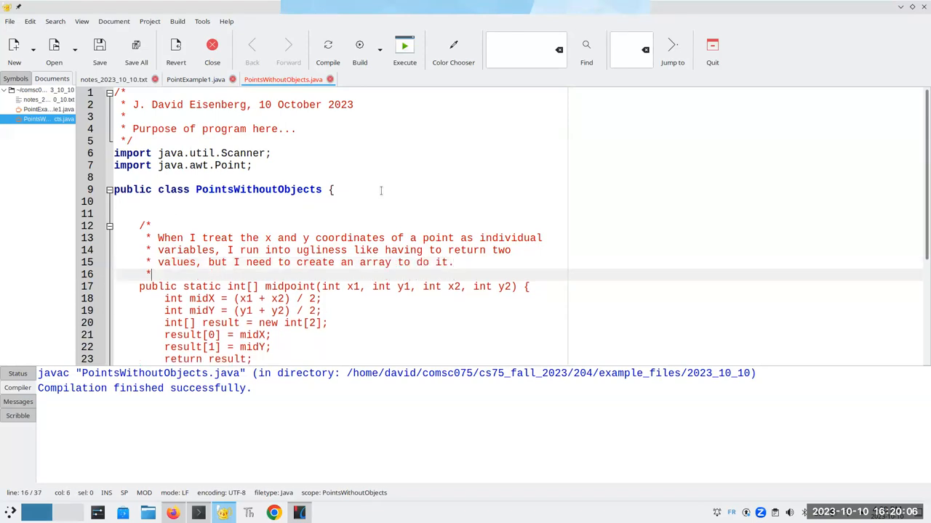
- In main, call int[] mid = midpoint(x1, y1, x2, y2) and print "Midpoint is" with mid[0], mid[1]
scroll("down", 3)
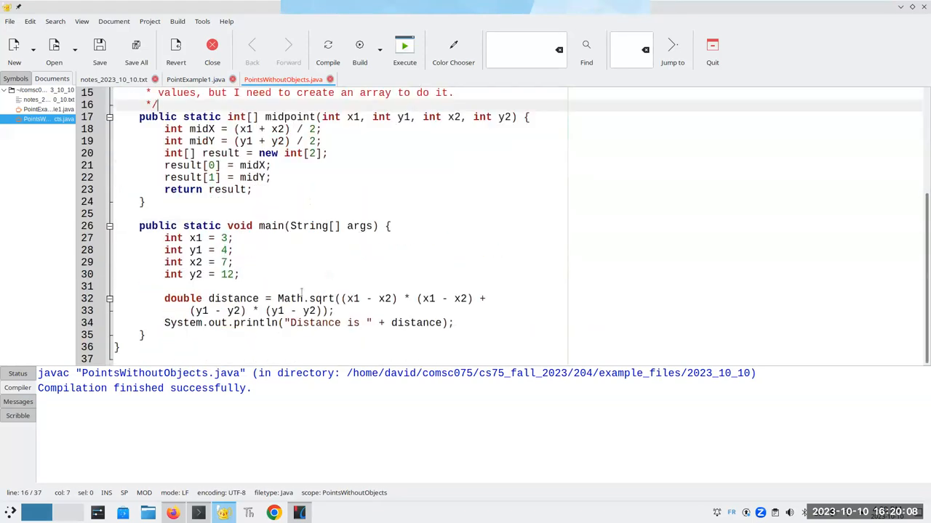
left_click(457, 323)
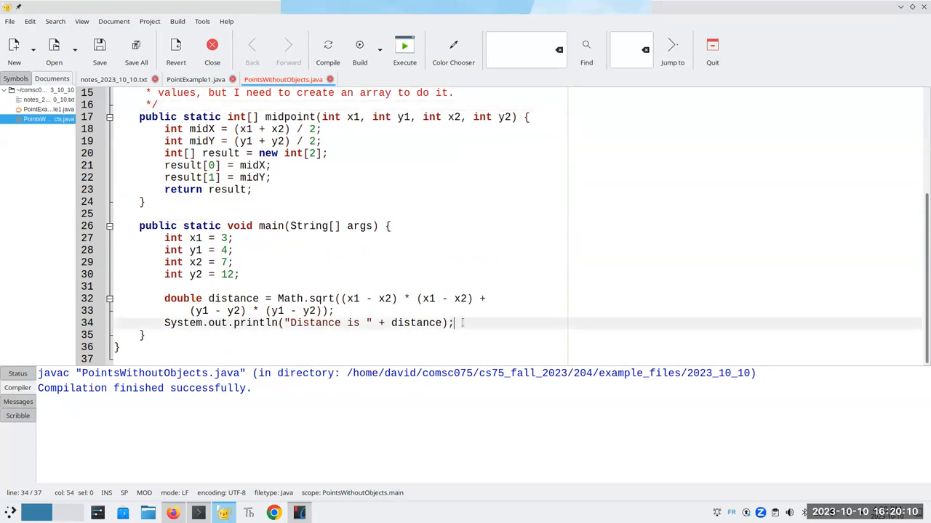
type("int[]")
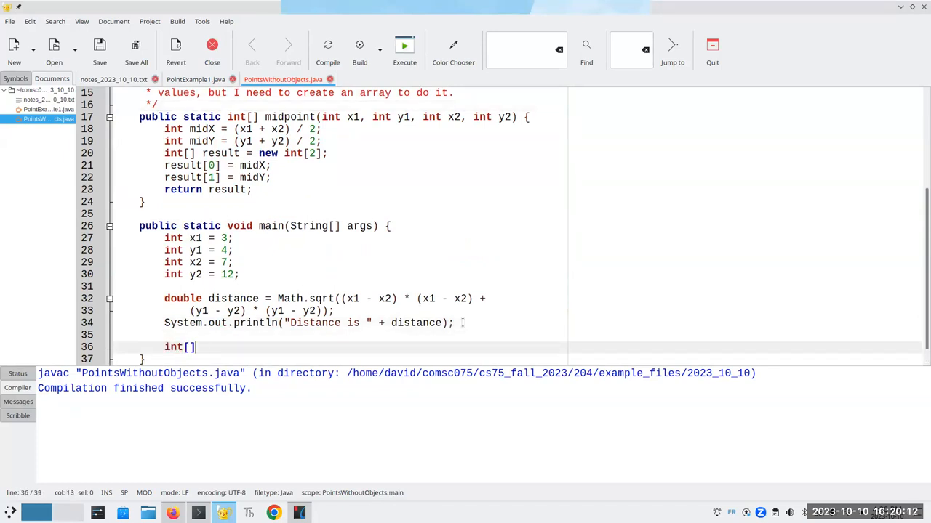
type("mid = midpoint")
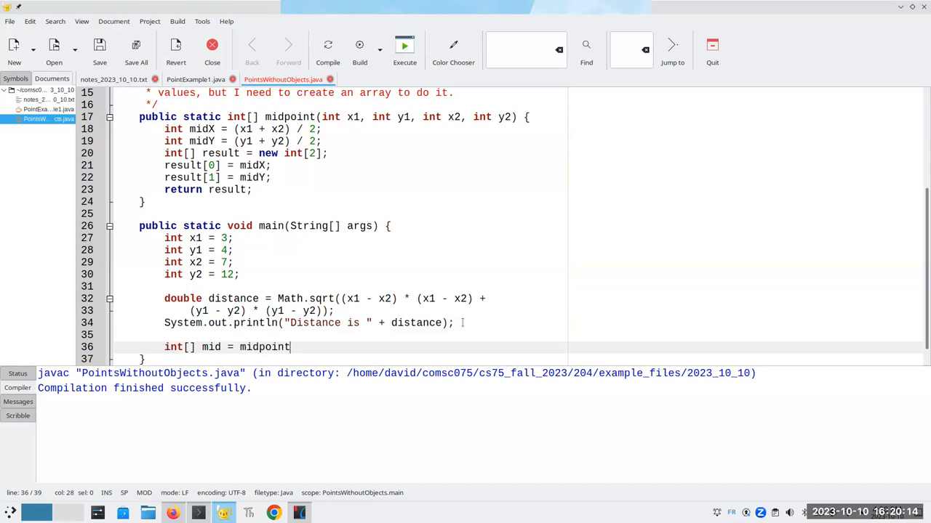
type("(x1, y1, x2, y2);")
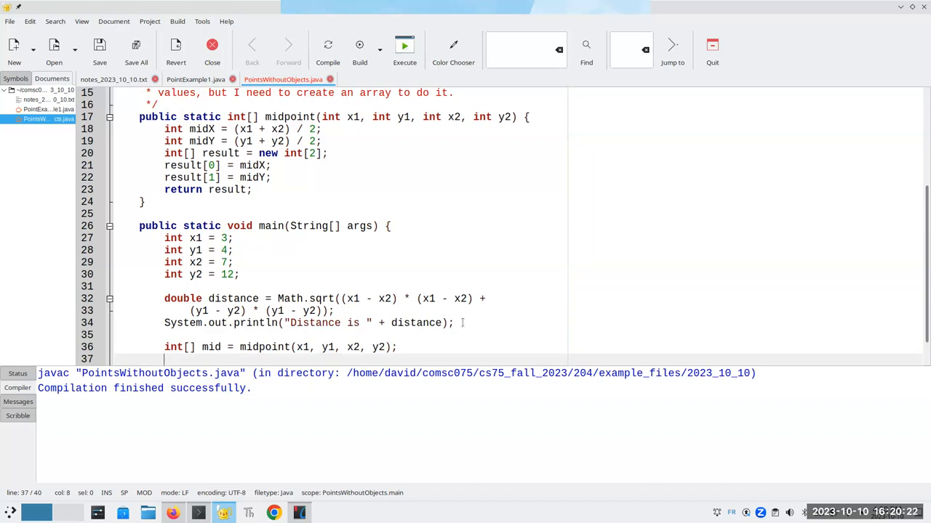
type("S")
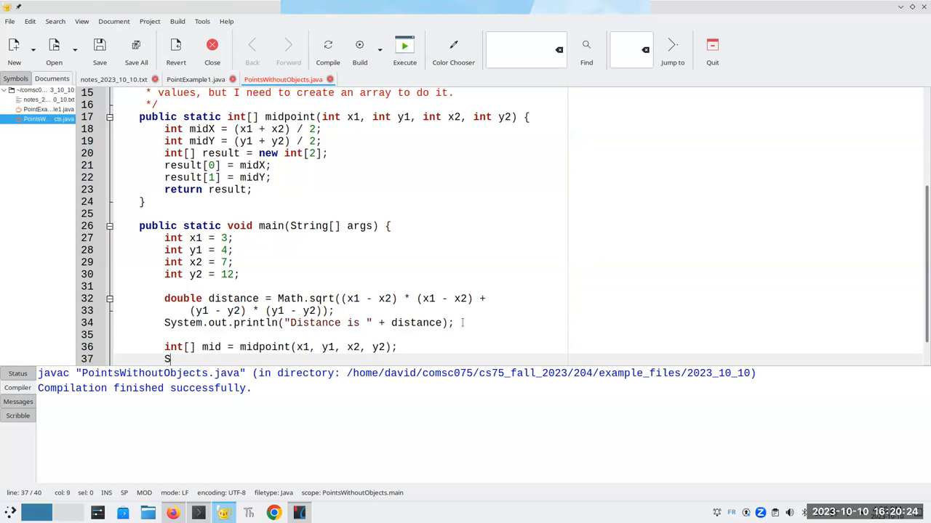
type("ystem.out.println(")
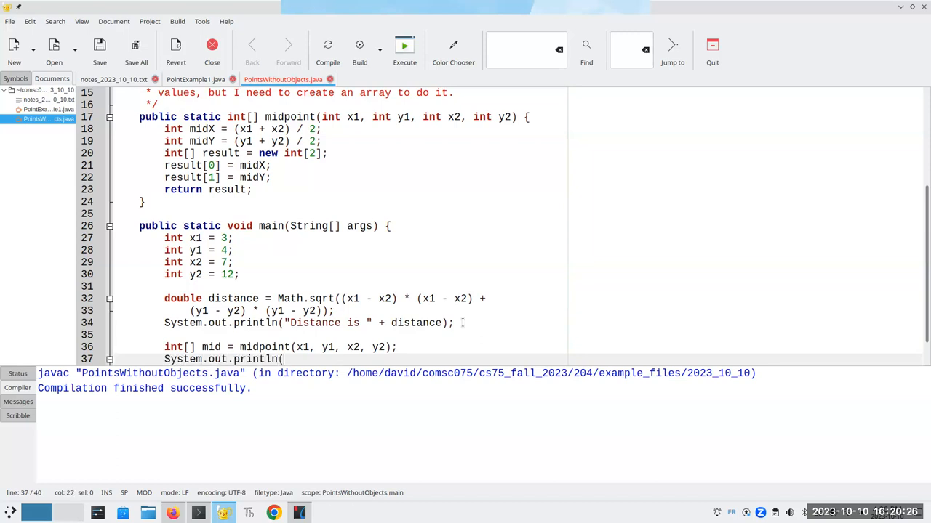
type("\"Midpoint is")
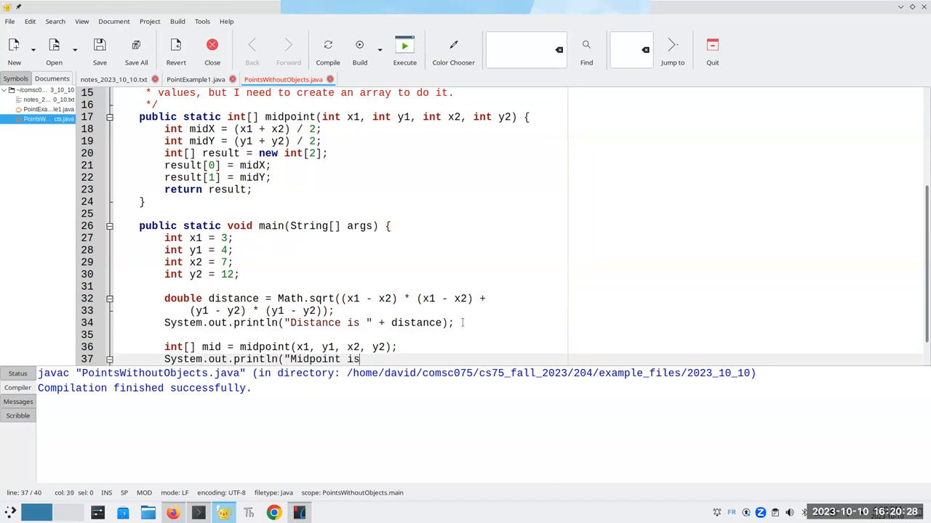
type("\" \"")
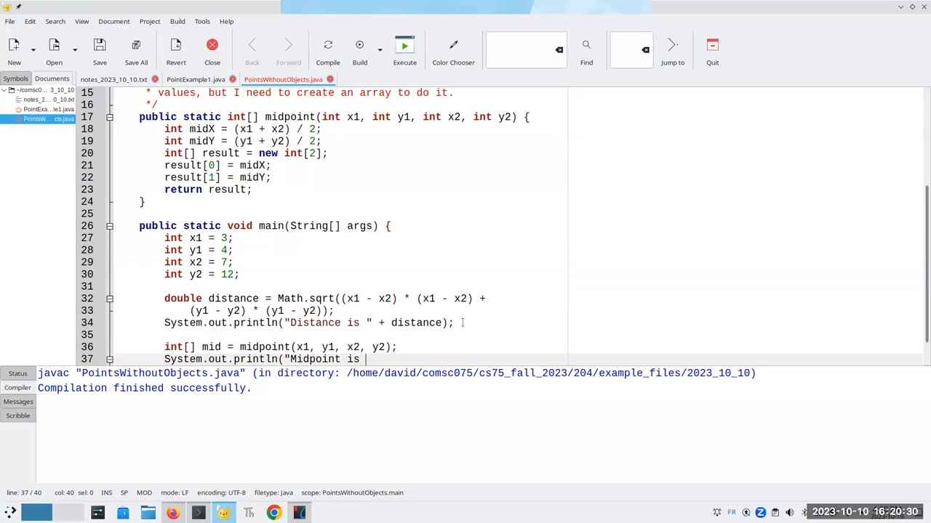
type("+ mid[0]")
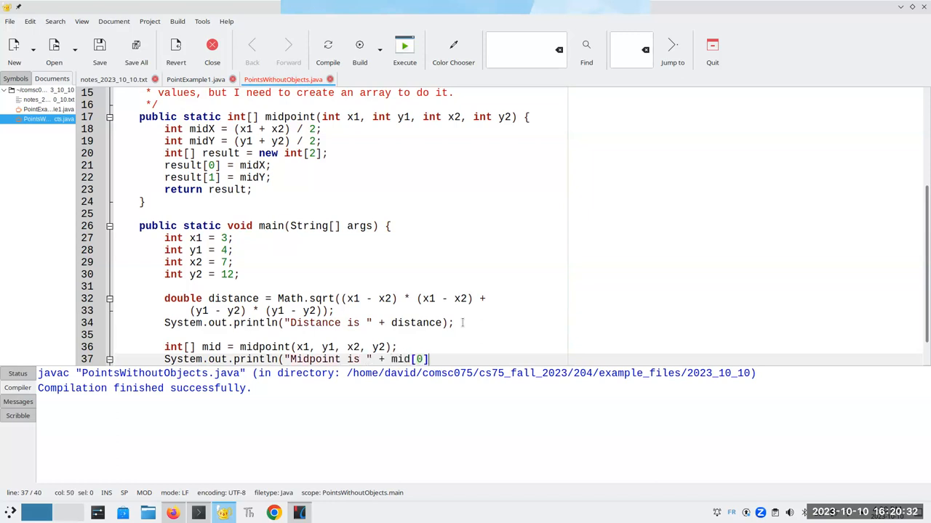
type("+ \", \"")
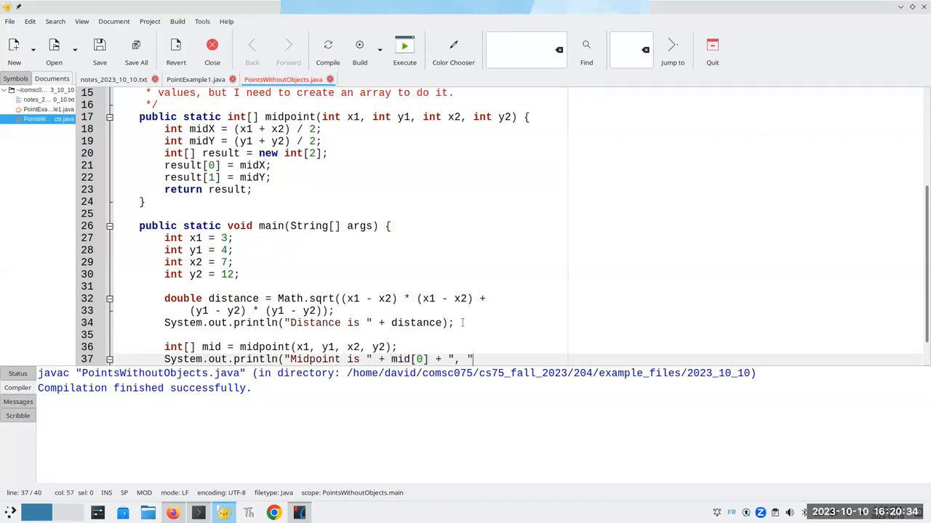
type("+ mid[1]);")
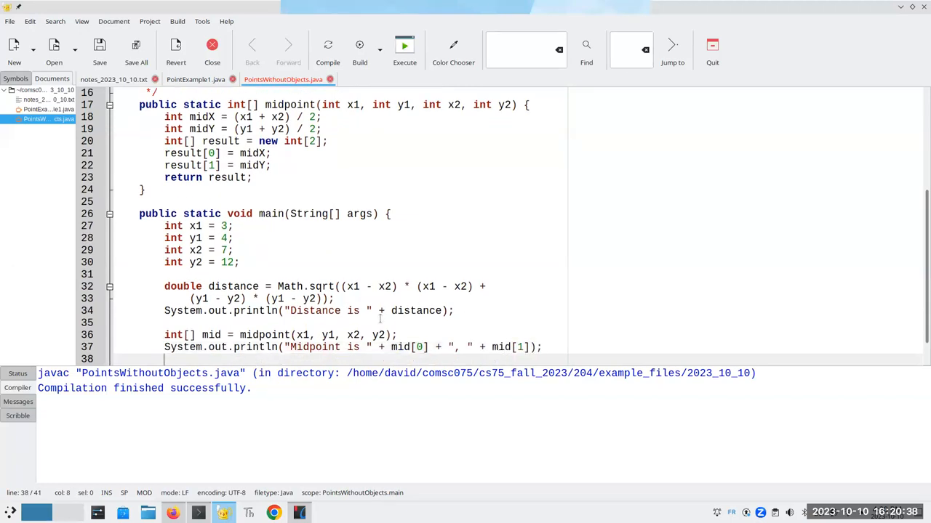
- Comment that a length-two array simulates an x, y pair, then compile successfully
type("//")
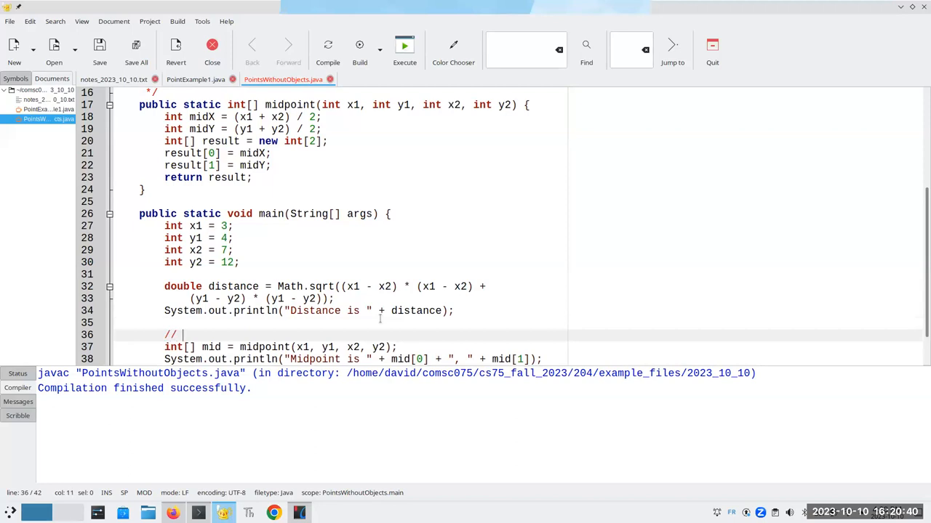
type("I'm using an a")
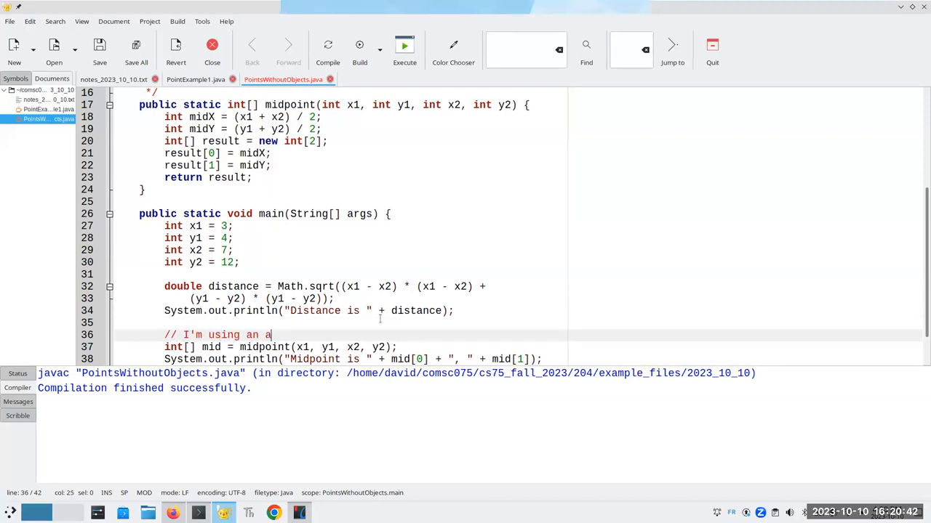
type("rray of l")
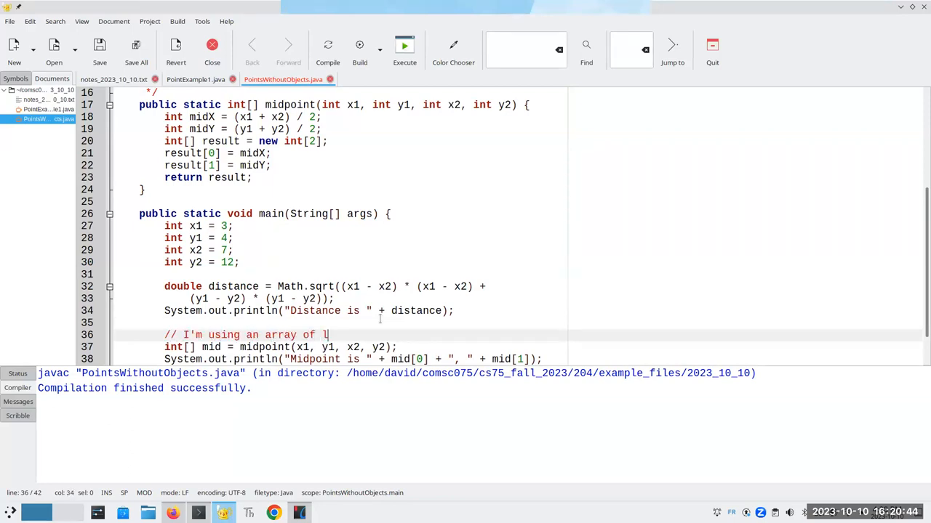
type("ength two to s")
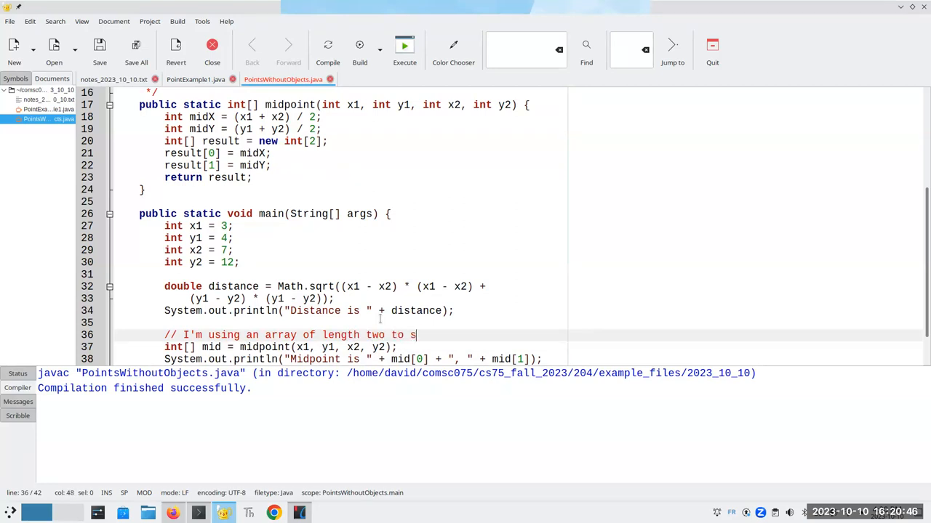
type("imulate a")
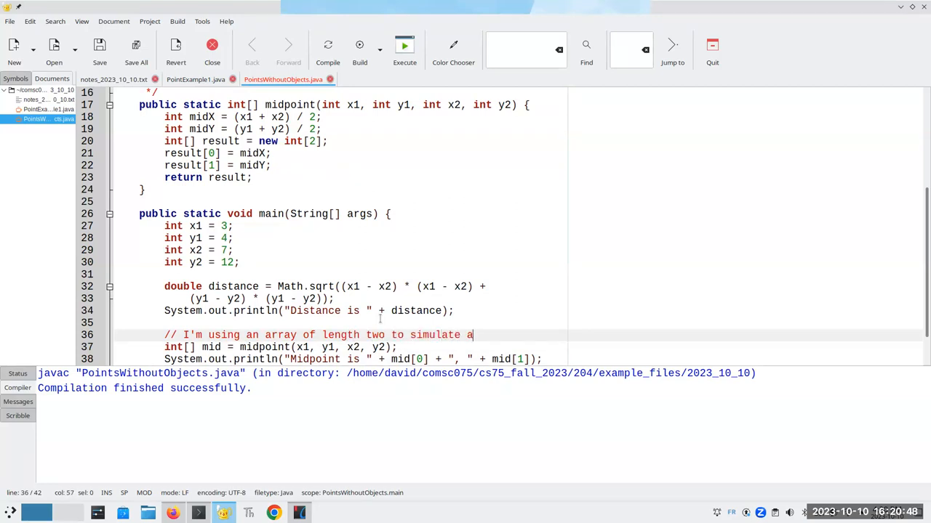
type("n x, y pair.")
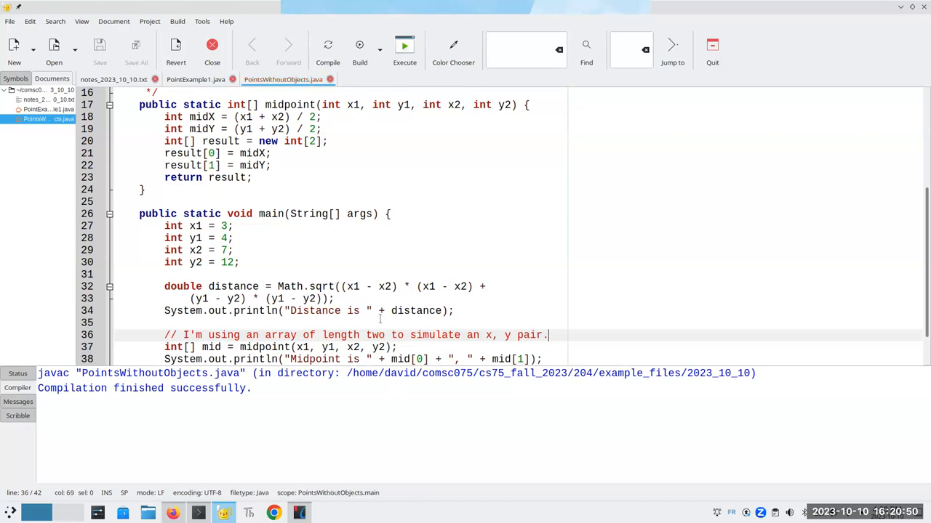
scroll("down", 3)
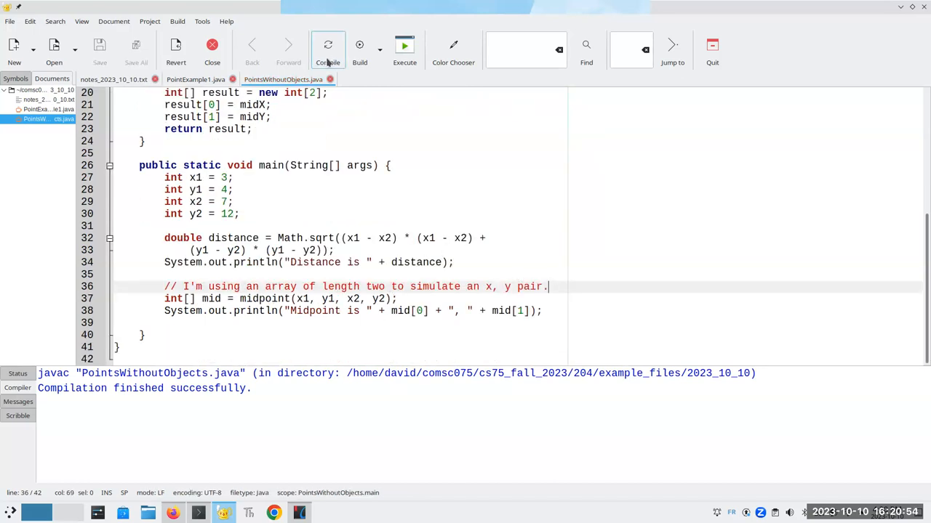
mouse_move(329, 50)
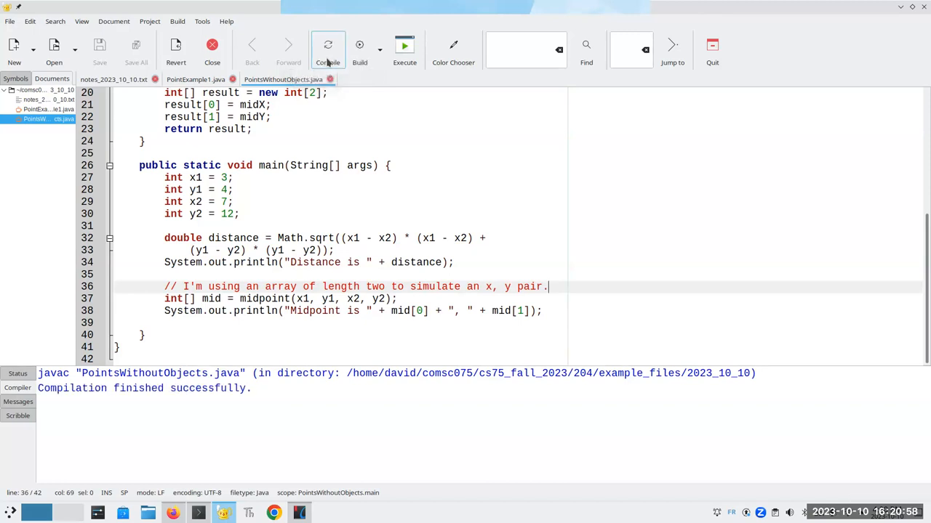
left_click(404, 45)
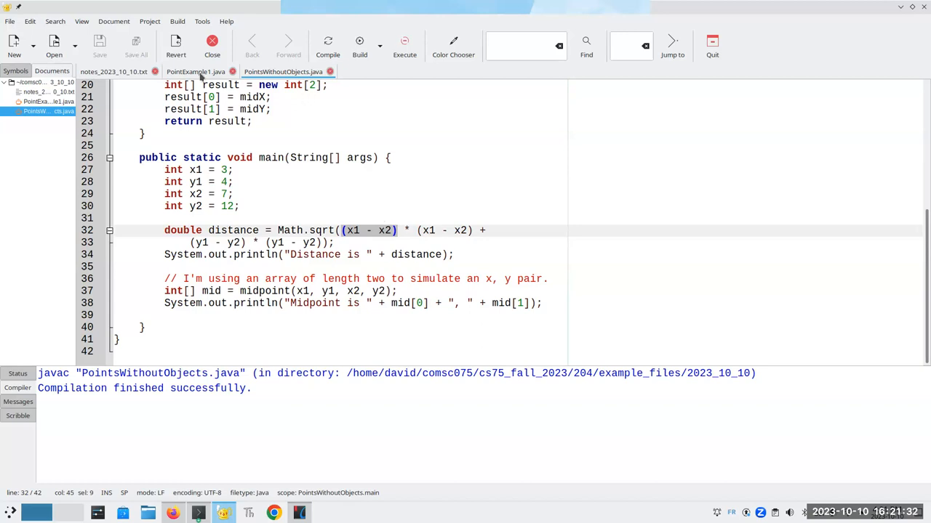
- Show PointExample1.java and highlight 'awt' in its java.awt.Point import
left_click(195, 71)
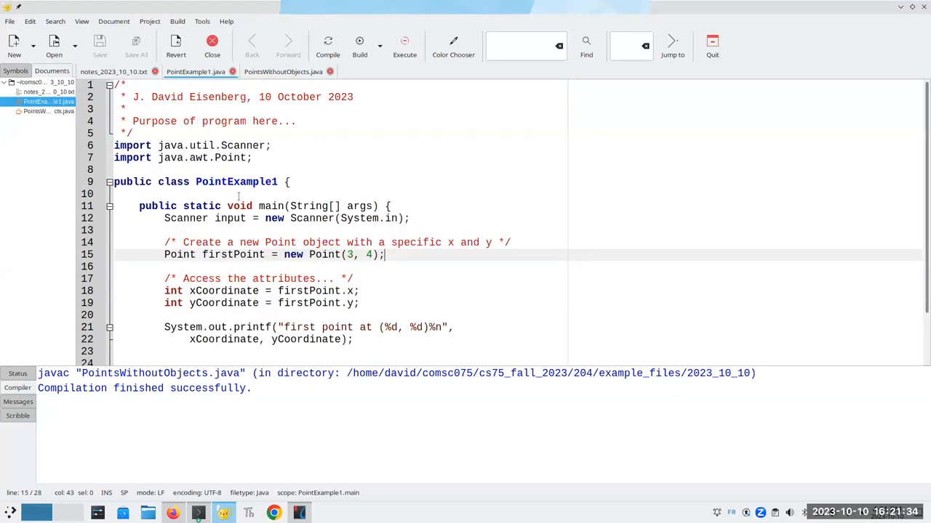
double_click(229, 157)
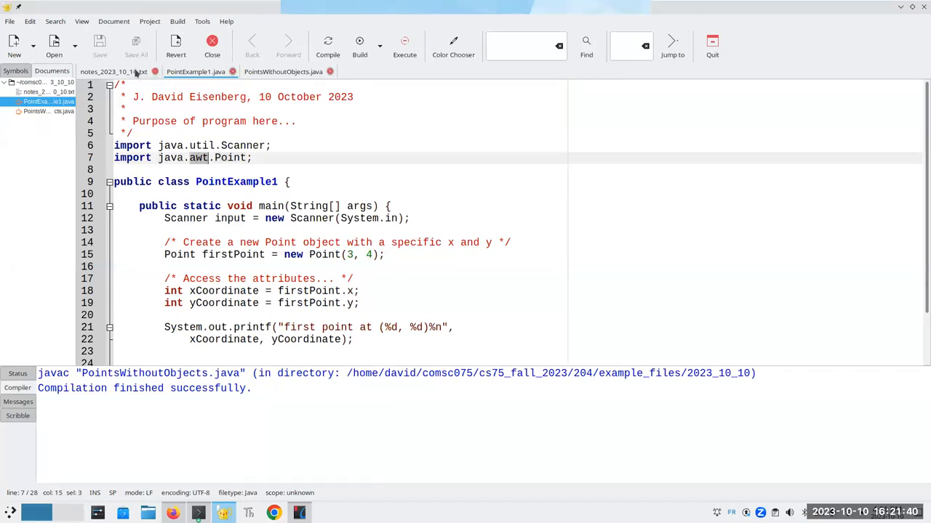
- Note 'awt == Abstract Windowing Toolkit (Java graphics package)' in notes_2023_10_10.txt, then show PointExample1.java
left_click(113, 71)
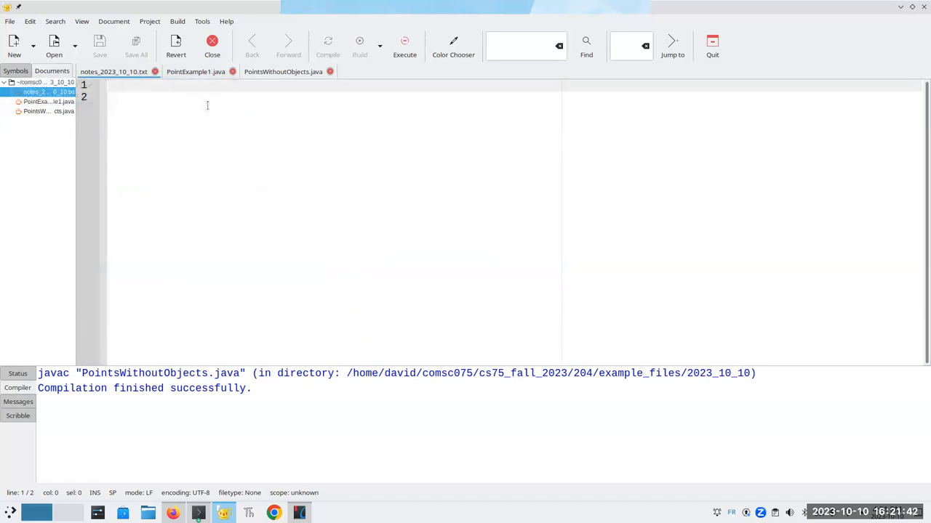
type("awt ==")
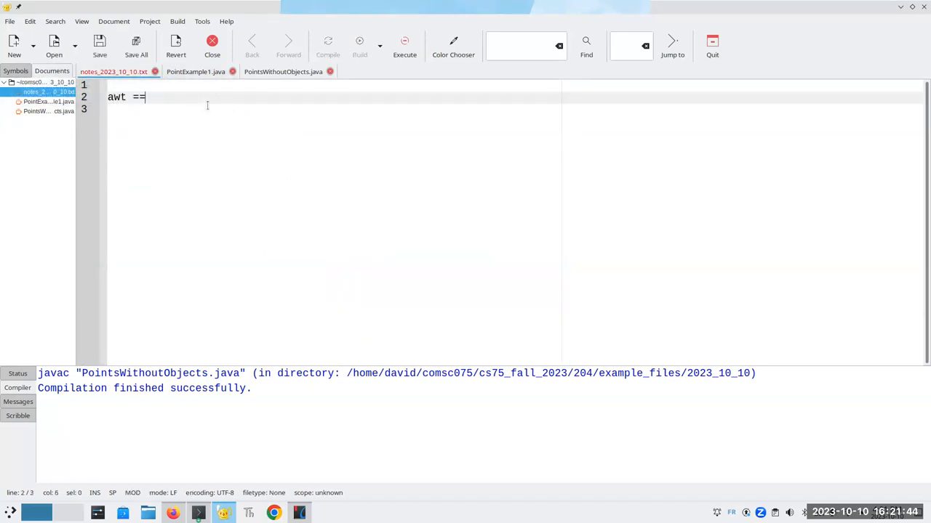
type("Abstract Wo")
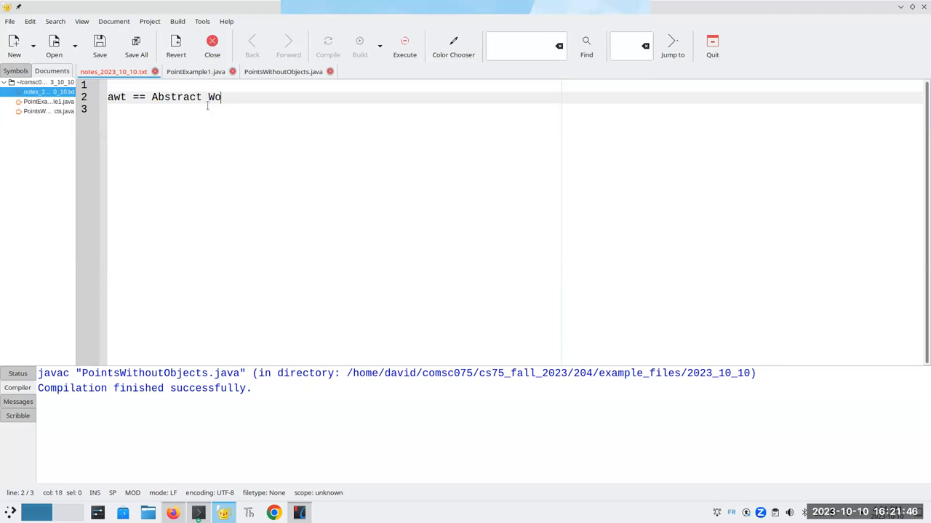
type("ndowing Toolkit (Java gr")
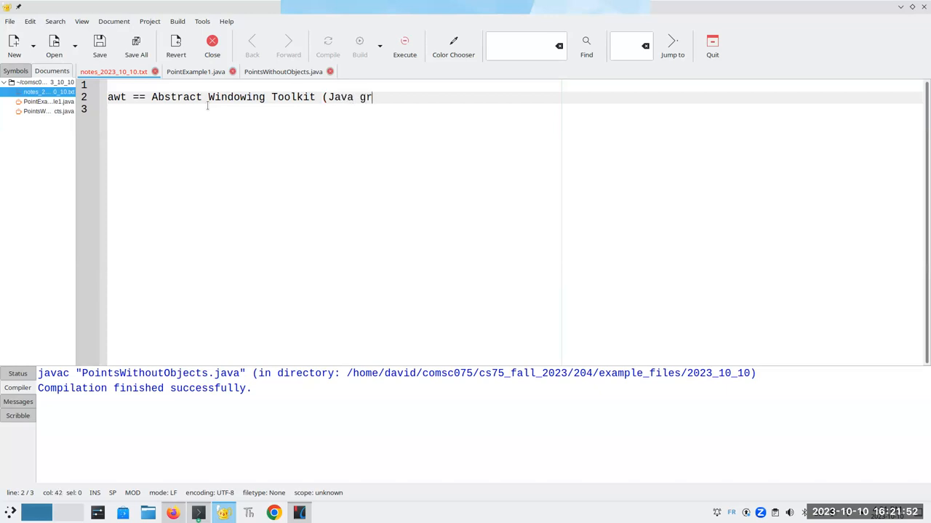
type("aphics package)")
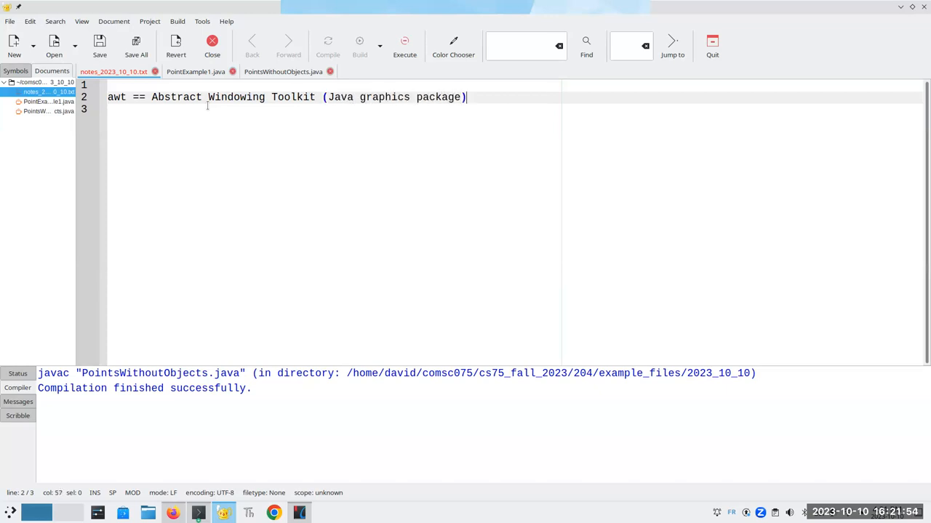
left_click(195, 71)
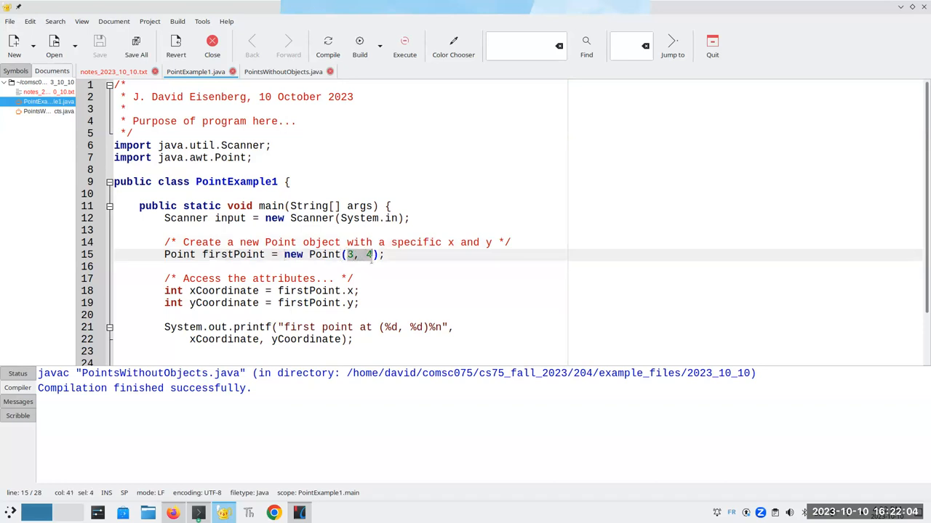
- Highlight firstPoint where its x and y coordinates are read on lines 18 and 19
left_click(215, 255)
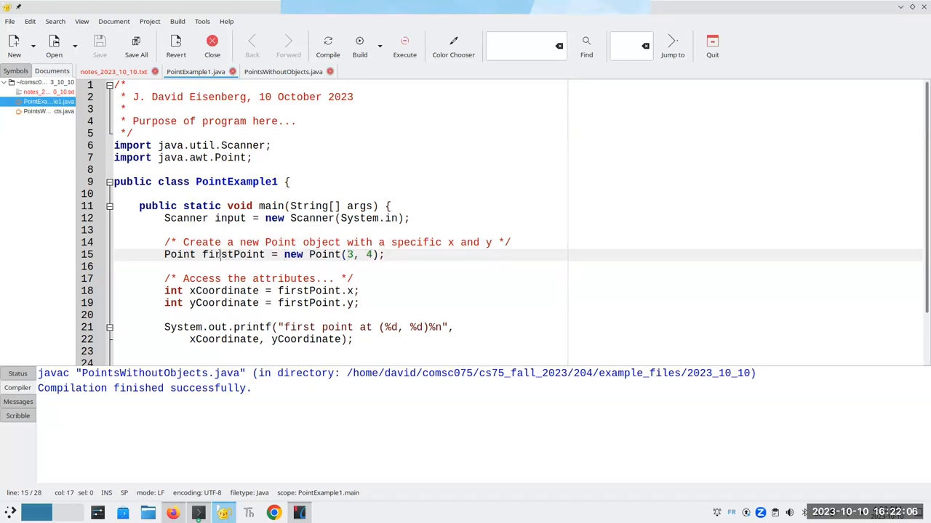
double_click(234, 255)
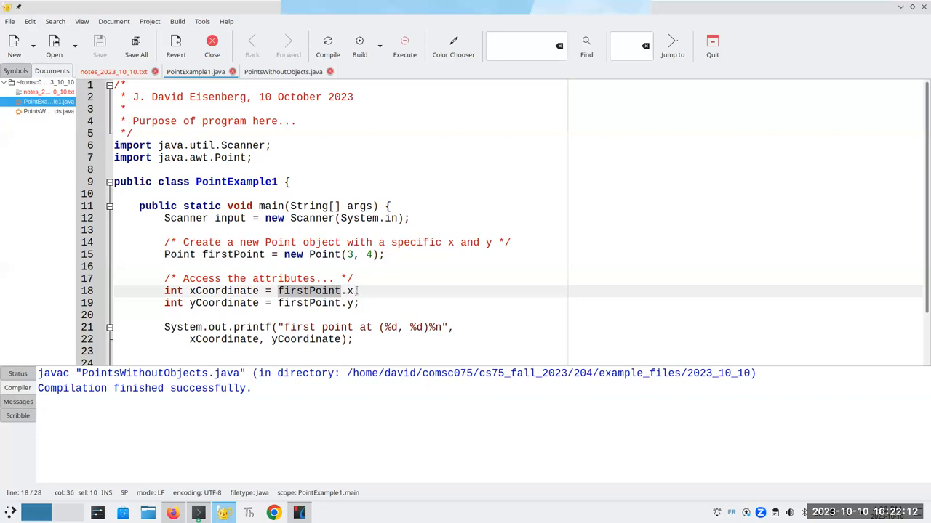
left_click(308, 304)
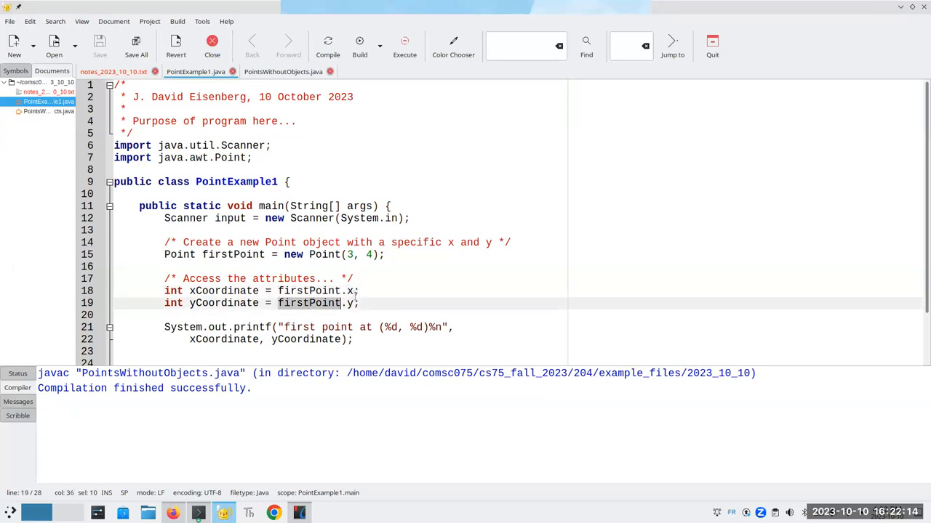
left_click(355, 304)
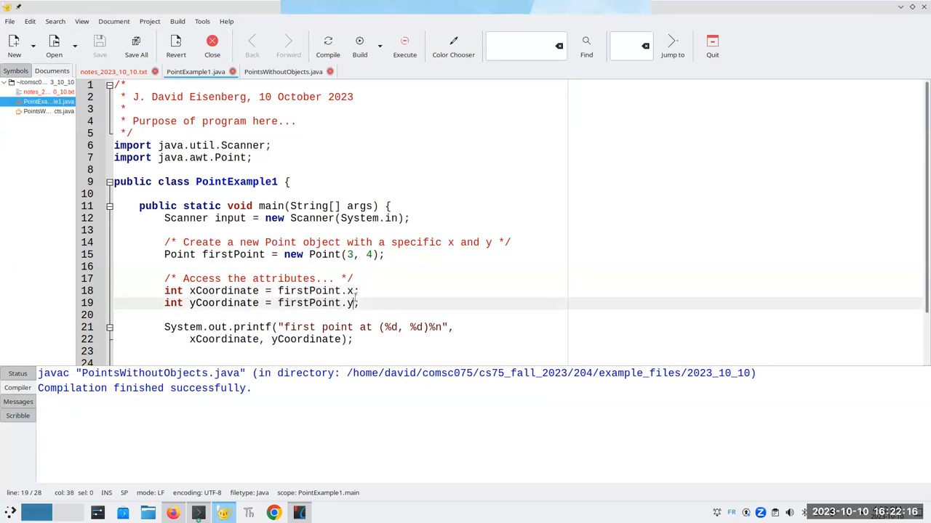
- Compile PointExample1.java successfully and bring up the textbook in Okular
left_click(211, 291)
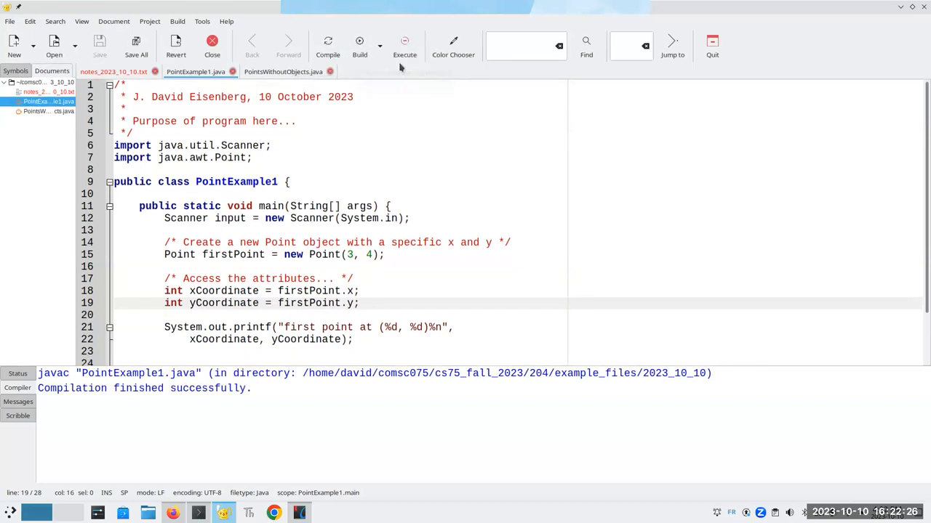
left_click(404, 45)
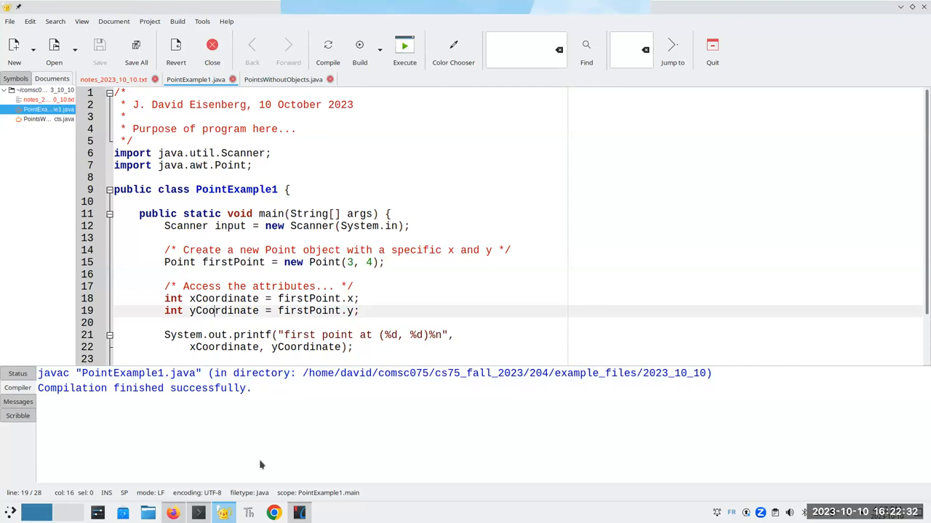
left_click(300, 512)
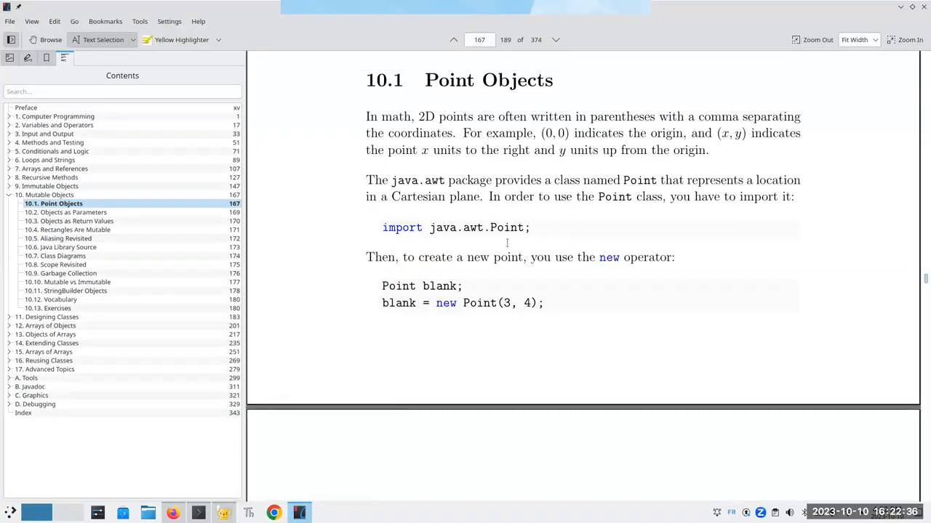
- Highlight 'blank' in the Point example and move to Figure 10.1's memory diagram on page 168
double_click(442, 285)
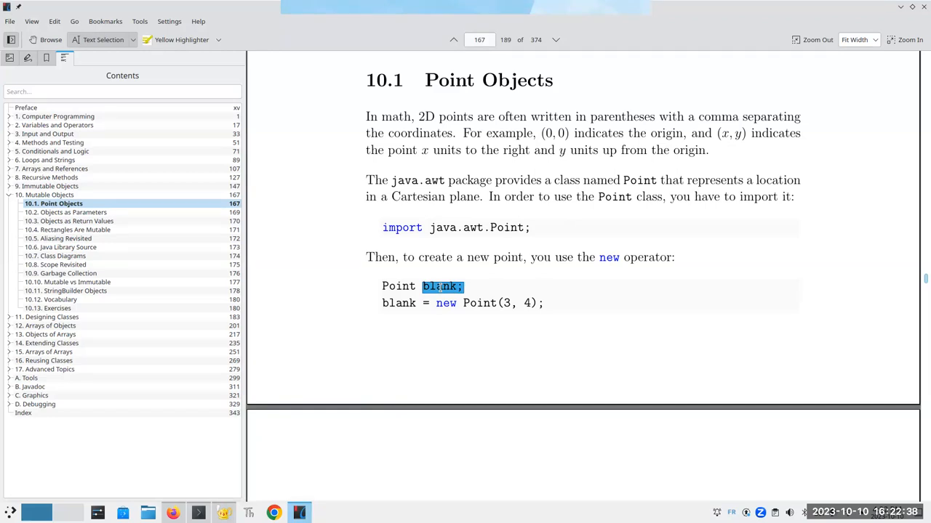
mouse_move(593, 238)
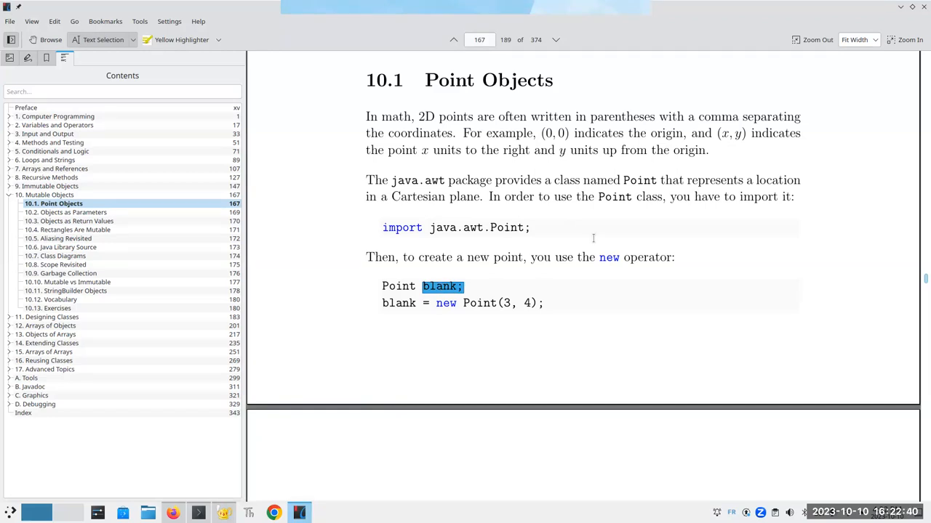
mouse_move(400, 446)
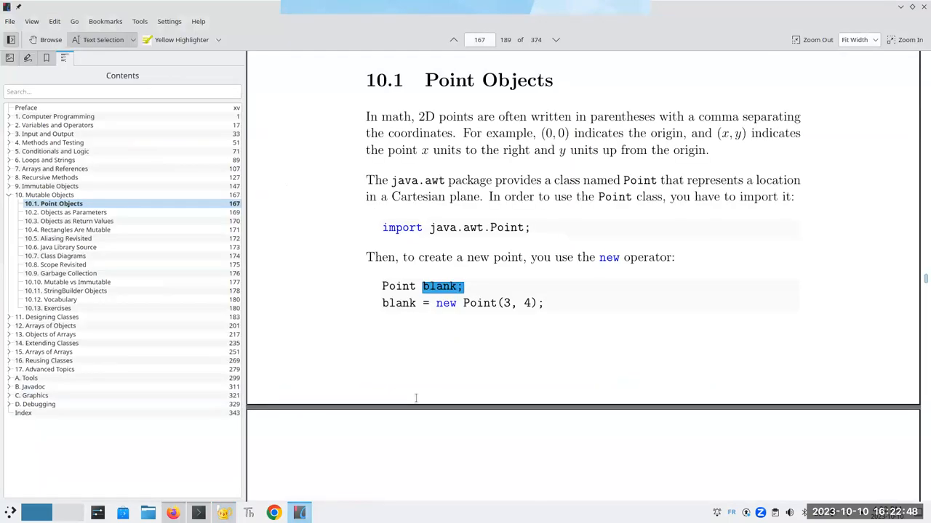
scroll("down", 3)
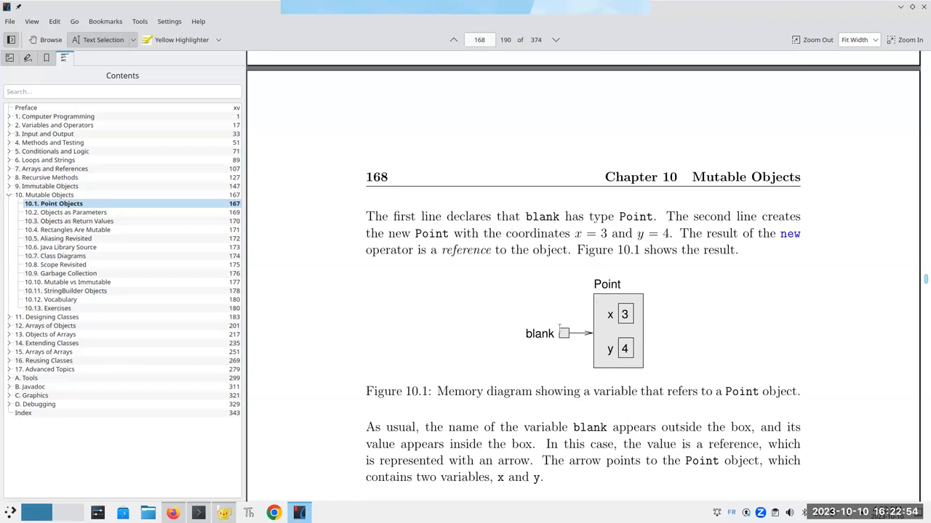
double_click(540, 333)
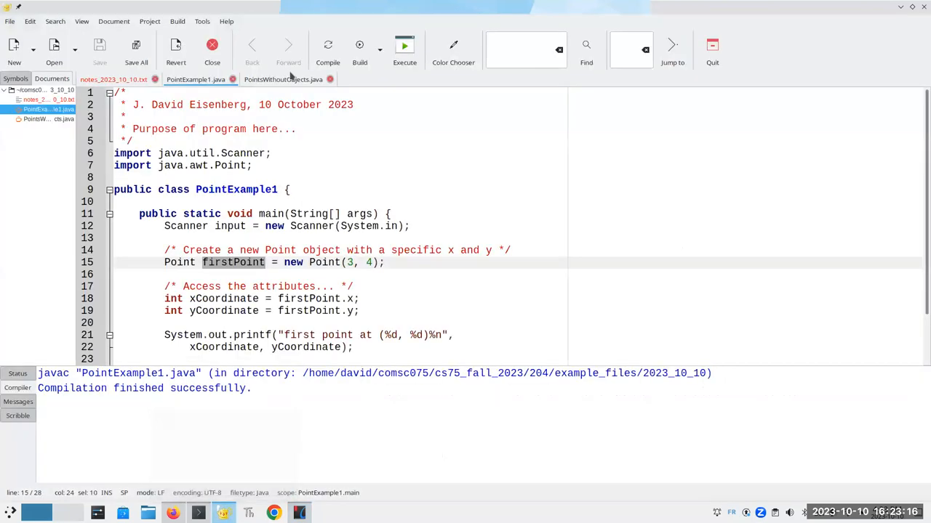
- Note that the variables describing an object's data are its attributes
left_click(113, 79)
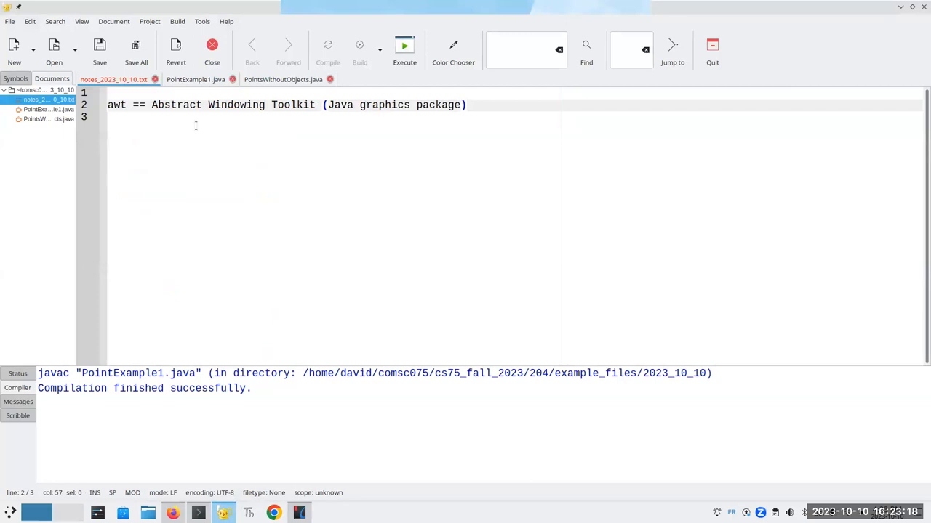
key("Return")
type("===================")
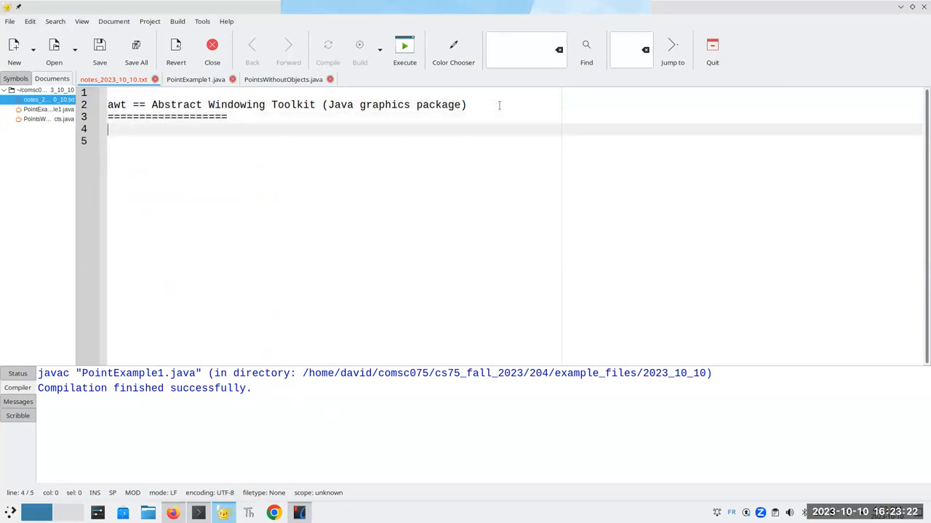
type("The var")
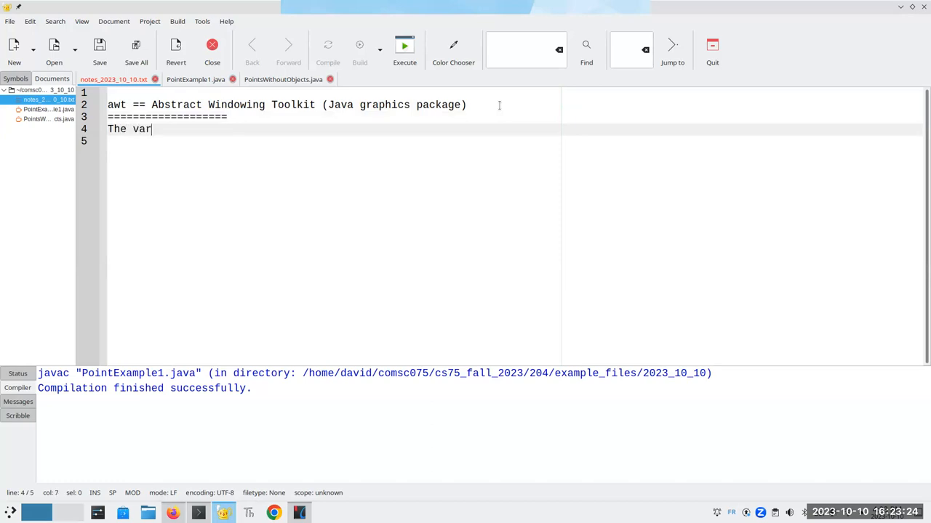
type("iables that desscr")
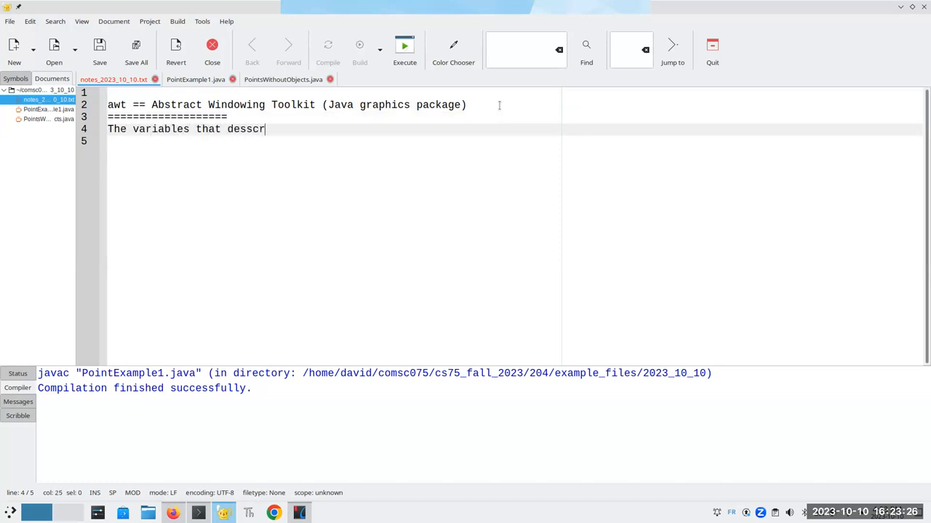
key("BackSpace")
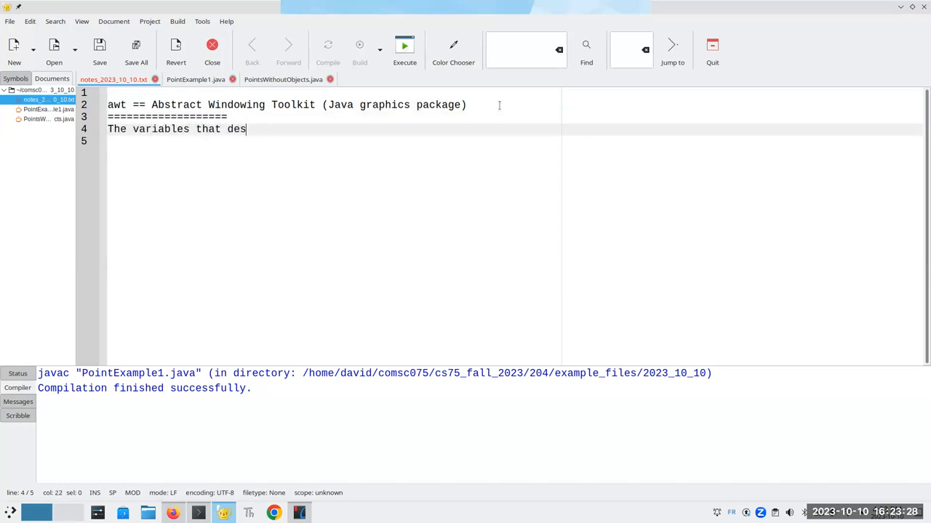
type("cribe an object's")
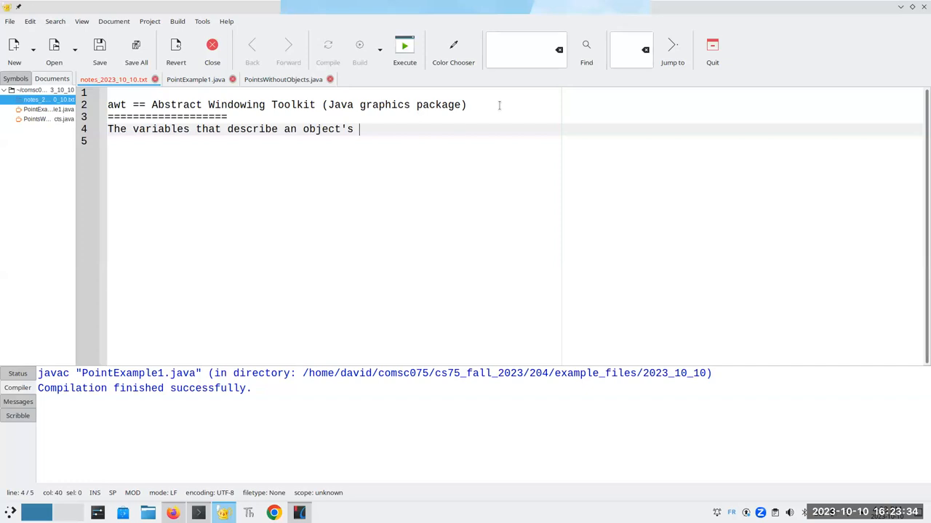
type("data are it")
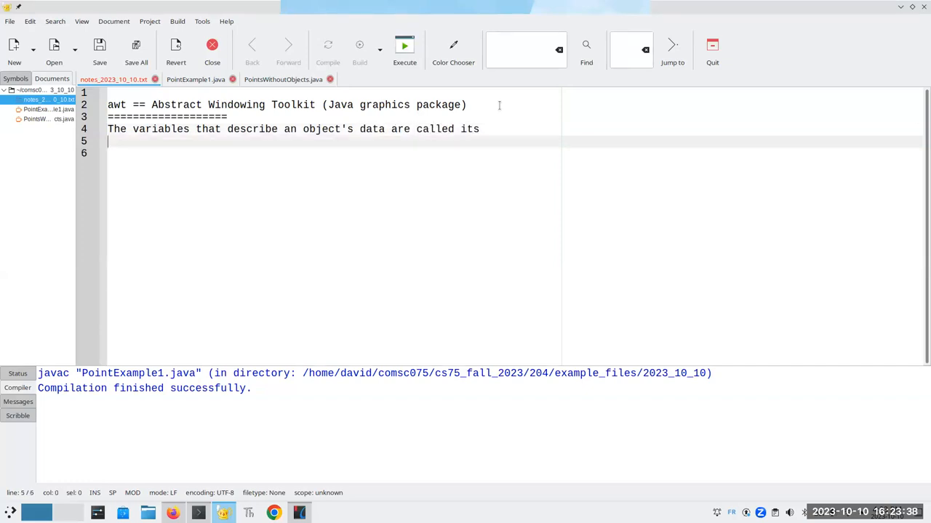
type("* propertie")
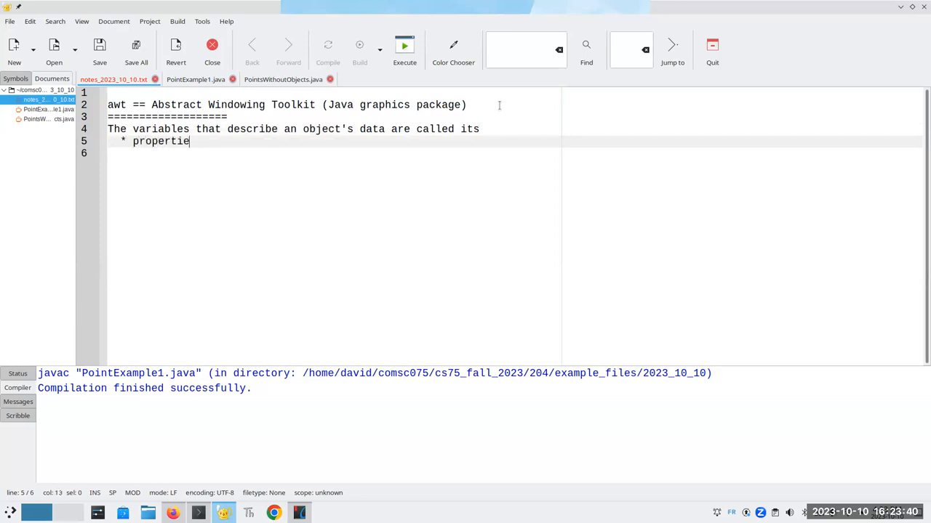
type("s")
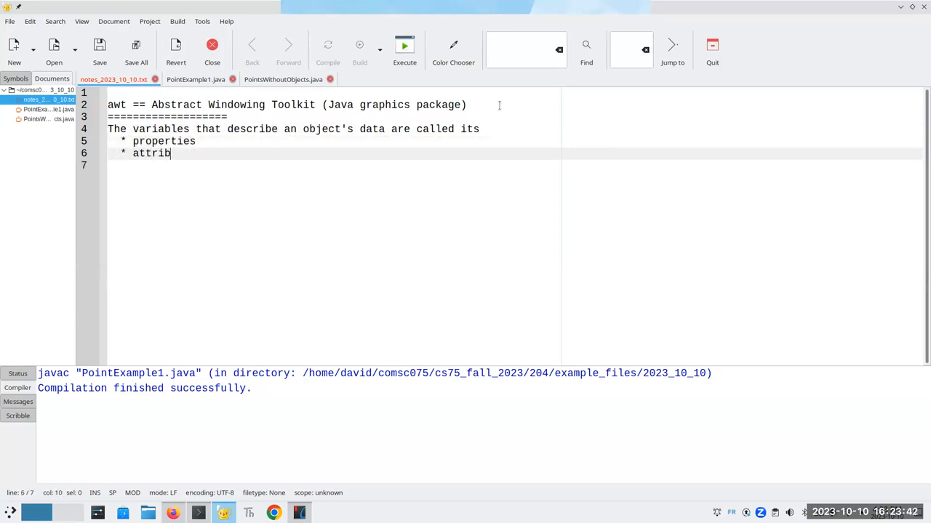
type("utes")
left_click(333, 166)
type("* fields")
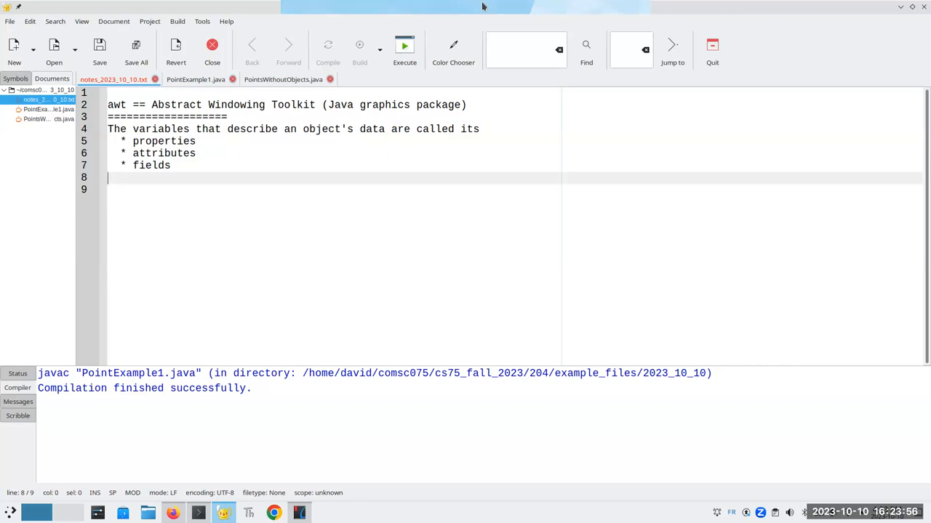
- Note that attributes are what an object *has*, e.g. a Point has x and y attributes, and save
type("The obje")
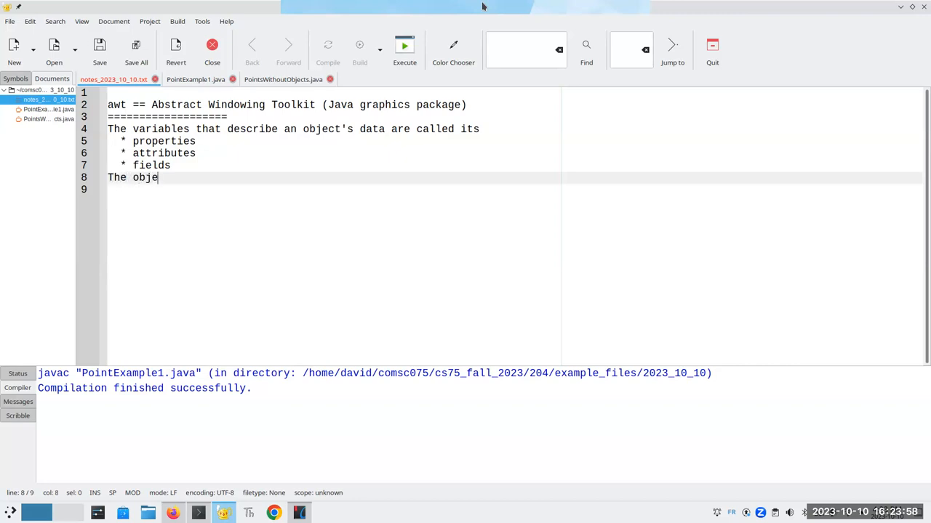
type("ct's attri")
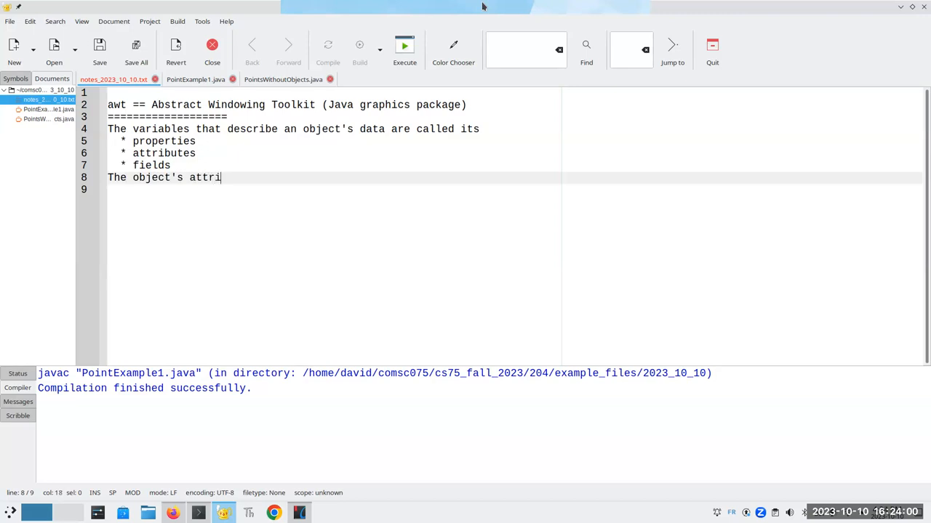
type("butes are the thing that a")
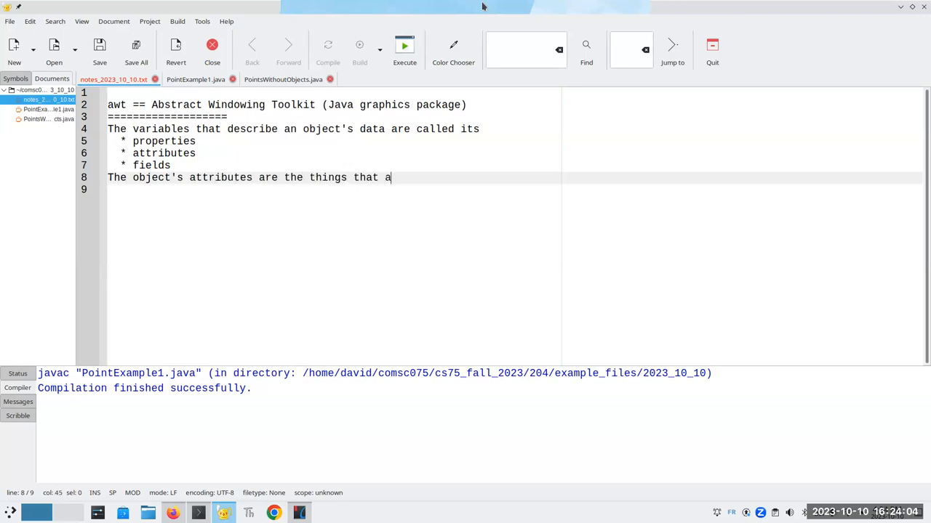
type("n object *has*")
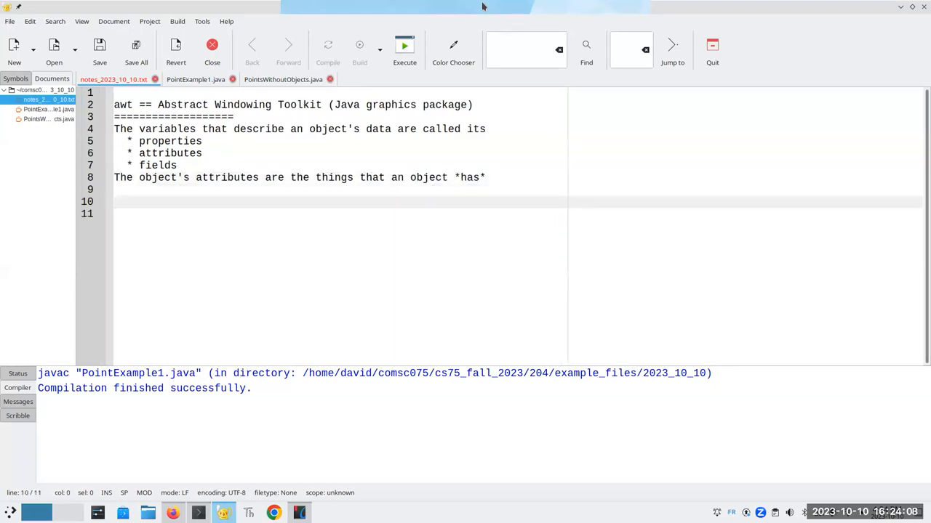
type("In our example")
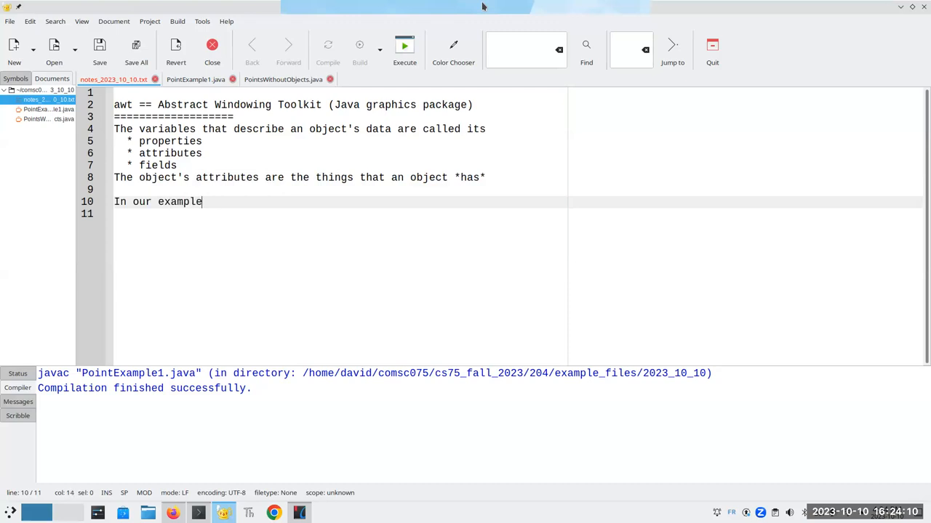
type(", a Point object")
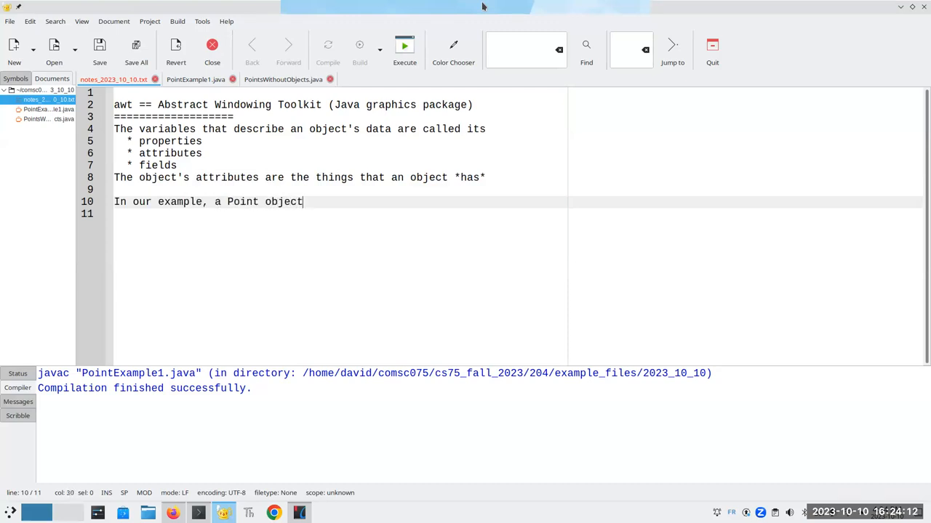
type("*has* an x")
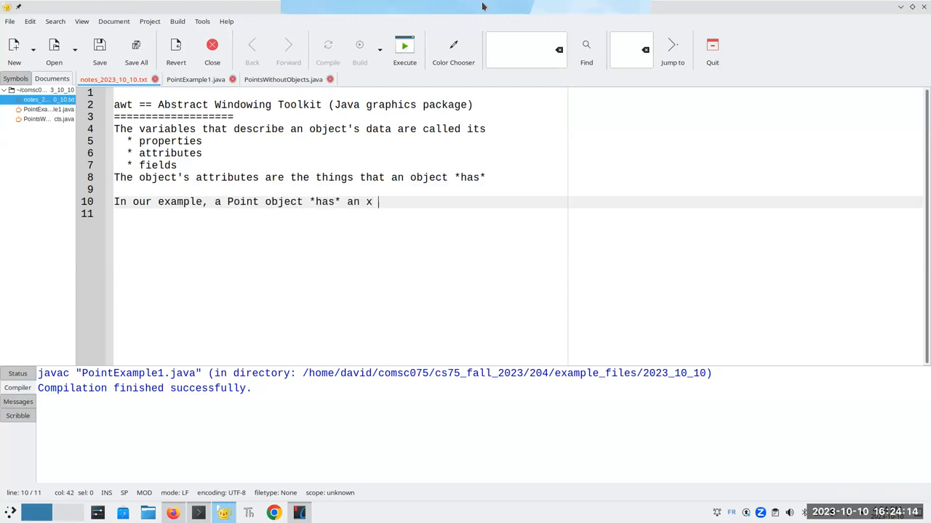
type("propert")
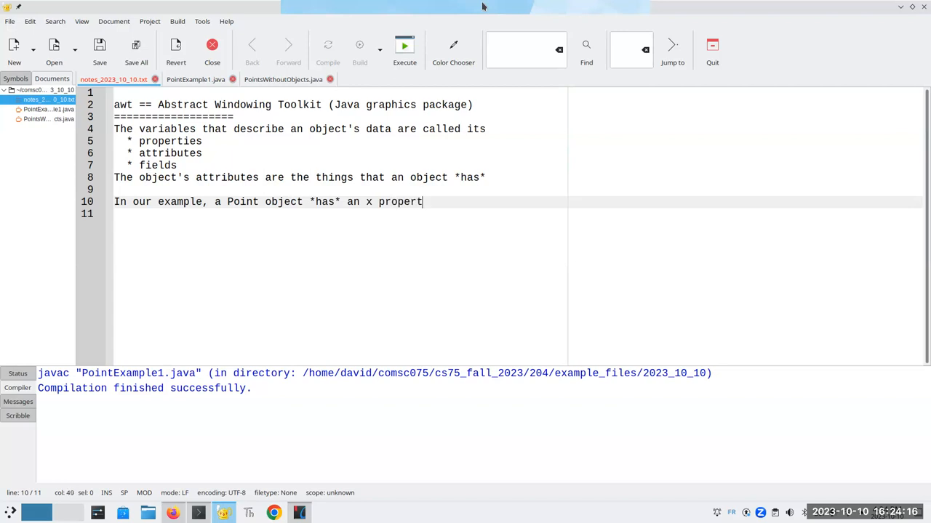
type("attribu")
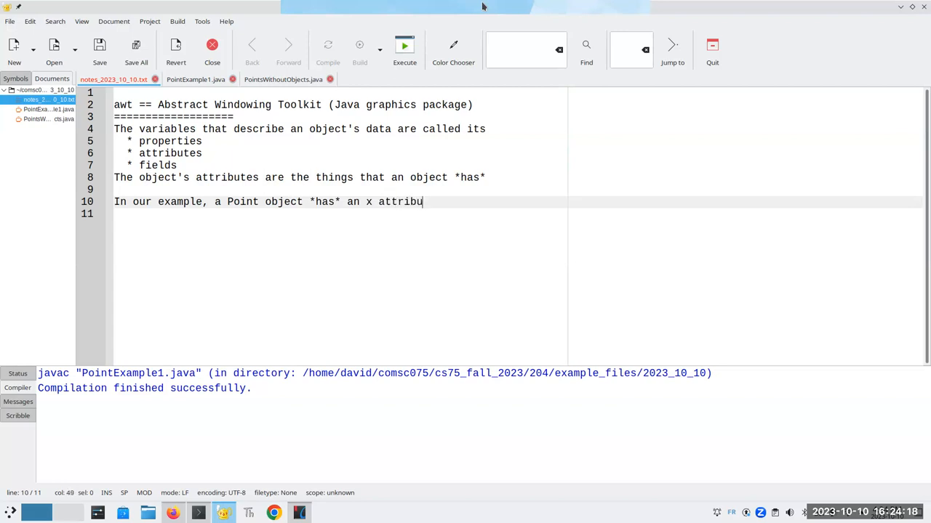
type("te and a")
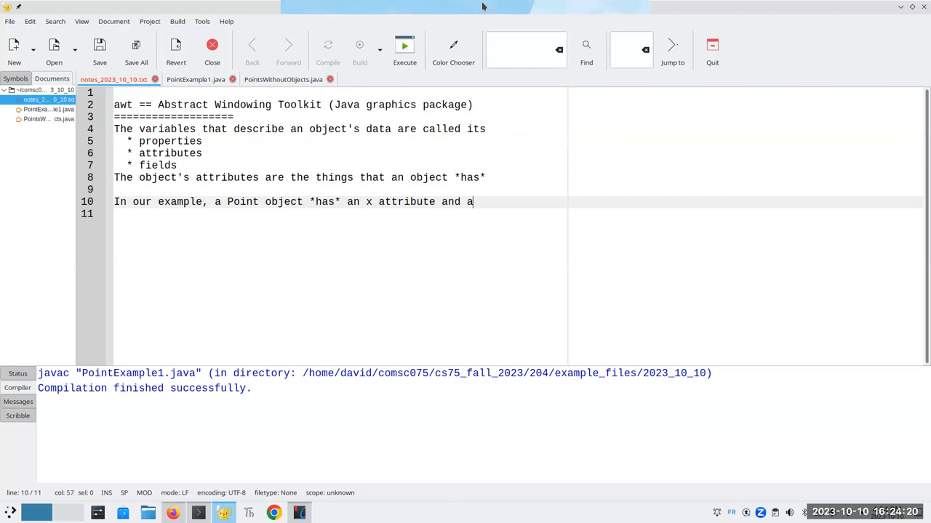
type("y at")
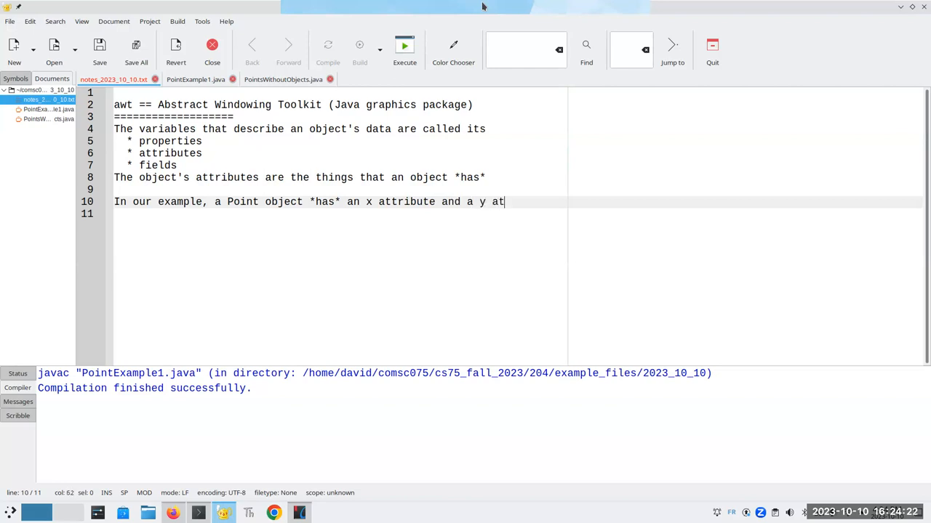
type("tribute.")
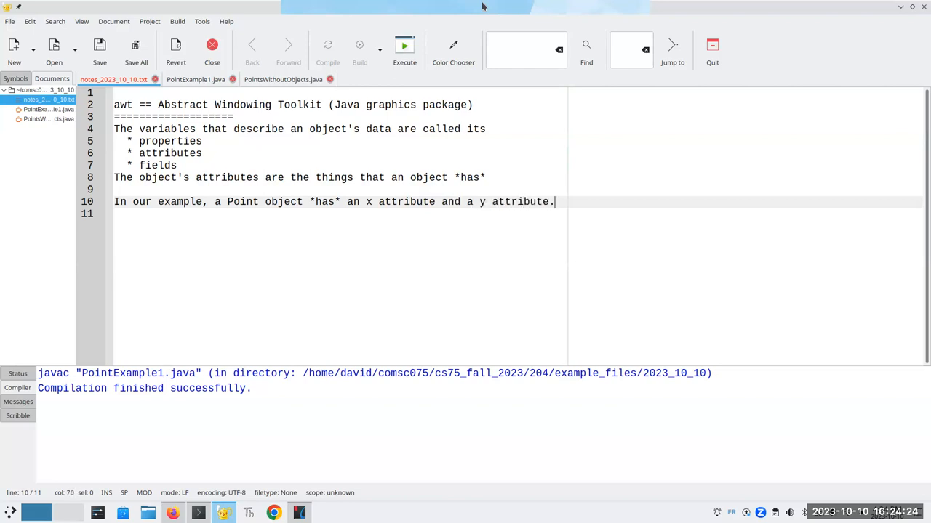
key("Return")
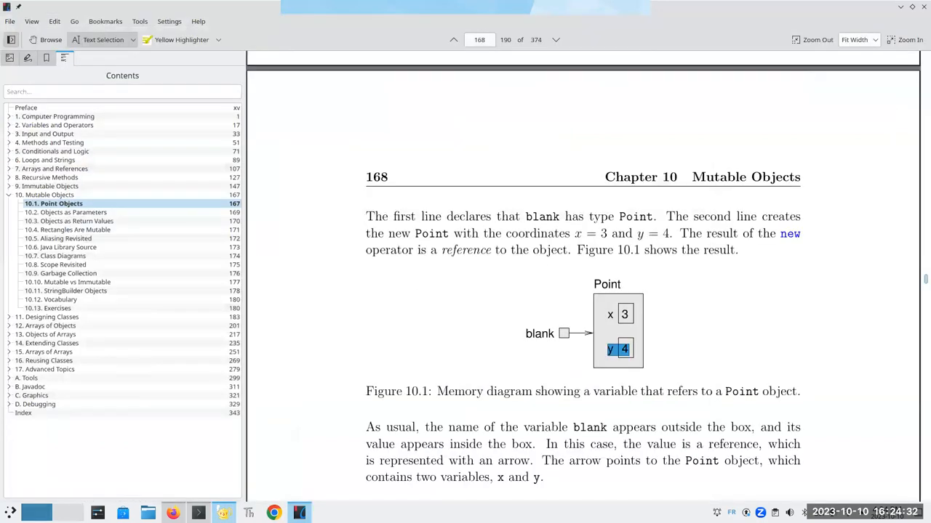
- Scroll to the attributes and dot-notation passage and highlight 'attributes' and 'blank.x'
scroll("down", 3)
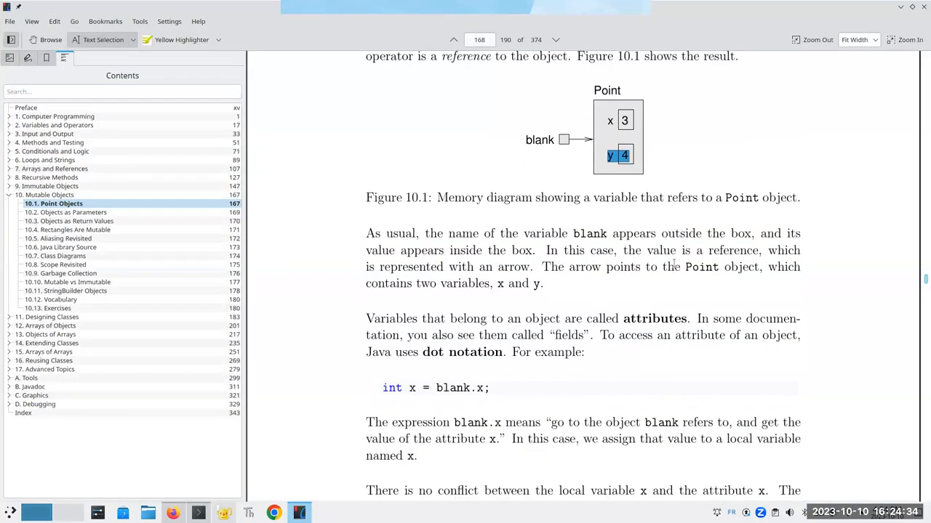
scroll("down", 3)
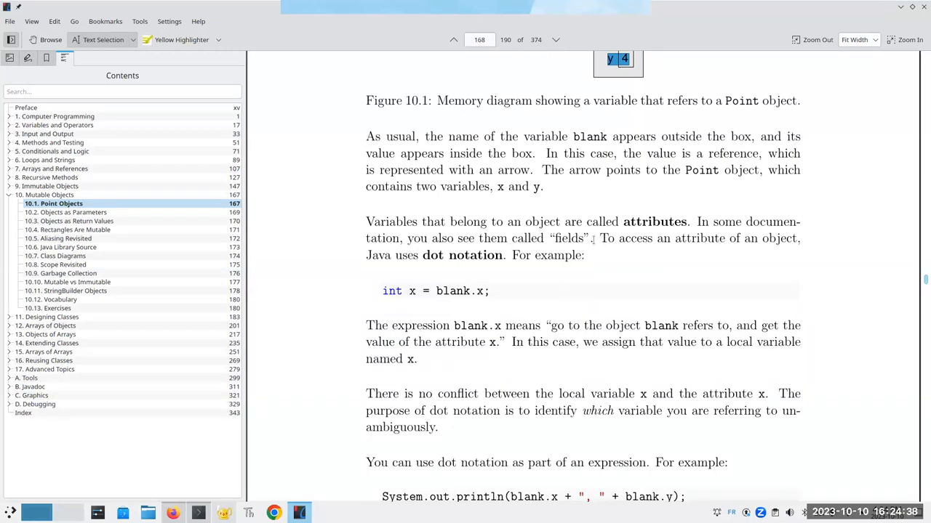
double_click(655, 221)
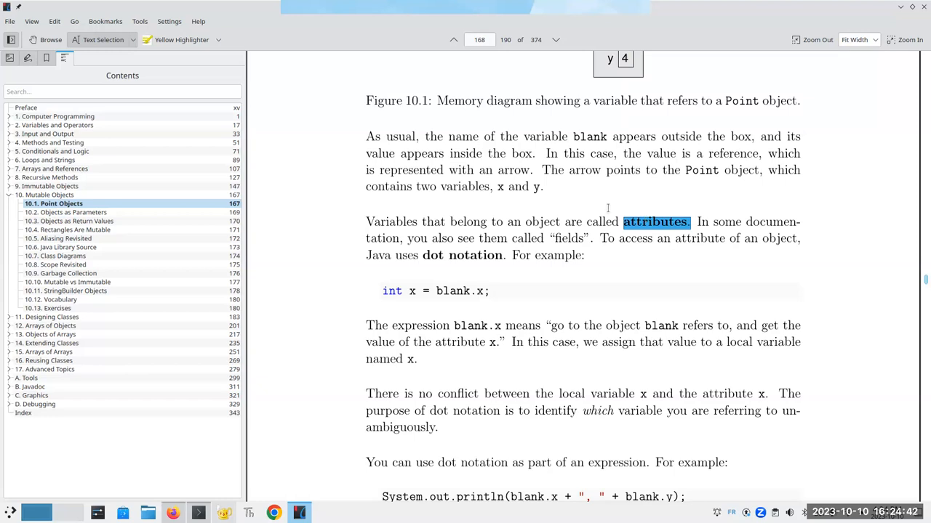
mouse_move(526, 276)
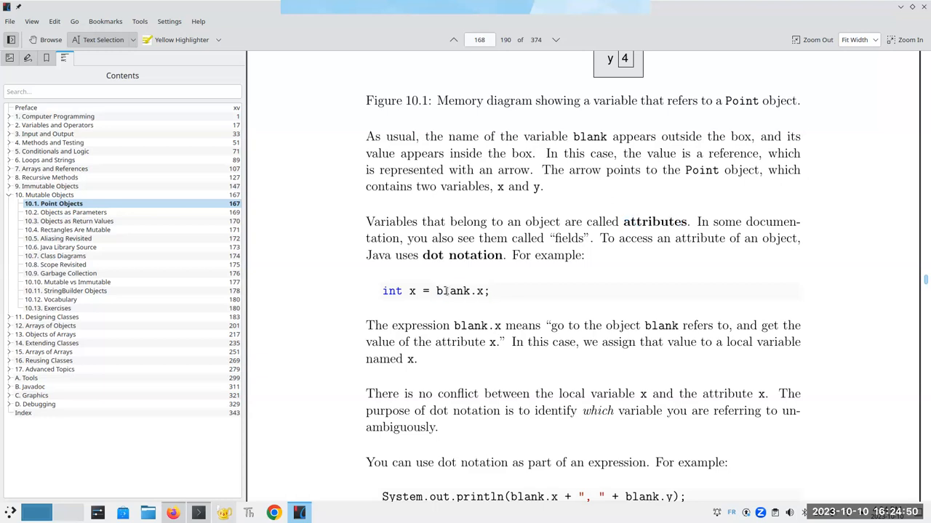
double_click(454, 291)
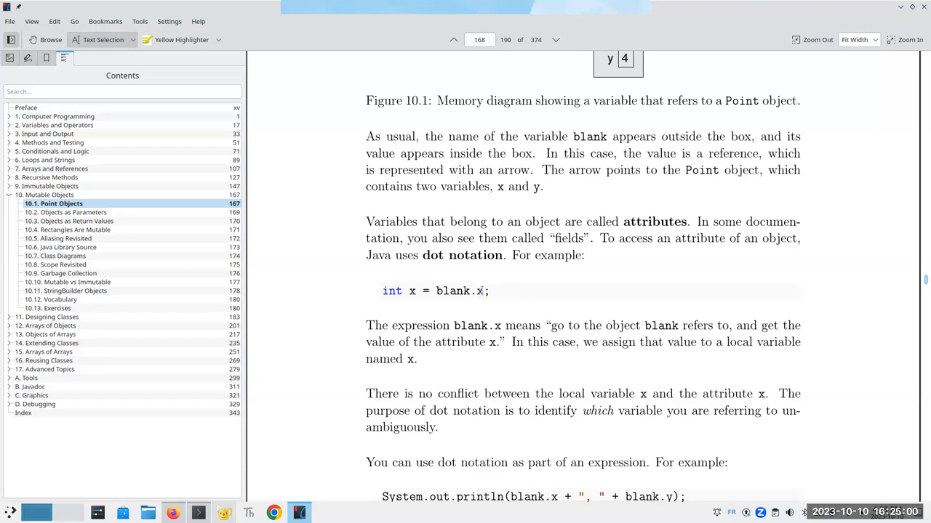
double_click(480, 291)
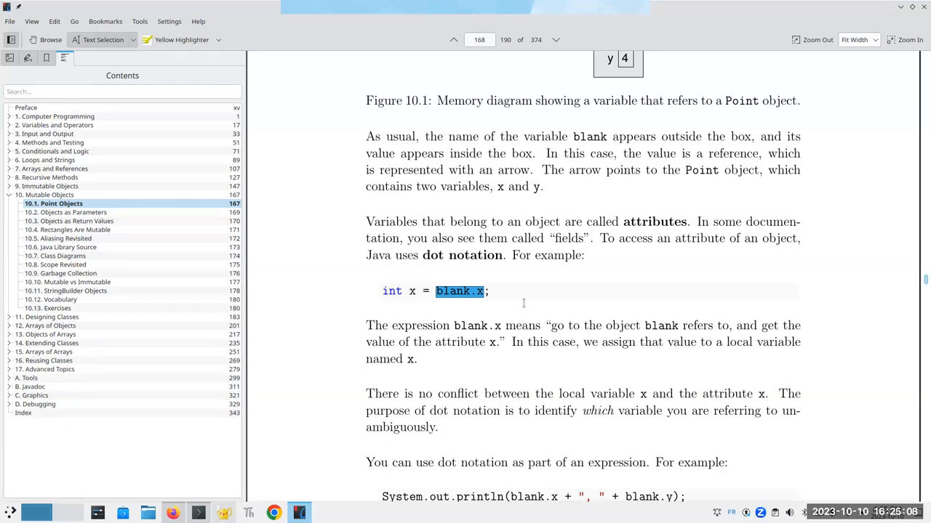
mouse_move(266, 308)
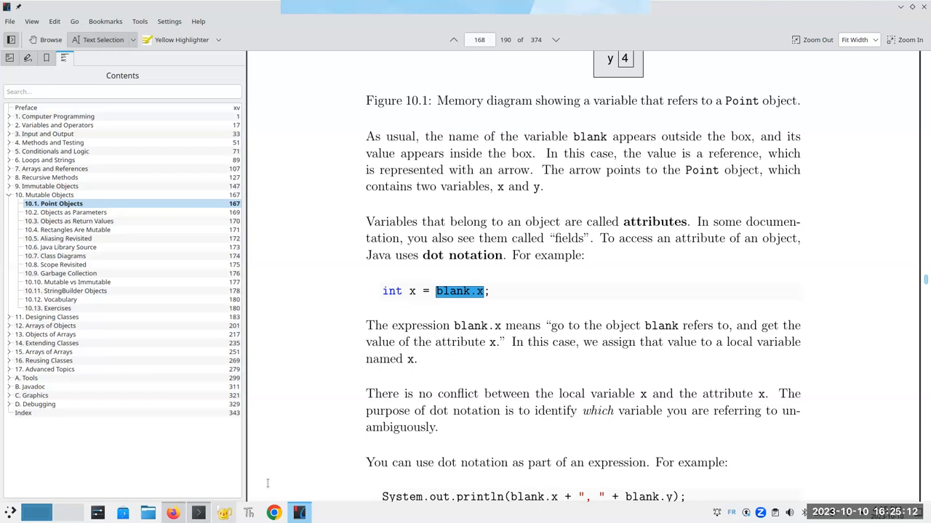
mouse_move(355, 410)
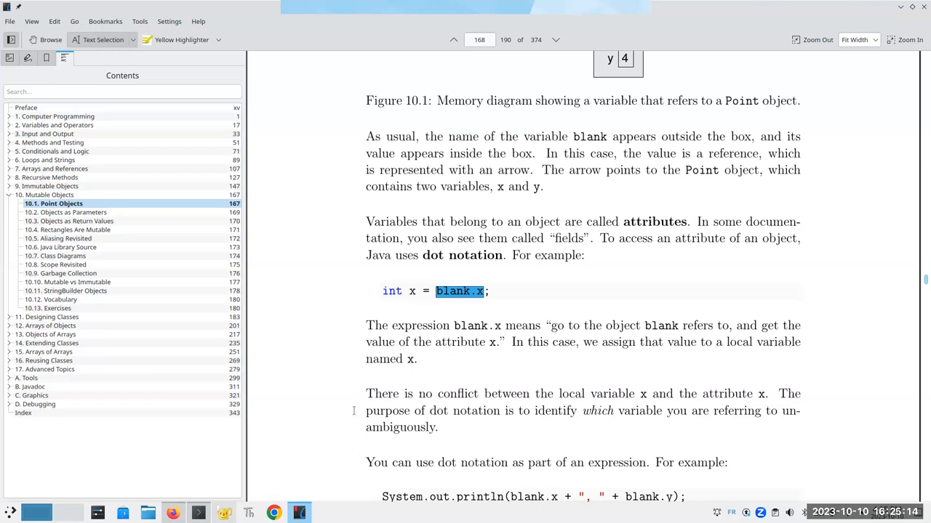
mouse_move(377, 291)
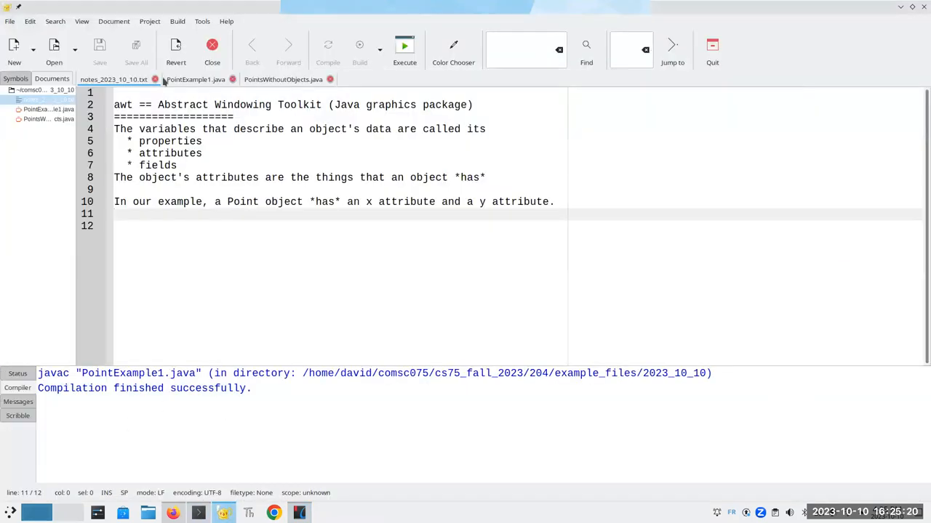
- In PointExample1.java highlight firstPoint, .x and .y, and restore the local name xCoordinate
left_click(195, 79)
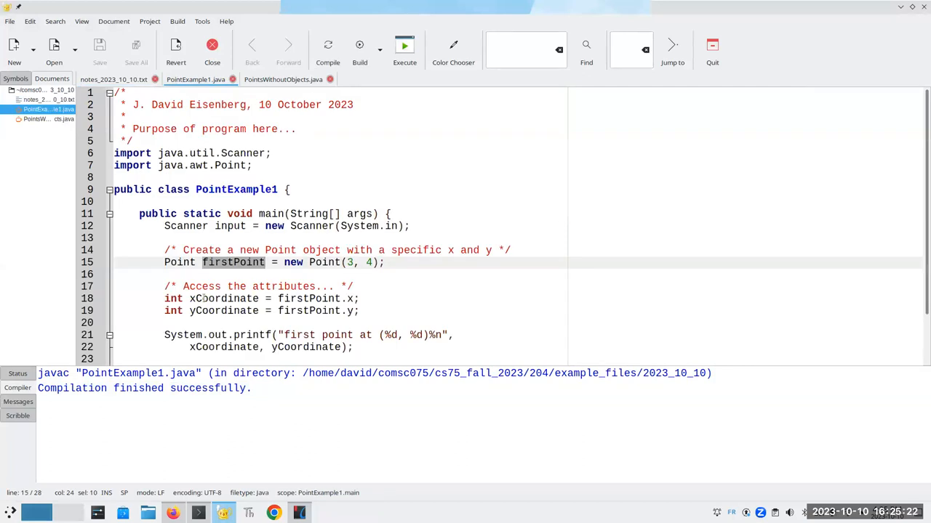
double_click(224, 299)
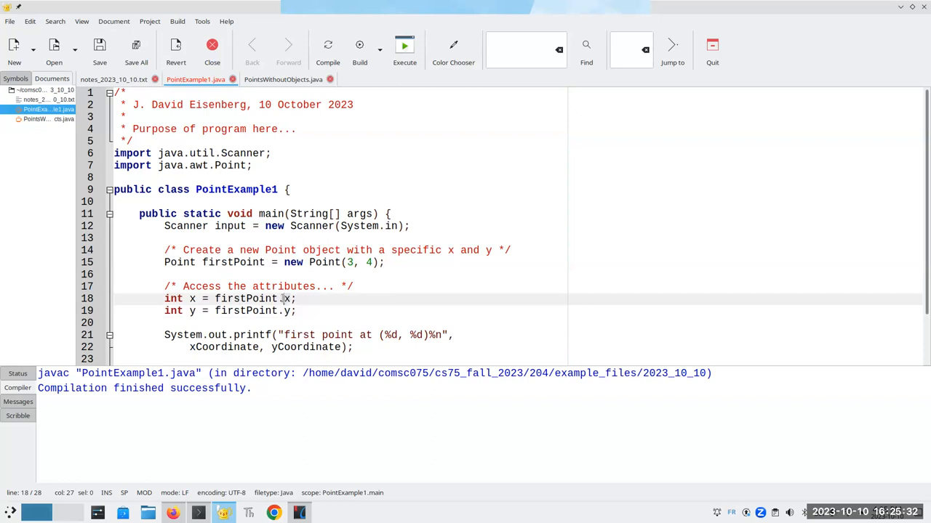
double_click(247, 299)
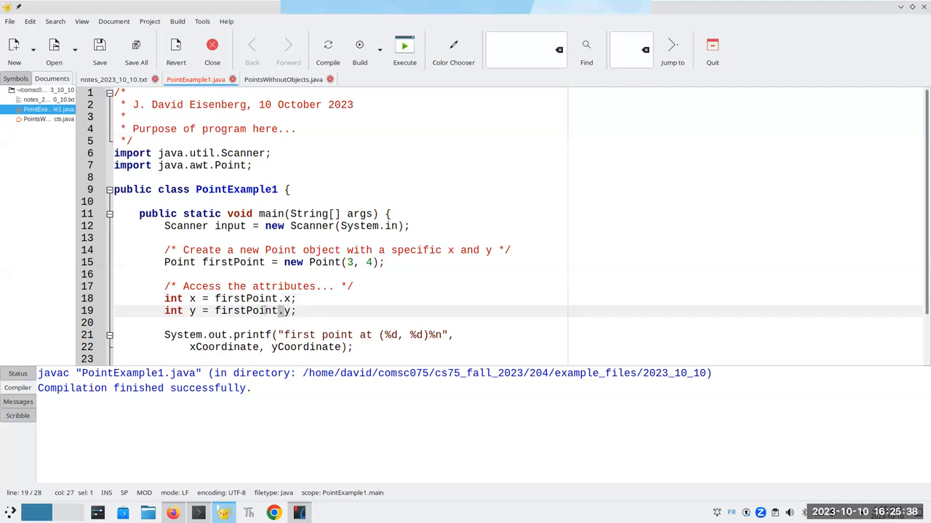
double_click(245, 311)
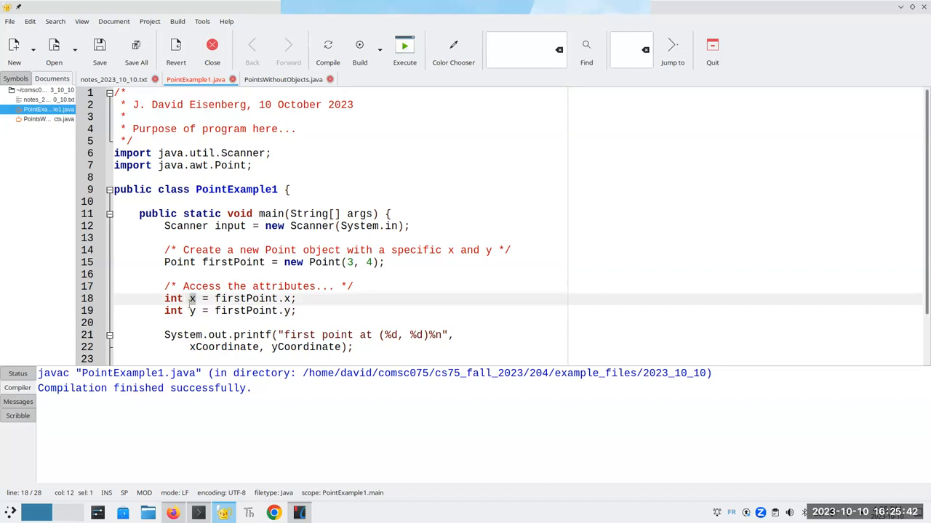
left_click(197, 311)
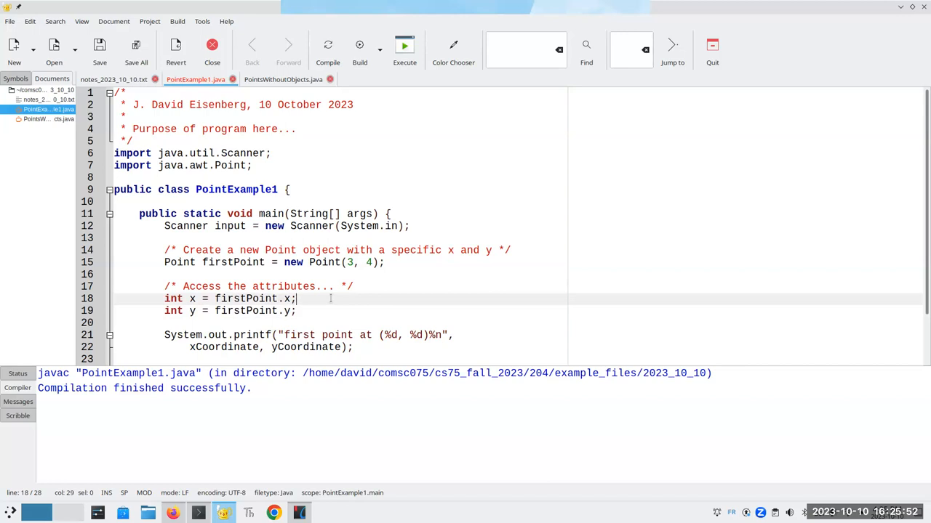
type("Coordinate")
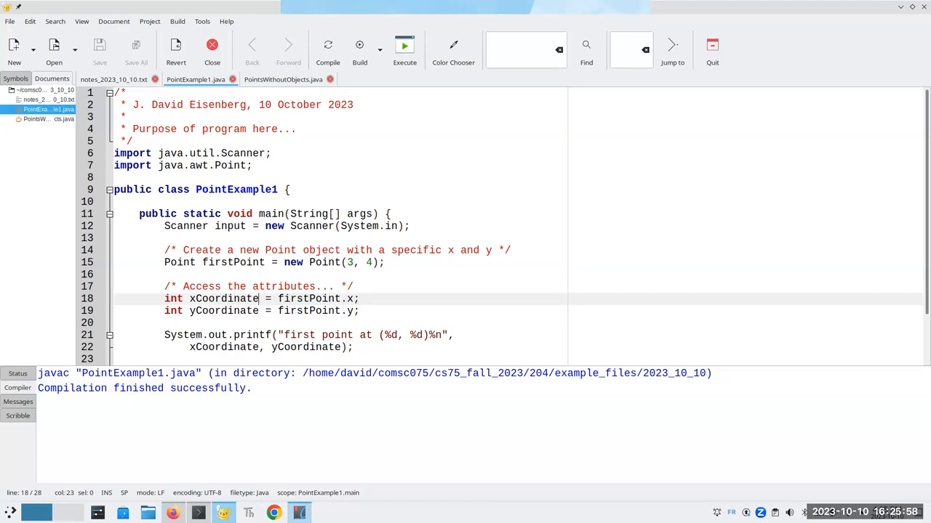
- Scroll the textbook to section 10.2, Objects as Parameters, with the printPoint and distance examples
left_click(300, 514)
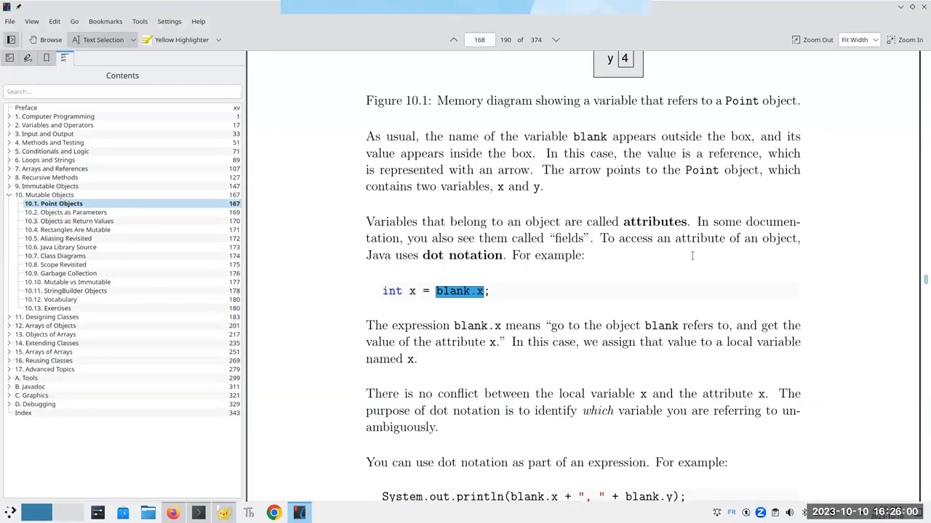
scroll("down", 3)
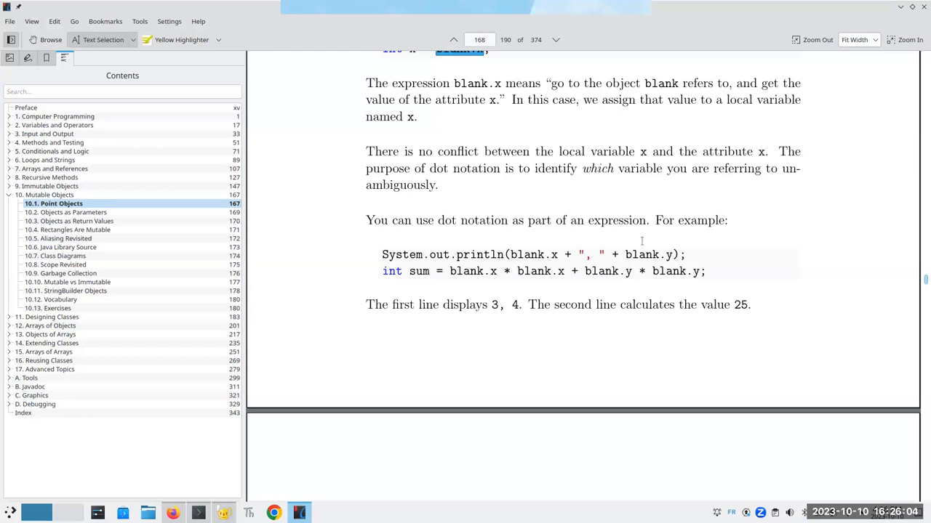
scroll("down", 3)
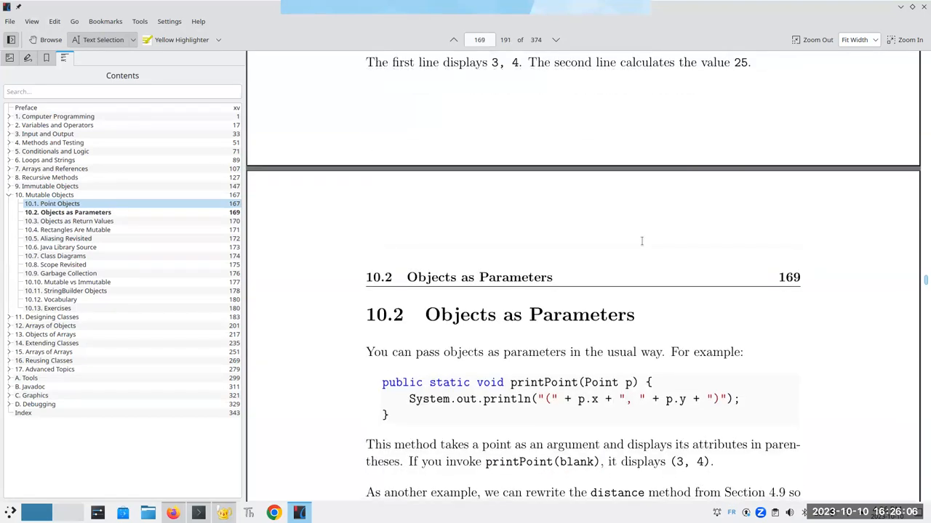
scroll("down", 3)
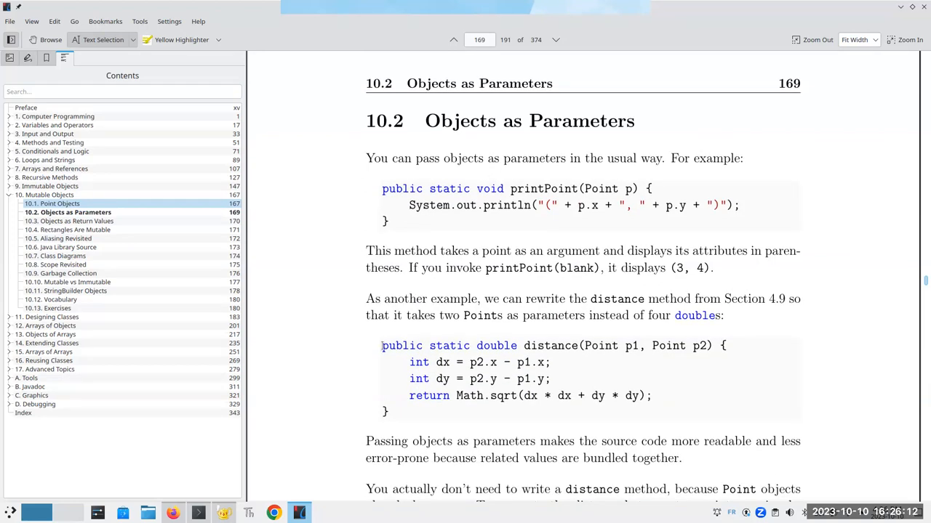
left_click_drag(381, 346, 386, 413)
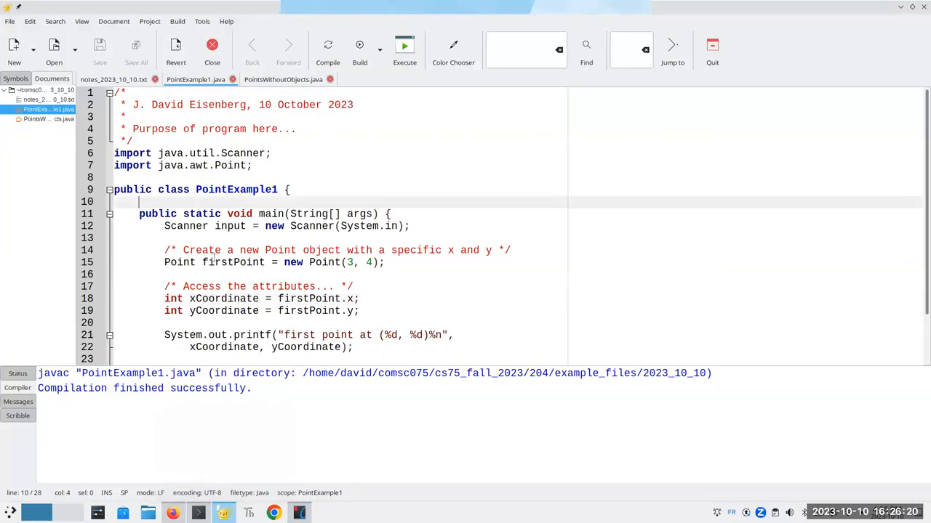
- Write a static distance(Point p1, Point p2) method returning the computed distance from the x and y differences
type("public")
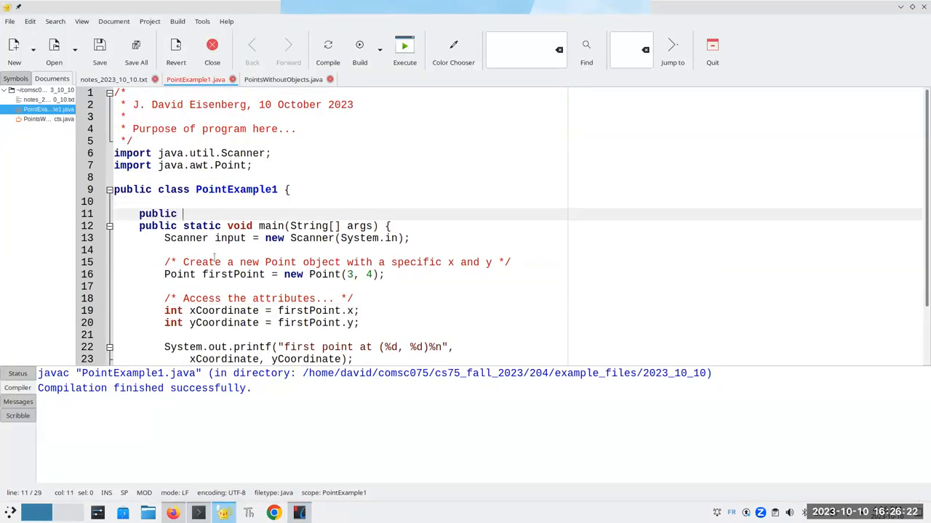
type("static double")
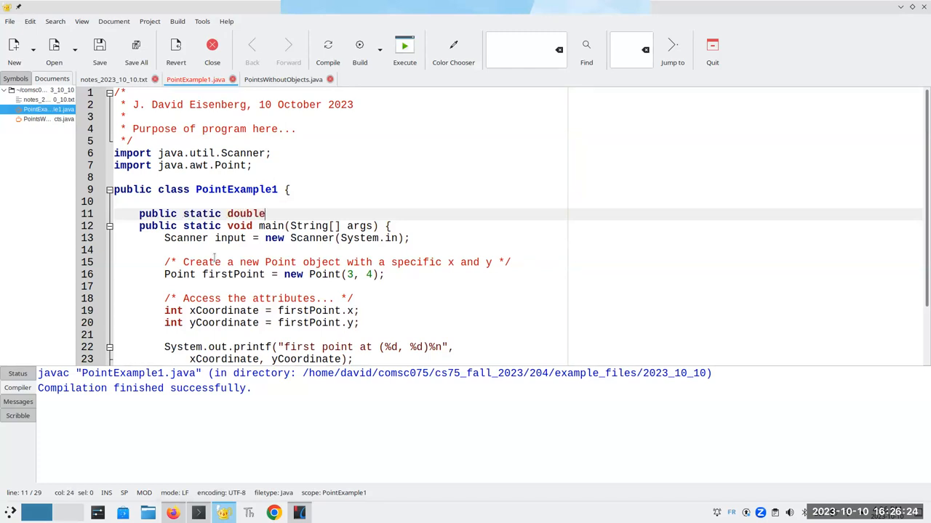
type("distance(")
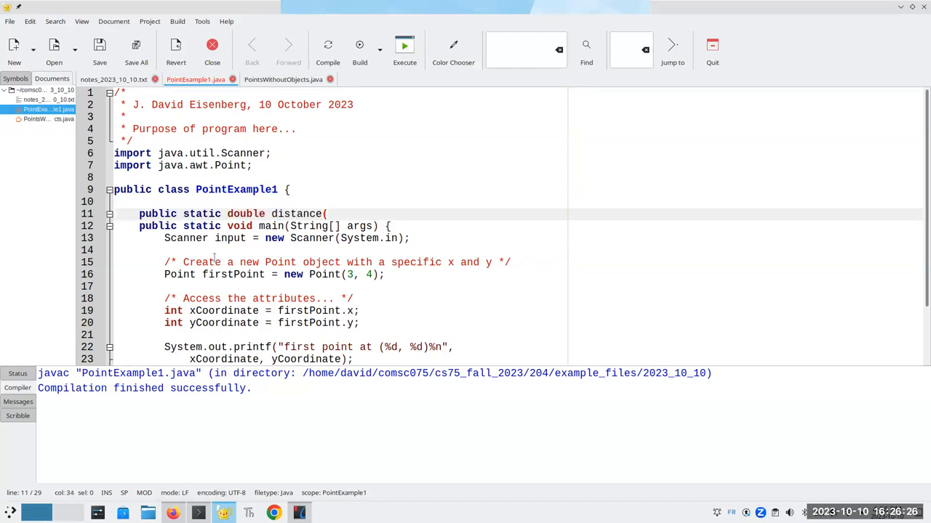
type("Point p1, P")
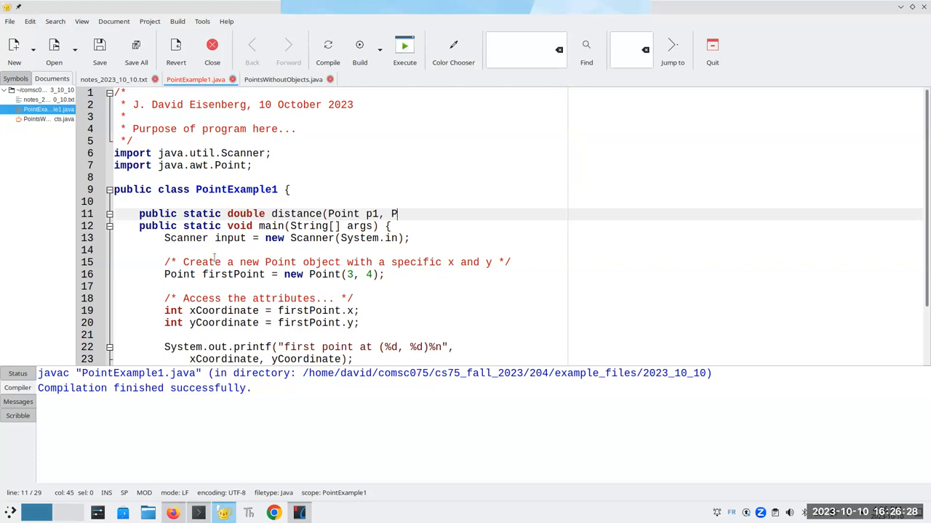
type("oint p2) {")
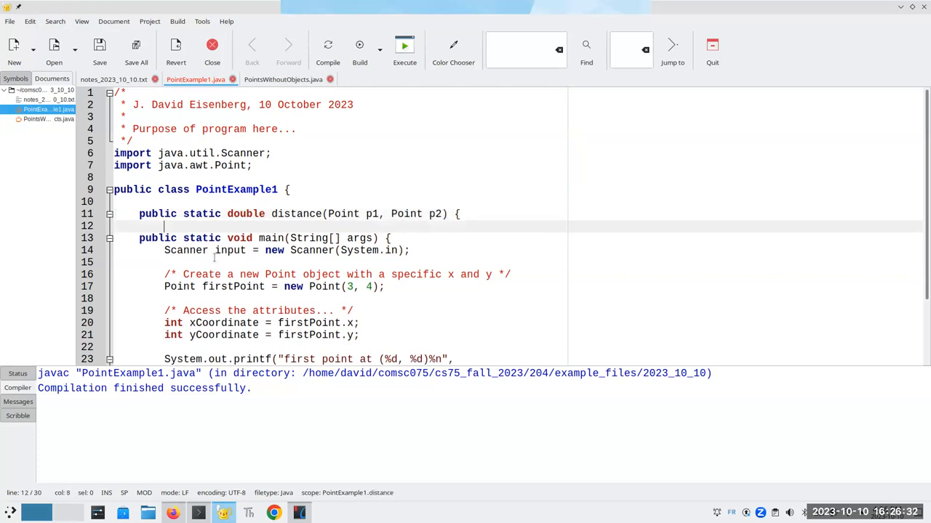
type("double result = Math.sqrt")
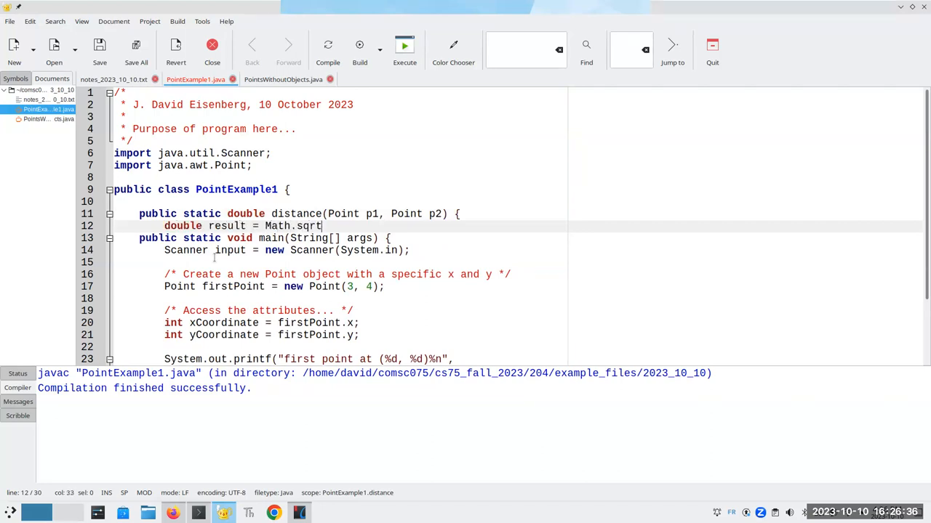
type("((px")
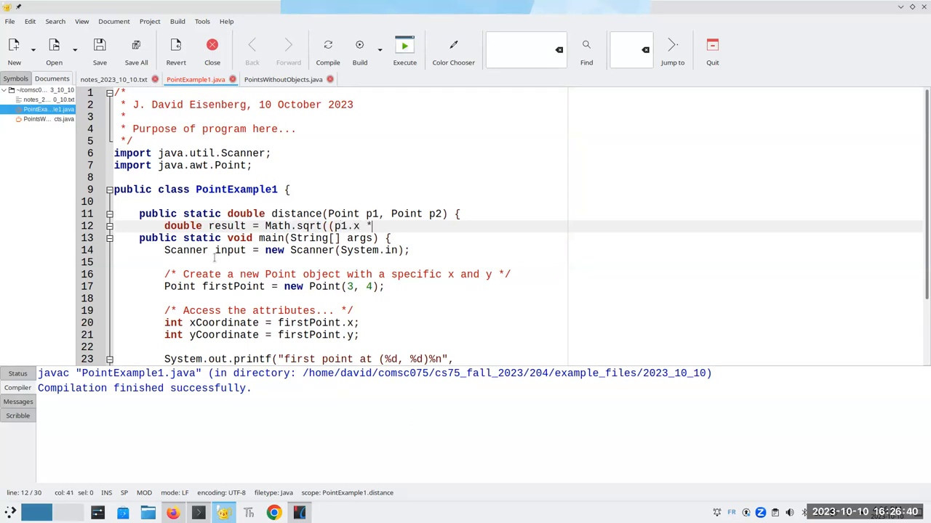
type("- p")
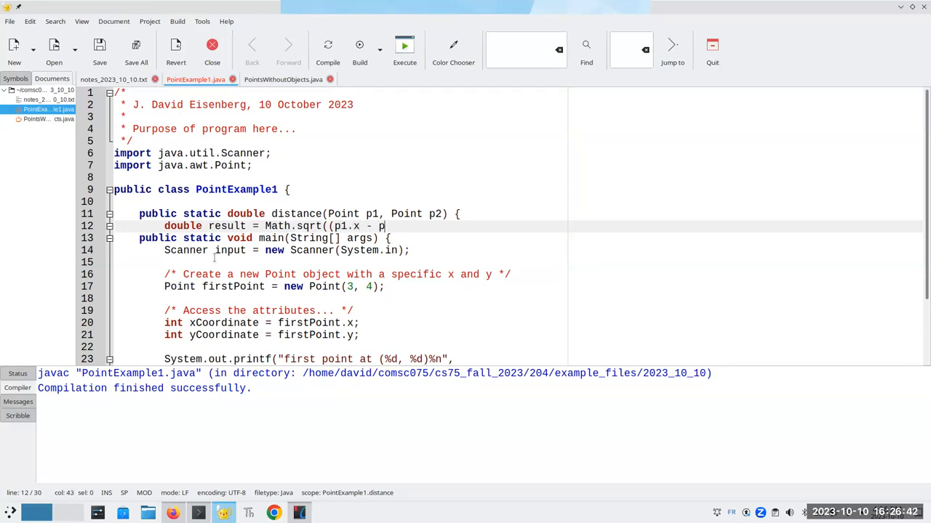
type("2.x) *")
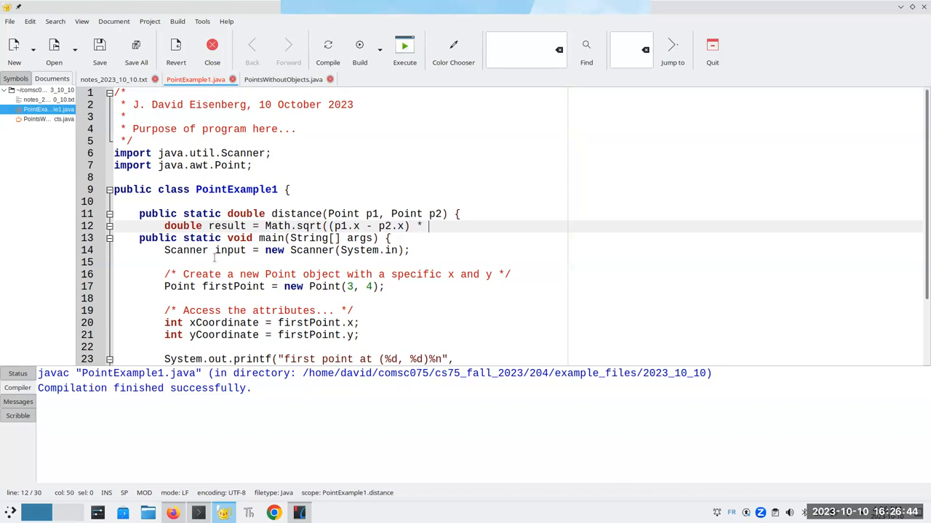
type("(p1.x")
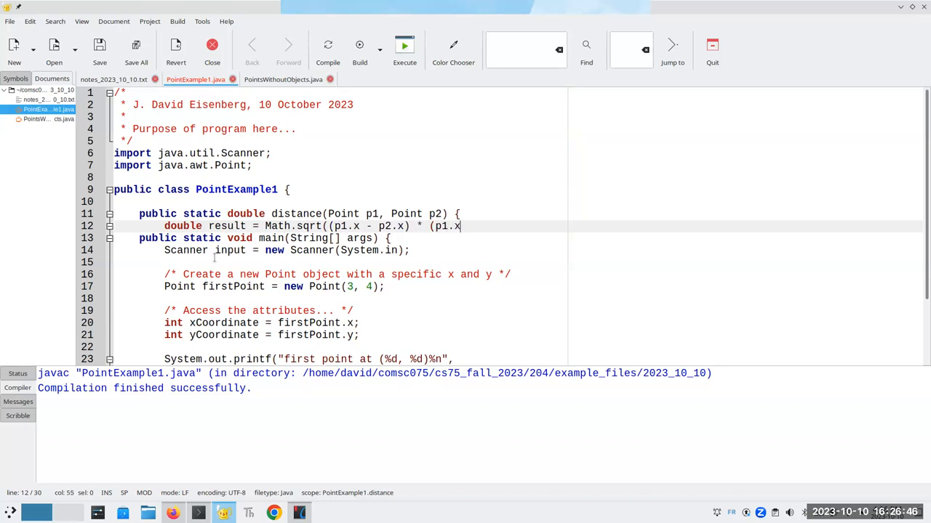
type("- p2.x) +")
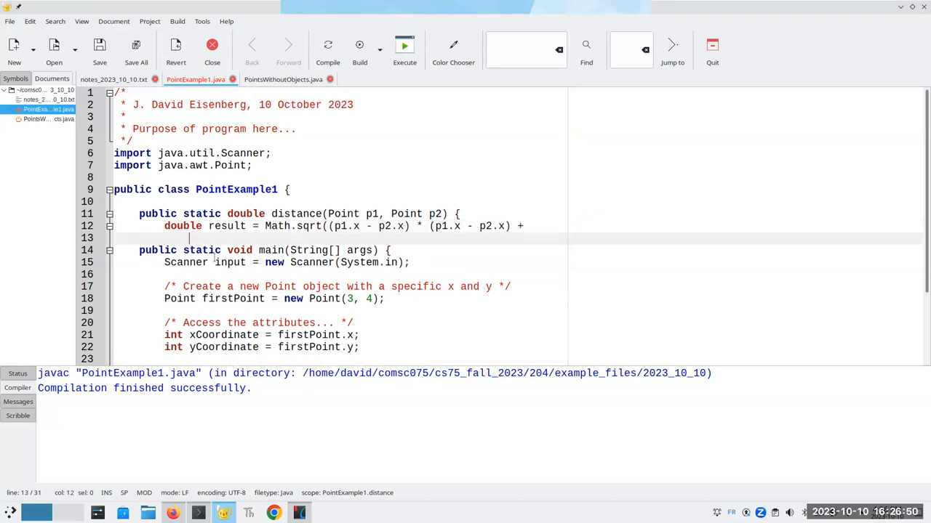
type("(p1")
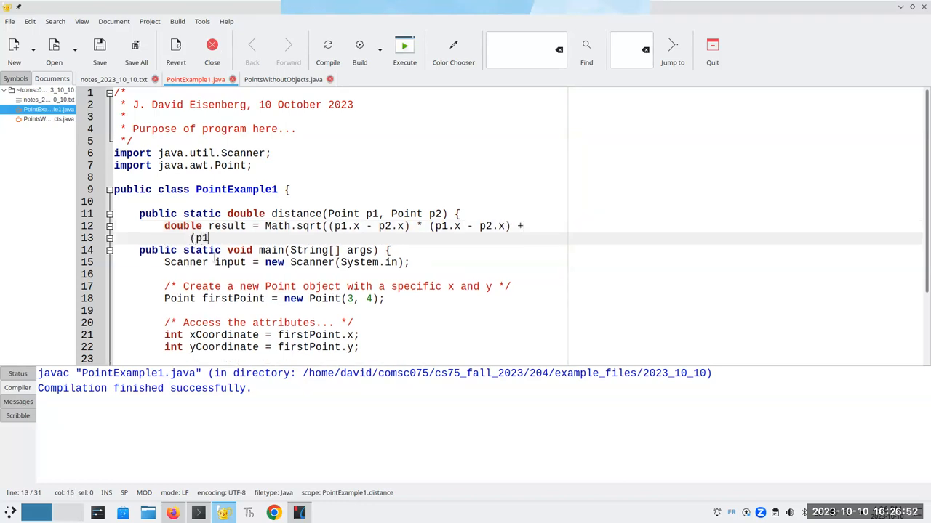
type(".y -")
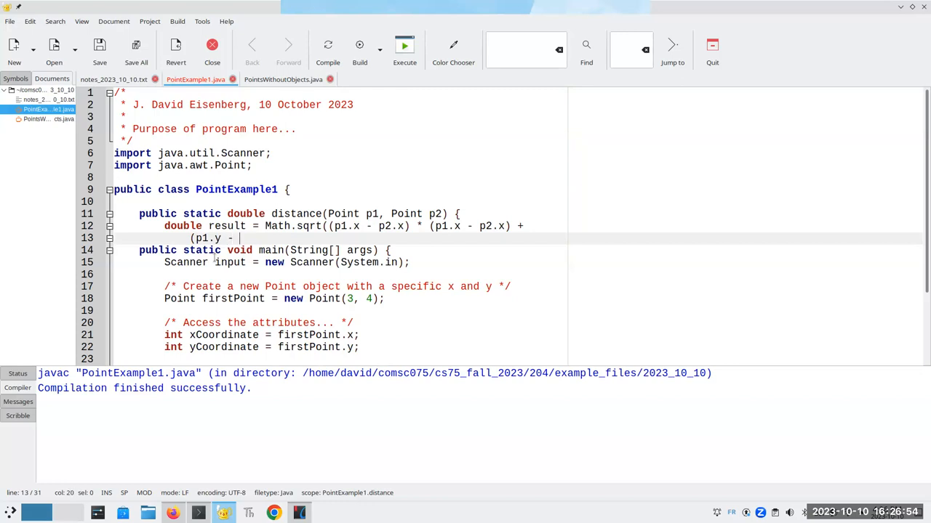
type("p2.y)")
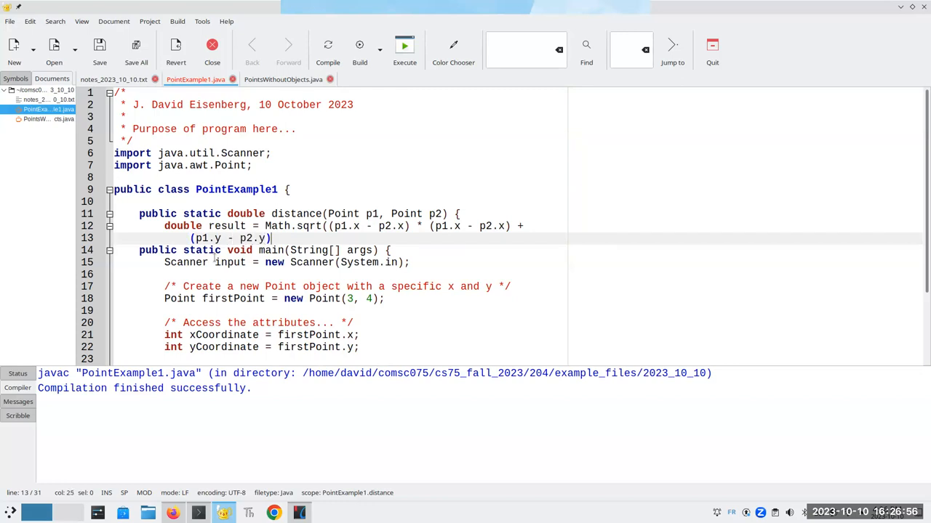
type("* (p1.y - p2.y")
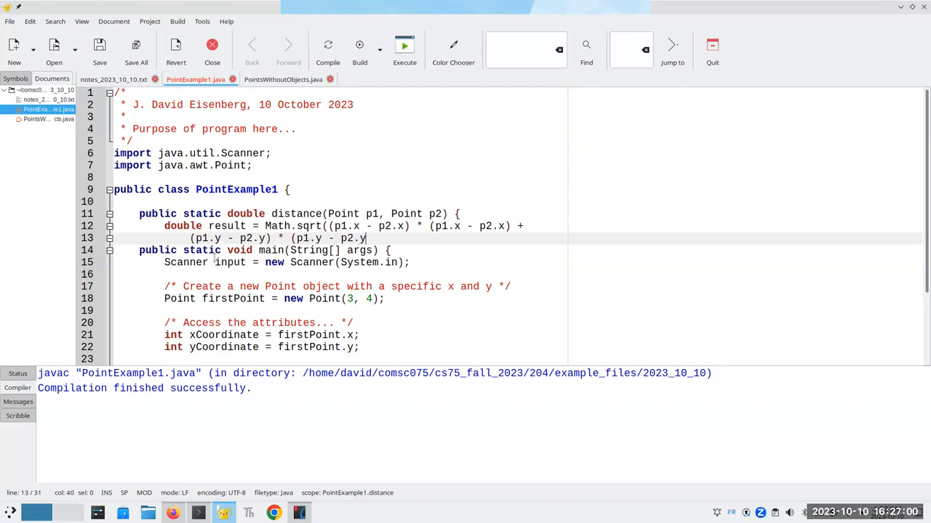
type("));")
type("r")
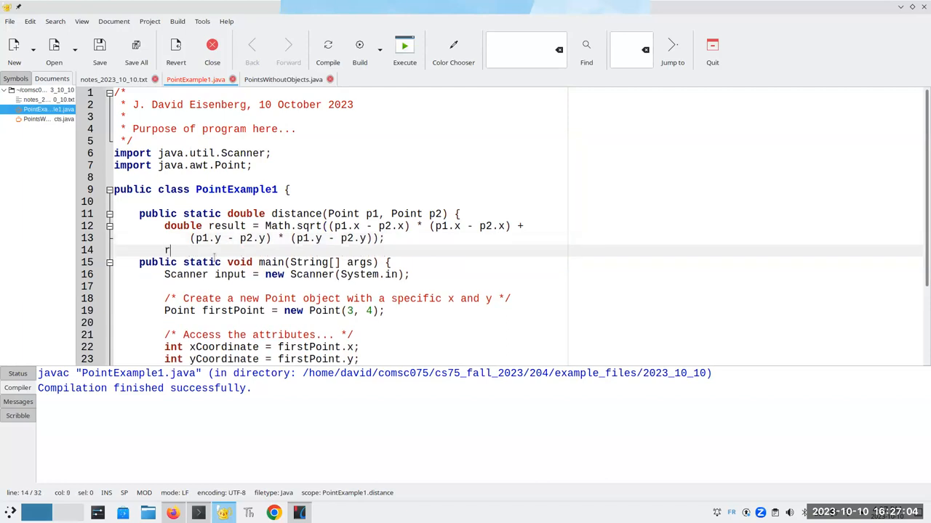
type("eturn result;")
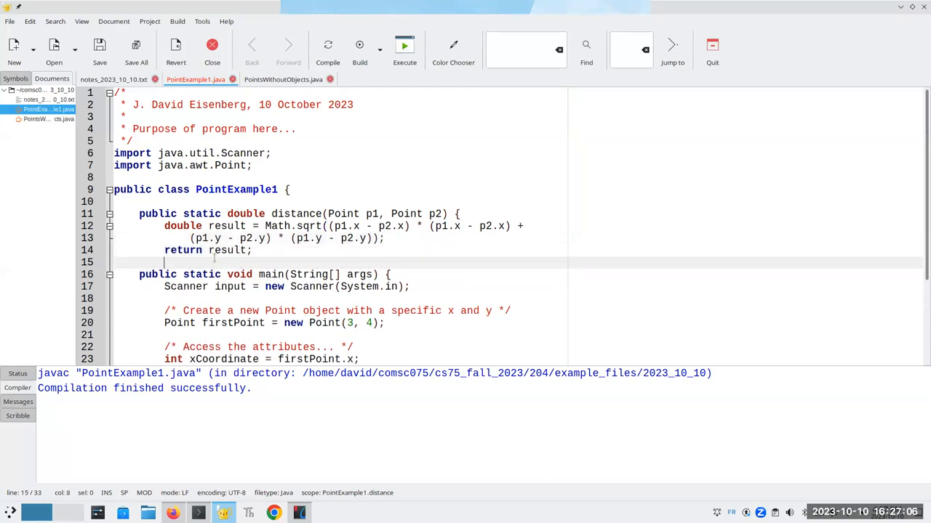
- In main, create secondPoint at (7, 12) and set distanceBetweenPoints = distance(firstPoint, secondPoint)
scroll("down", 3)
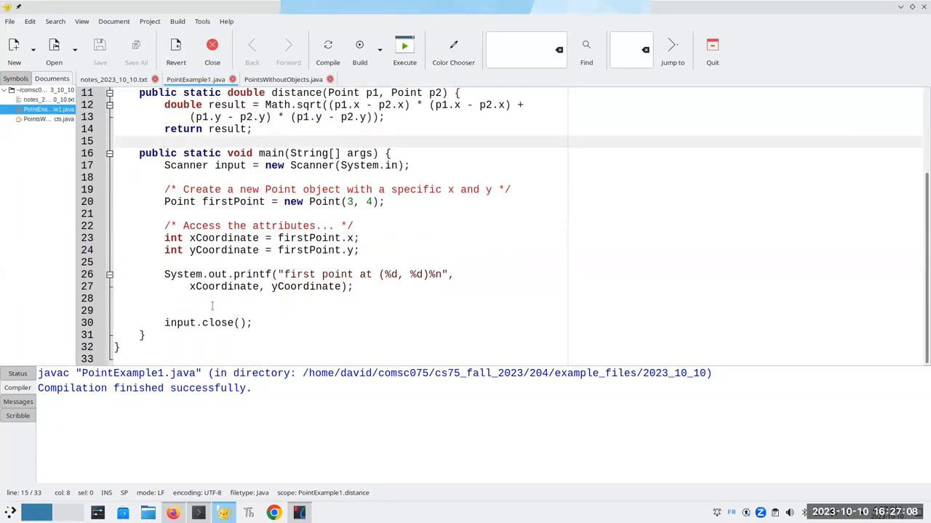
type("Point se")
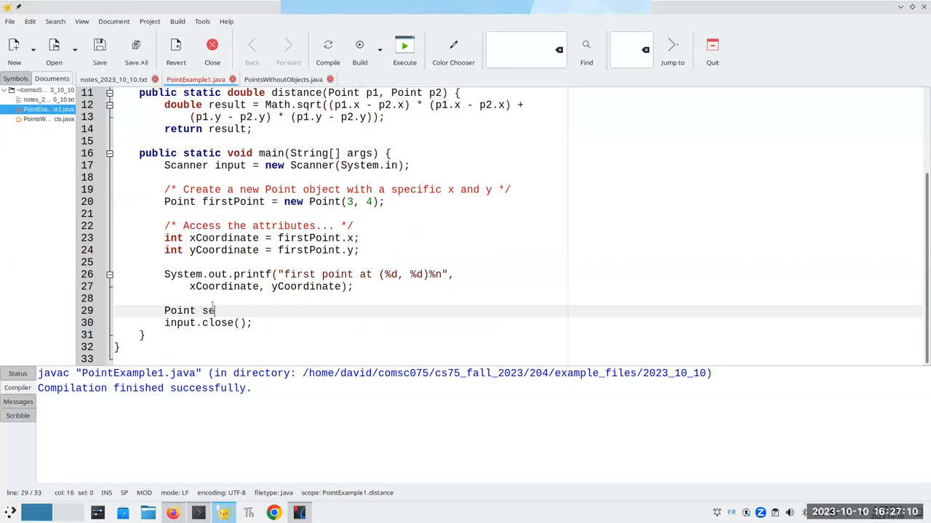
type("condPoint = n")
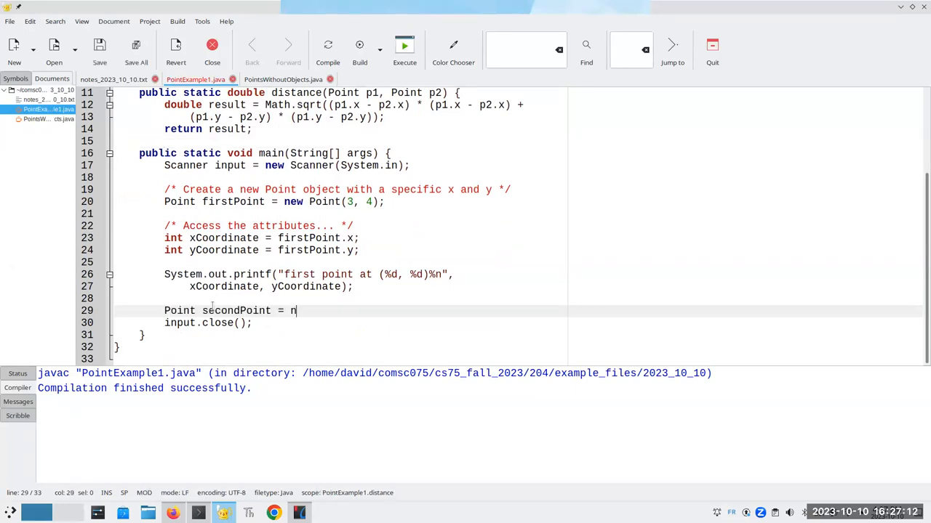
type("ew Point(7, 12);")
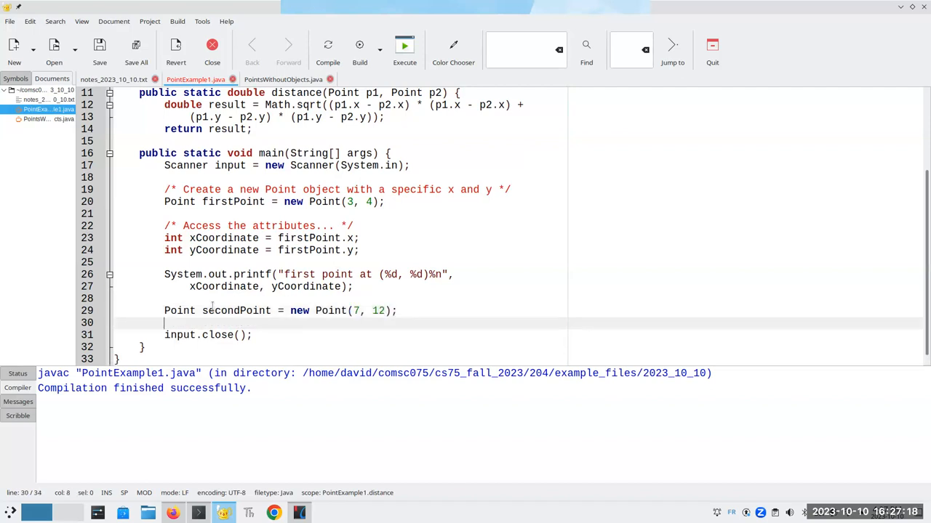
type("double distan")
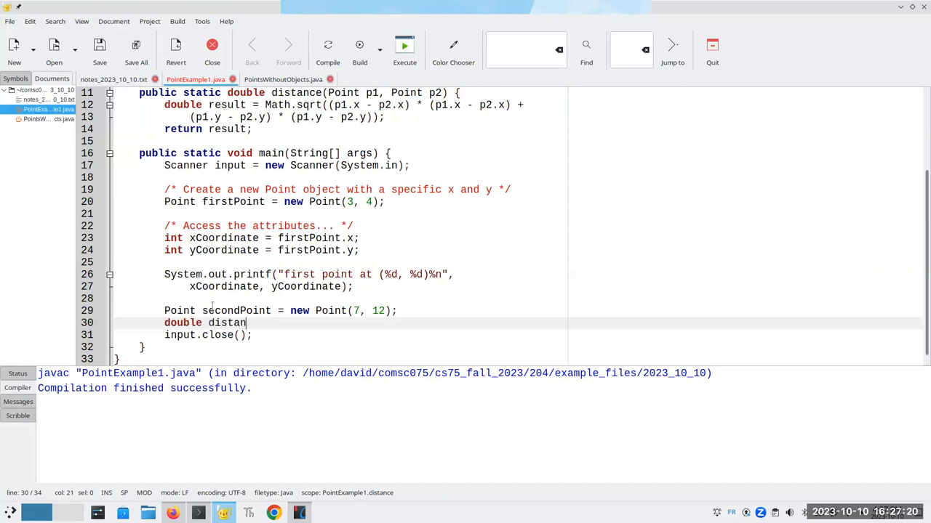
type("ceBet")
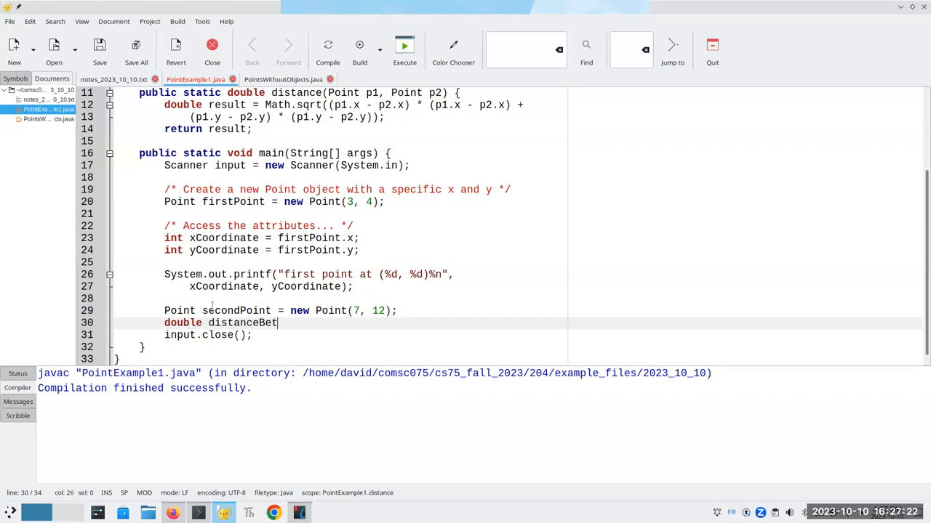
type("weenPoints = dis")
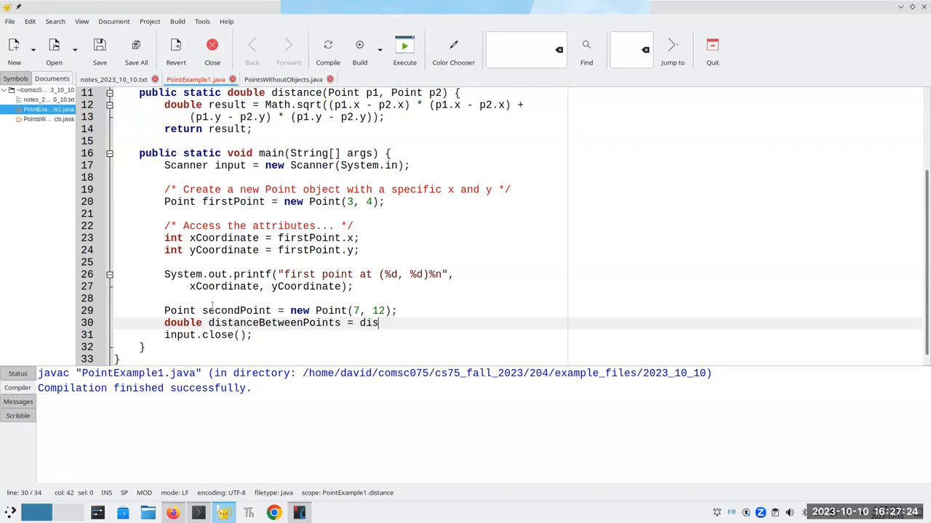
type("tance(")
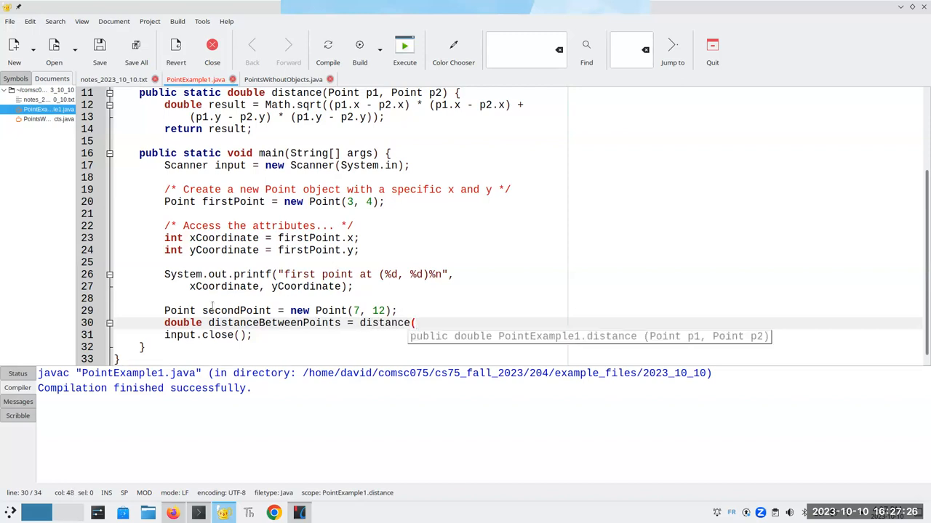
type("firstPoint, secondPoint);")
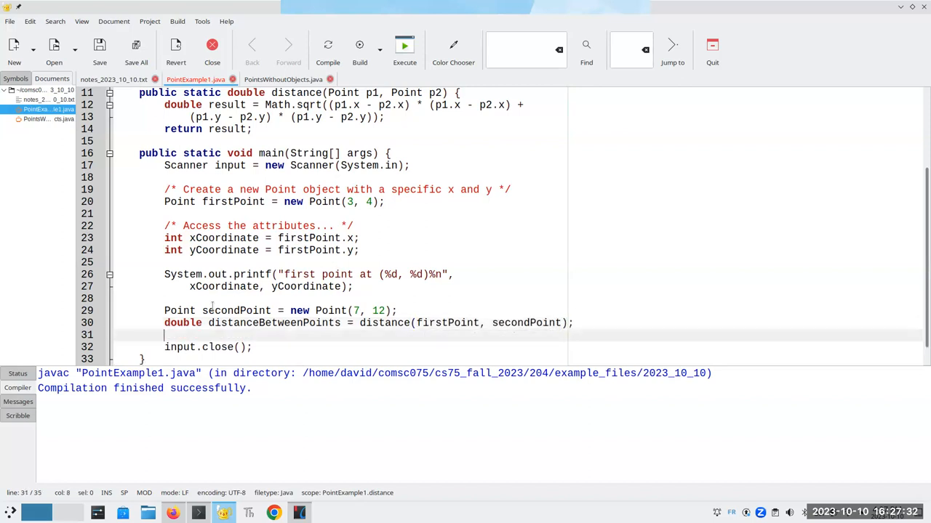
- Print "Distance is " + distanceBetweenPoints with System.out.println
type("System.out.print")
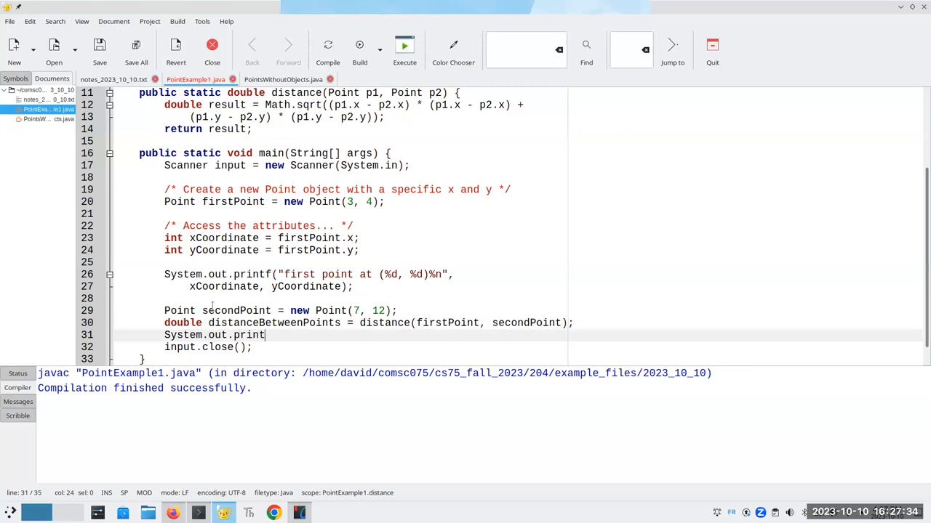
type("Ln(")
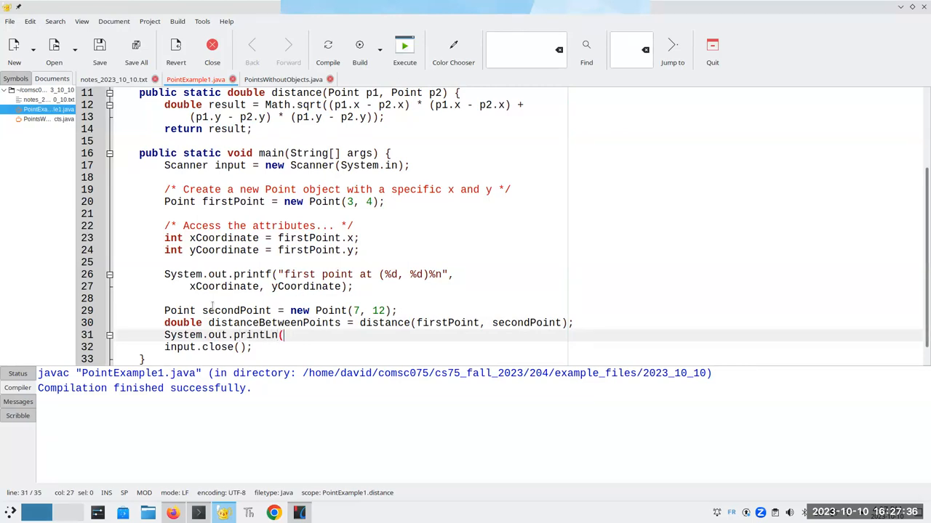
type("\"Dist")
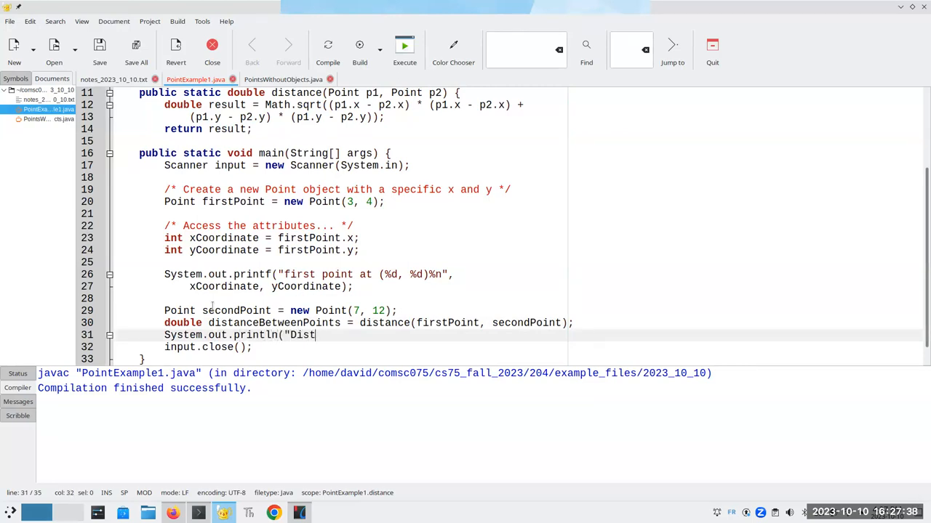
type("ance is %")
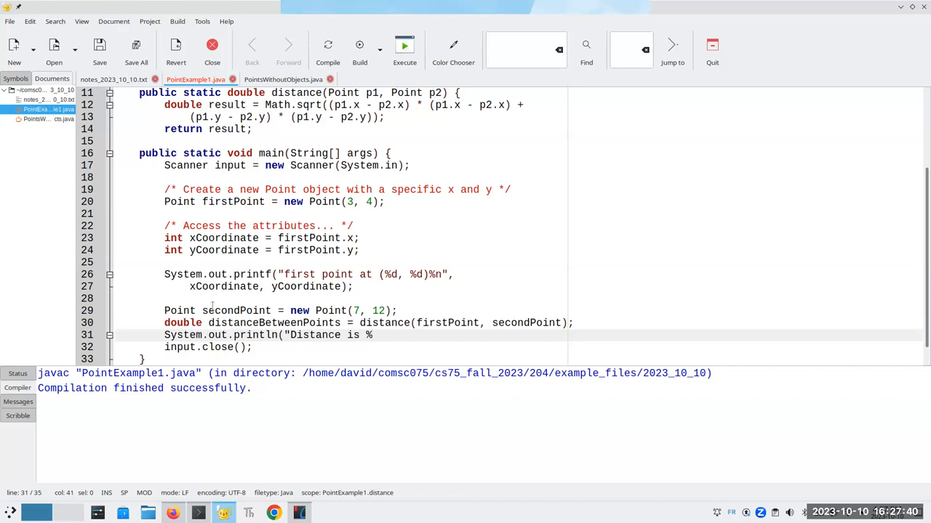
type("\" +")
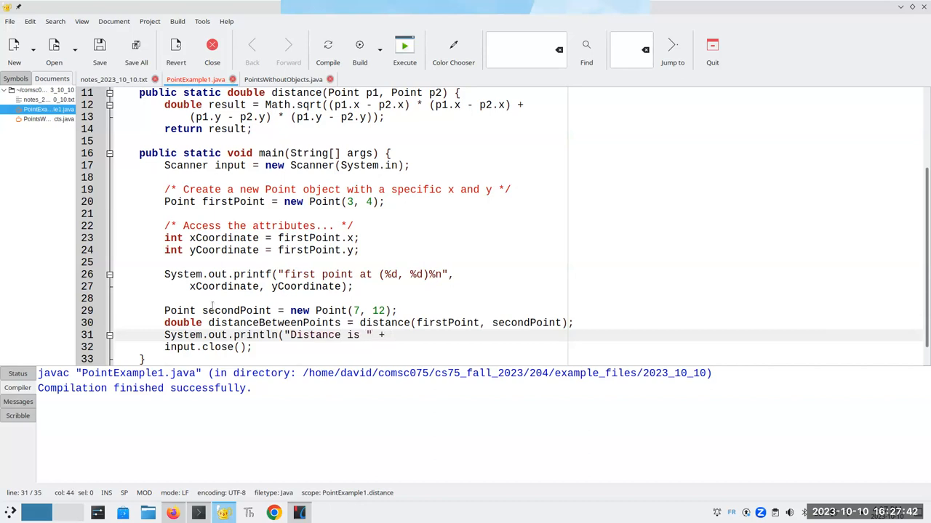
type("distanceBetw")
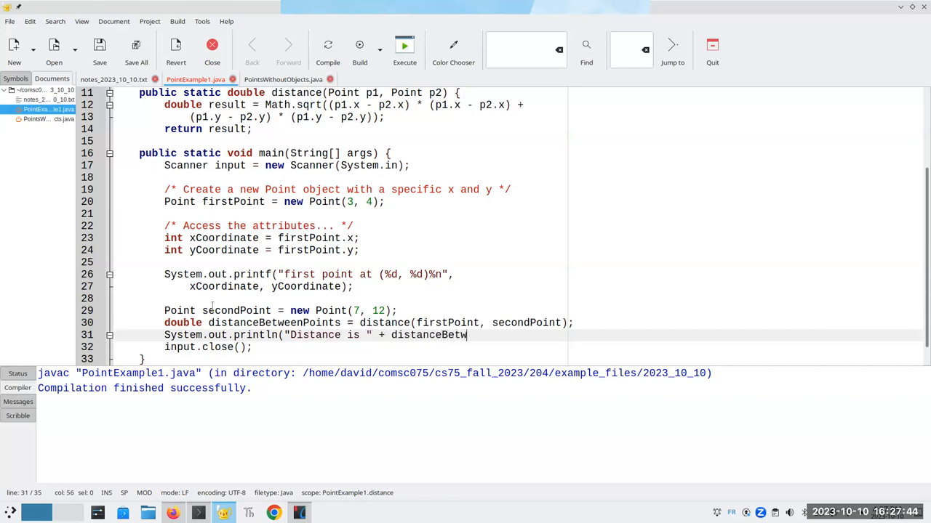
type("eenPoints);")
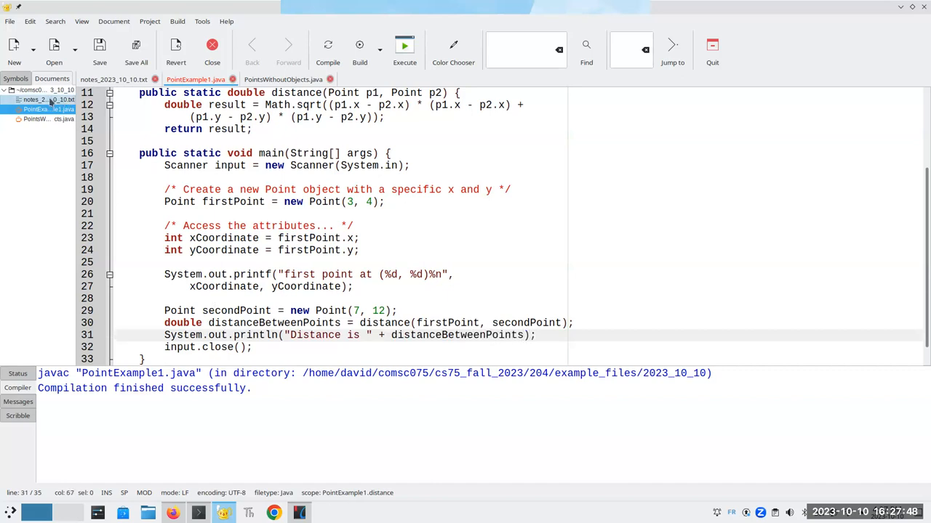
- Add the missing closing brace after return result, recompile, run, and check Distance is 8.94427190999916
left_click(328, 45)
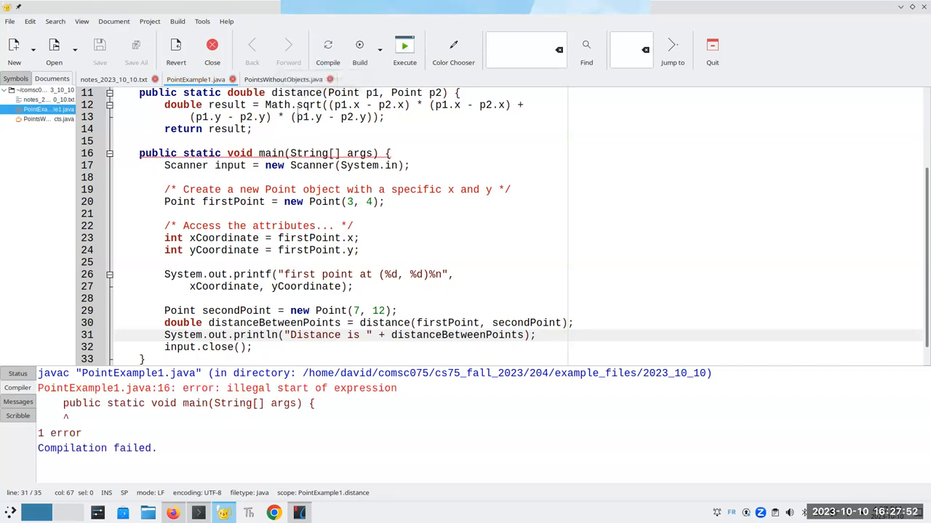
key("Return")
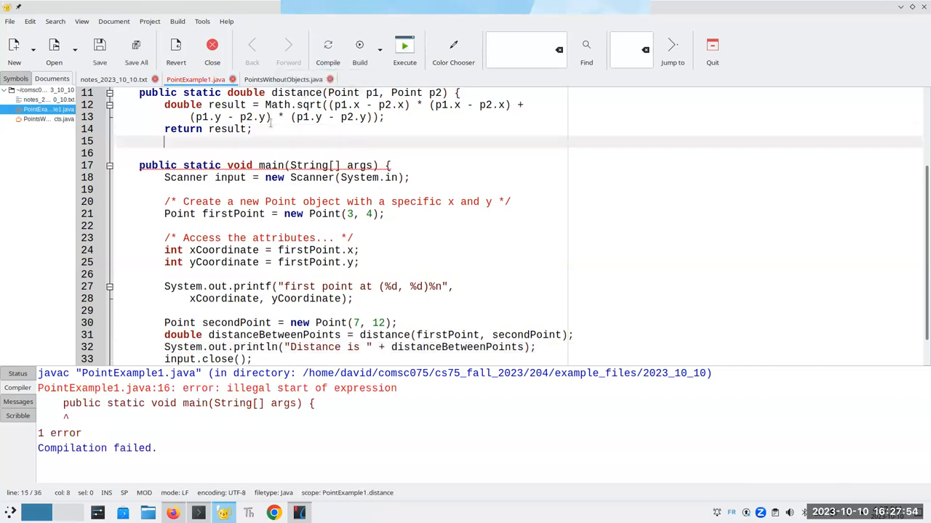
type("}")
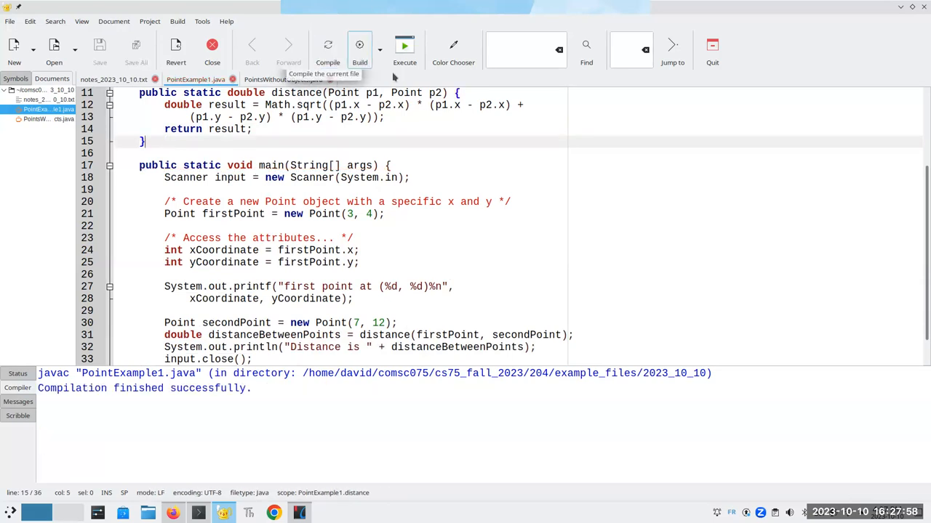
left_click(405, 45)
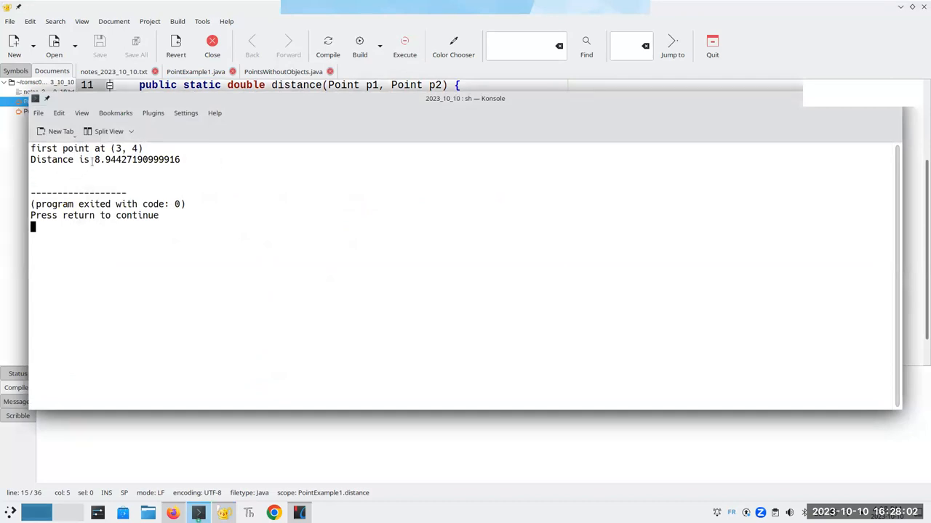
double_click(137, 159)
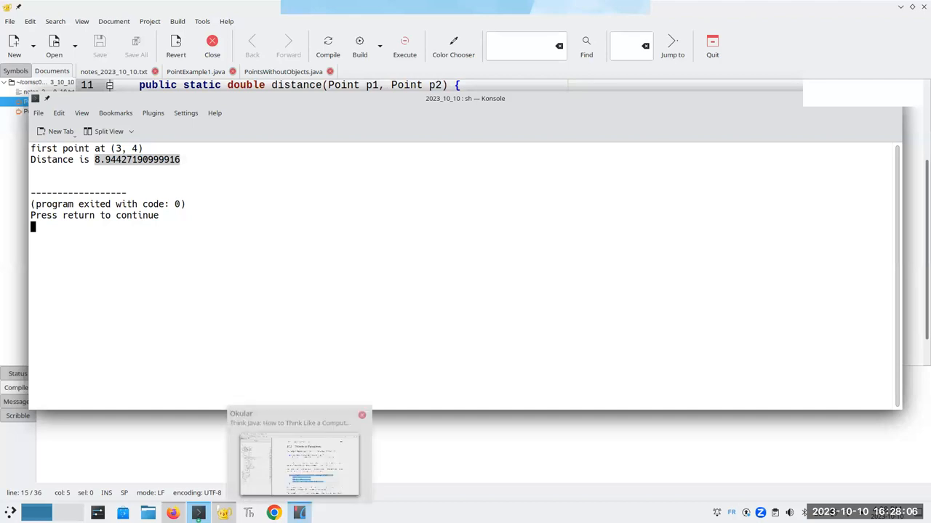
- View the textbook's distance and toString examples for Point, then return to PointExample1.java
left_click(298, 466)
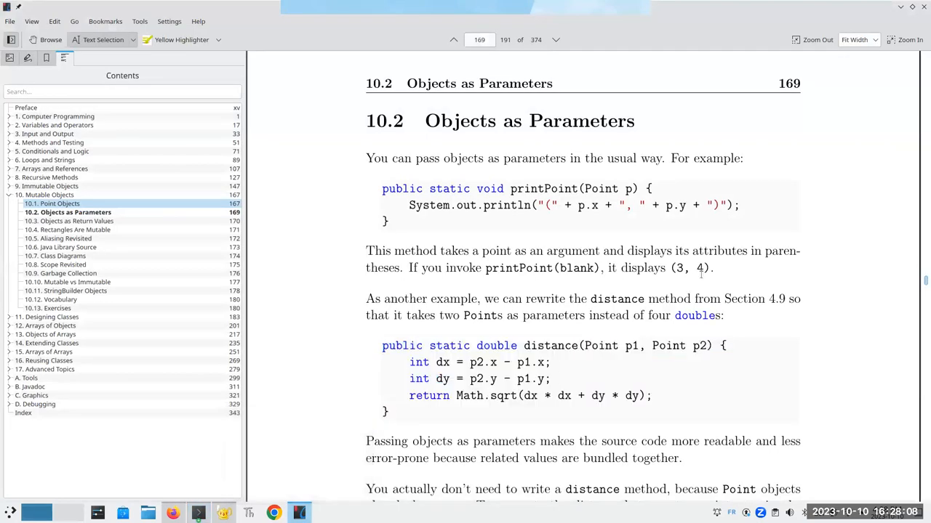
scroll("down", 3)
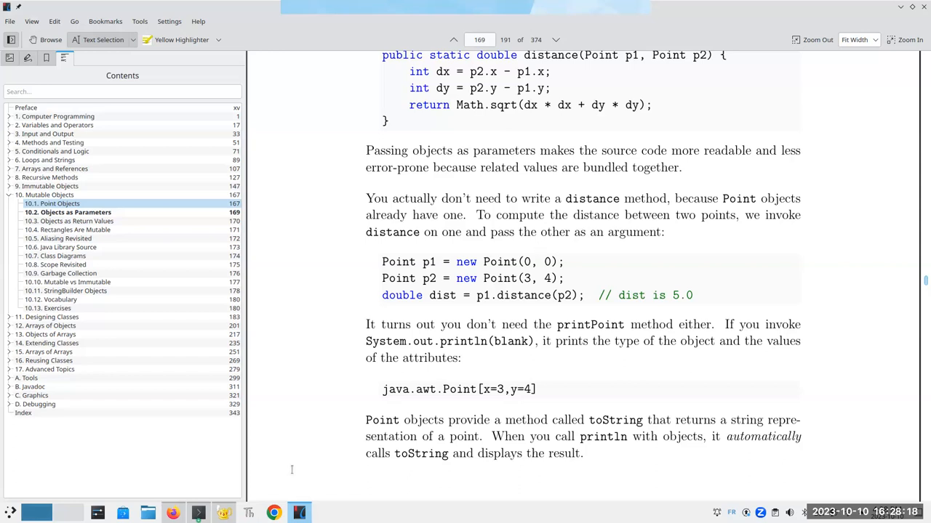
mouse_move(198, 512)
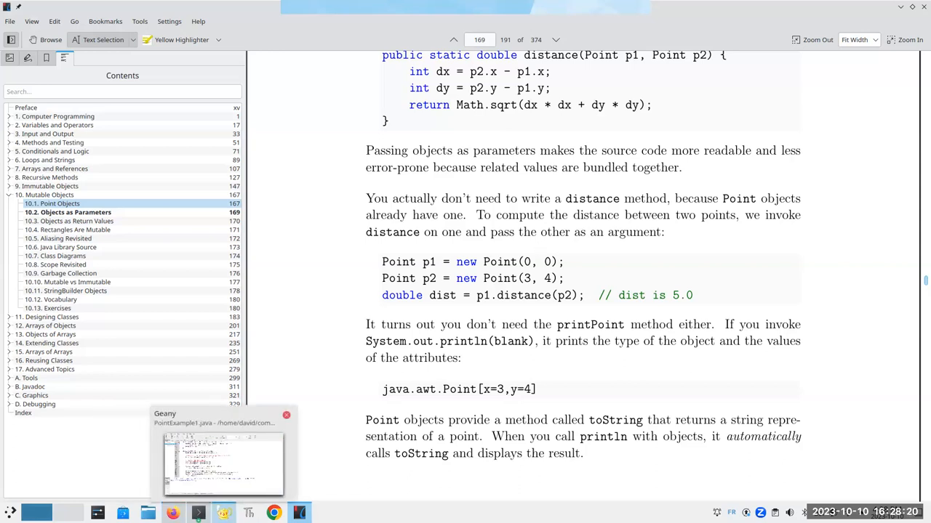
left_click(224, 451)
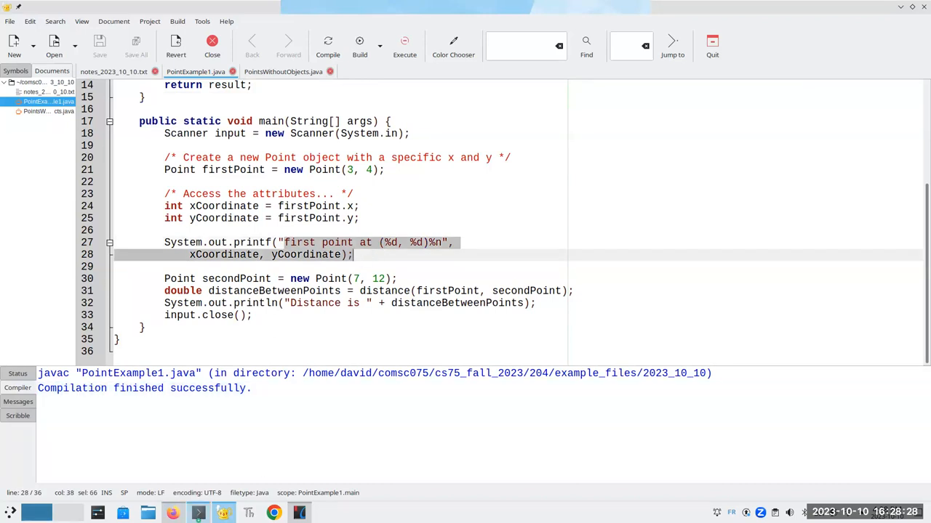
mouse_move(198, 512)
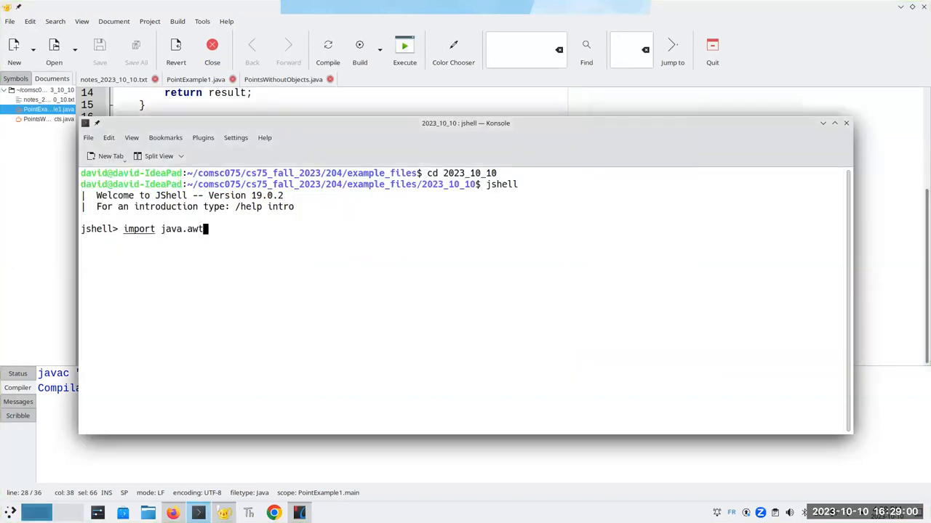
- In jshell, import java.awt.Point and create Point p1 at (3, 4)
type(".Point;")
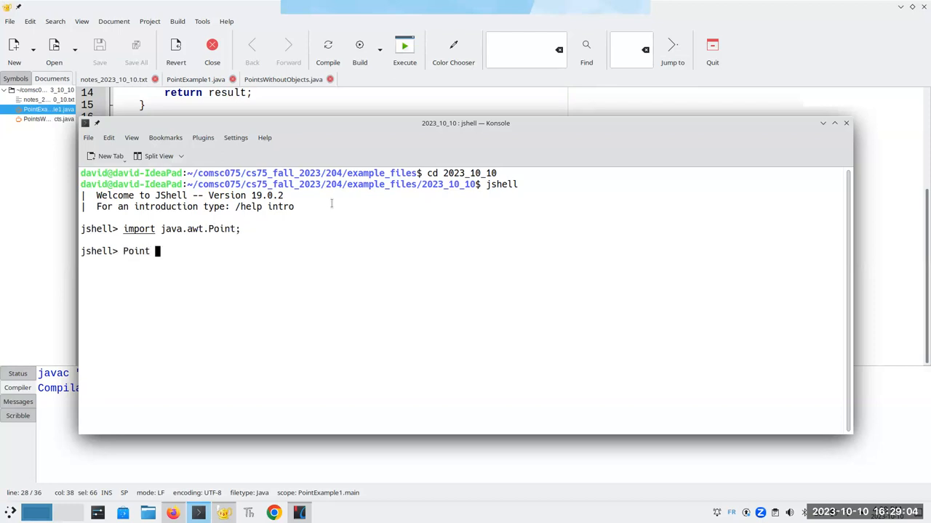
type("p1 = new Poi")
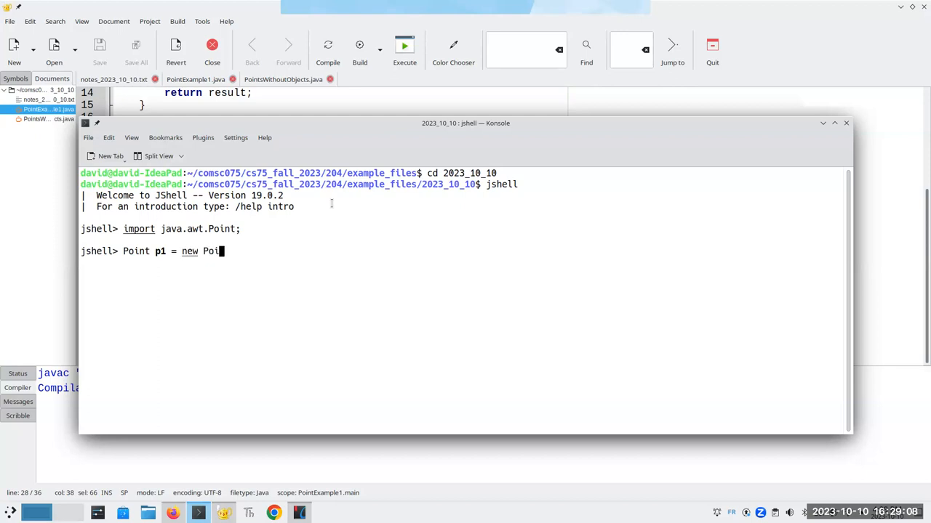
type("nt(3, 4)")
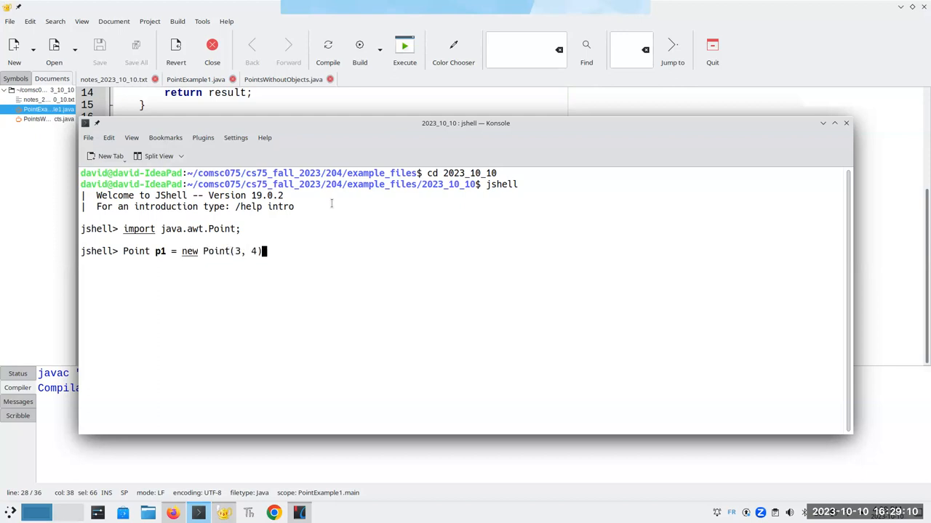
key("Return")
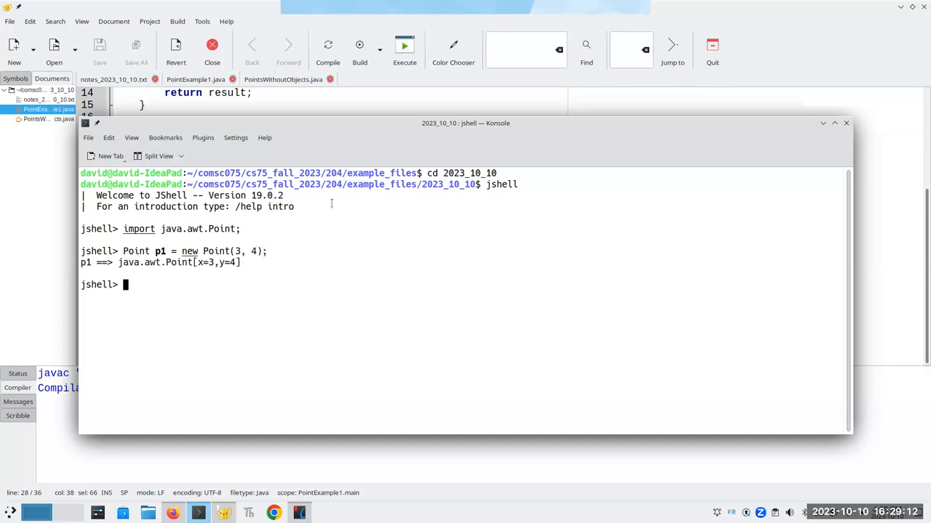
- Create Point p2 at (7, 12) and evaluate p1.distance(p2)
type("Point p2 =")
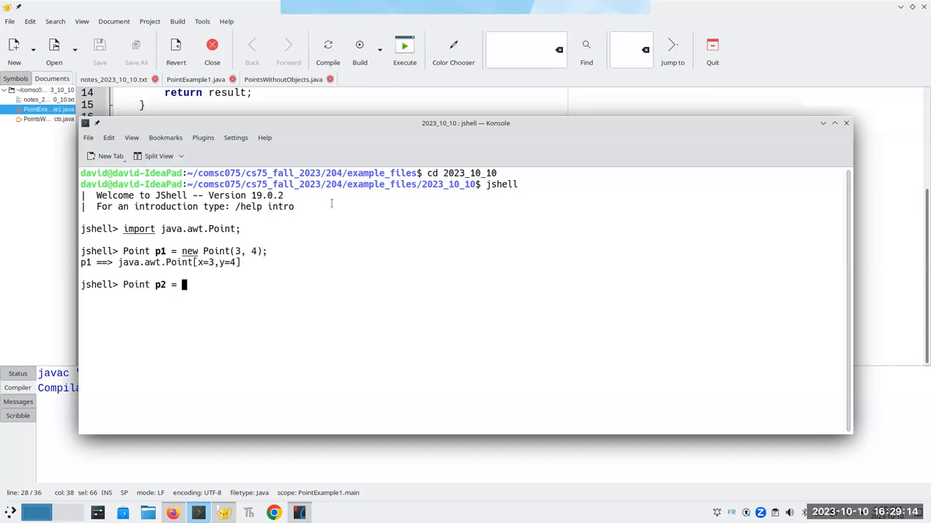
type("new Pi")
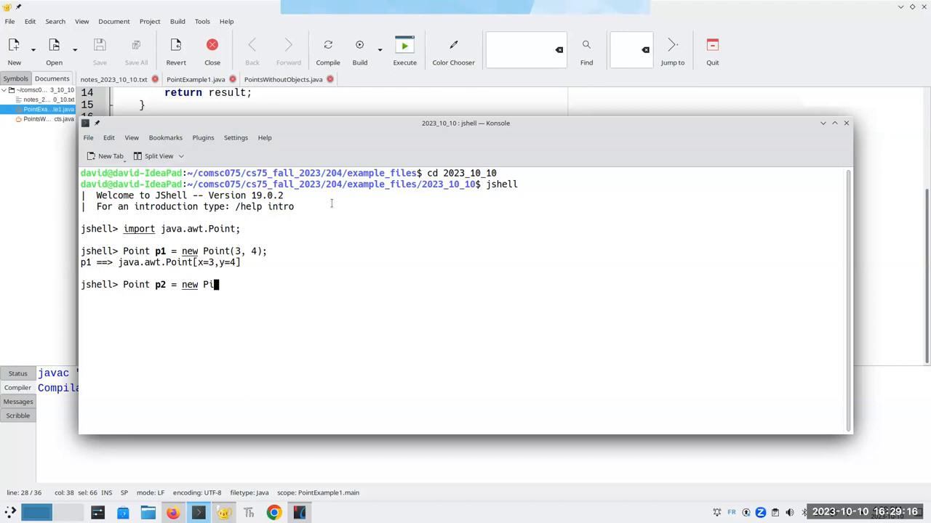
type("oint(7, 12);")
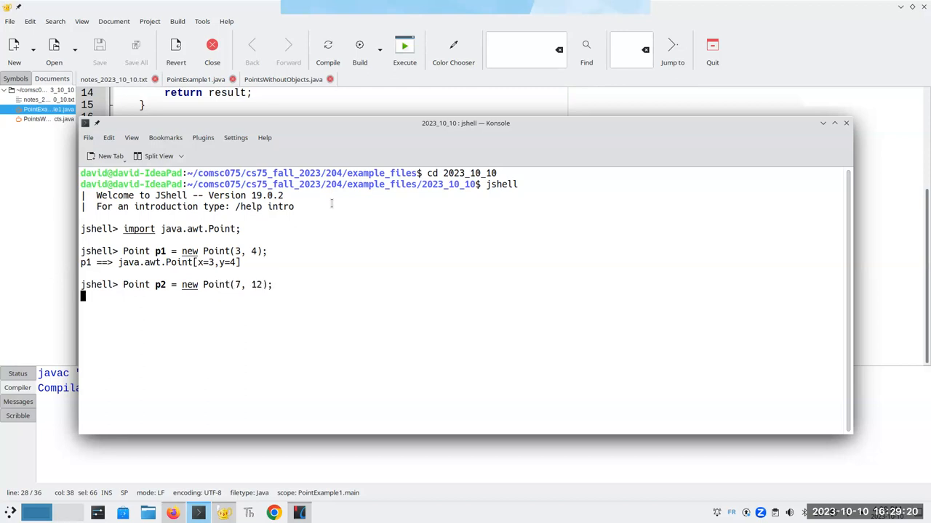
type("p")
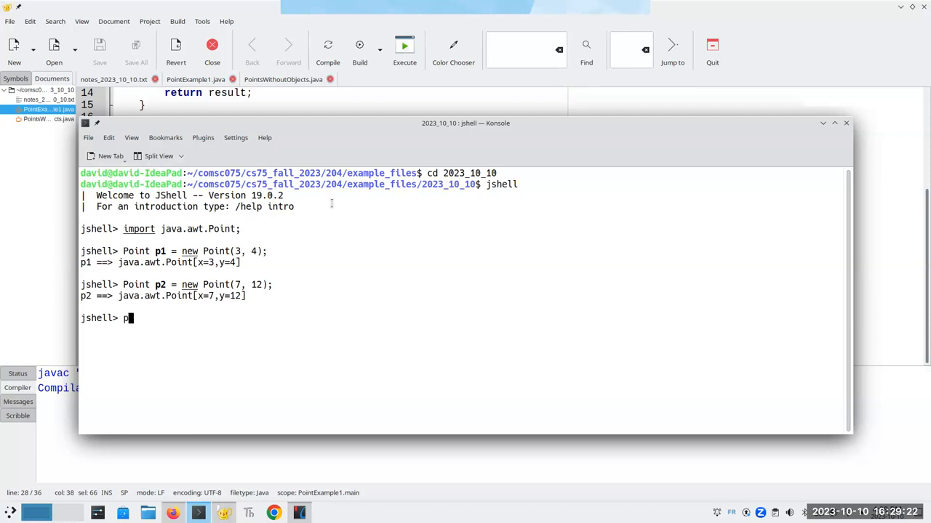
type("1.distance(2")
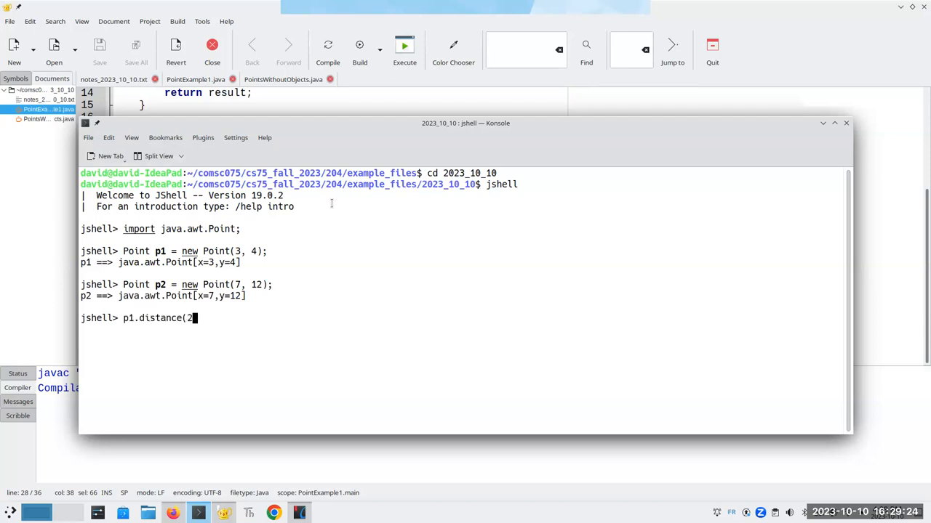
key("Return")
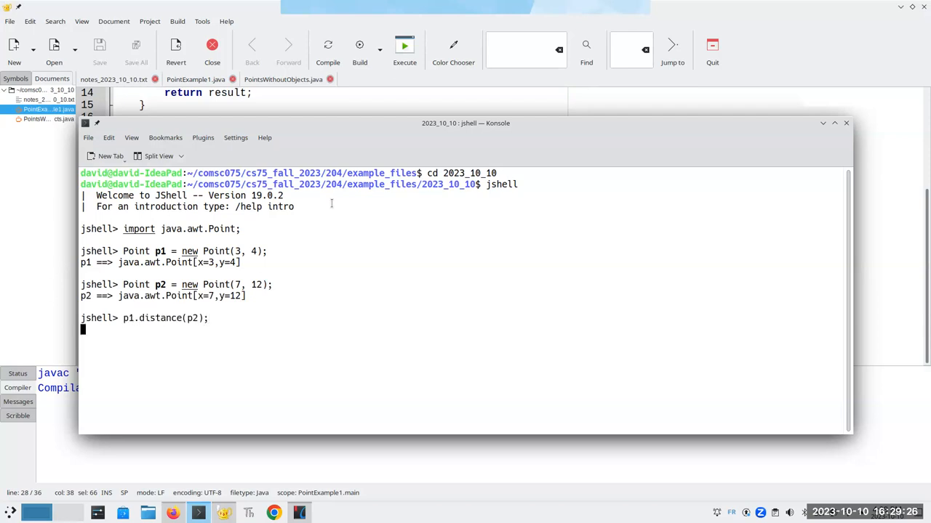
key("Return")
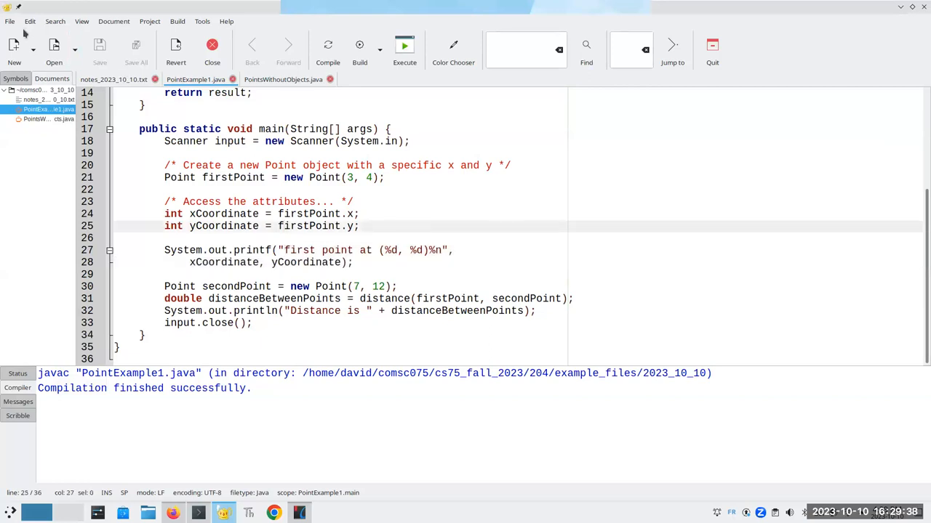
- Save a copy of the program as PointExample2.java in the 2023_10_10 folder
left_click(10, 20)
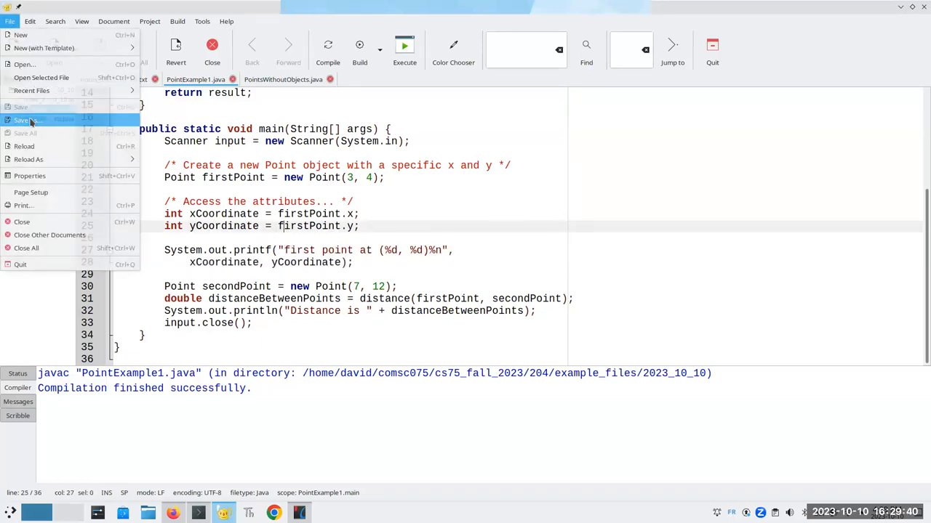
left_click(27, 132)
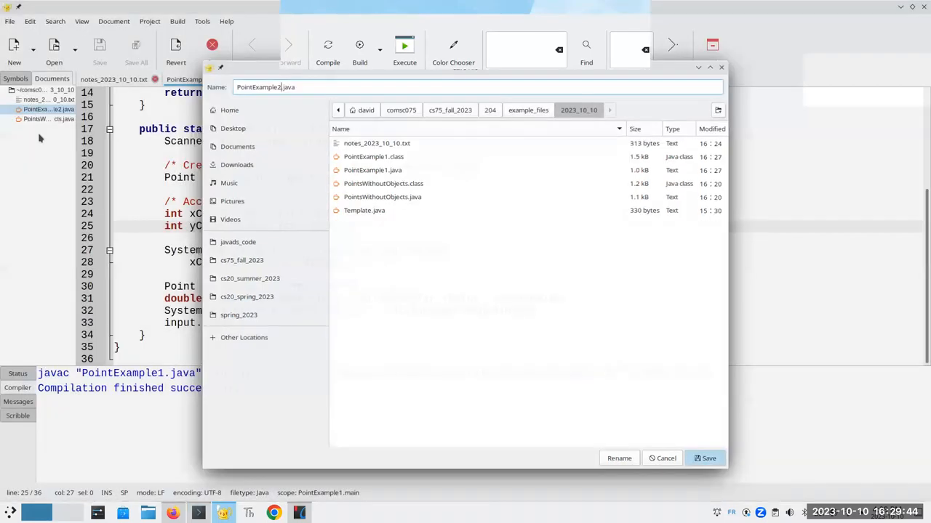
left_click(704, 458)
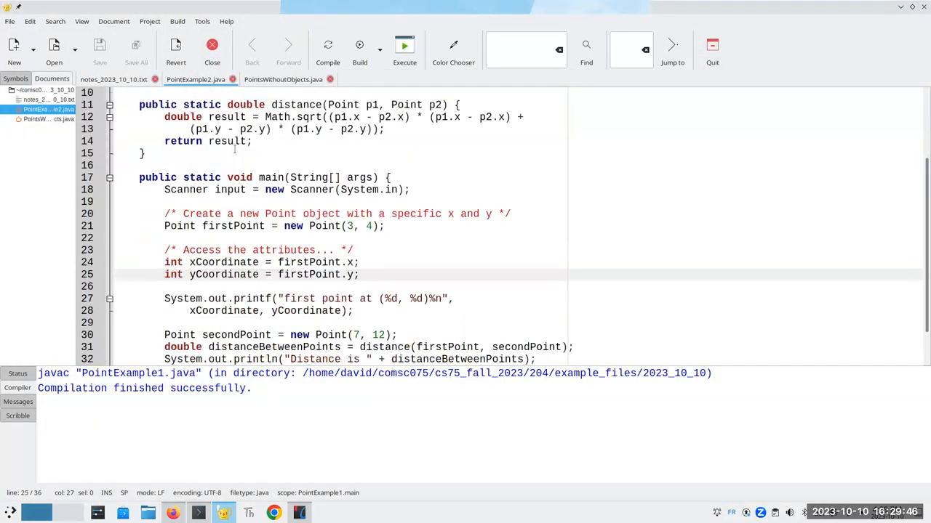
scroll("down", 3)
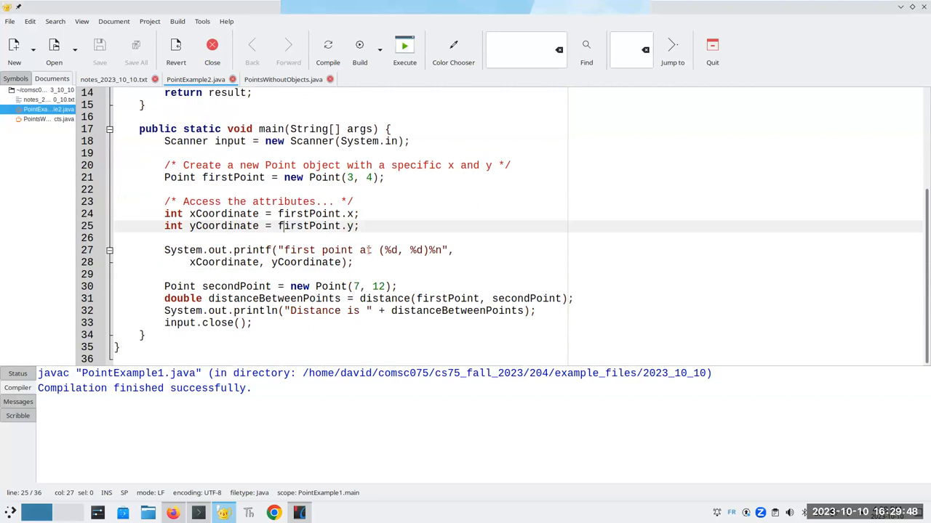
- Print "first point at " + firstPoint with println and call firstPoint.distance(secondPoint)
left_click(371, 250)
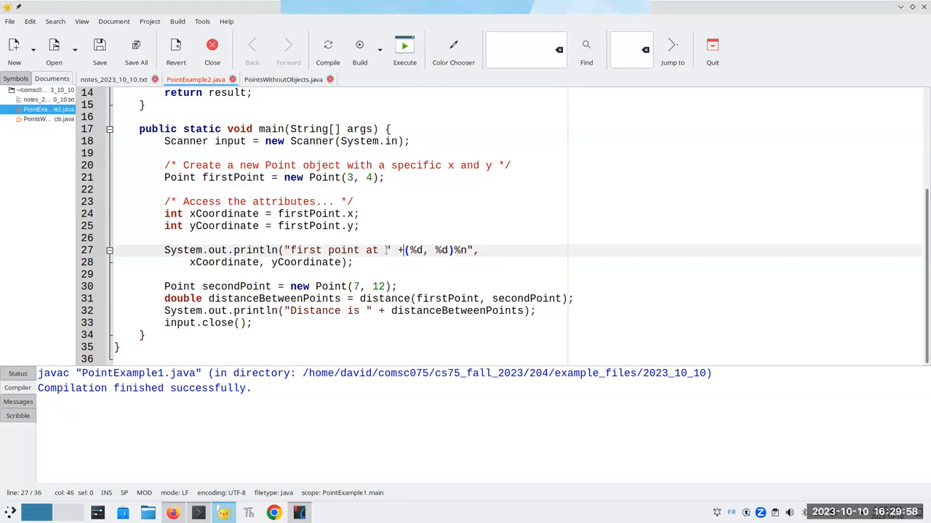
type("firstPoint")
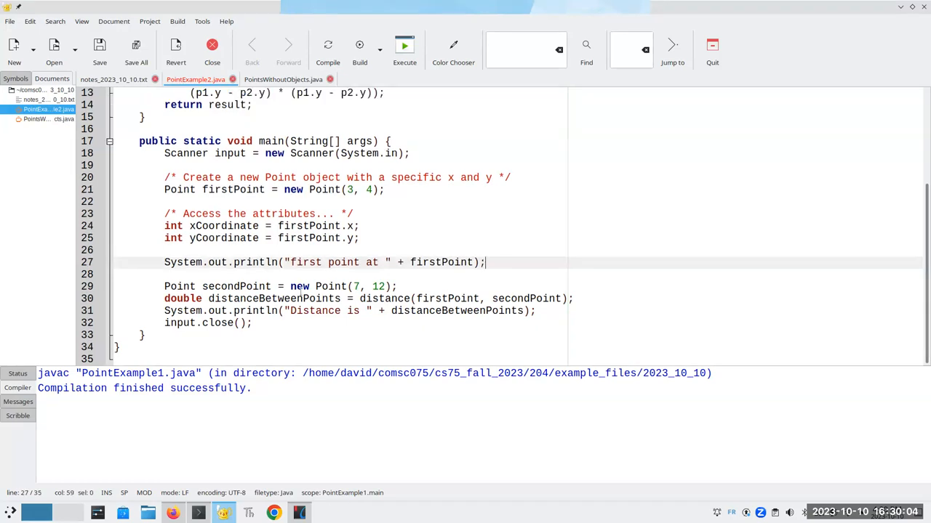
left_click(358, 298)
type(".distance(")
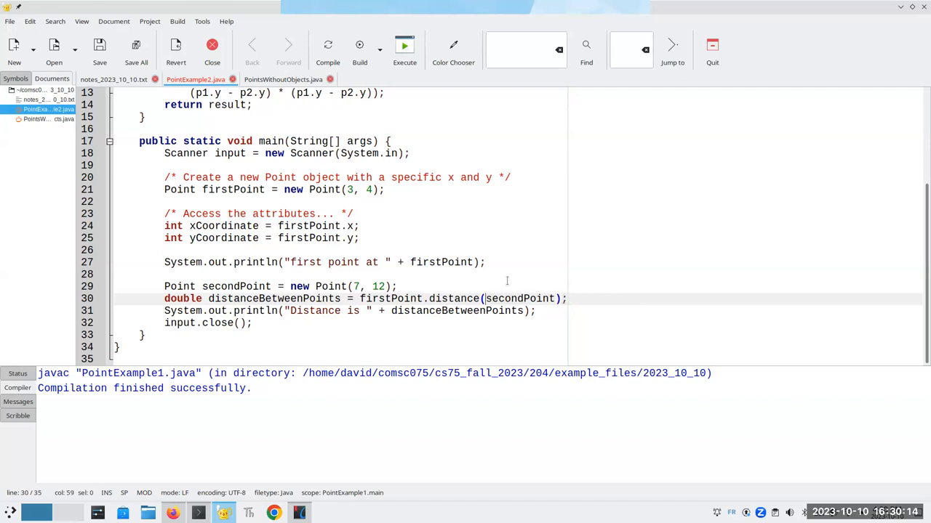
mouse_move(236, 125)
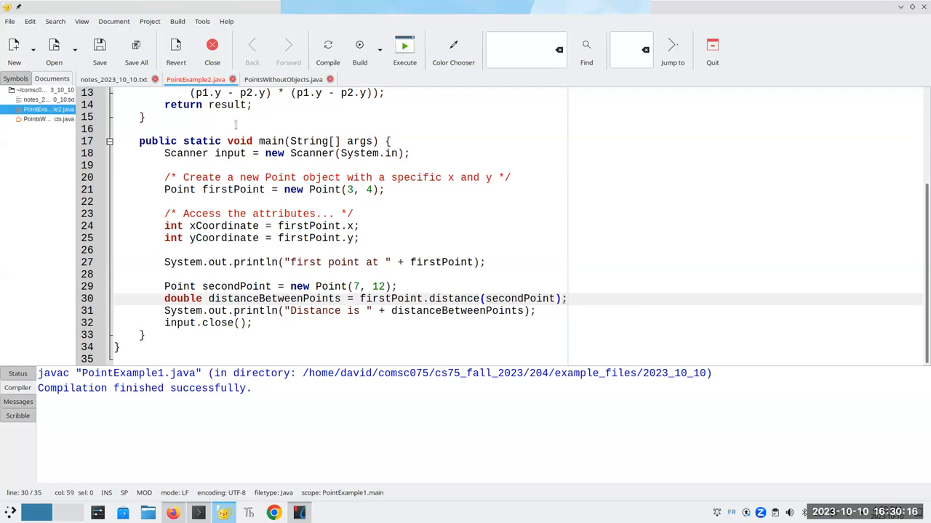
- Add a notes paragraph: along with attributes, an object contains methods, what an object *does*
left_click(113, 78)
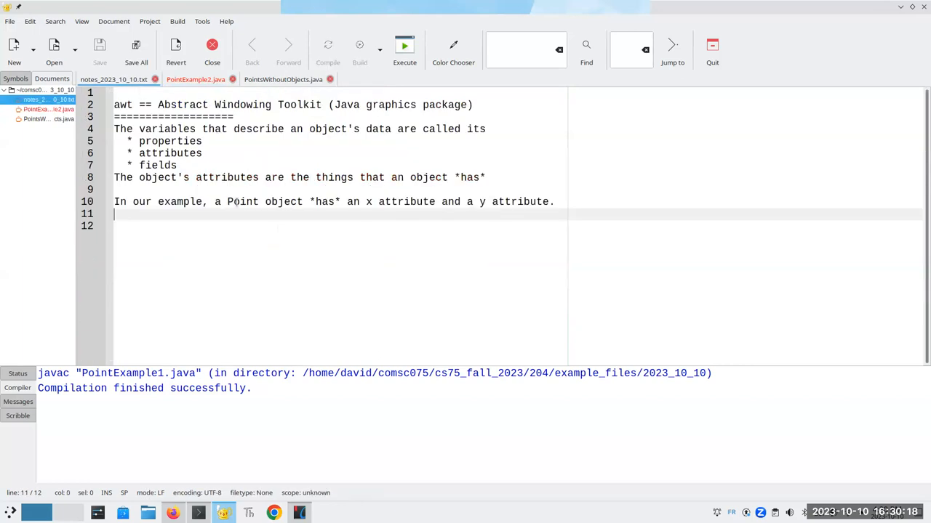
key("Return")
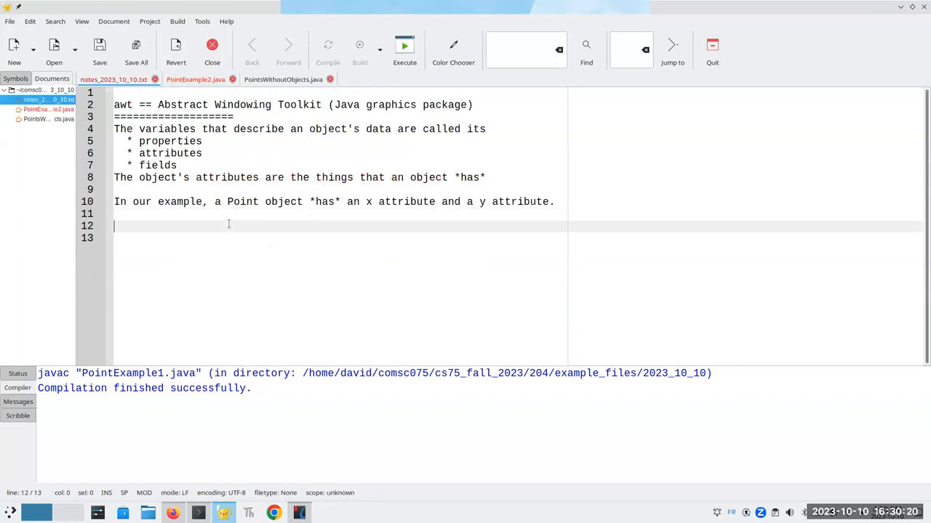
type("Along with the")
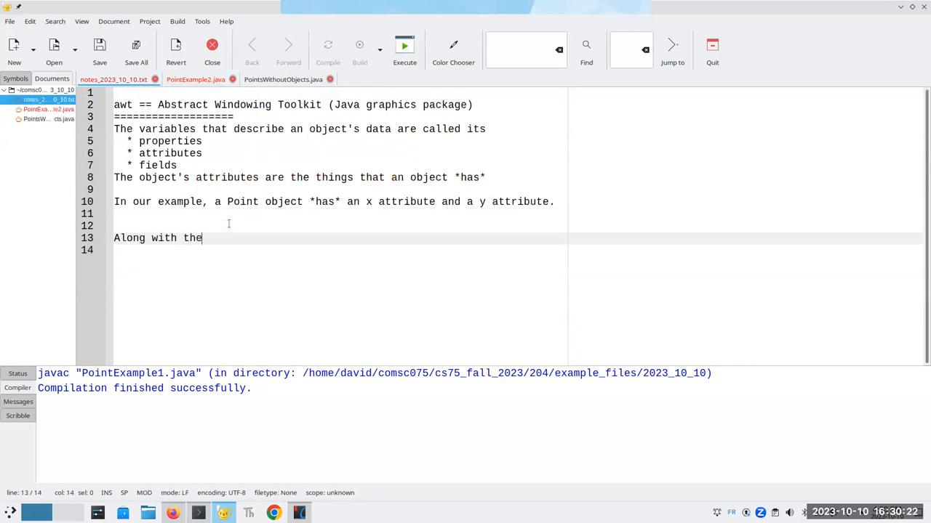
type("attribut")
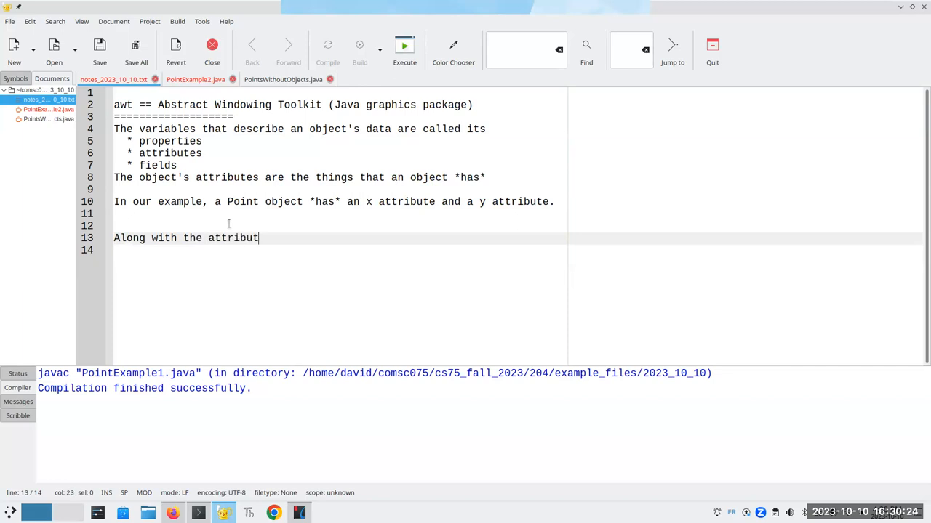
type("es, an object")
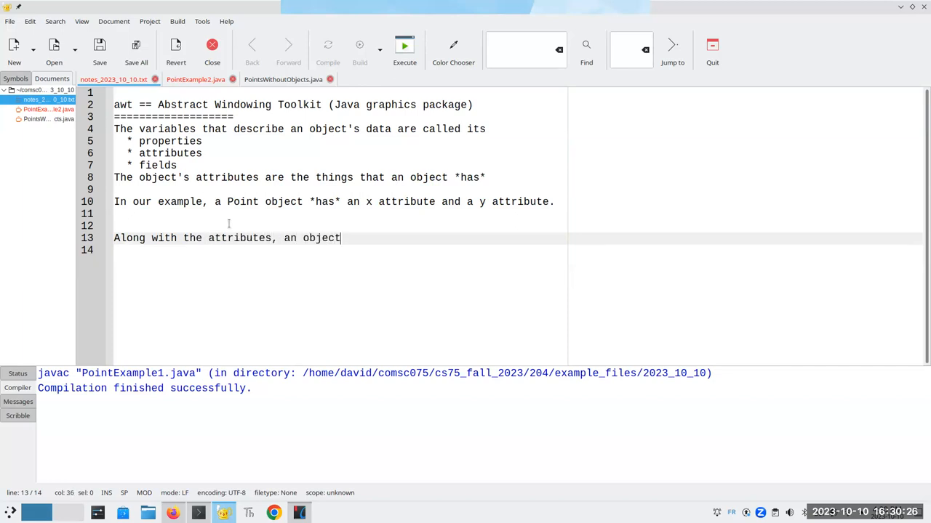
type("contains method")
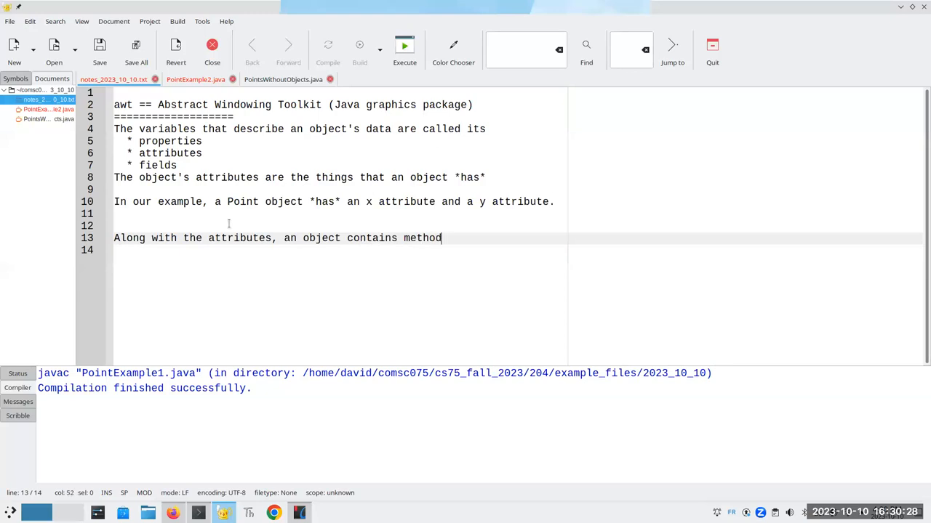
type("s; methods are")
left_click(340, 250)
type("the things that")
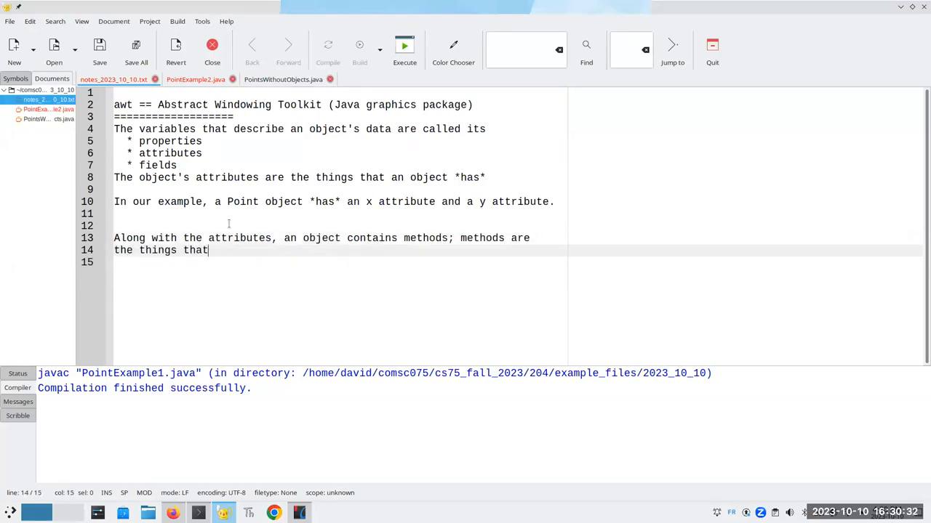
type("an object *does*")
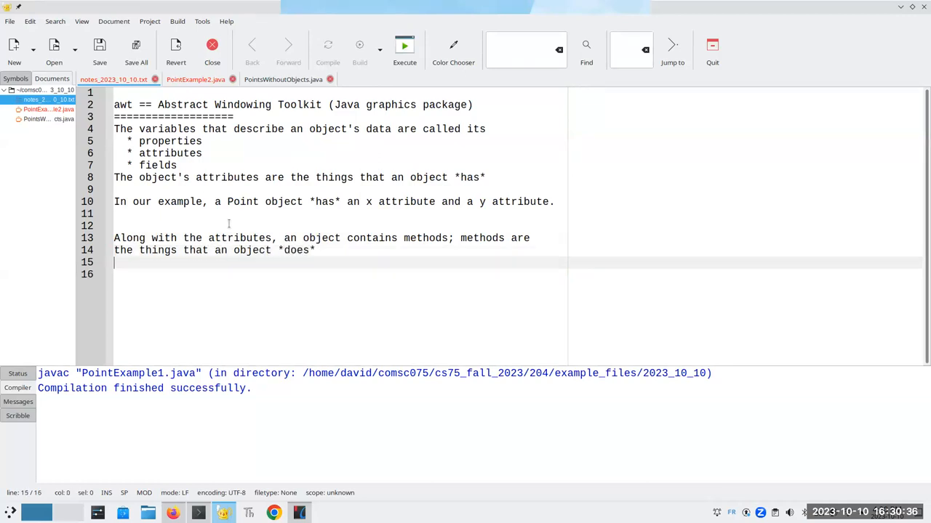
- Add the example that Point p1 can give us its distance from Point p2
type("In our exm")
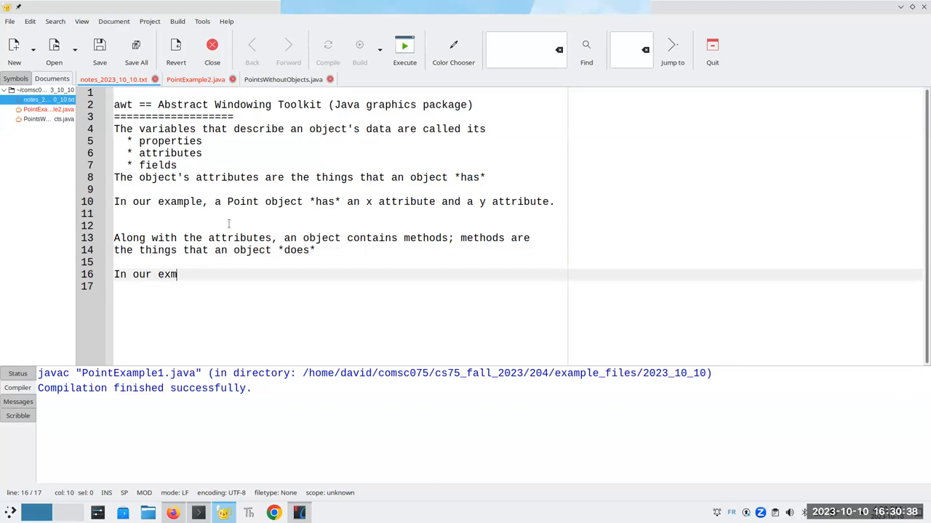
type("ample, we can te")
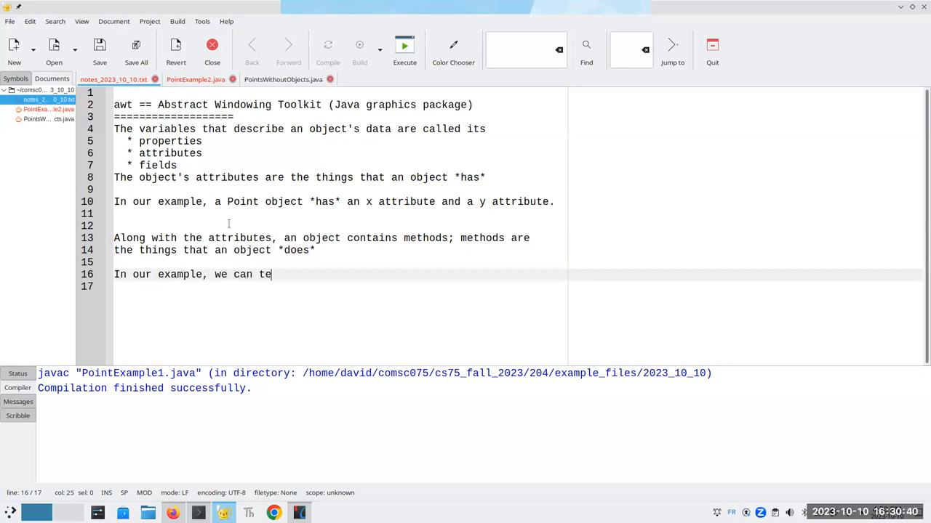
type("ll a Point p1")
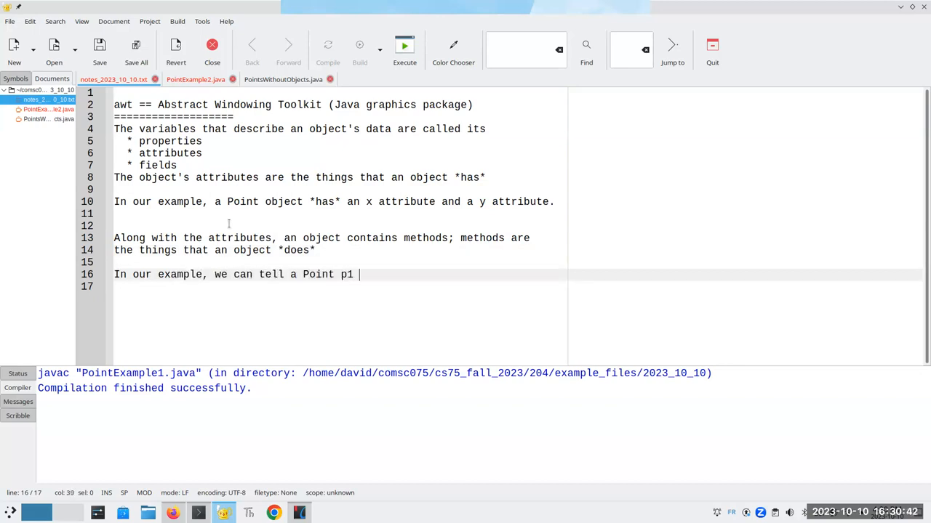
type("to give us it")
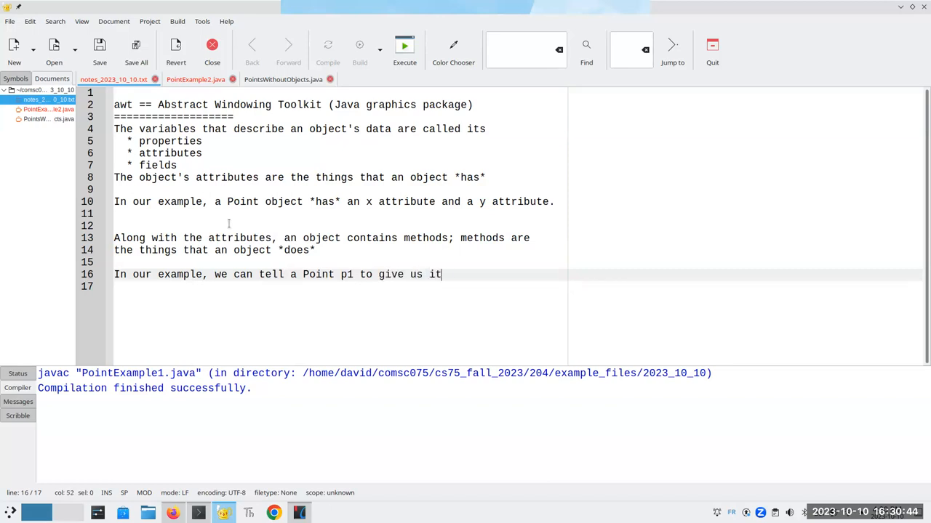
type("s ist")
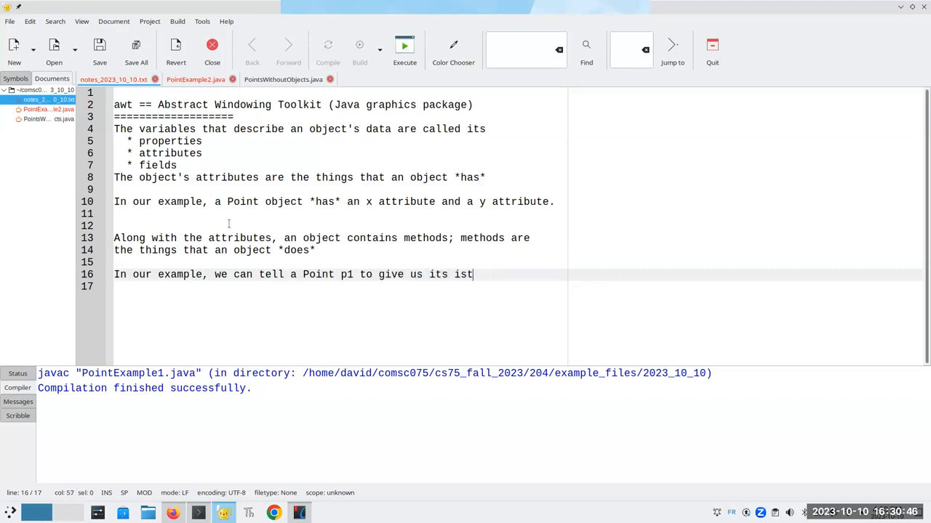
type("distance from")
left_click(517, 286)
type("some other P")
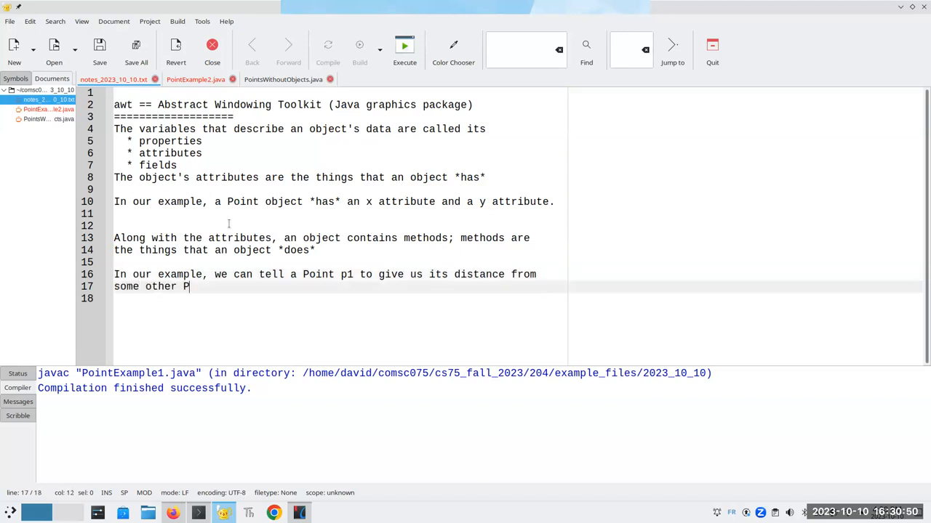
type("oint p2.")
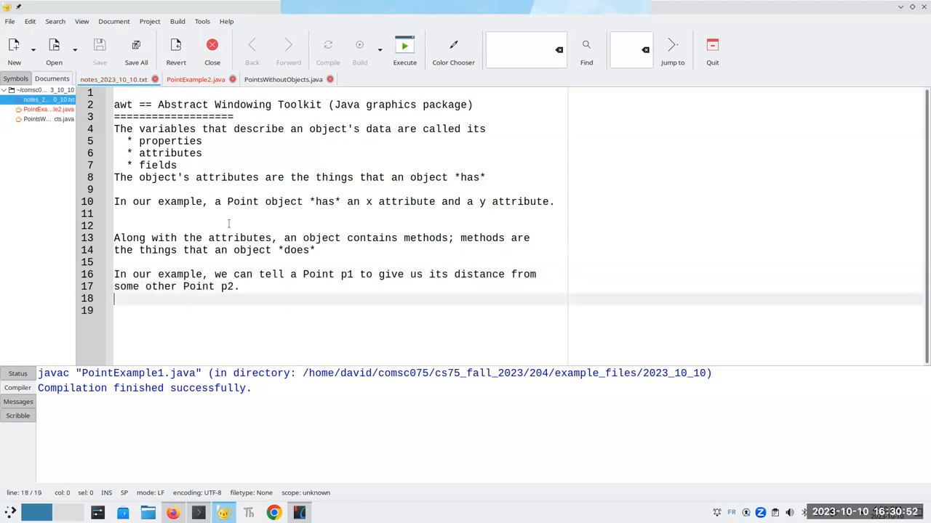
- Review the firstPoint.distance(secondPoint) call in PointExample2.java and compile it
left_click(195, 79)
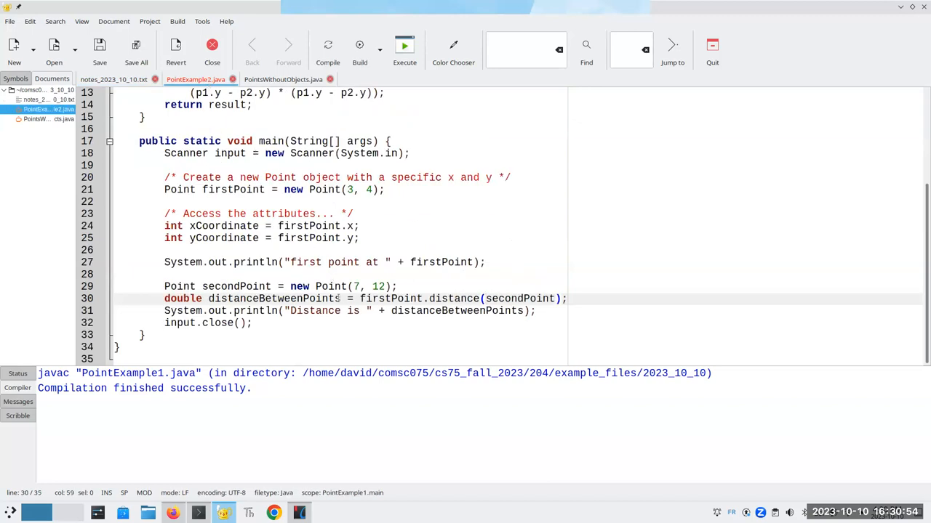
double_click(392, 300)
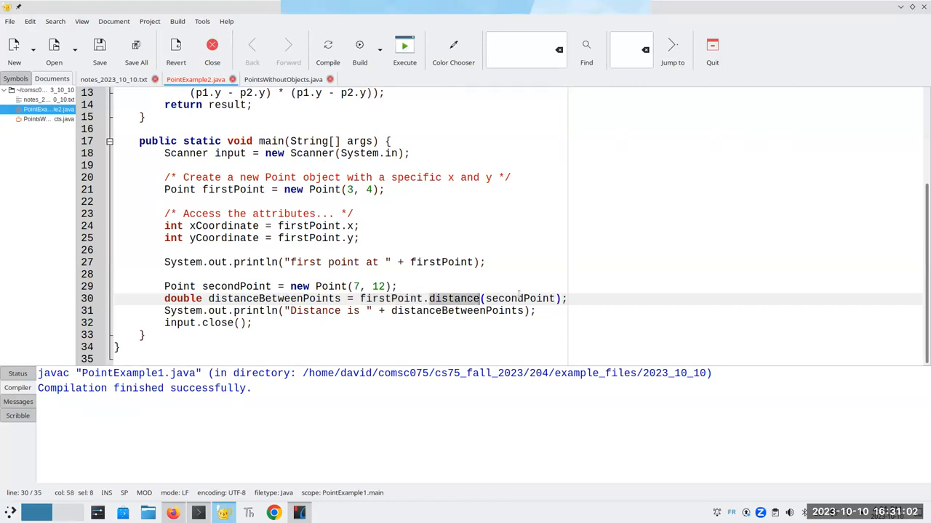
double_click(519, 299)
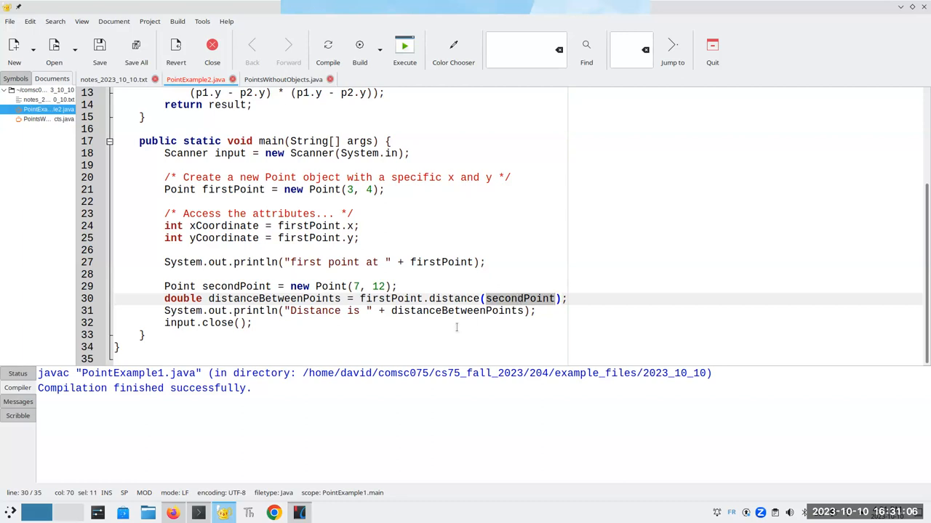
left_click(329, 49)
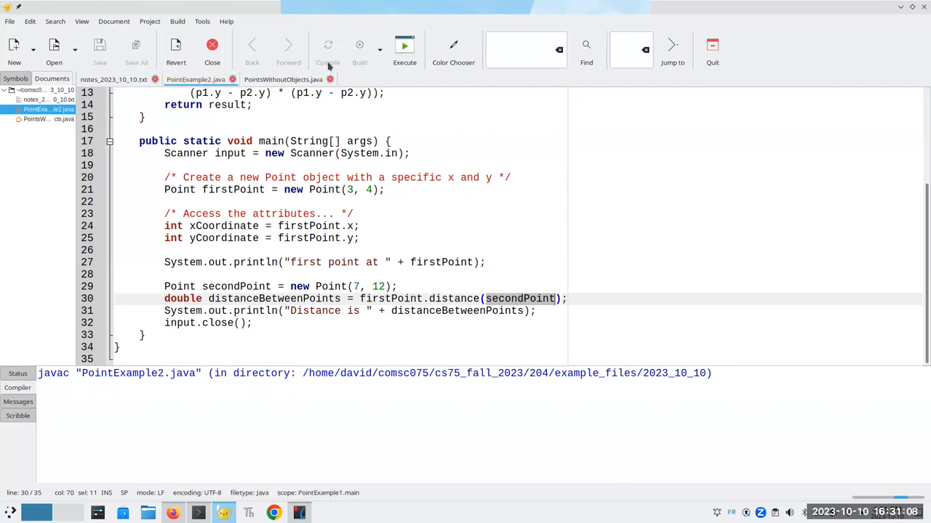
left_click(328, 49)
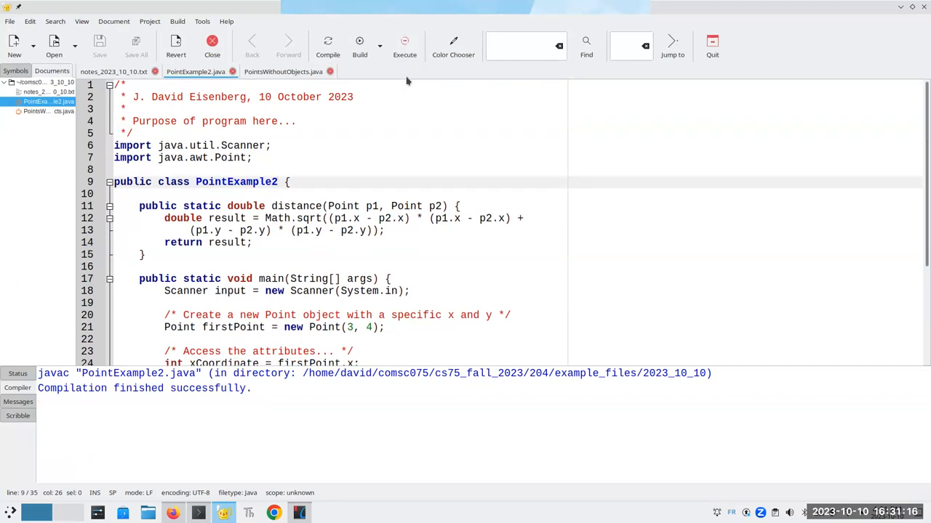
left_click(405, 46)
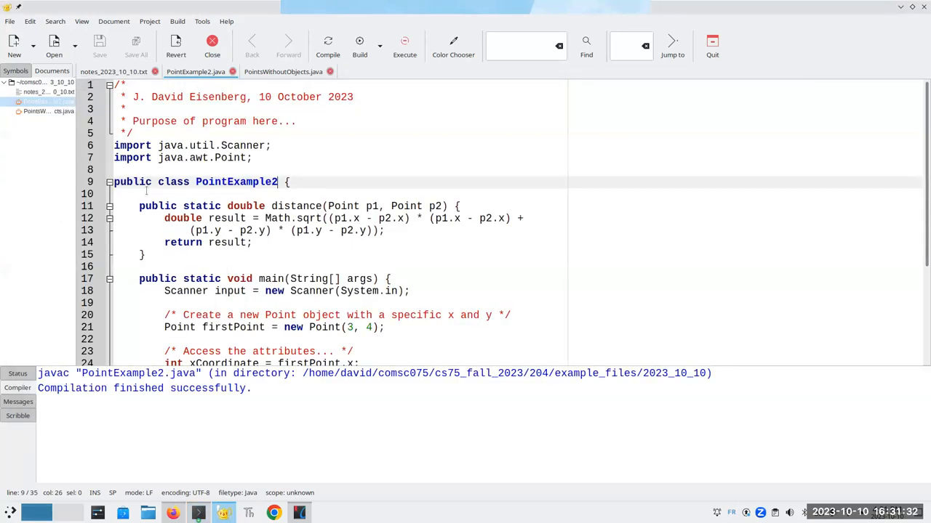
- Rename the xCoordinate and yCoordinate locals to x and y
scroll("down", 3)
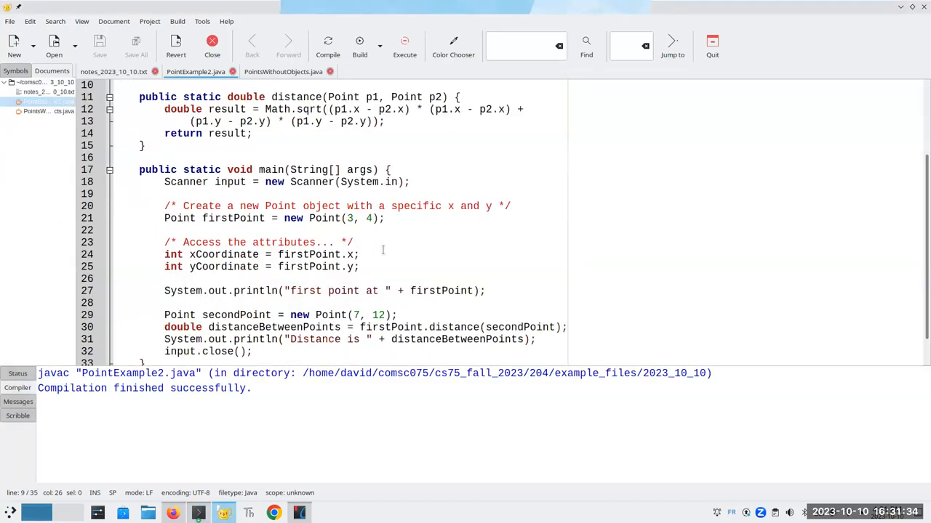
double_click(454, 327)
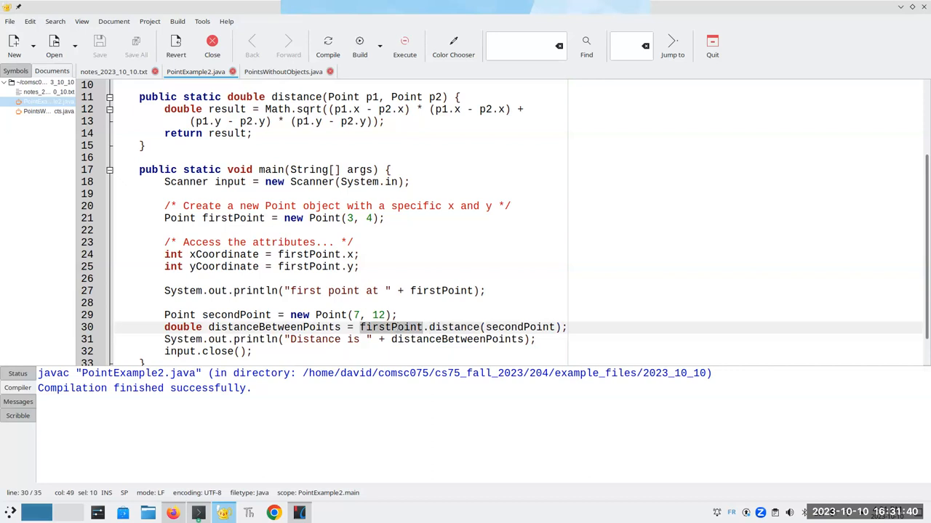
left_click(232, 255)
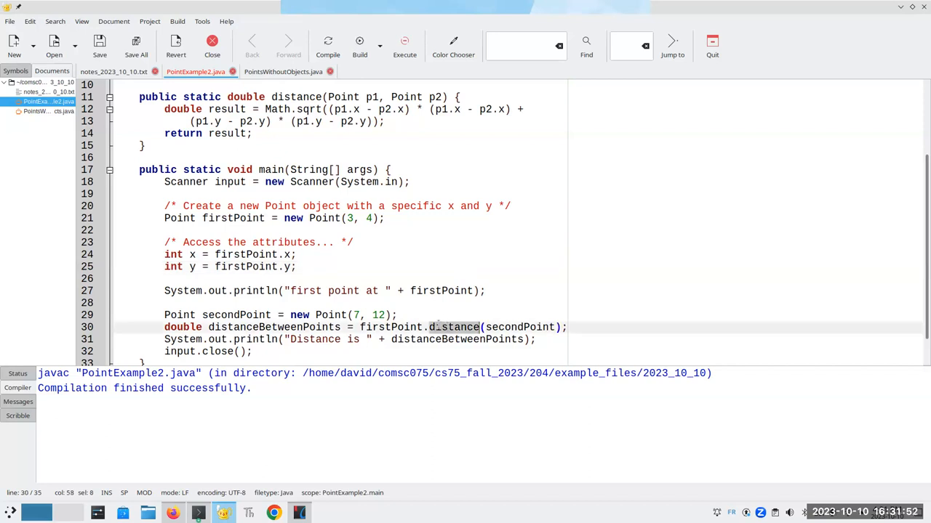
- Remove the static distance method definition from PointExample2
double_click(390, 327)
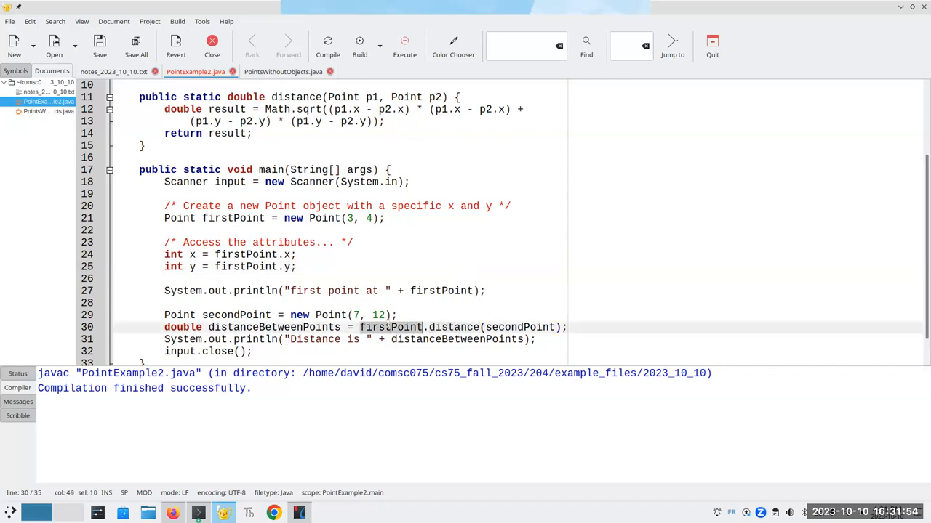
left_click(289, 96)
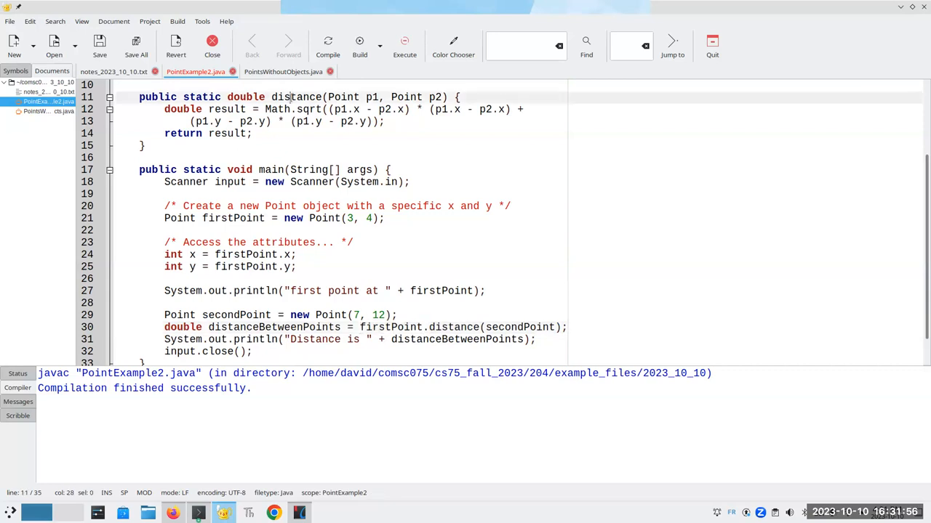
scroll("up", 3)
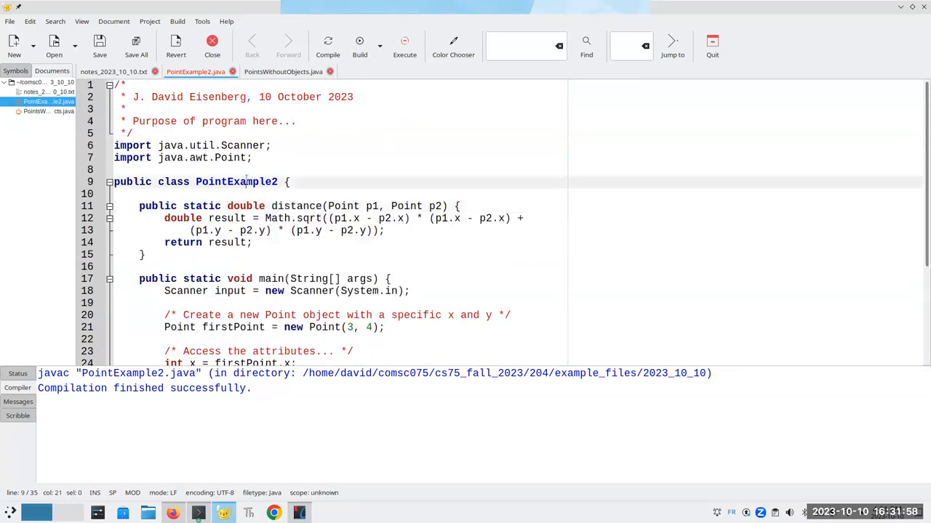
double_click(235, 181)
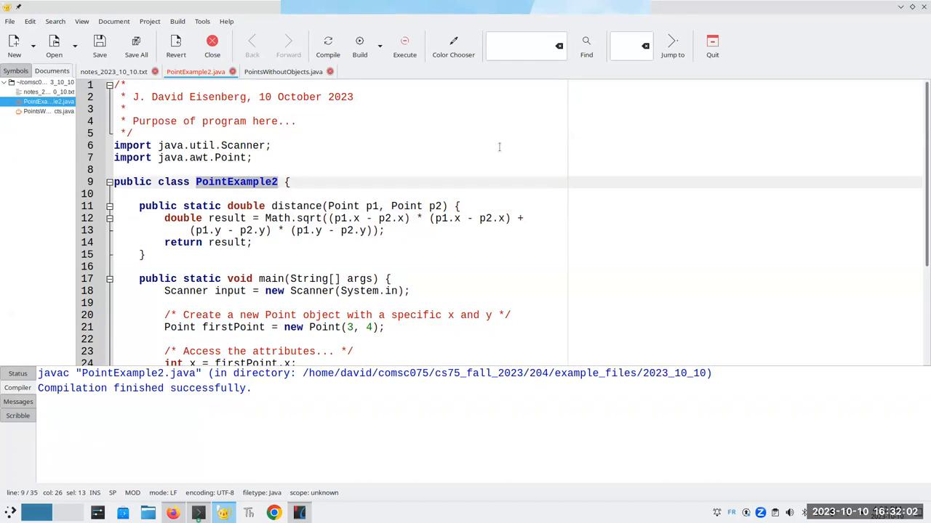
mouse_move(392, 80)
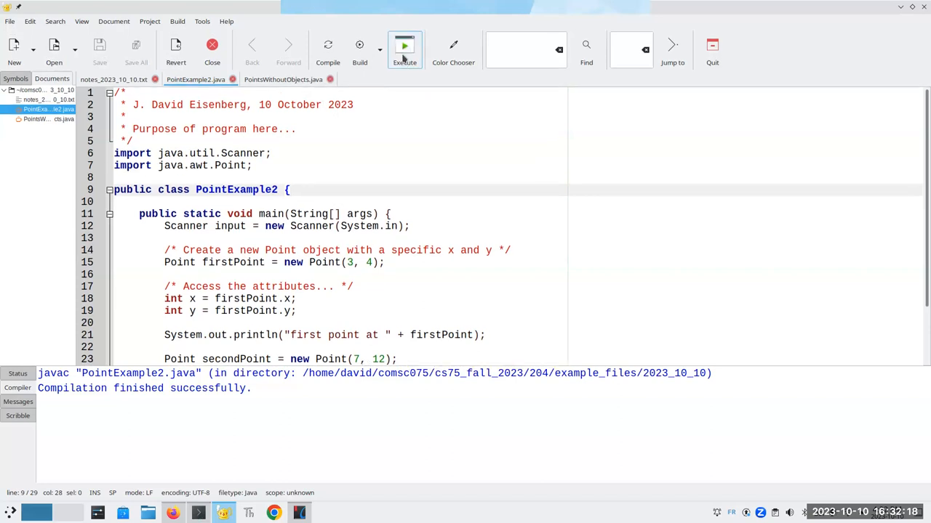
- Run PointExample2 to print the first point and the distance, then return to the textbook
left_click(405, 45)
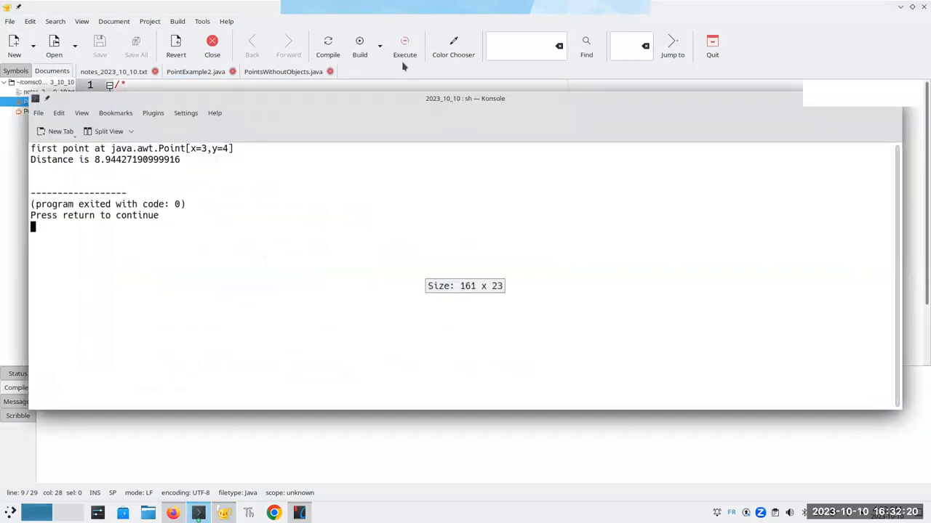
left_click(404, 46)
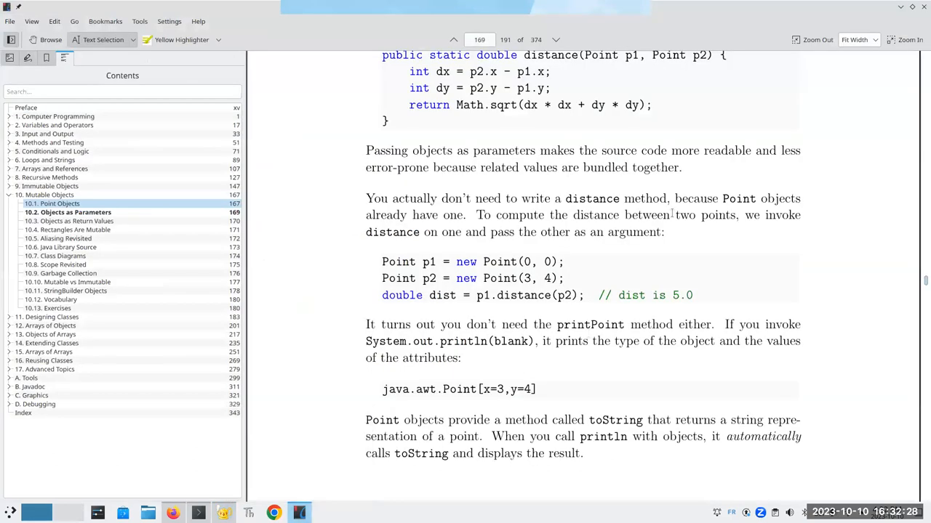
- Scroll the textbook to section 10.3, Objects as Return Values, with the Rectangle diagram
scroll("down", 3)
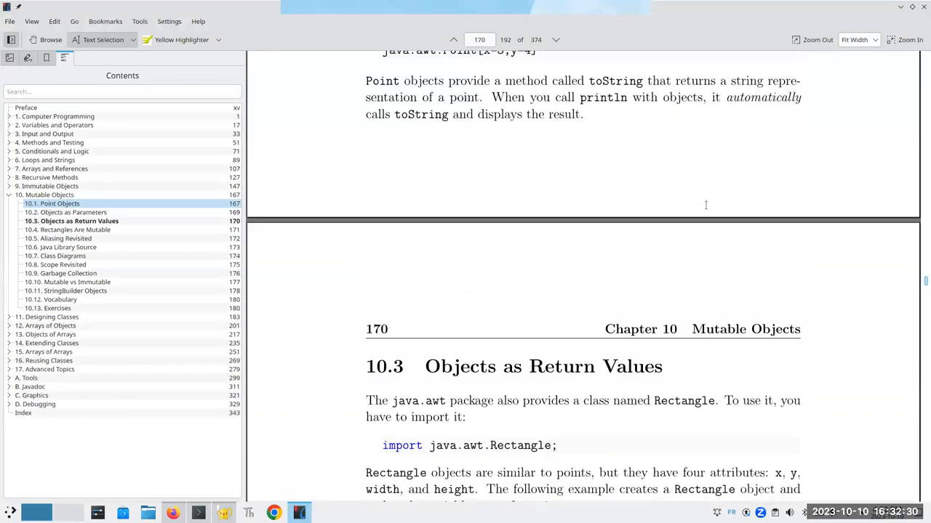
scroll("down", 3)
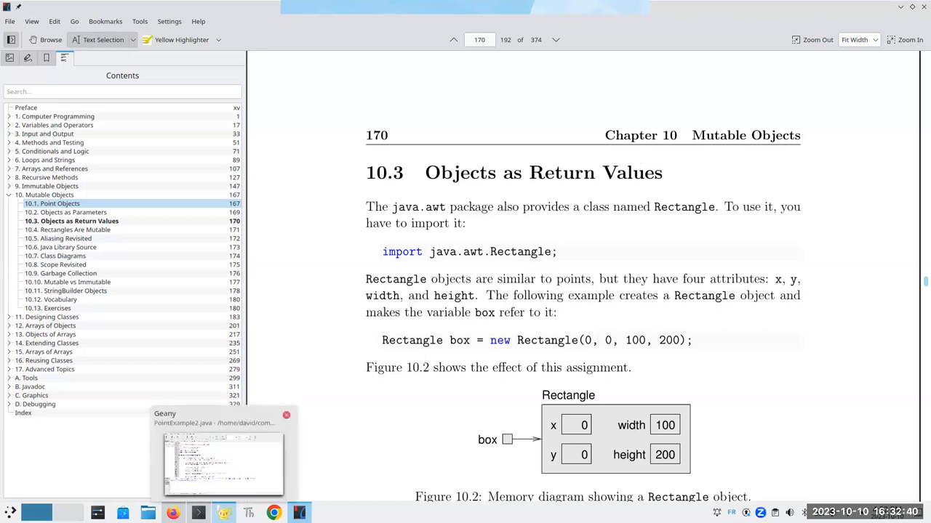
- View the int[] midpoint method in PointsWithoutObjects.java, then return to PointExample2.java
left_click(221, 451)
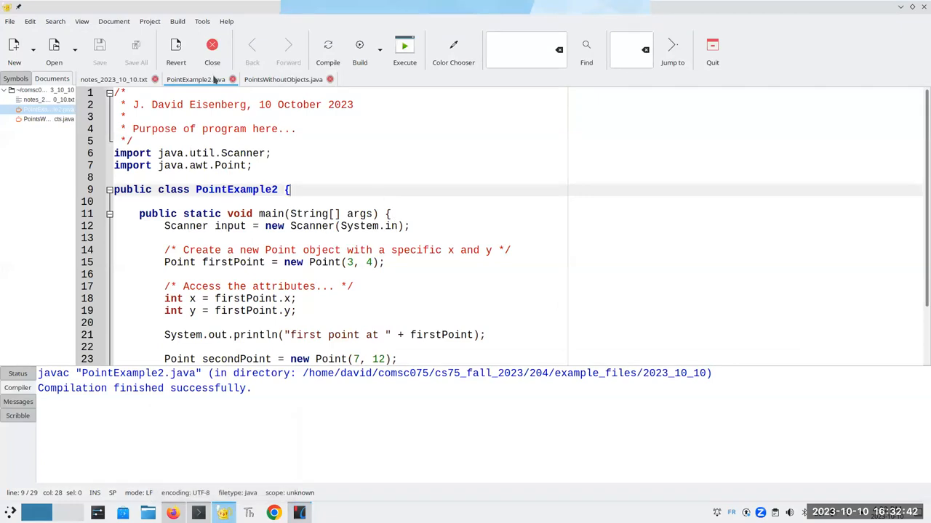
mouse_move(282, 78)
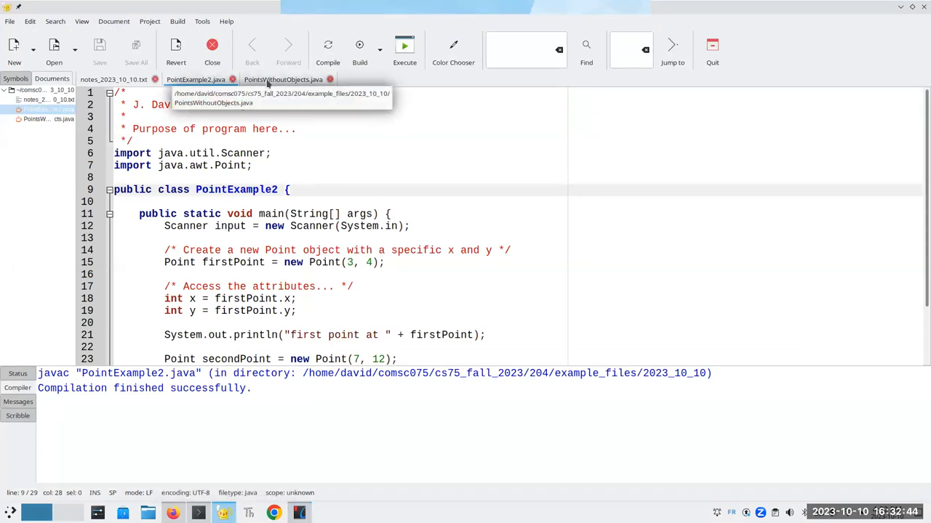
left_click(282, 79)
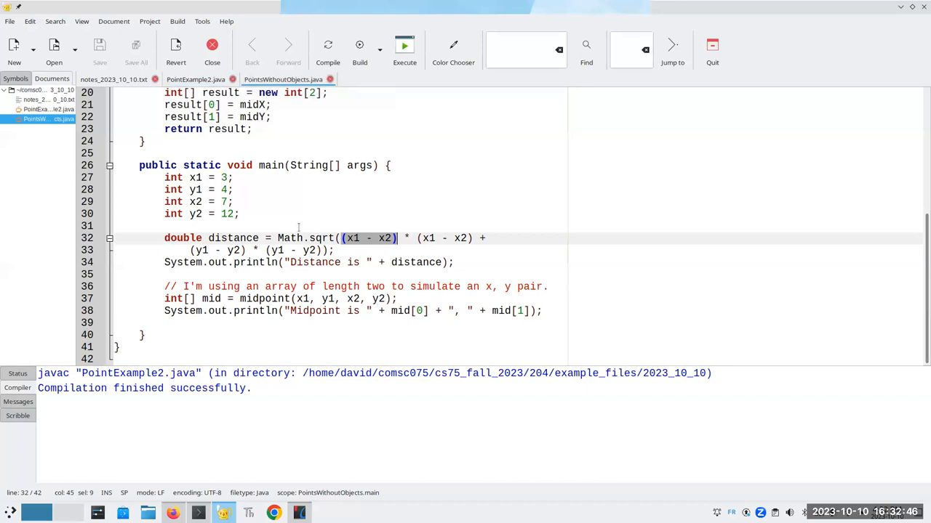
scroll("up", 3)
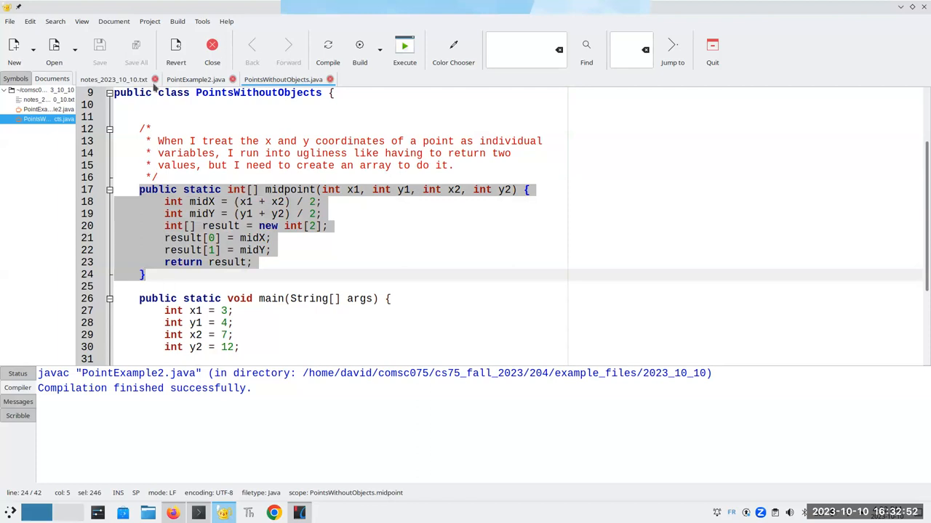
left_click(195, 79)
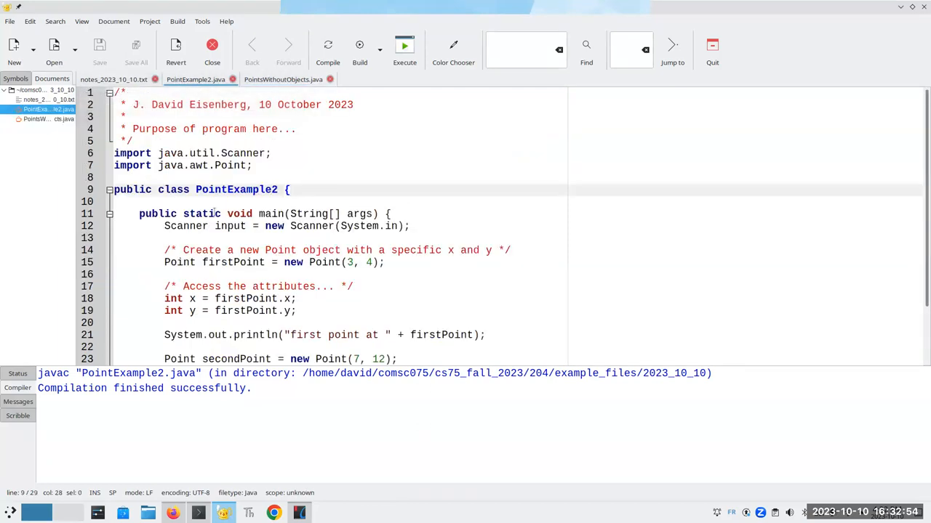
- Paste the midpoint method and change its signature to return Point with parameters Point p1, Point p2
key("Return")
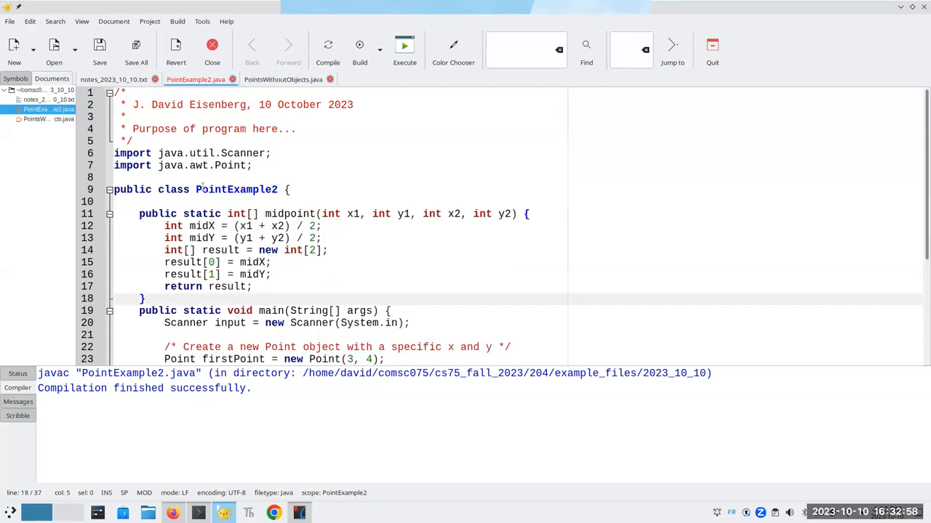
double_click(236, 214)
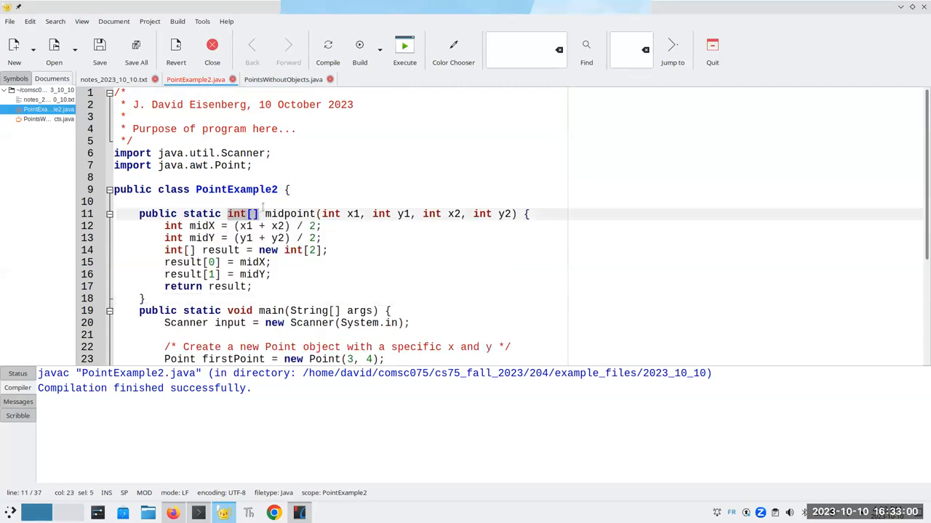
type("Point")
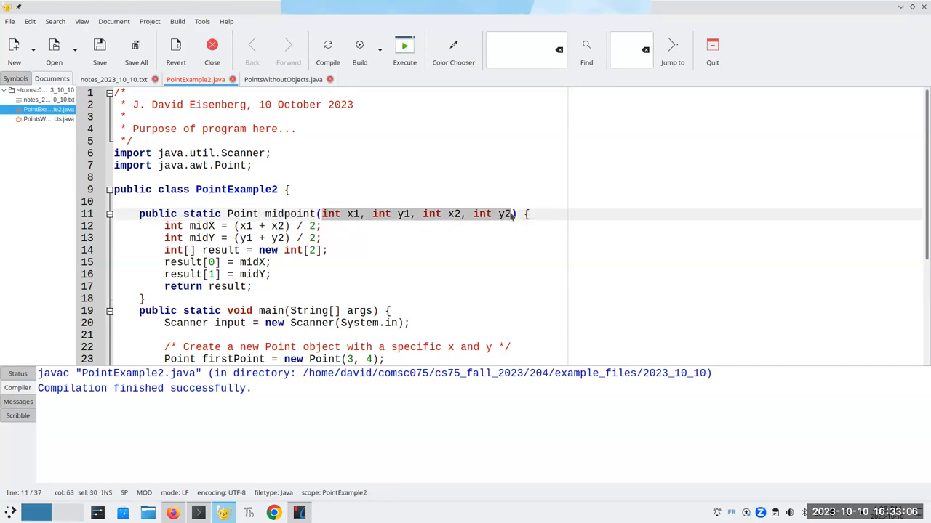
type("Point p1,")
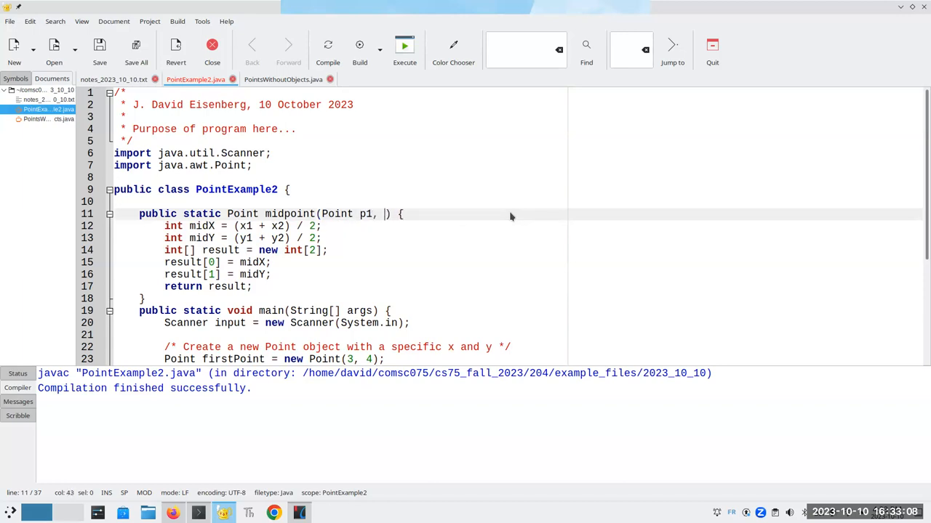
type("Point p2")
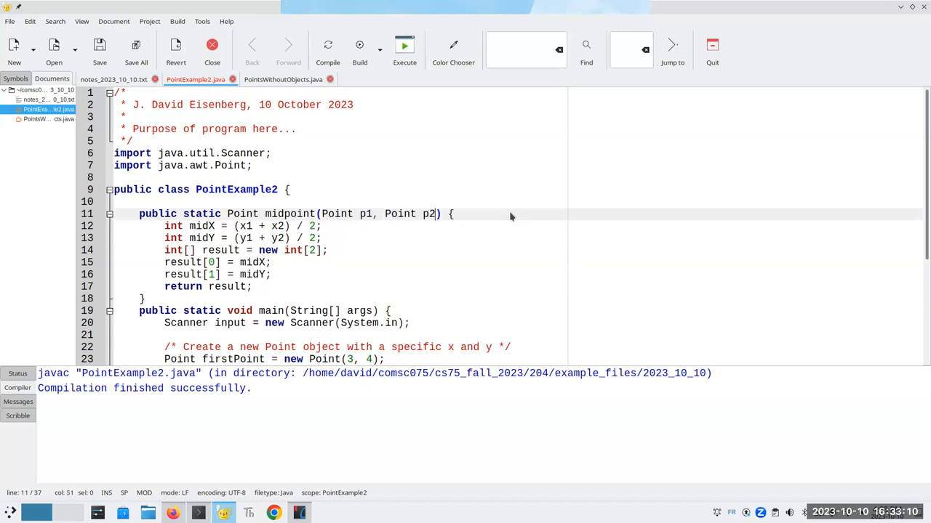
- Rewrite midX and midY to average p1.x with p2.x and p1.y with p2.y
left_click(244, 227)
type("p")
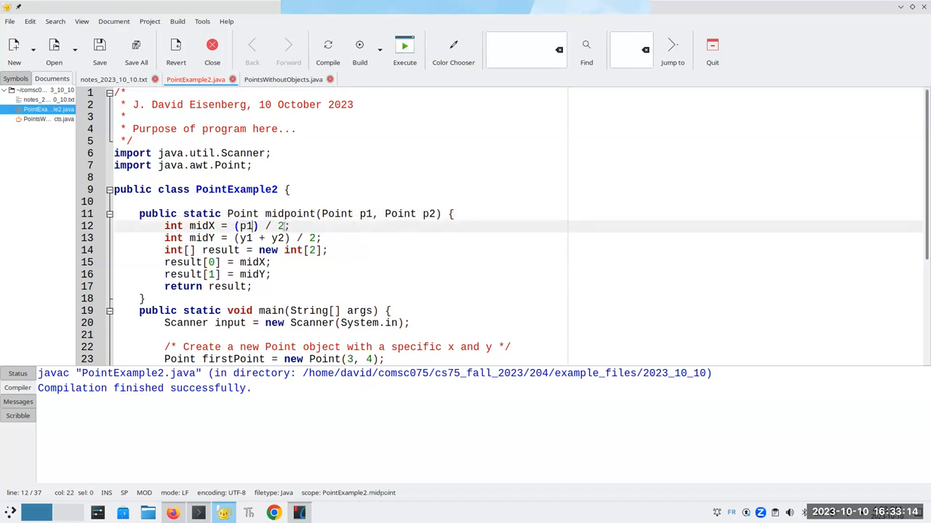
type(".x + p2.x")
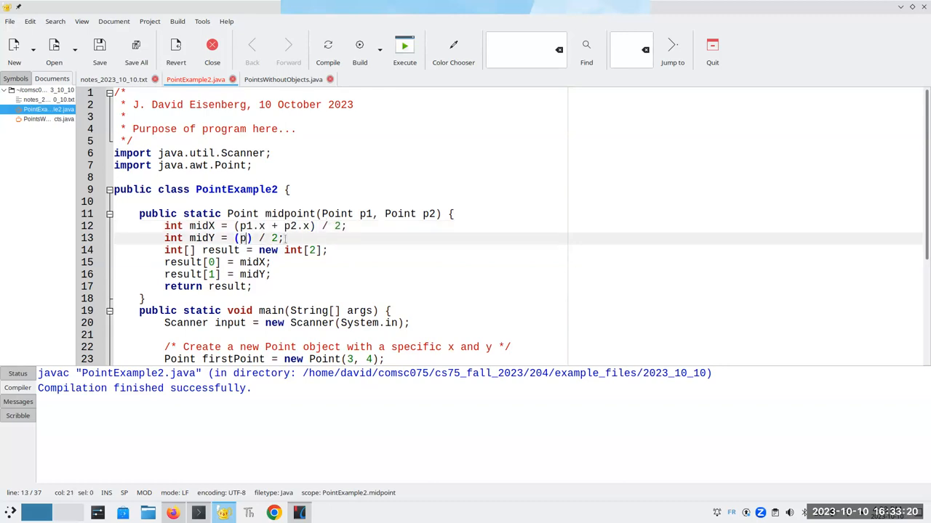
type("1.y")
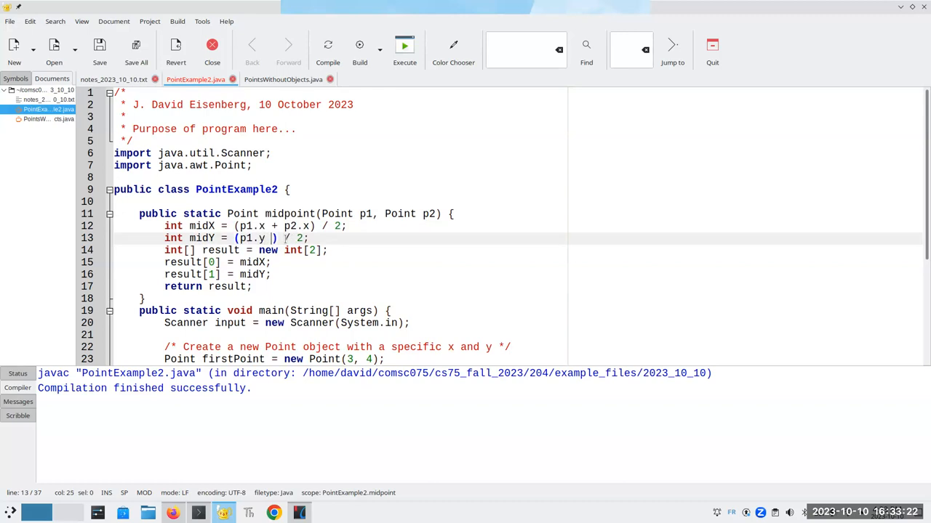
type("+ p2")
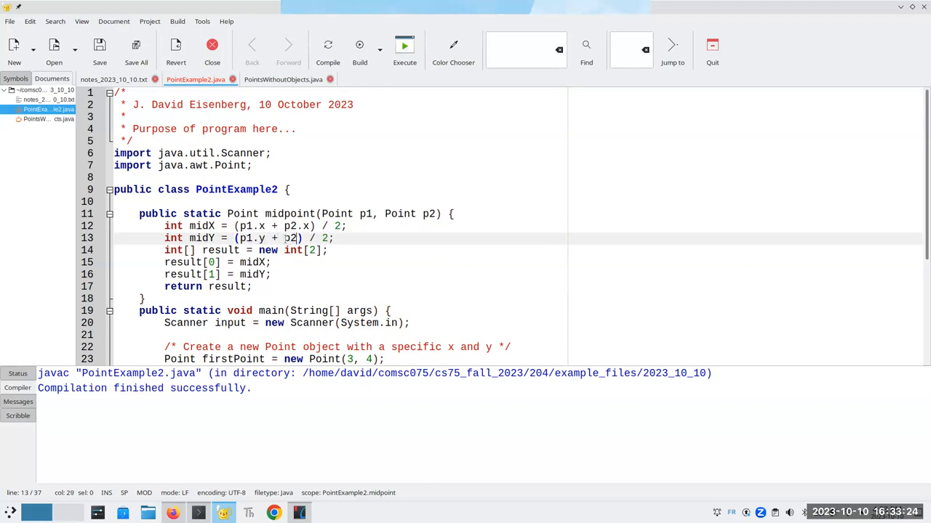
type(".y")
left_click(341, 250)
type("retu")
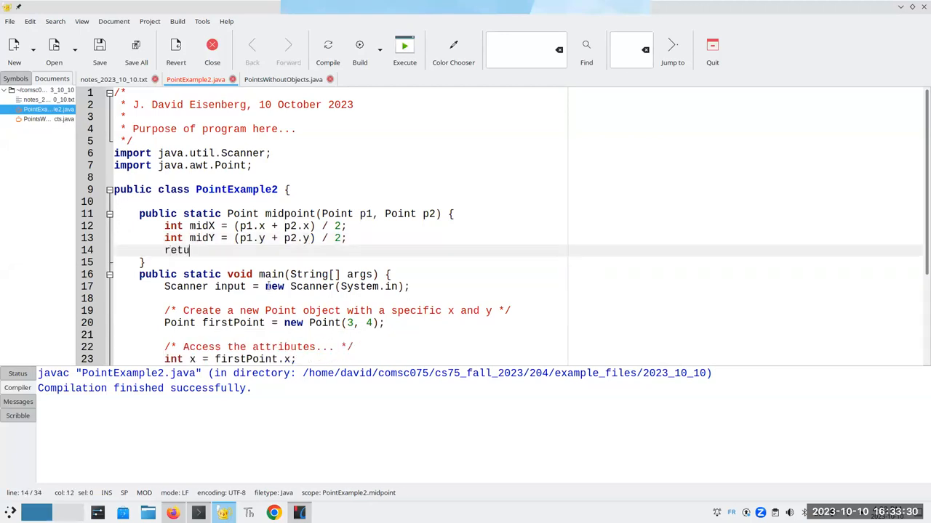
- Make the method return new Point(midX, midY) instead of an array
type("rn new Point(mi")
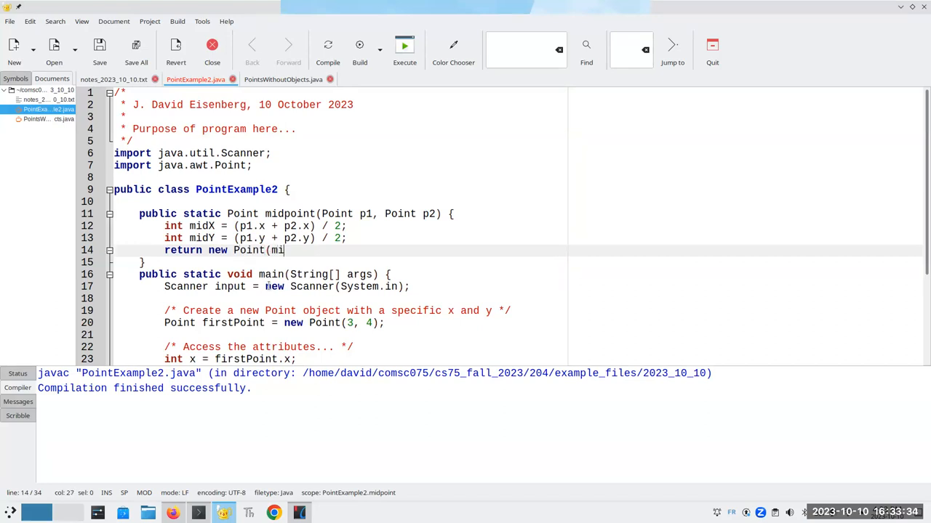
type("dX, m")
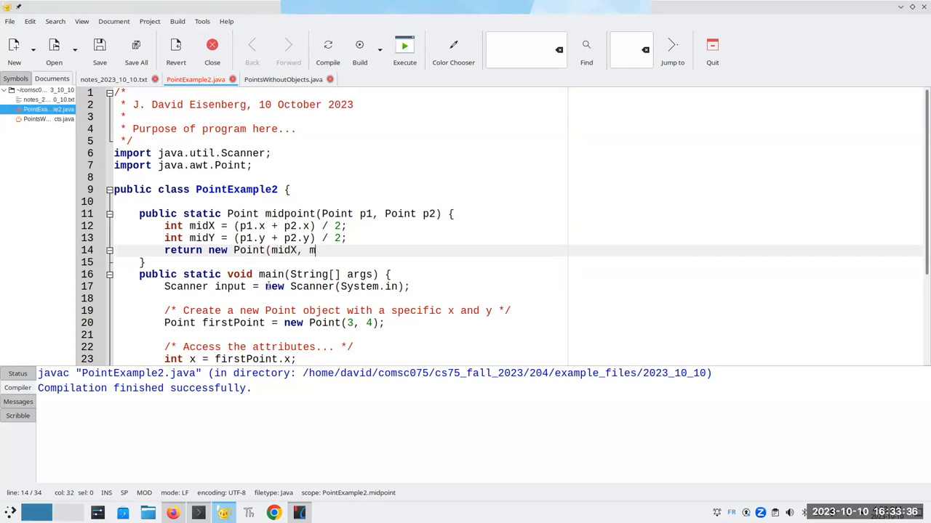
type("idY")
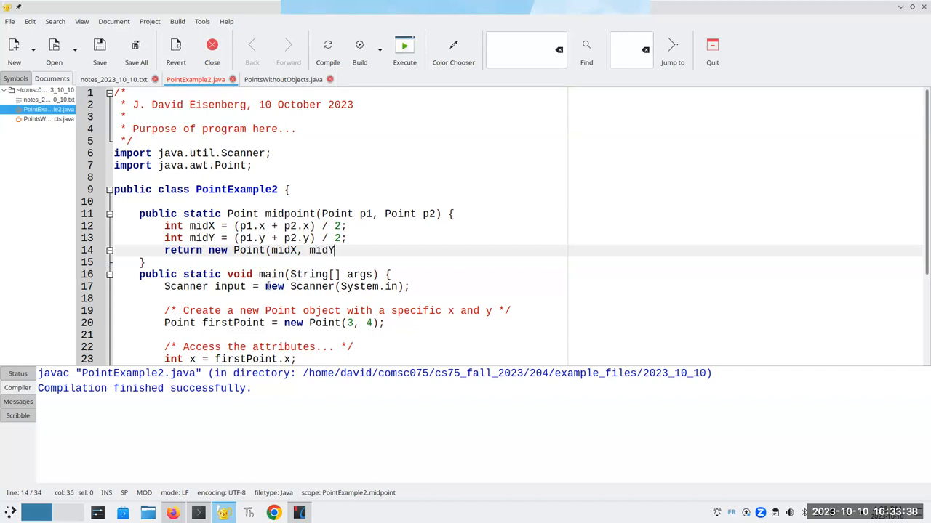
type(");")
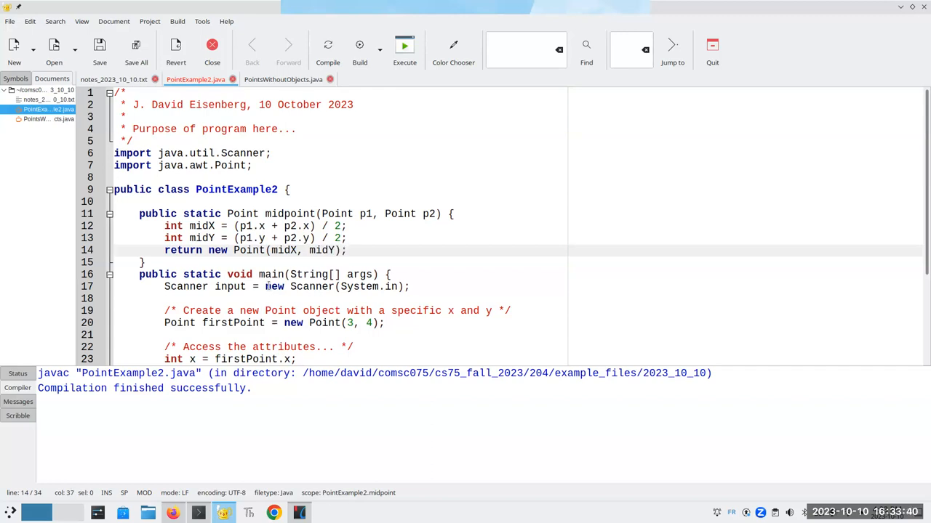
scroll("down", 3)
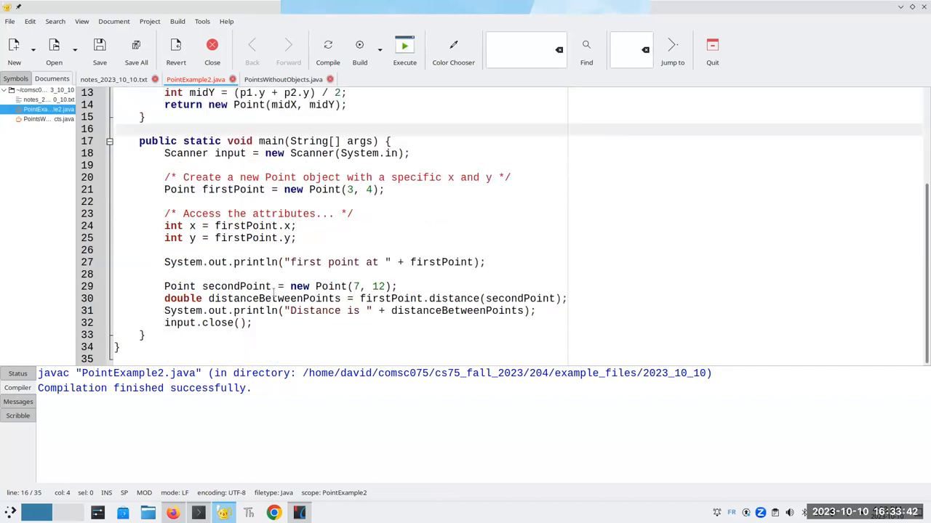
- Before input.close(), declare centre = midpoint(firstPoint, secondPoint)
left_click(561, 323)
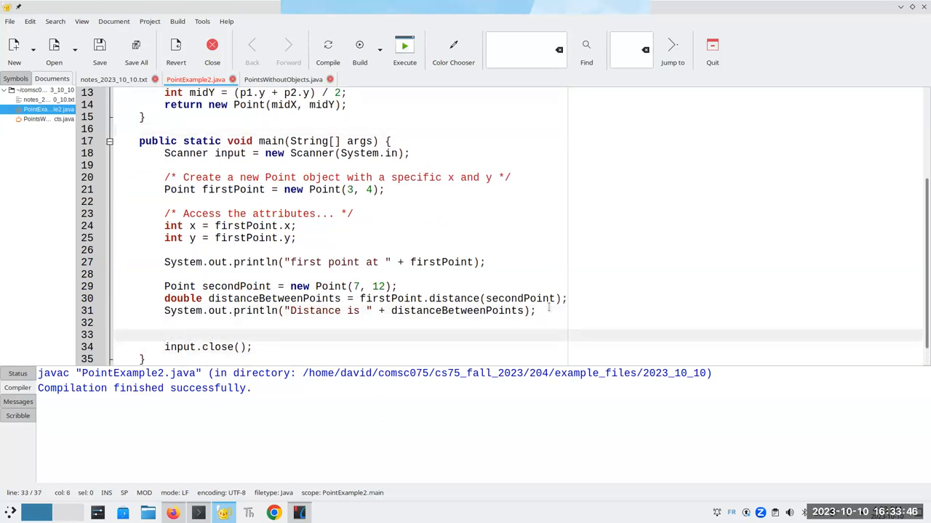
type("double centre")
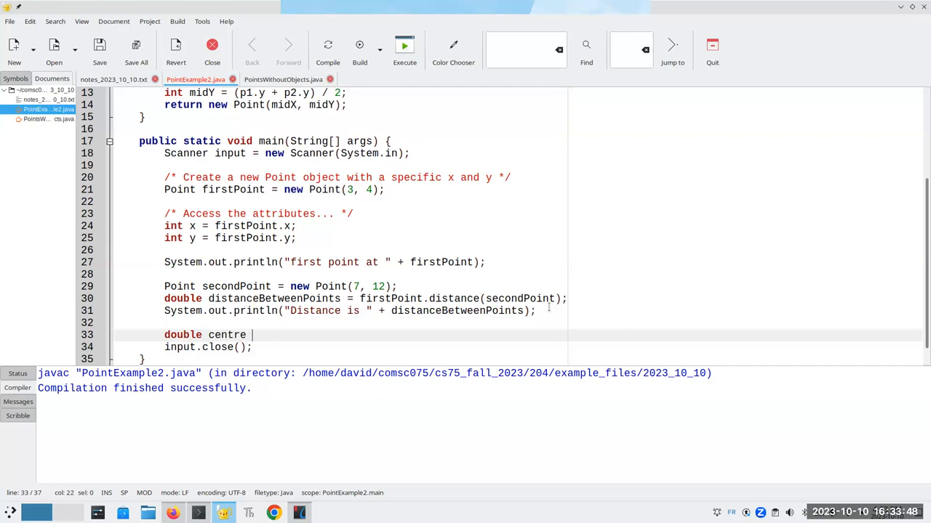
type("= midpoint(firstPoint")
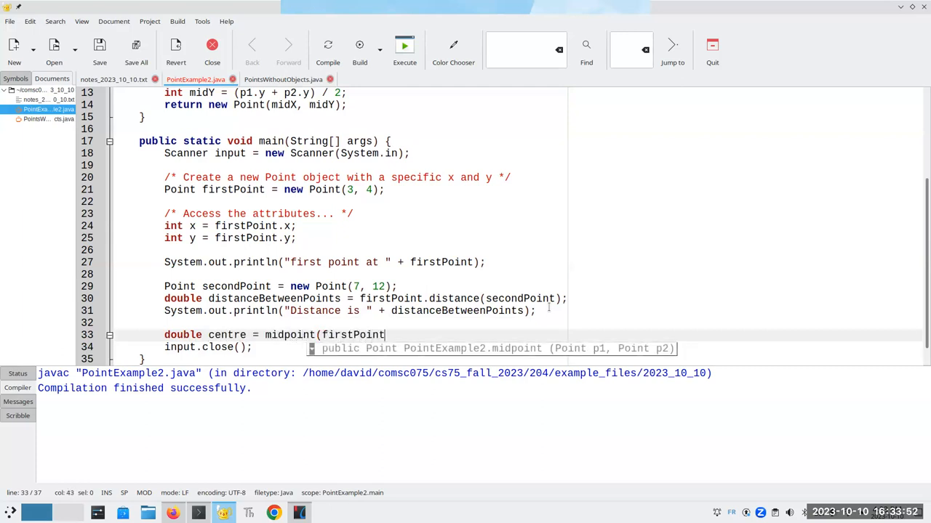
type(", secondPoint);")
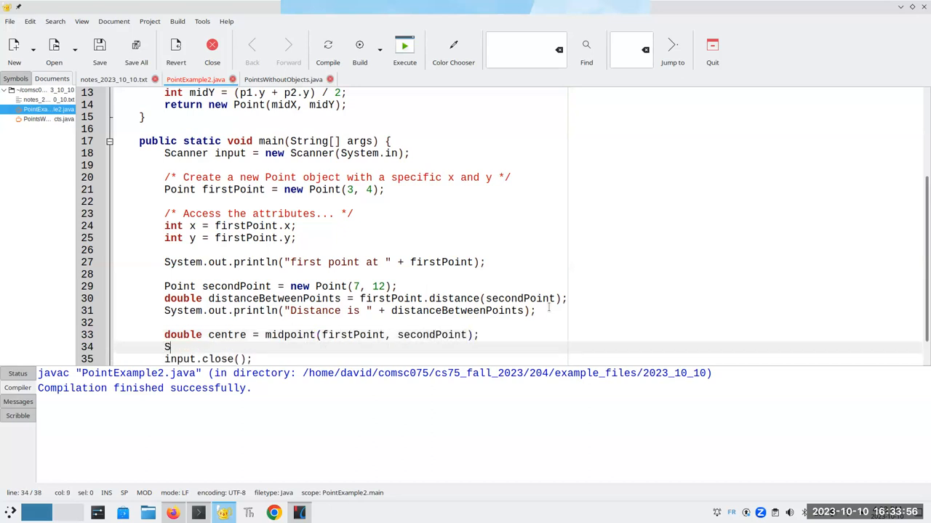
- Print "The midpoint is " + centre with System.out.println and save the file
type("ystem.out.println")
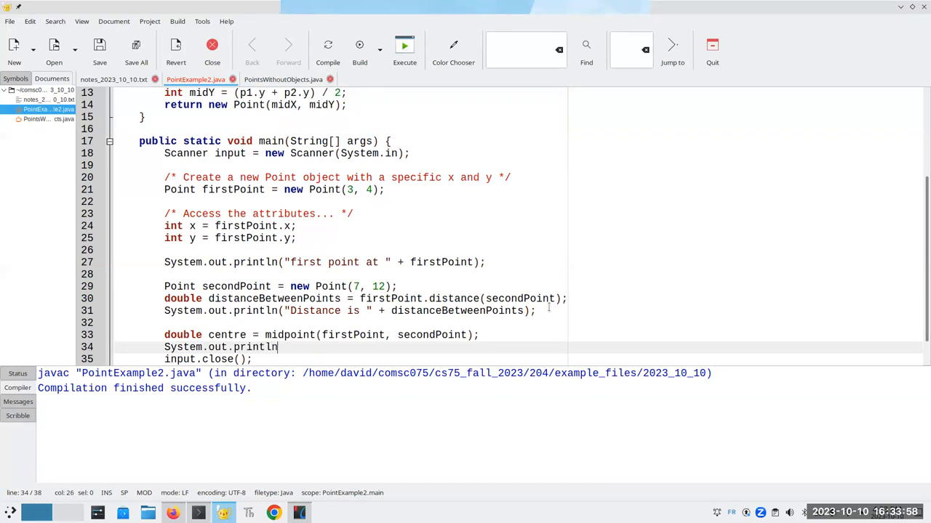
type("(\"The midpoint")
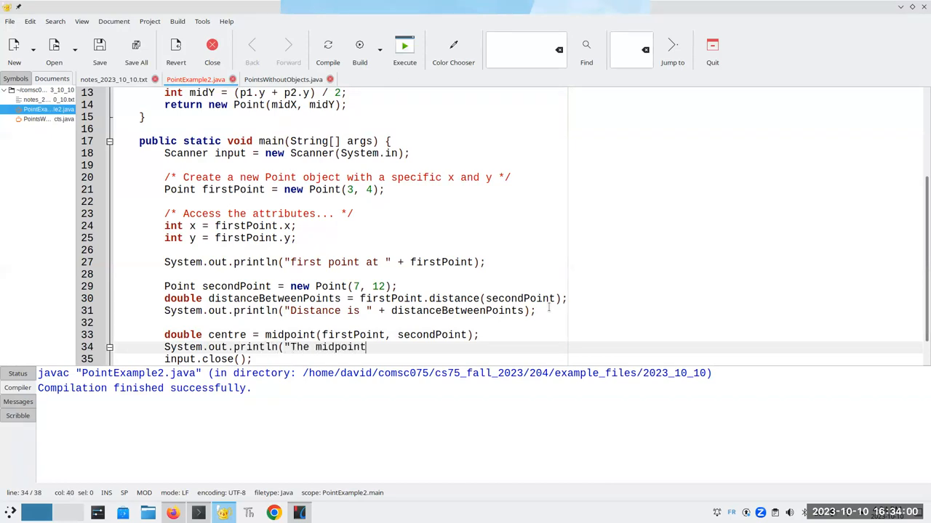
type("is \" +")
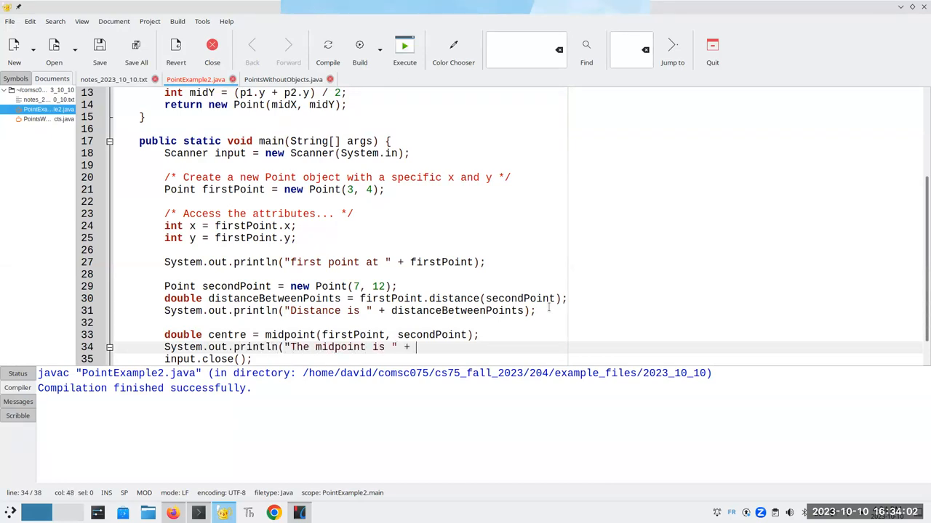
type("centre);")
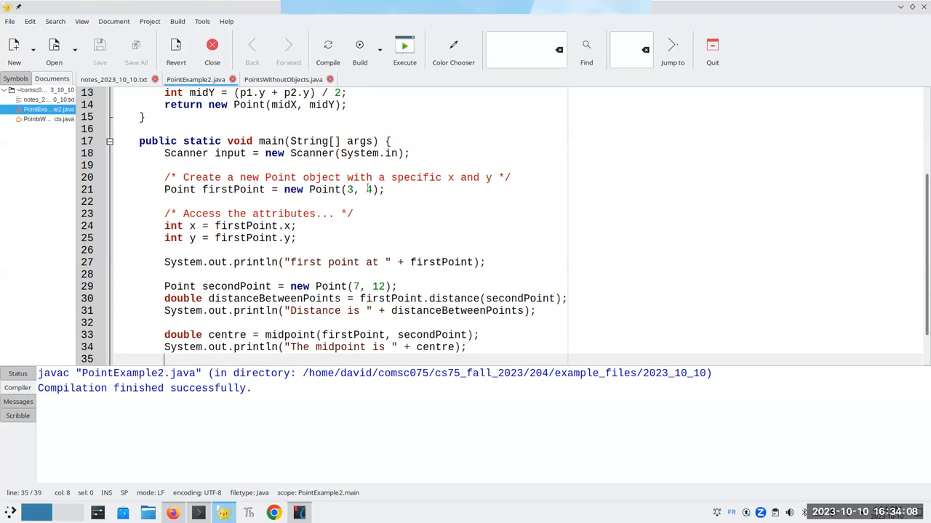
scroll("up", 3)
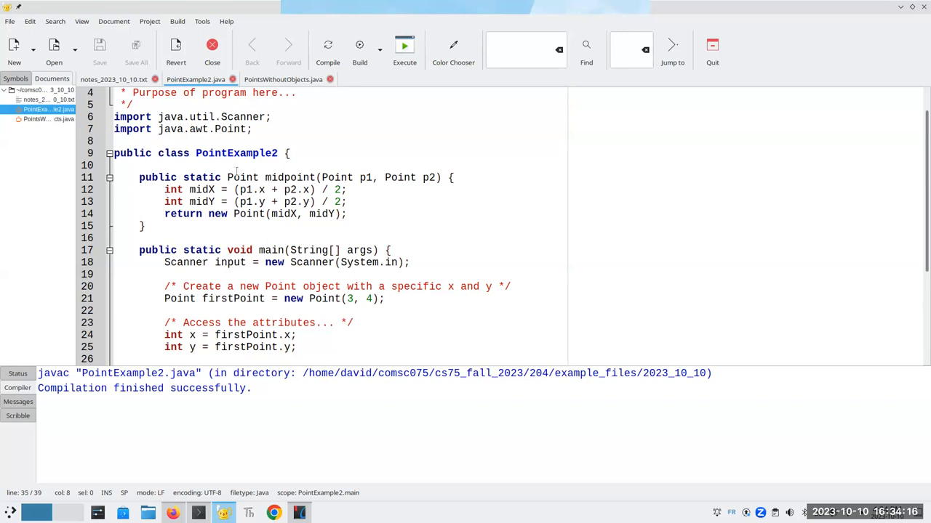
double_click(241, 177)
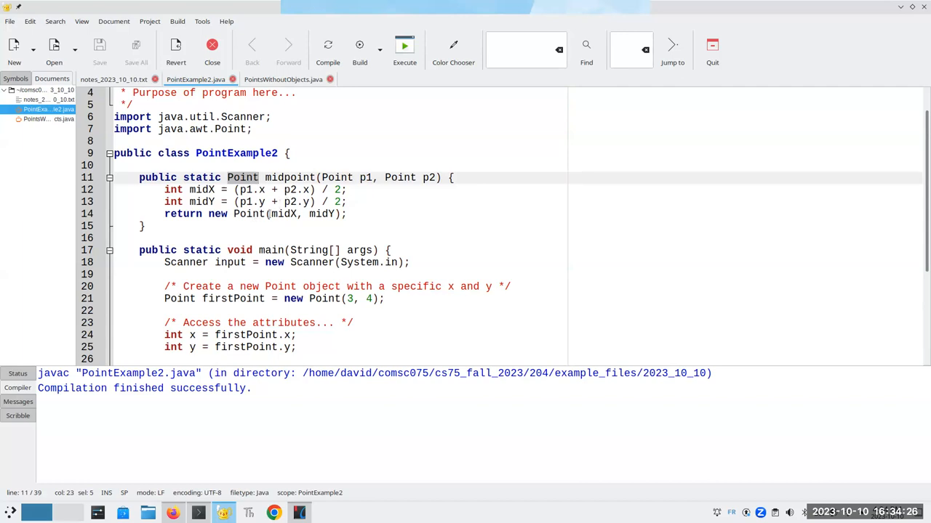
scroll("up", 3)
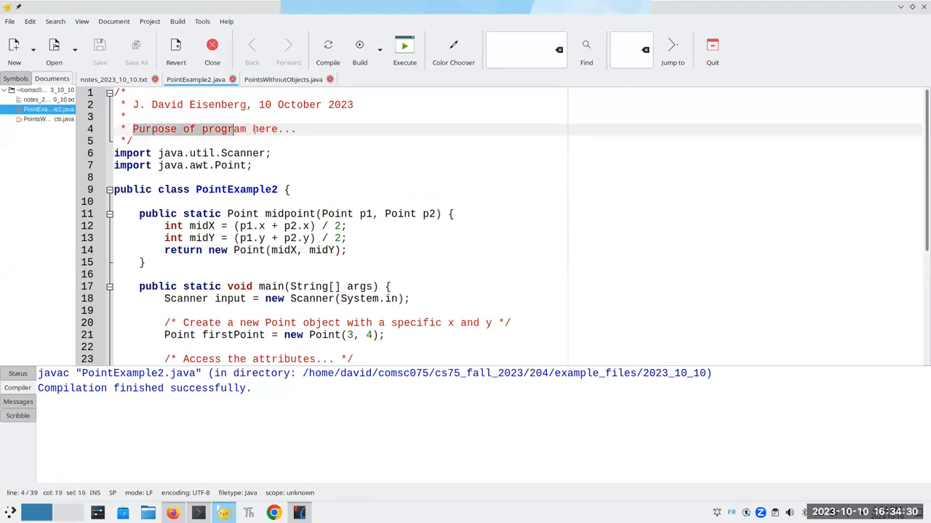
- Write the header comment line: show how to access and print Point objects
type("Show")
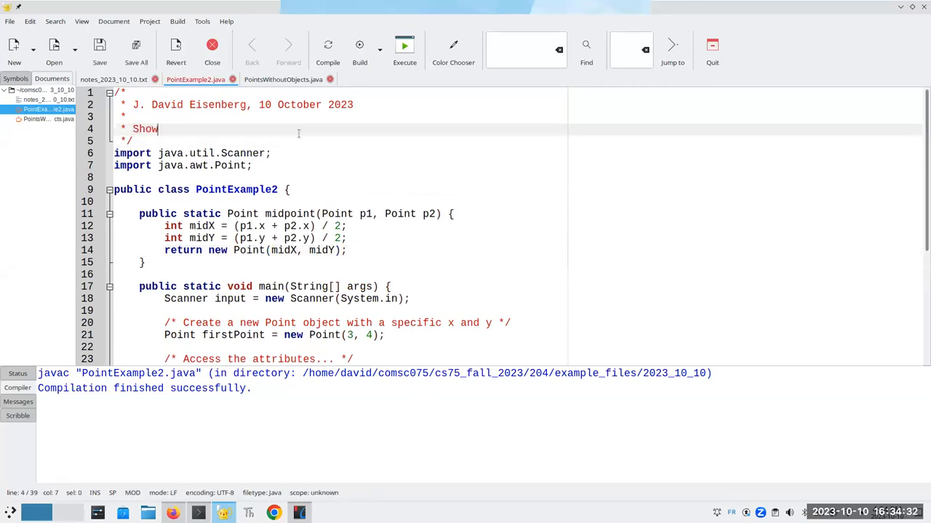
type("how to access,")
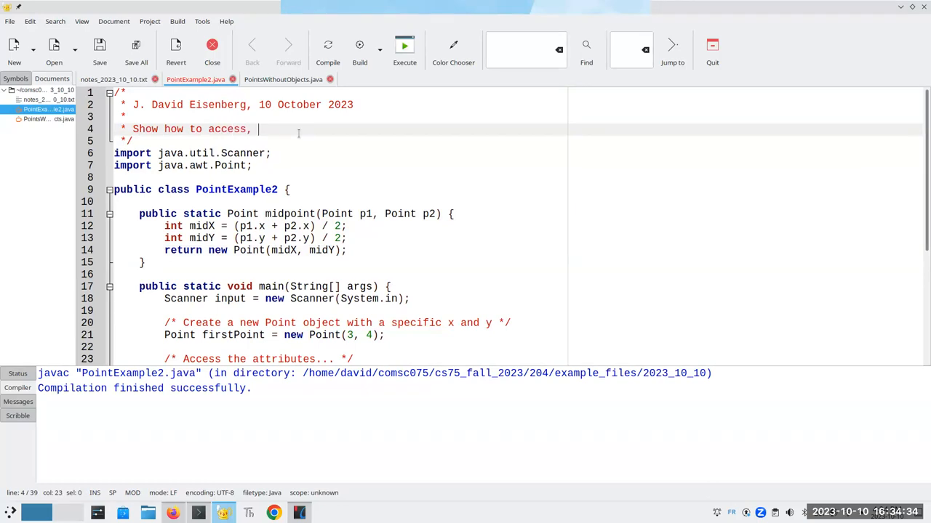
key("BackSpace")
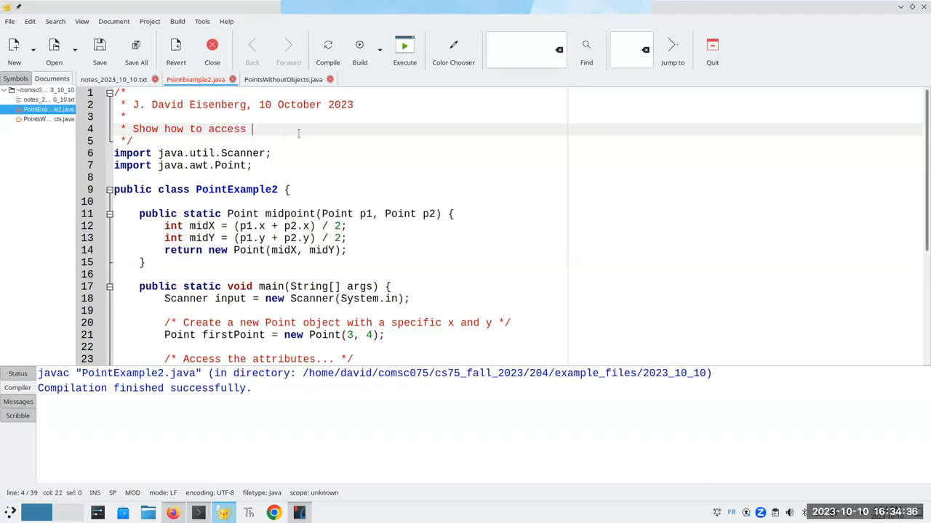
type("and print Point objc")
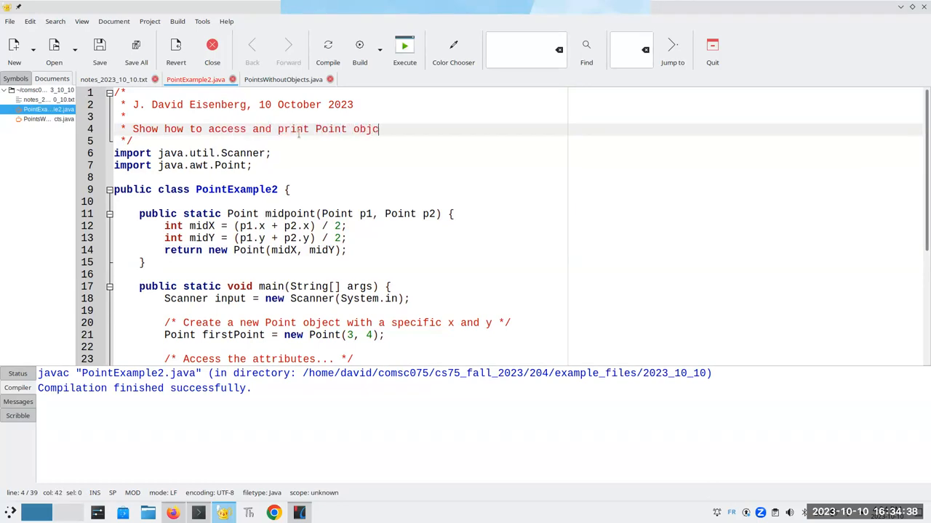
type("t")
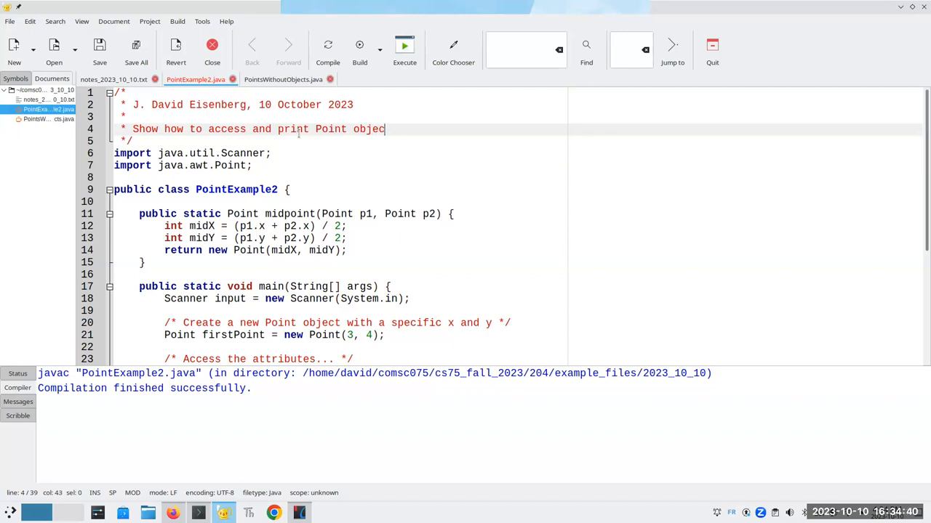
type("s")
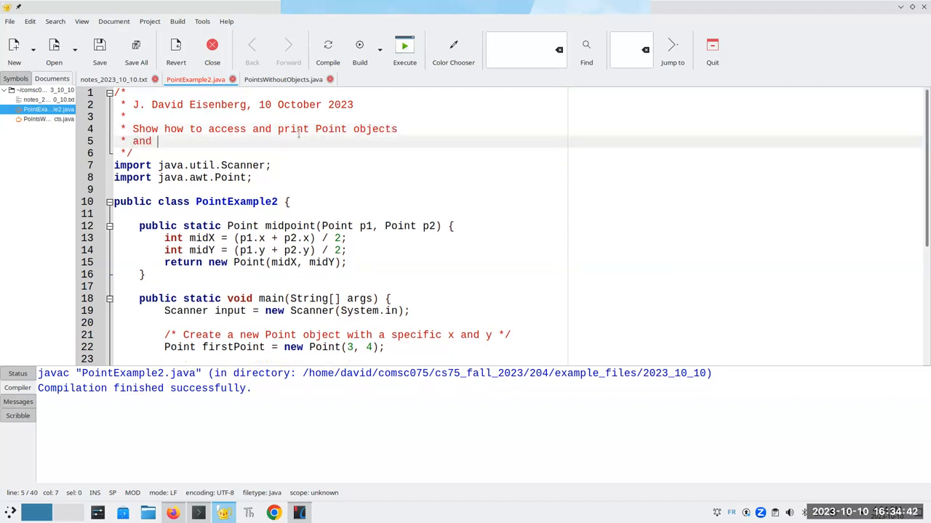
- Add that it shows how to pass them to methods and return them, then save
type("show")
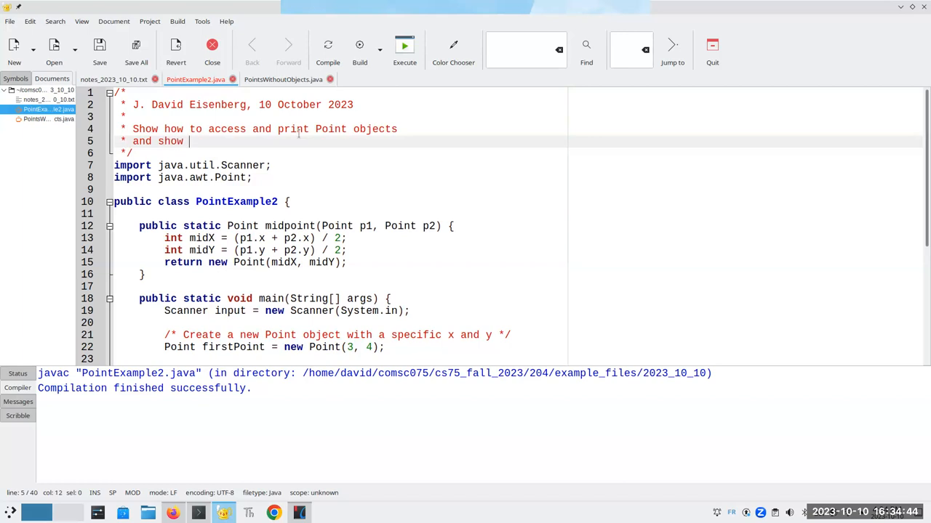
type("how to pass them")
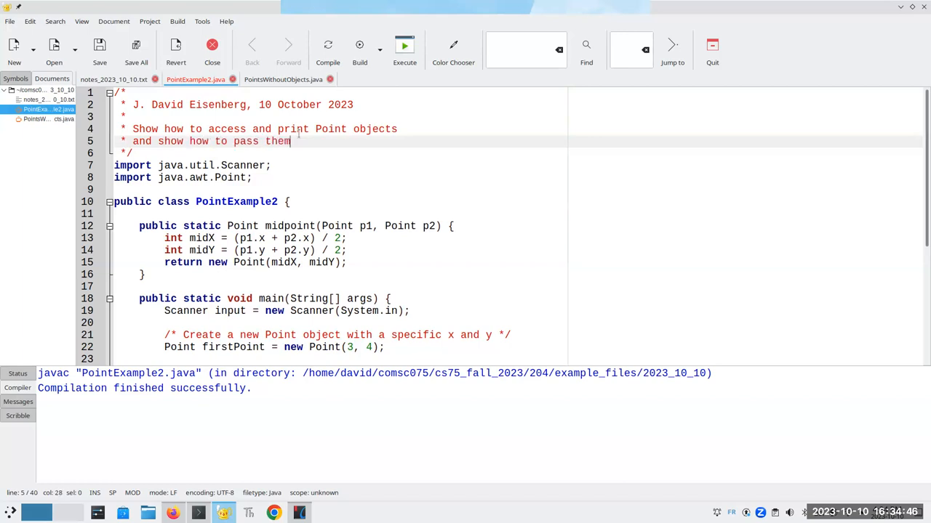
type("to methods and return them")
type("* from me")
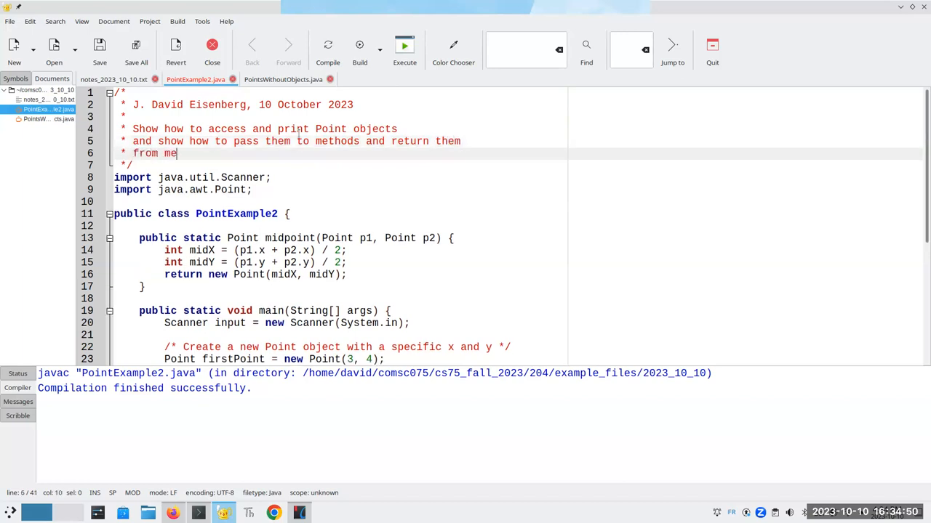
type("thods.")
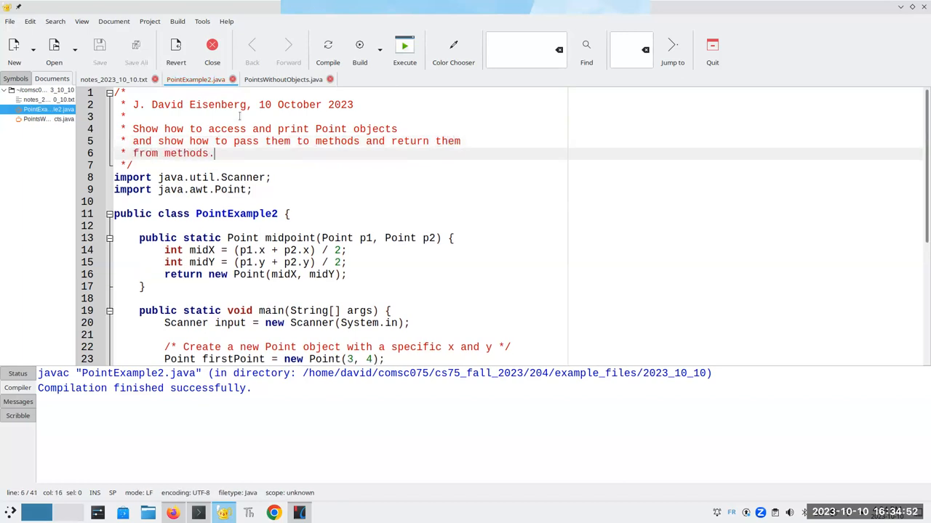
left_click(282, 141)
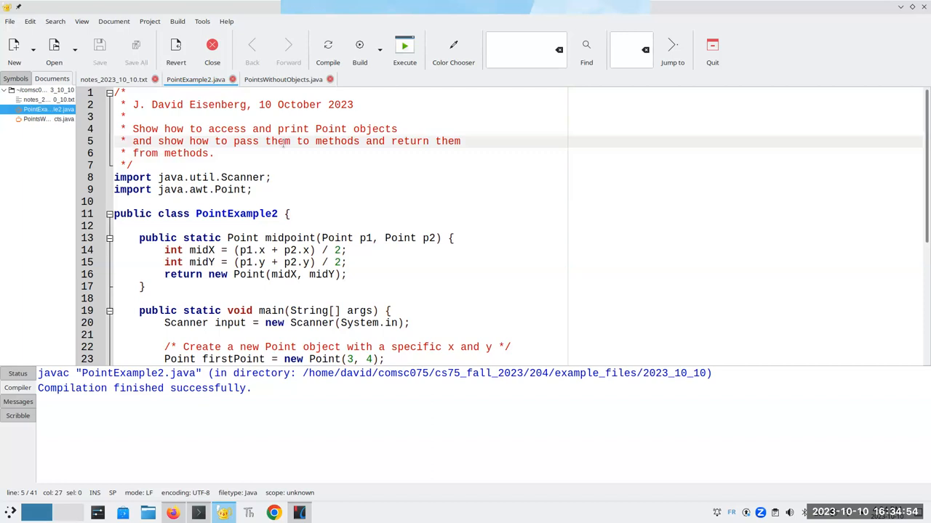
- In PointsWithoutObjects' header, note that separate x and y coordinate variables lead to all sorts of difficulties
left_click(282, 78)
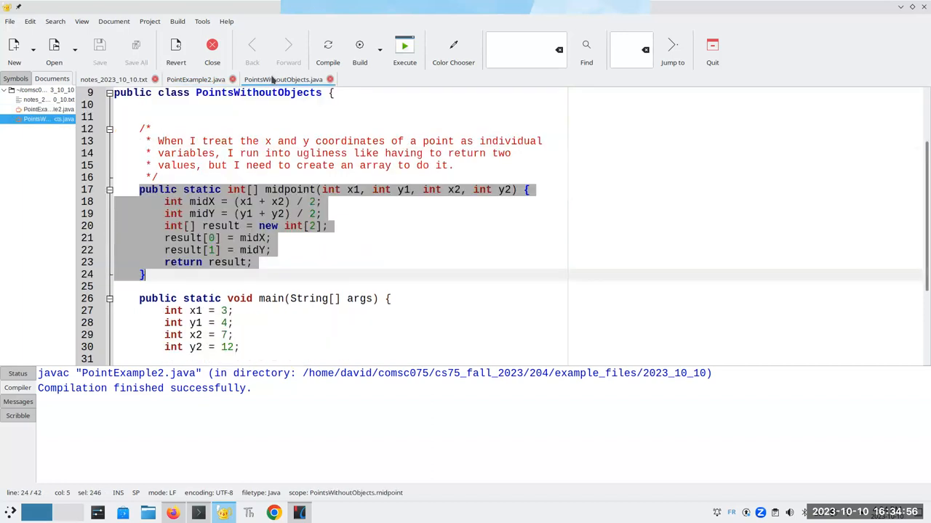
scroll("up", 3)
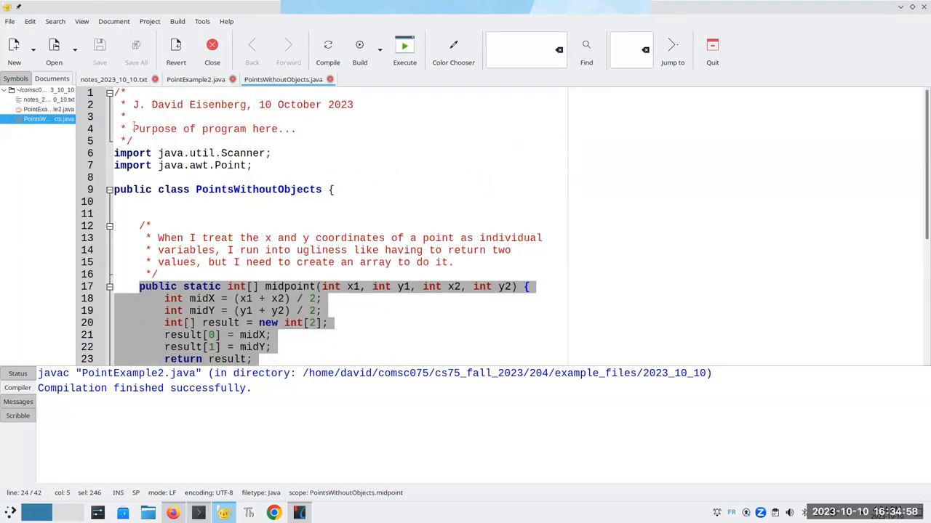
type("Us")
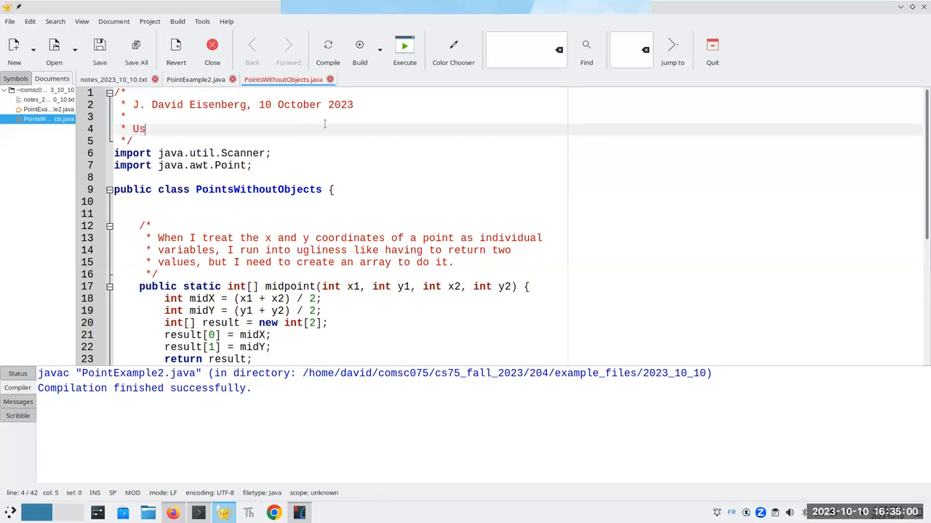
type("e two se")
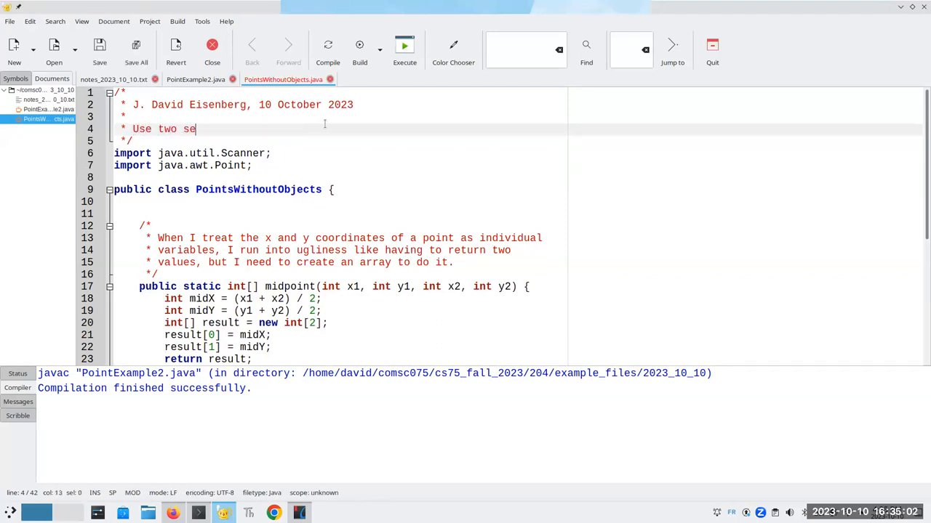
type("parate variables to represent the")
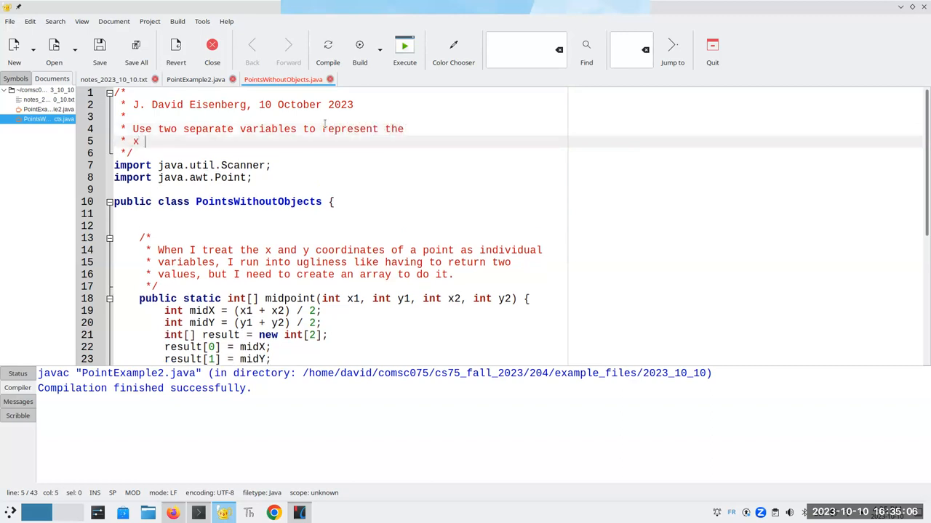
type("and")
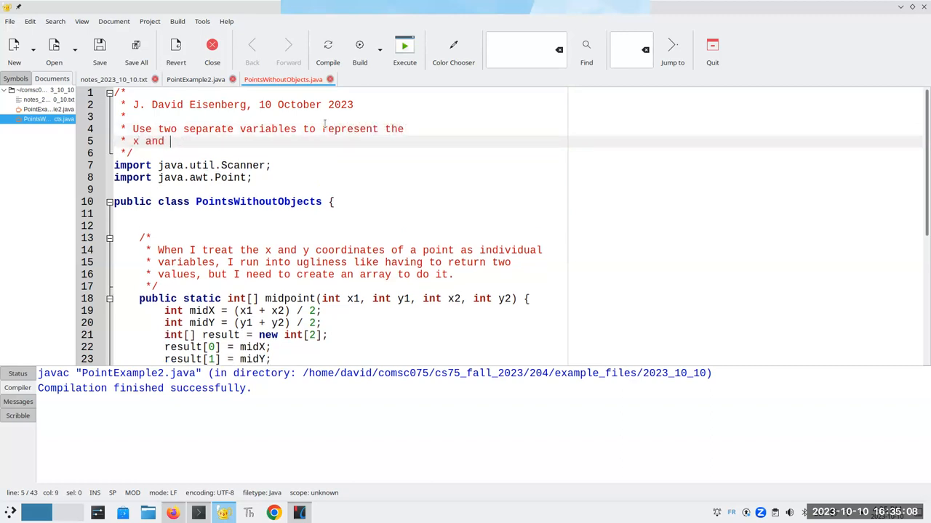
type("y coordinates of a point. This is clunky")
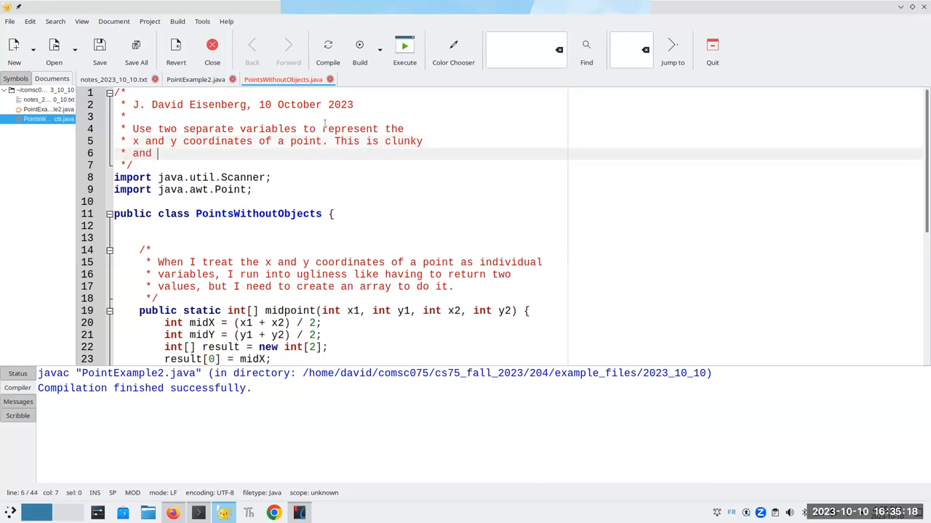
type("leads to all sorts of difficulti")
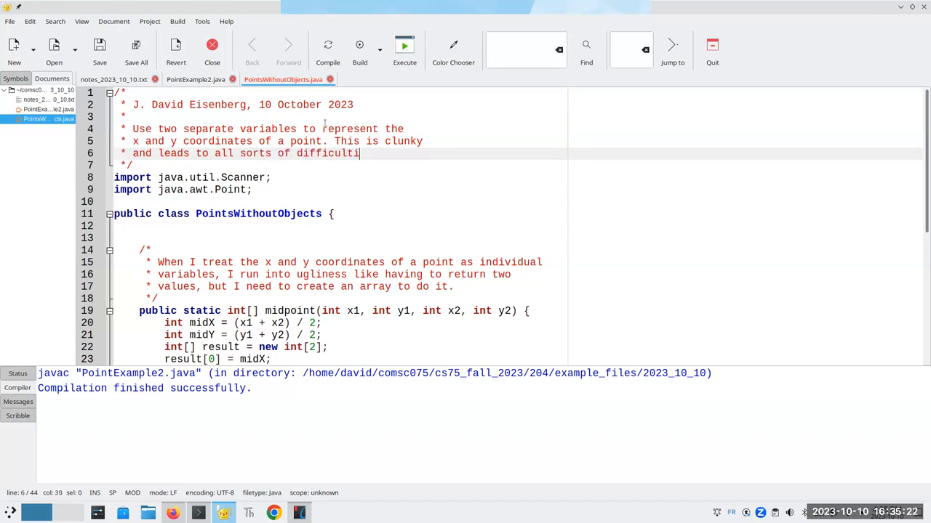
type("es.")
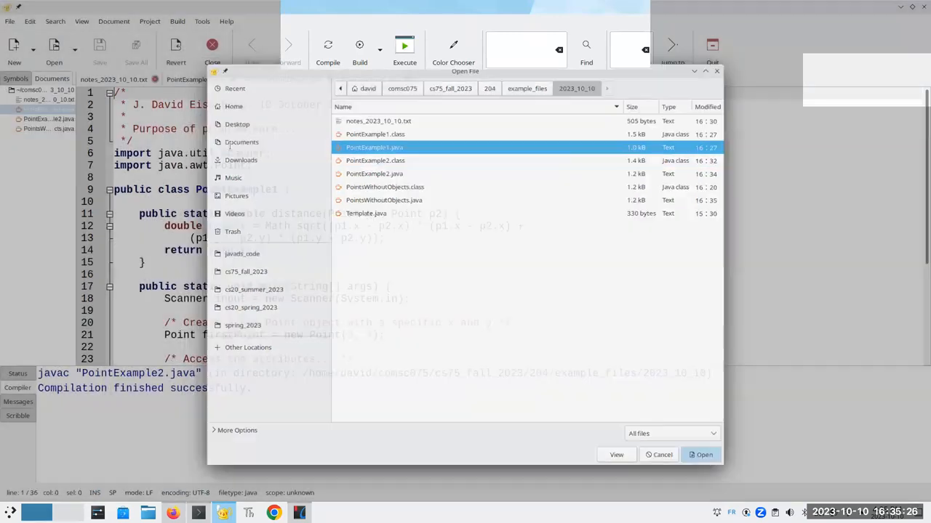
- Open PointExample1.java and start its header: use the Point class from Java's Abstract Window Toolkit
left_click(703, 454)
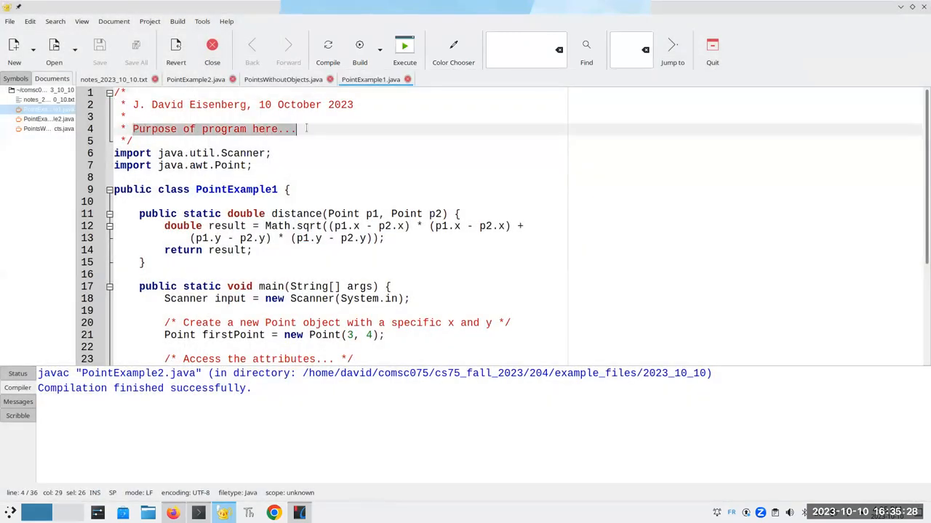
type("Use the Point class")
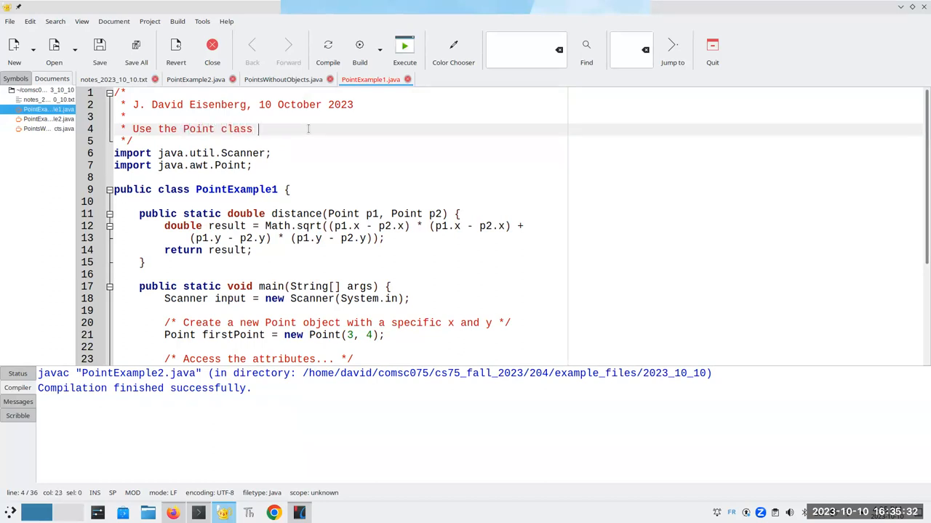
type("from")
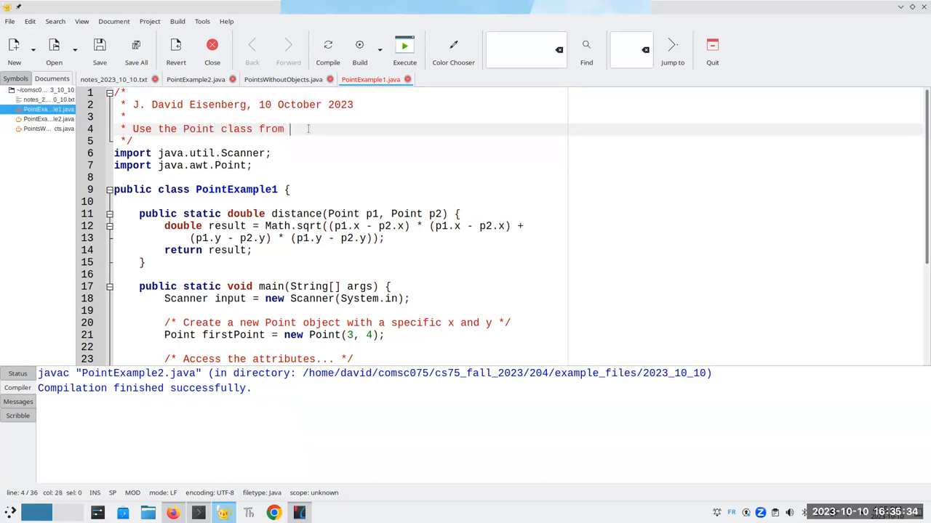
type("Java's Abstract Windowing")
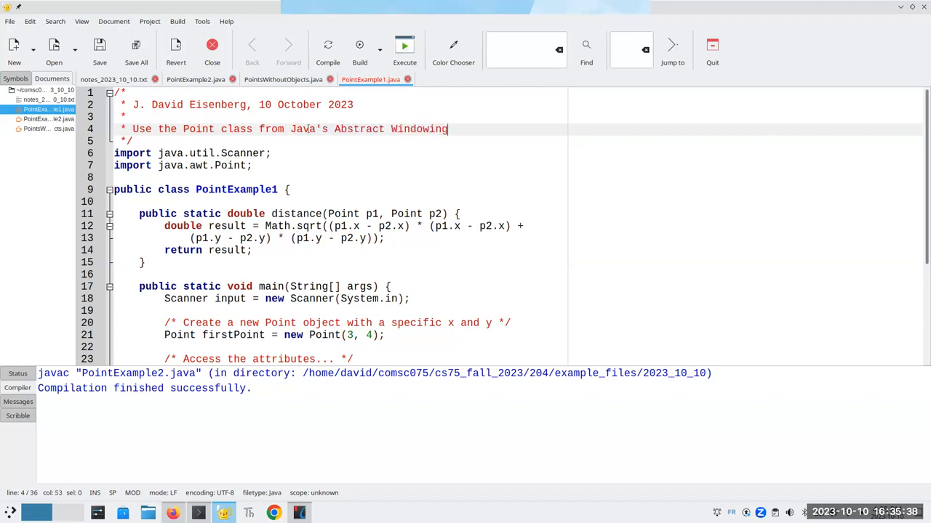
type("Toolkit")
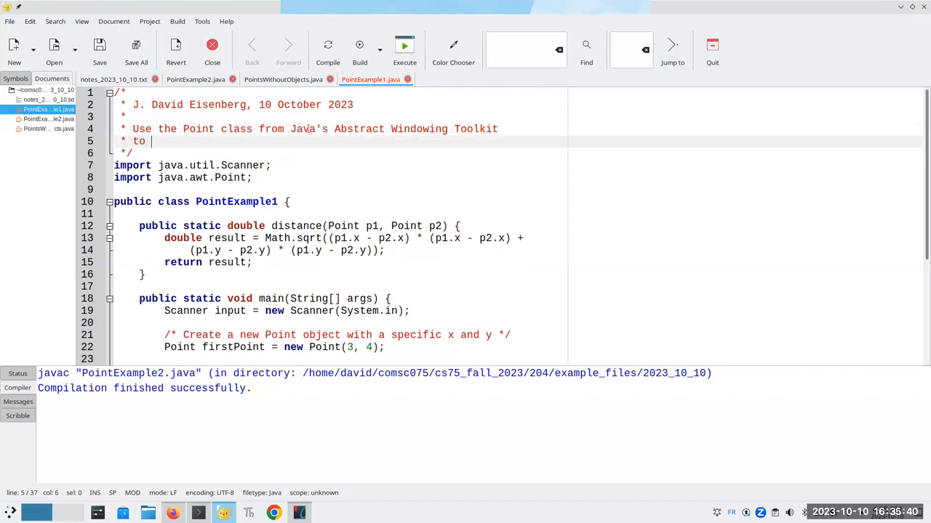
- Finish the header: to represent a Cartesian point with x and y attributes as an object, then review the file
type("represent a")
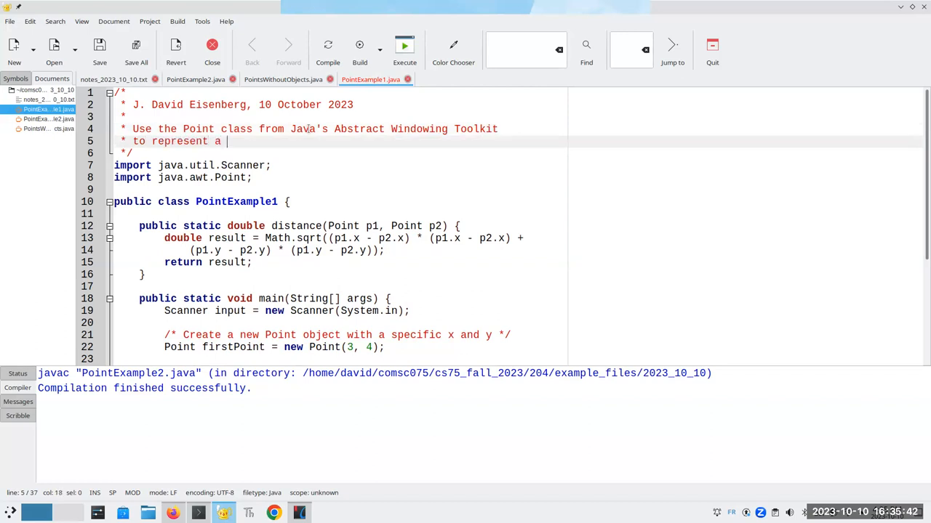
type("Cartesia")
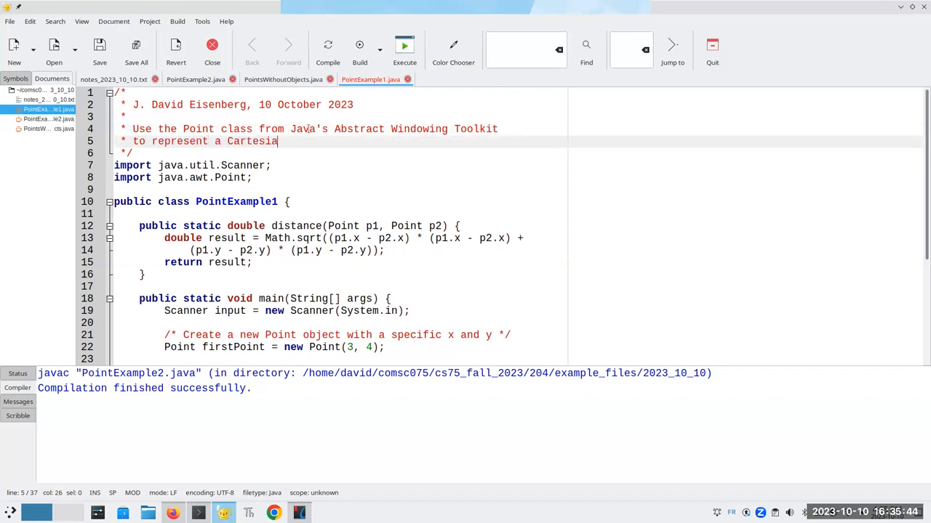
type("n point with")
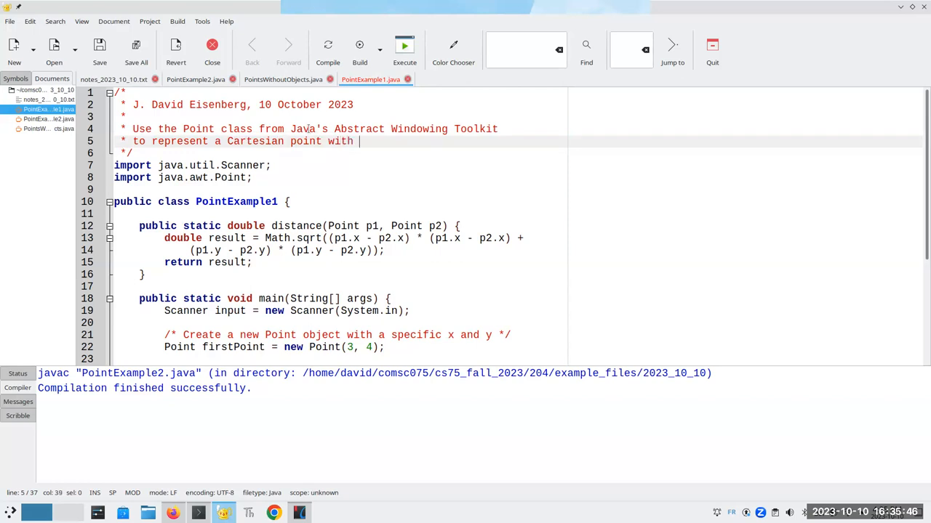
type("x and y attributes for")
type("* the")
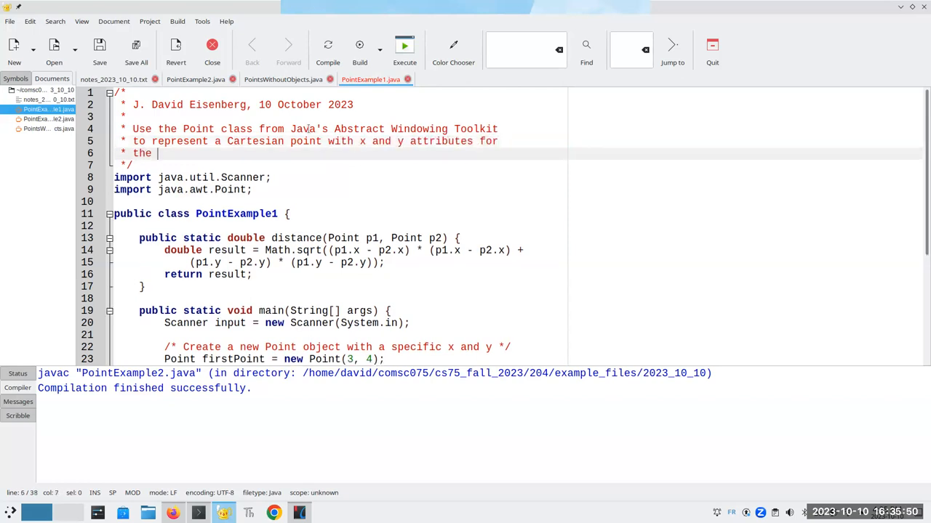
type("object.")
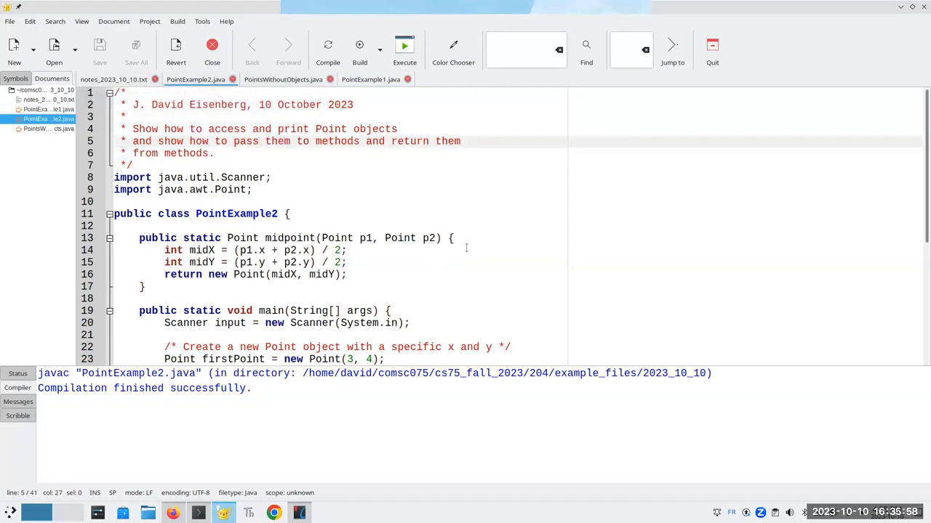
scroll("down", 3)
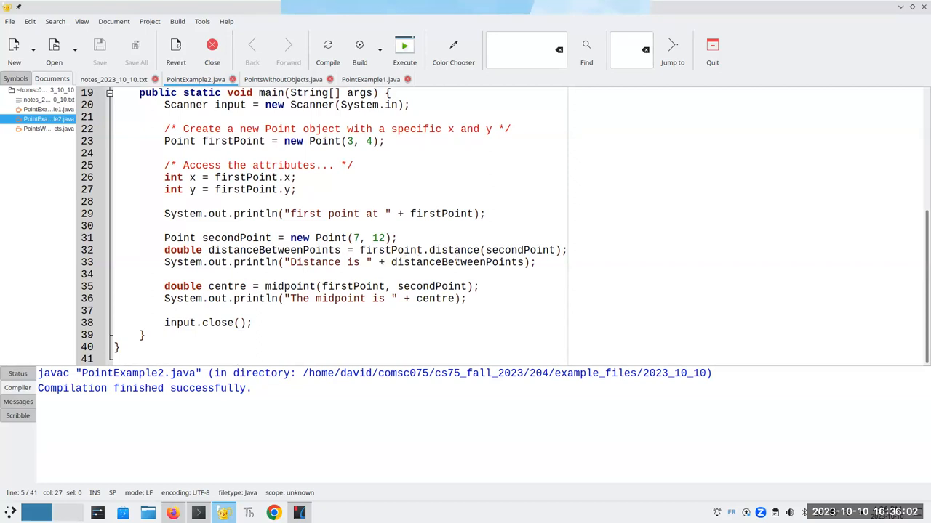
mouse_move(288, 284)
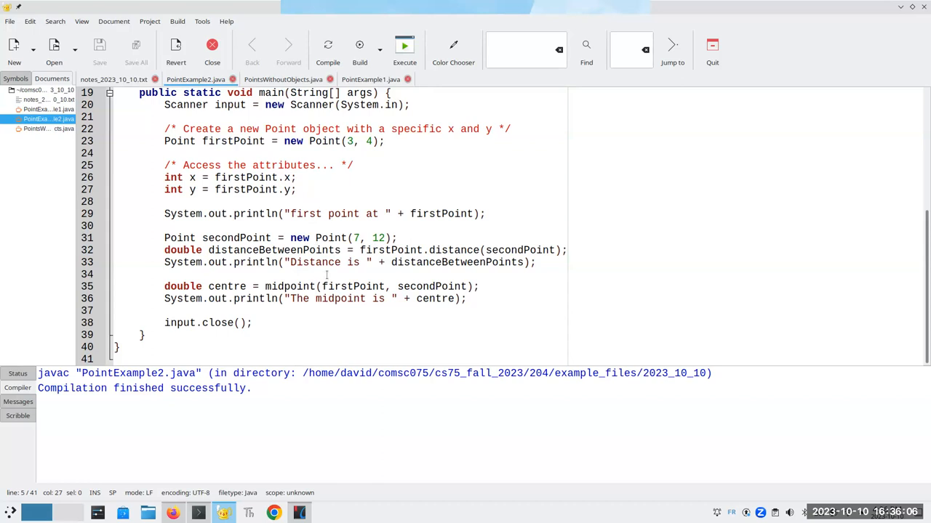
scroll("up", 3)
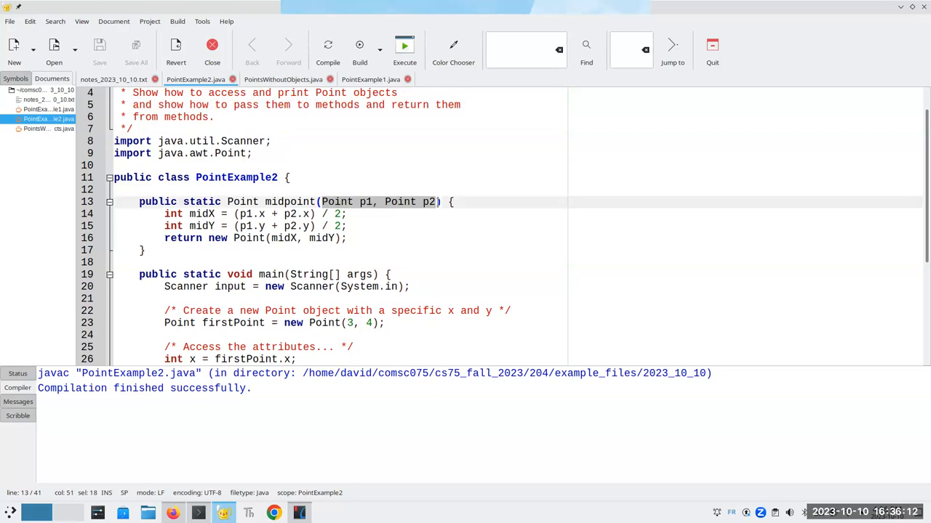
left_click(245, 201)
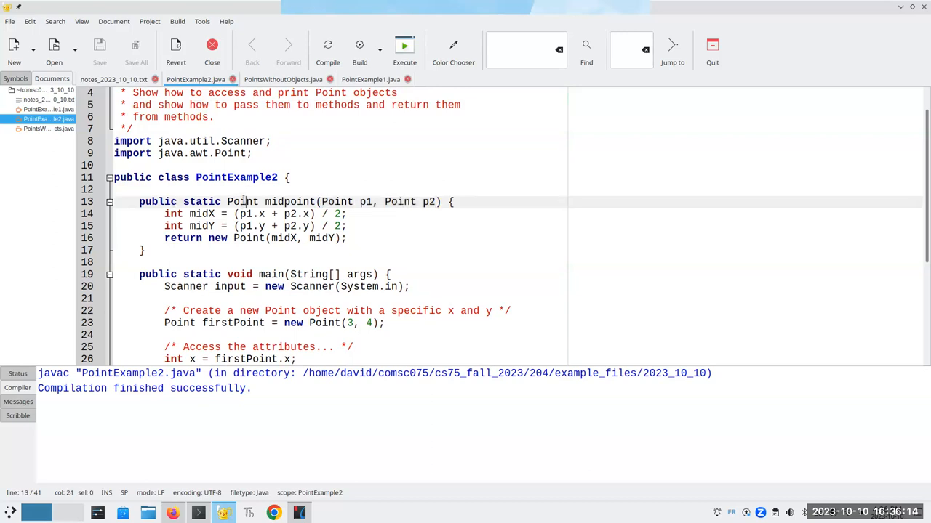
double_click(242, 201)
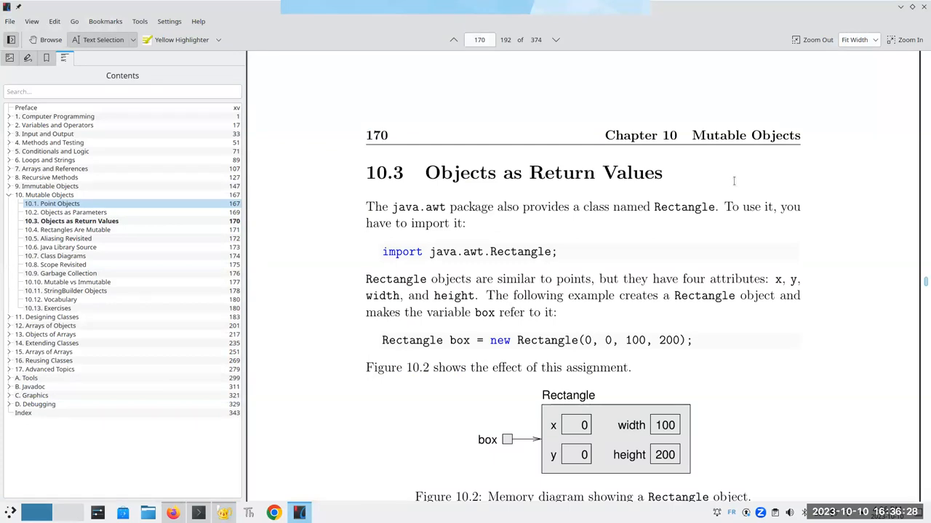
- Scroll the textbook in Okular to section 10.3 on page 170
scroll("down", 3)
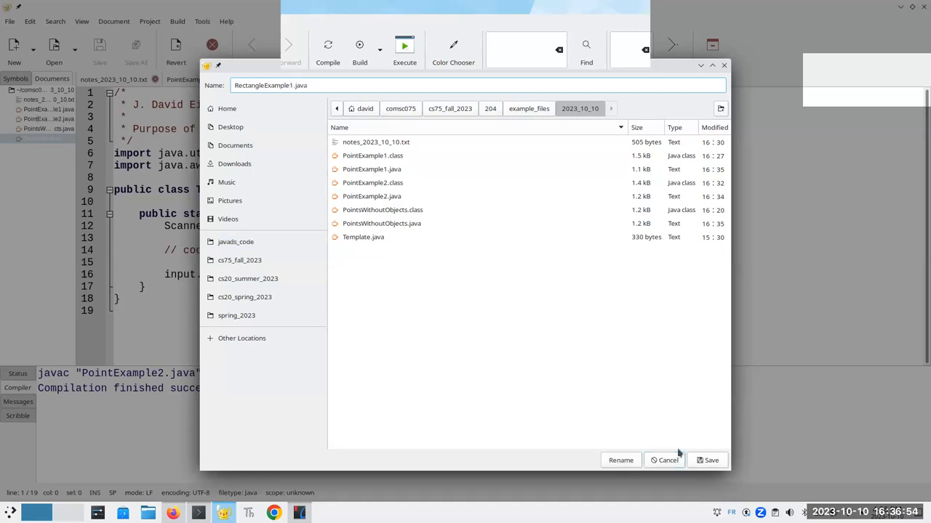
- Save as RectangleExample1.java with a header comment: create a Rectangle, show its attributes, the object is *mutable*
left_click(707, 459)
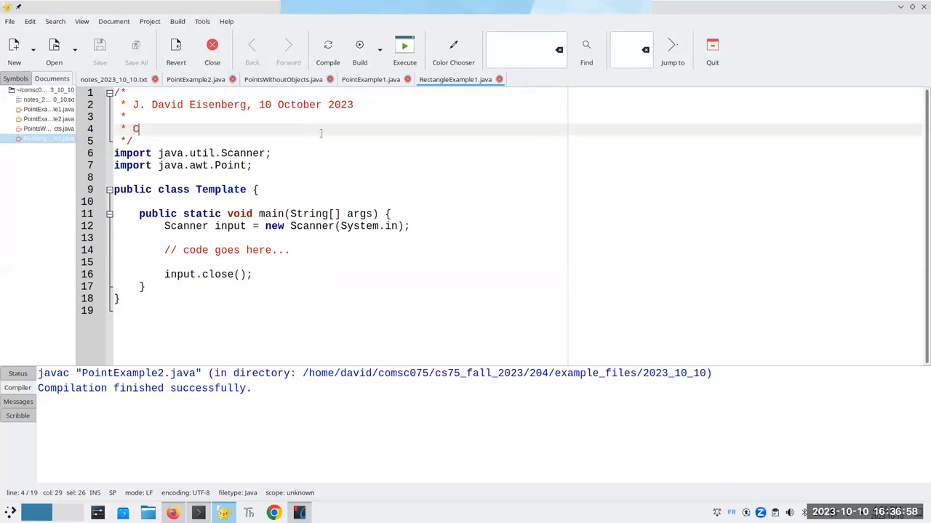
type("reate a Rect")
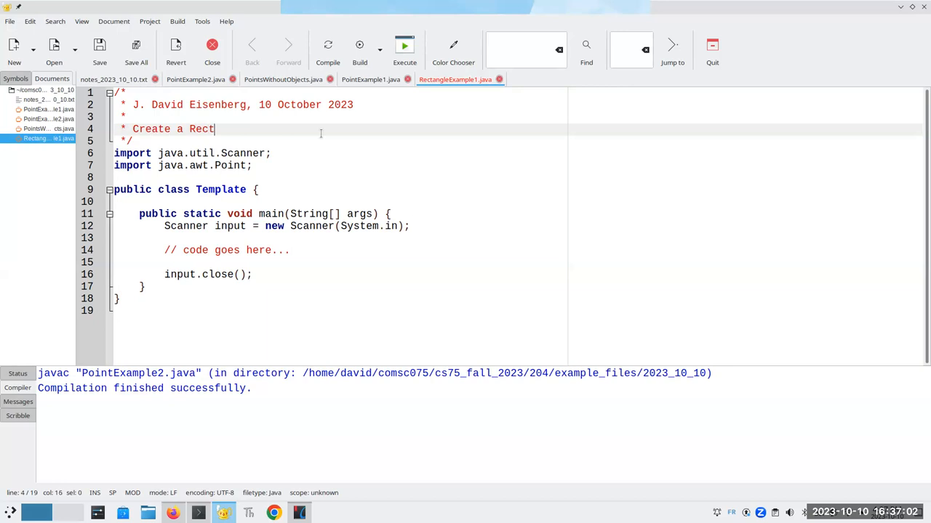
type("angle object and")
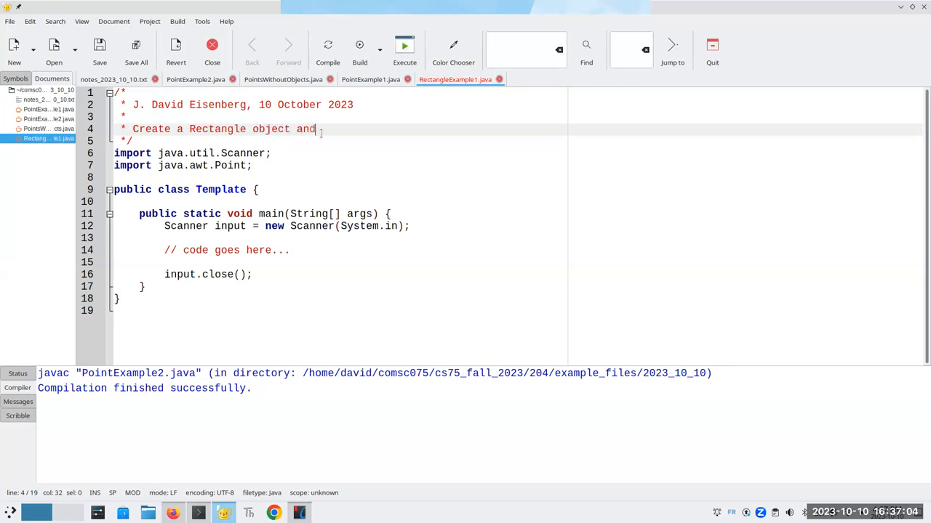
type("show its")
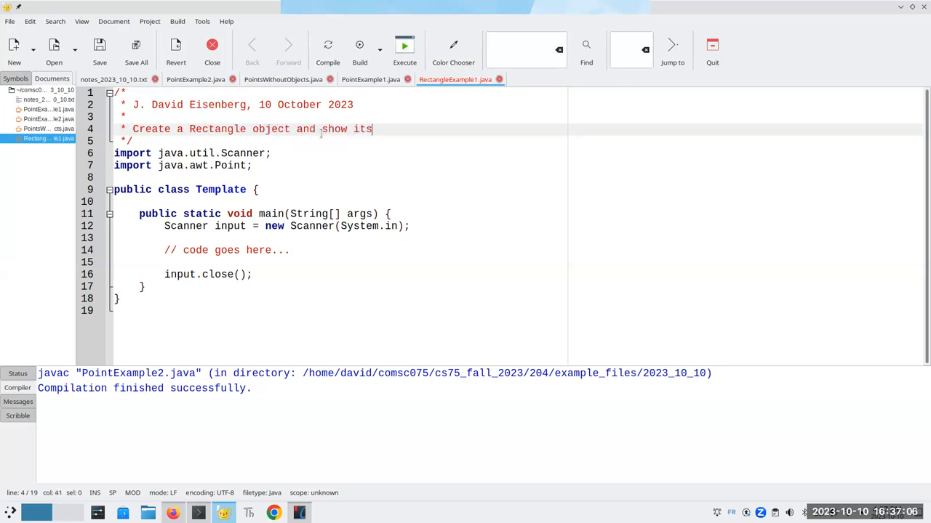
type("attributes,")
type("* and show that t")
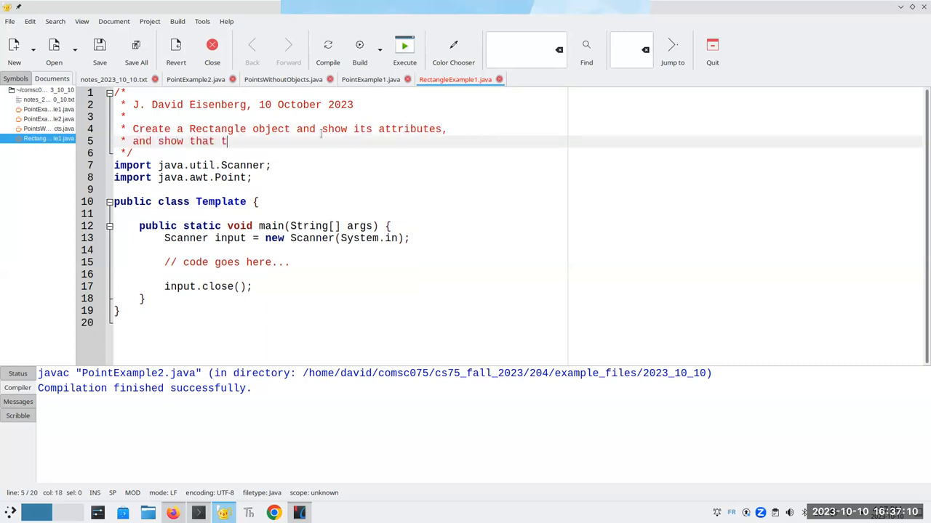
type("he object is")
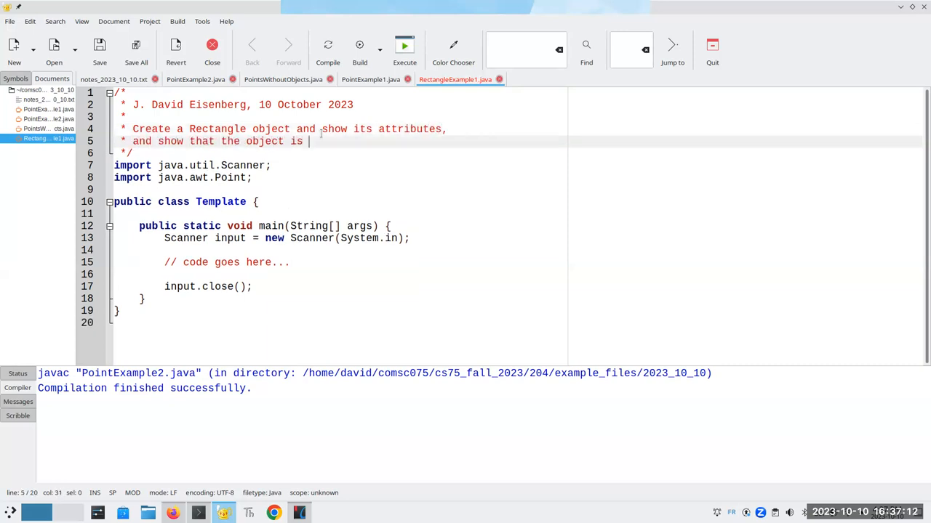
type("*mutable* -")
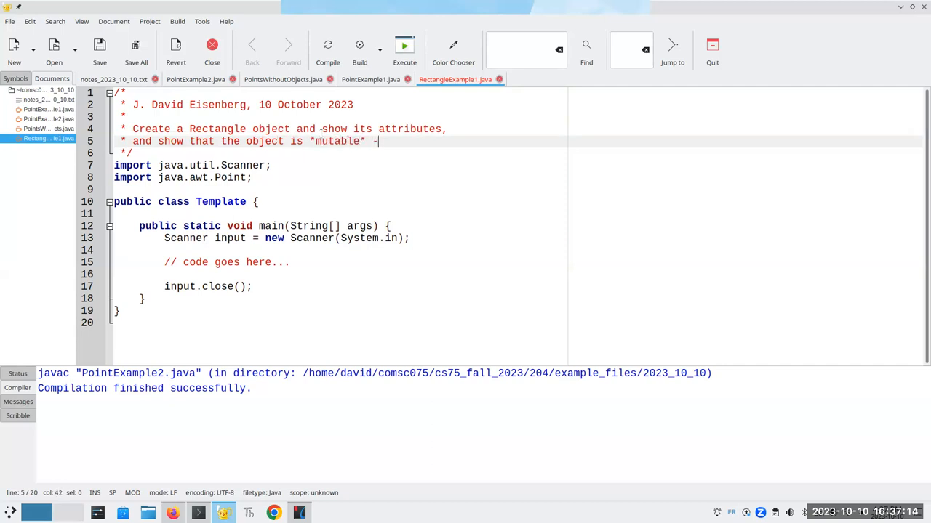
type("- the attributtes")
type("* can be")
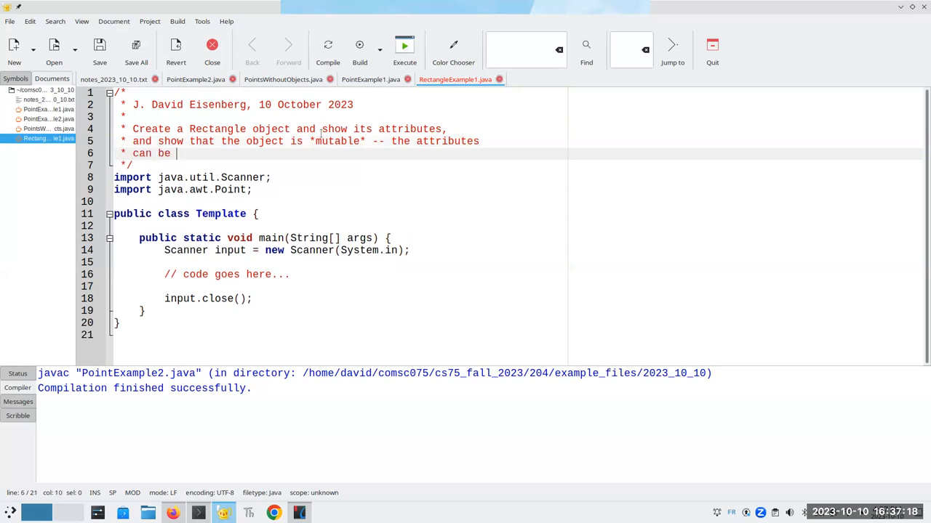
type("changed.")
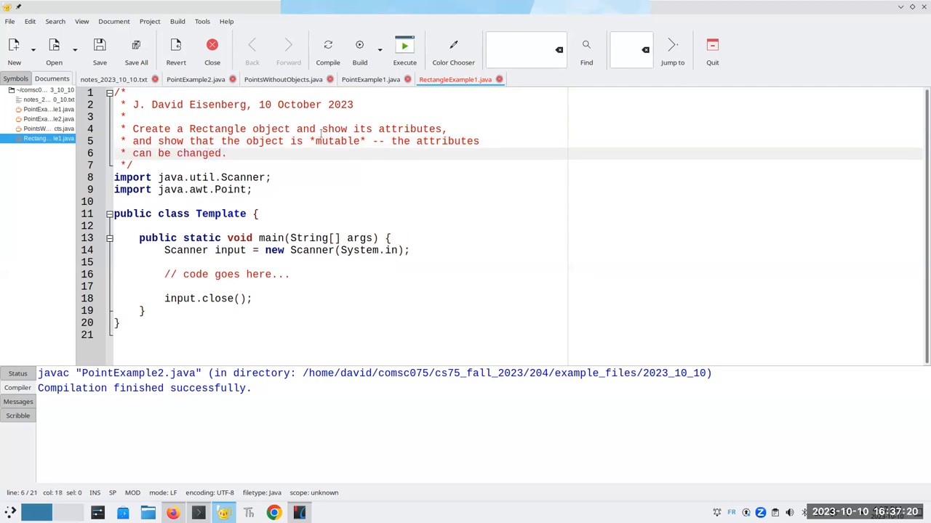
- Rename class Template to RectangleExample1 and add an import java.awt line below the Point import
left_click(209, 214)
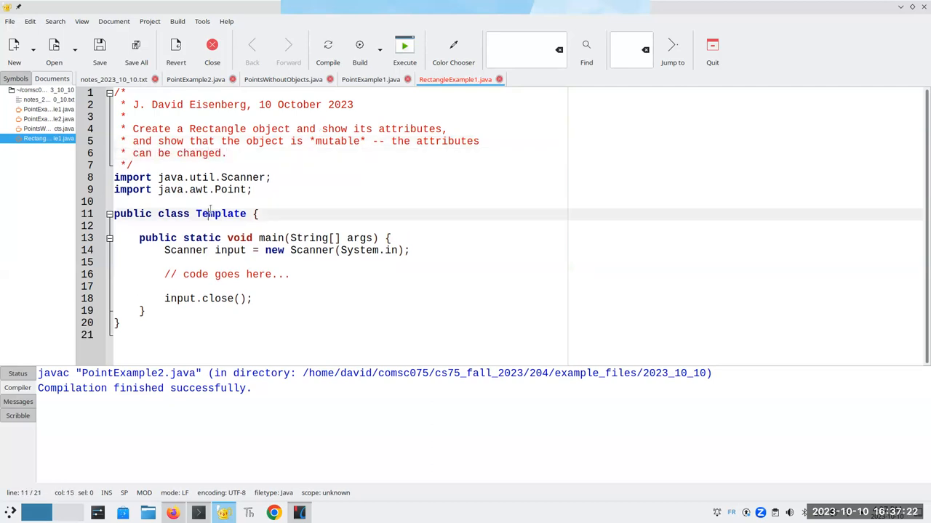
type("RectanleExa")
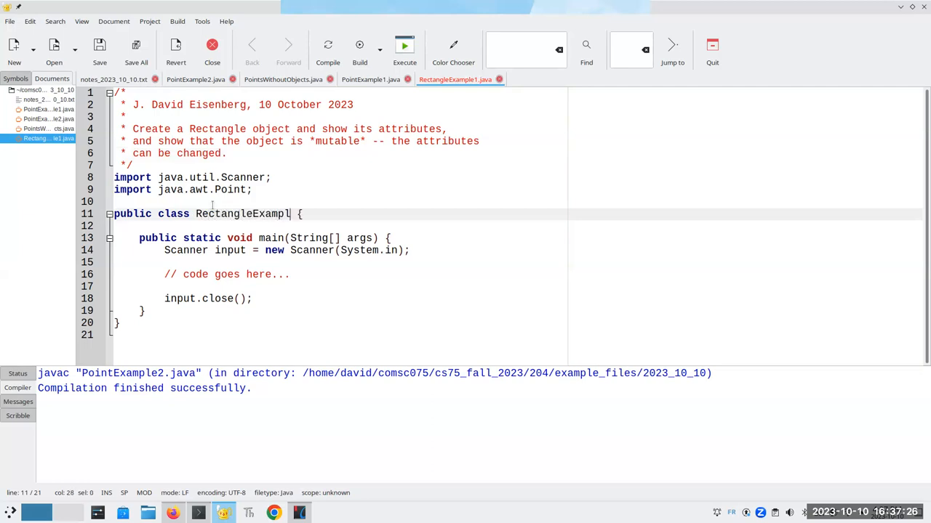
type("1")
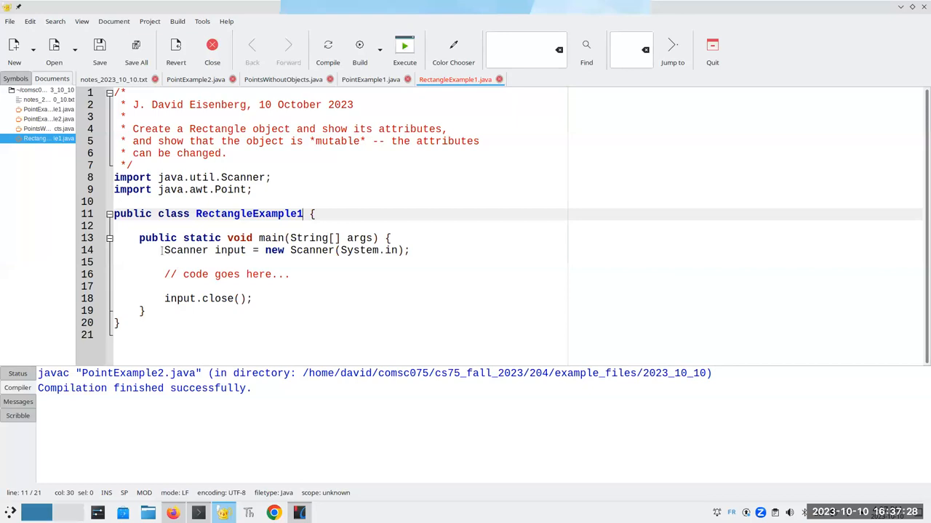
key("Return")
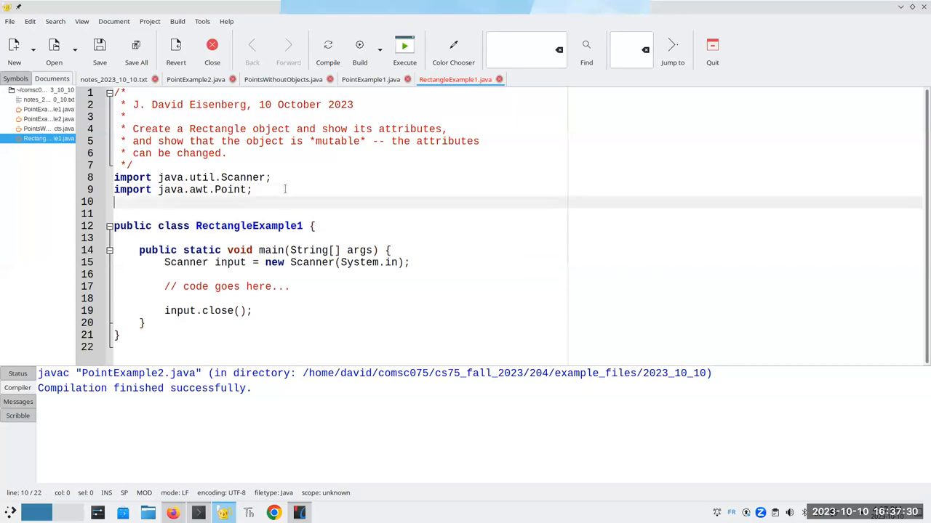
type("import java.awt")
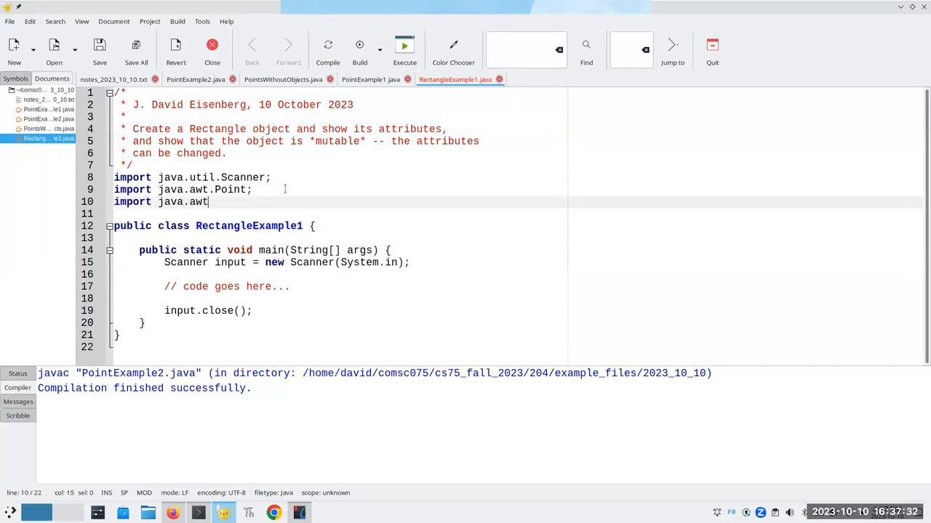
- Complete the java.awt.Rectangle import and make main create box as new Rectangle(0, 0, 100, 200)
type(".Rectangle;")
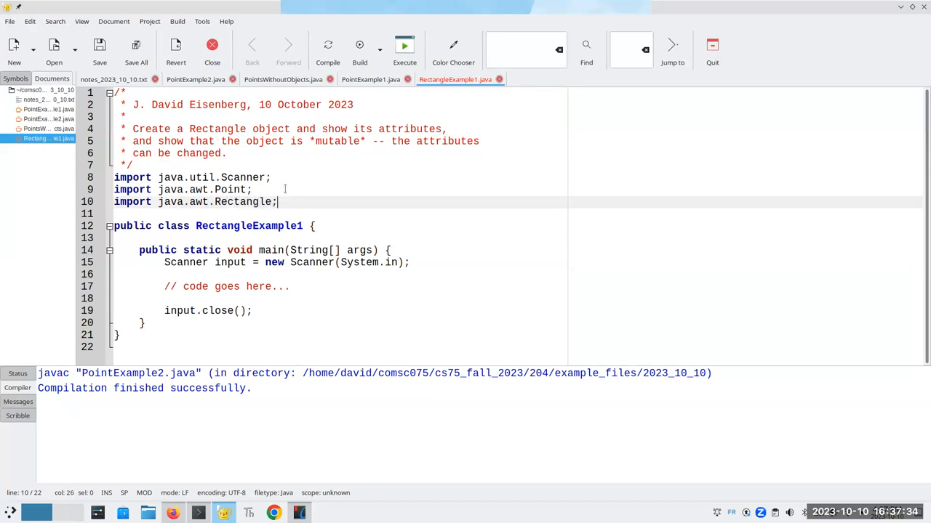
left_click(164, 261)
type("Rectangle box =")
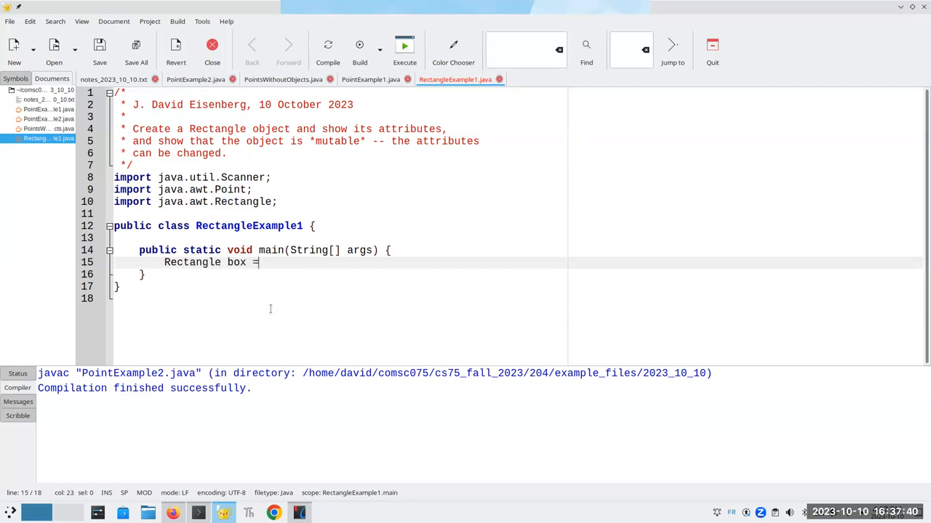
type("new Rectang")
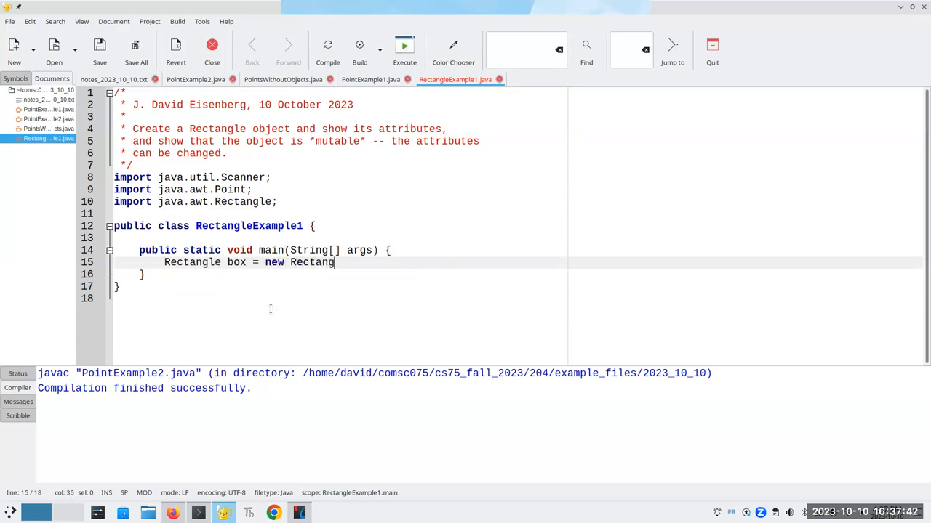
type("le")
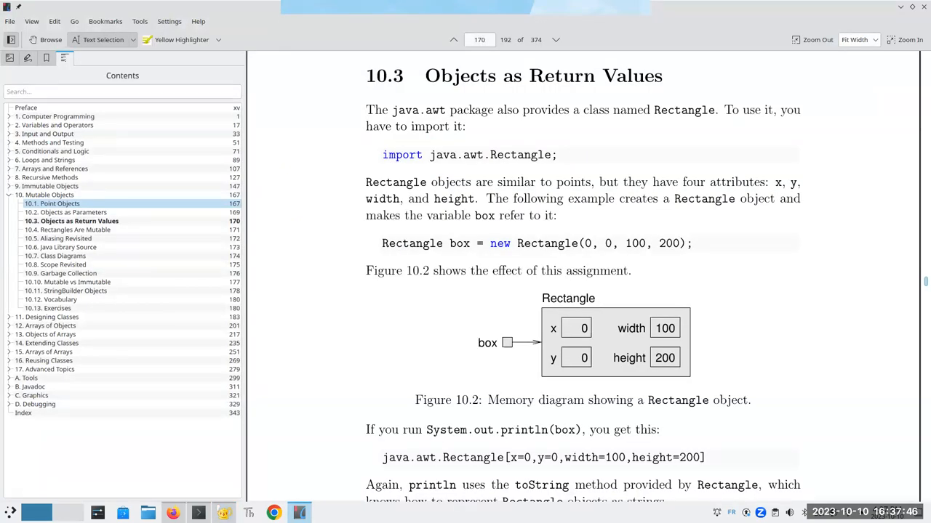
left_click(300, 512)
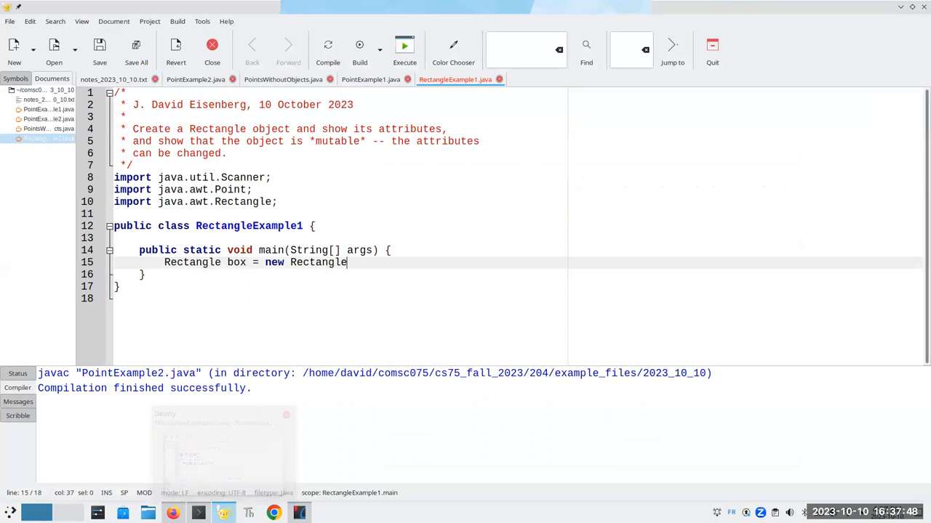
type("(0, 0")
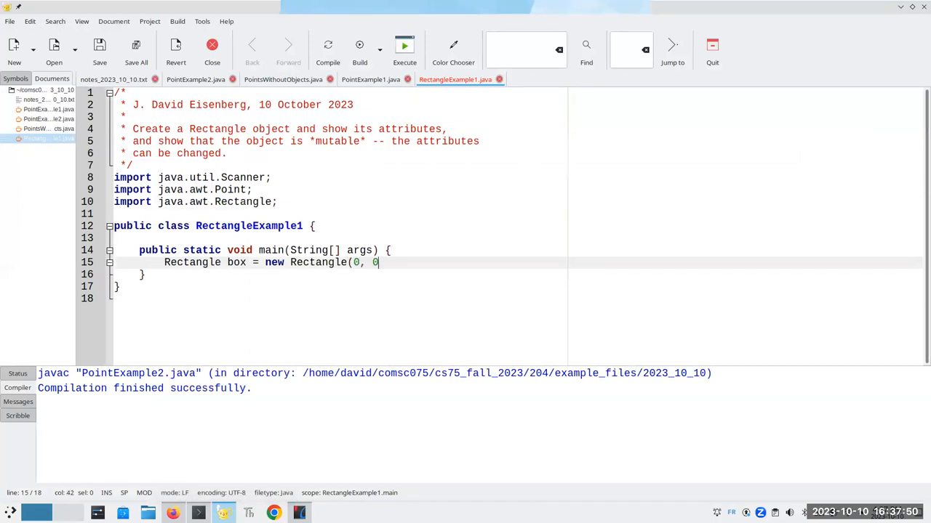
type(", 100")
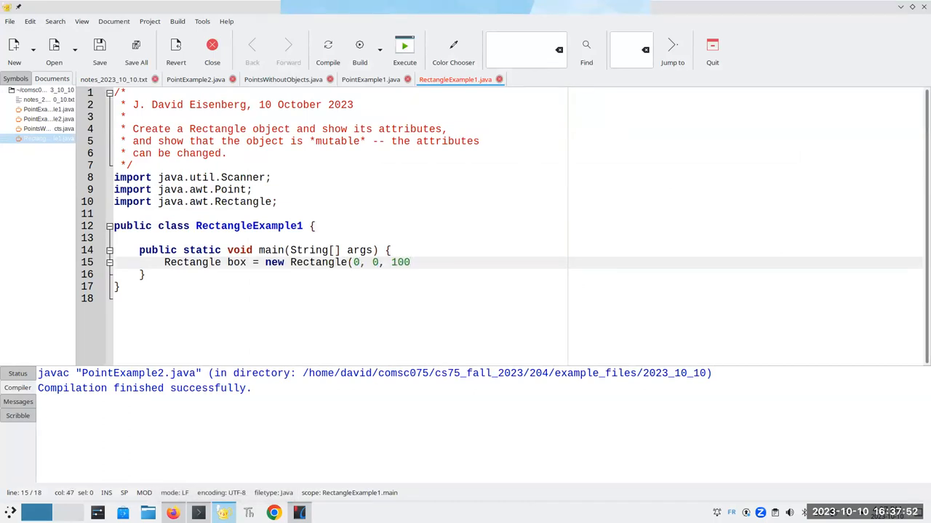
type(", 200)")
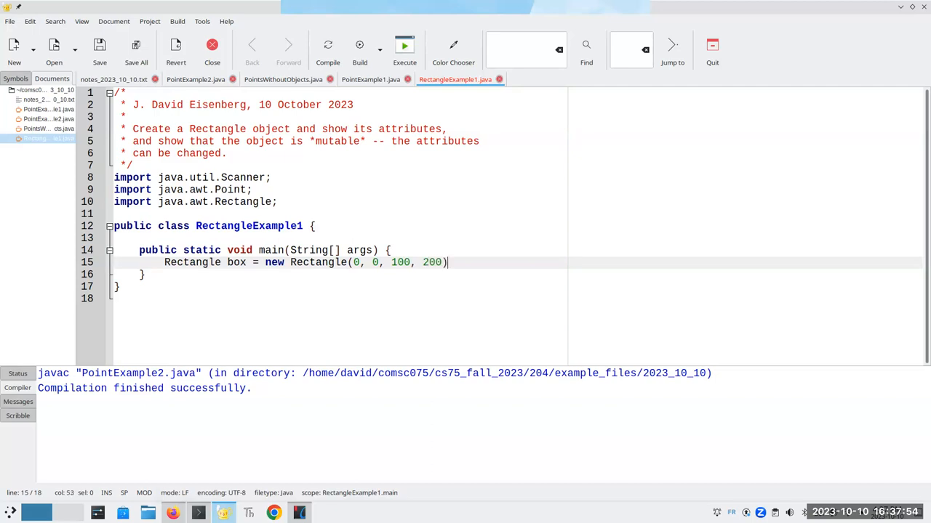
- Add System.out.println(box); after creating the rectangle
key("Return")
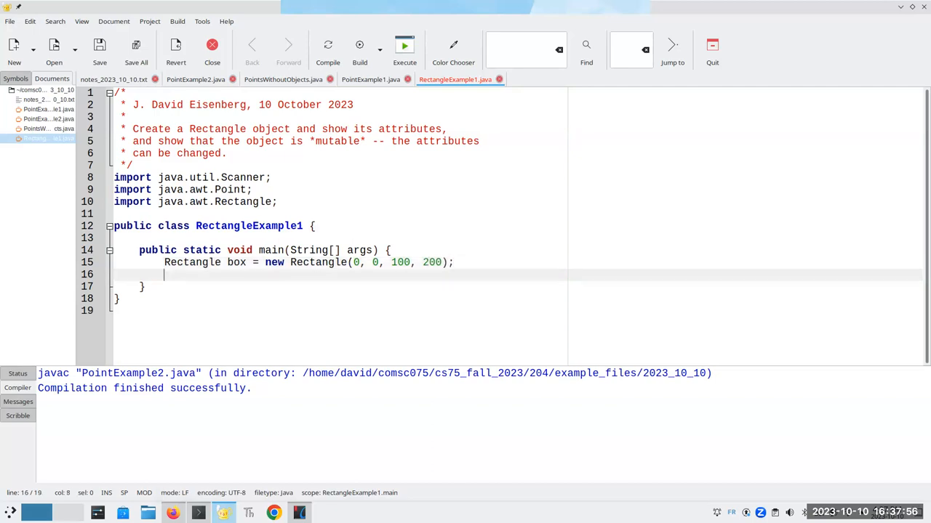
type("System.out.prin")
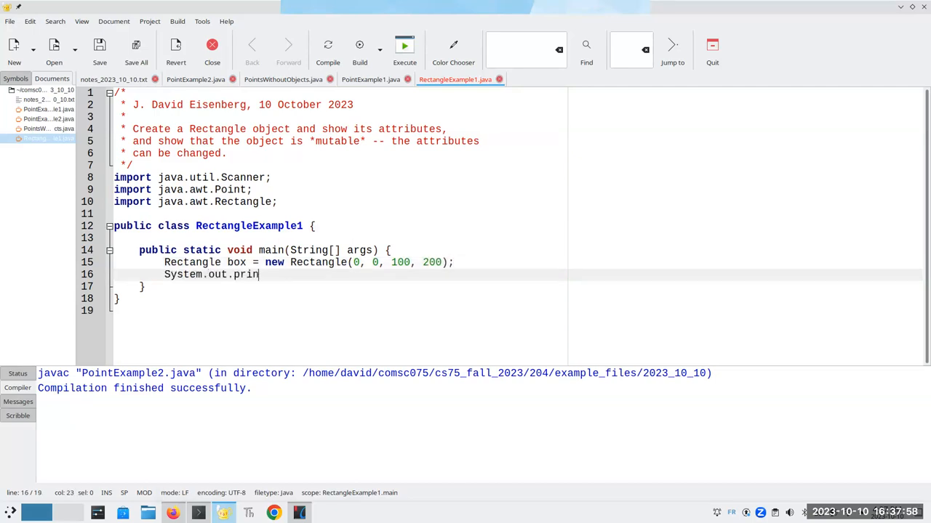
type("tln(box);")
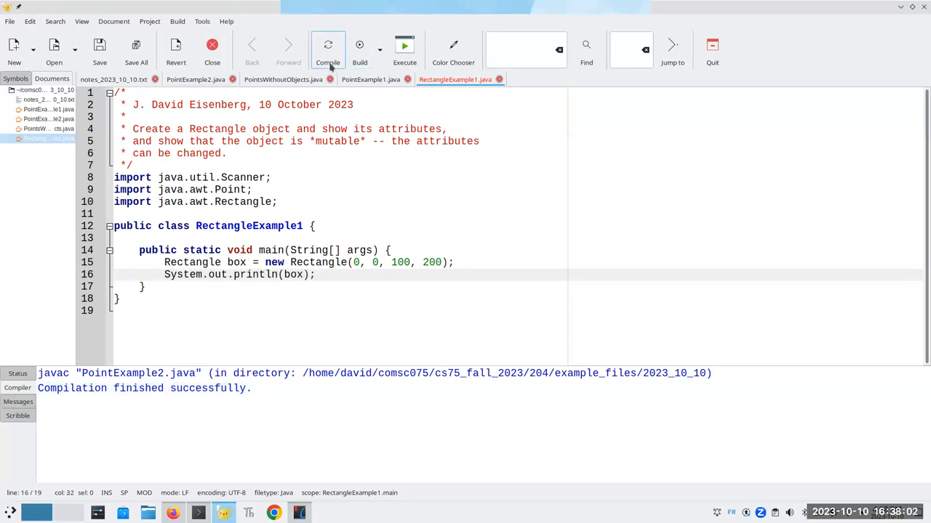
- Compile RectangleExample1 and execute the program
left_click(329, 50)
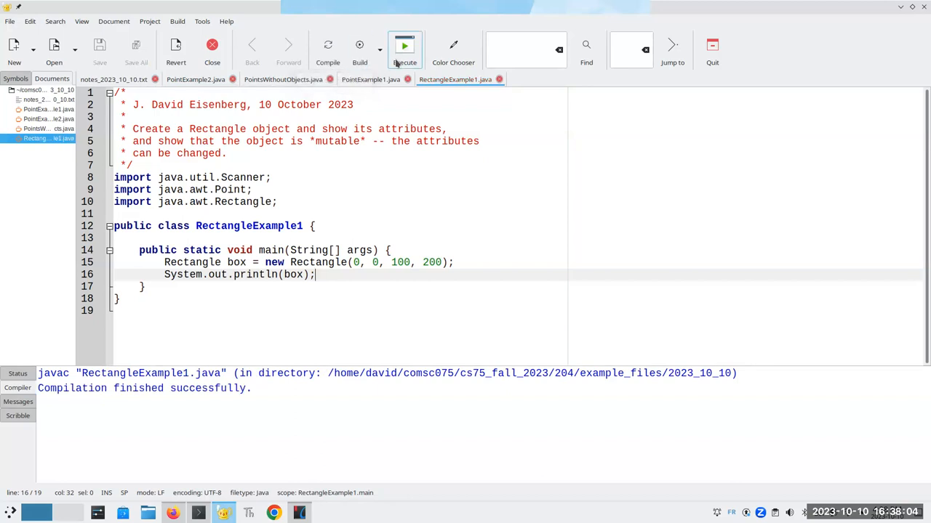
left_click(405, 45)
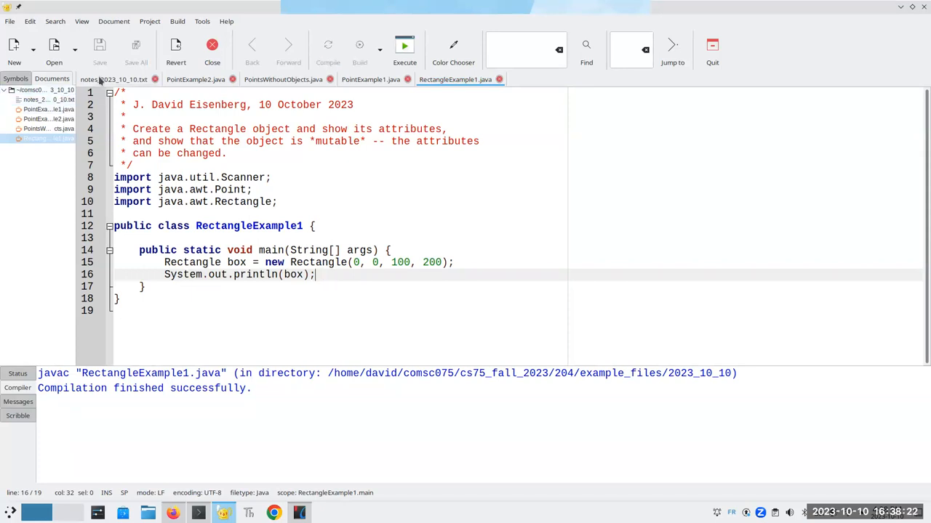
- In the notes file, add a divider and the String str = "gold" example with str[0] = "s" marked No! a string's data can't change
left_click(114, 78)
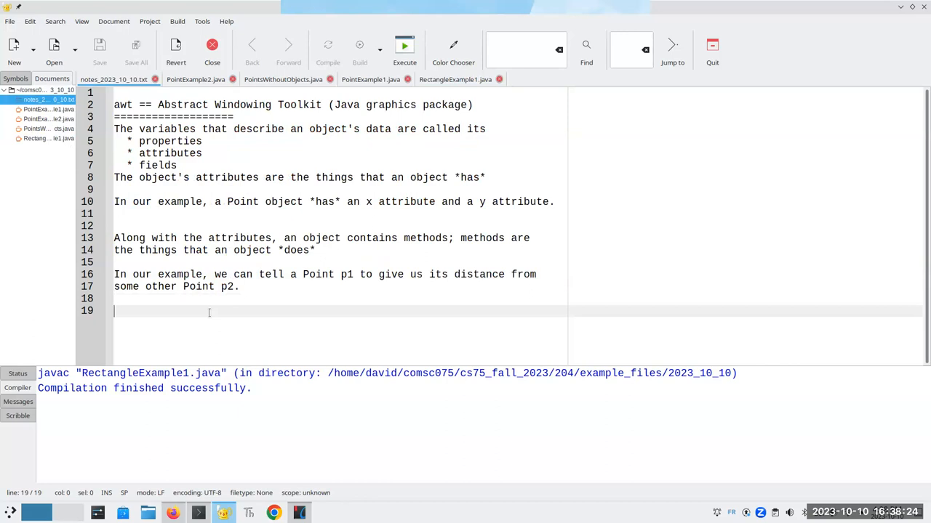
type("================================")
type("String")
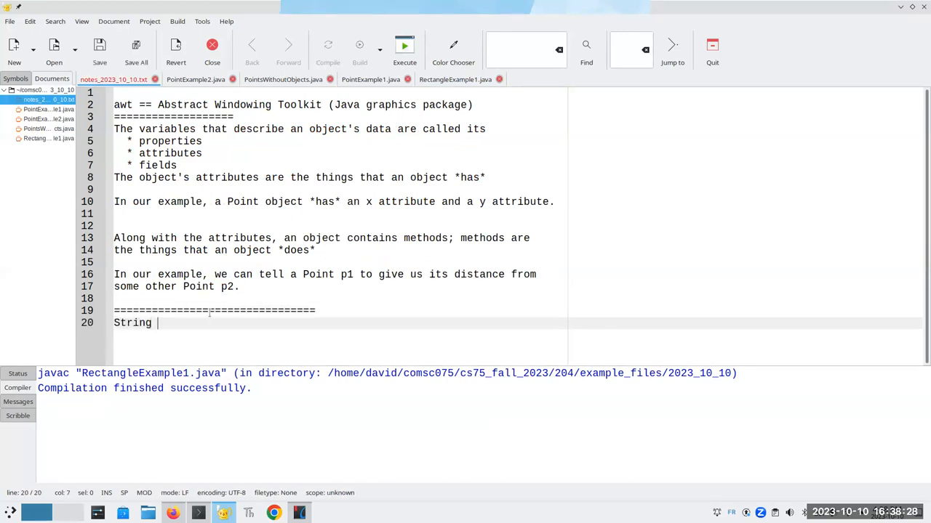
type("str = \"")
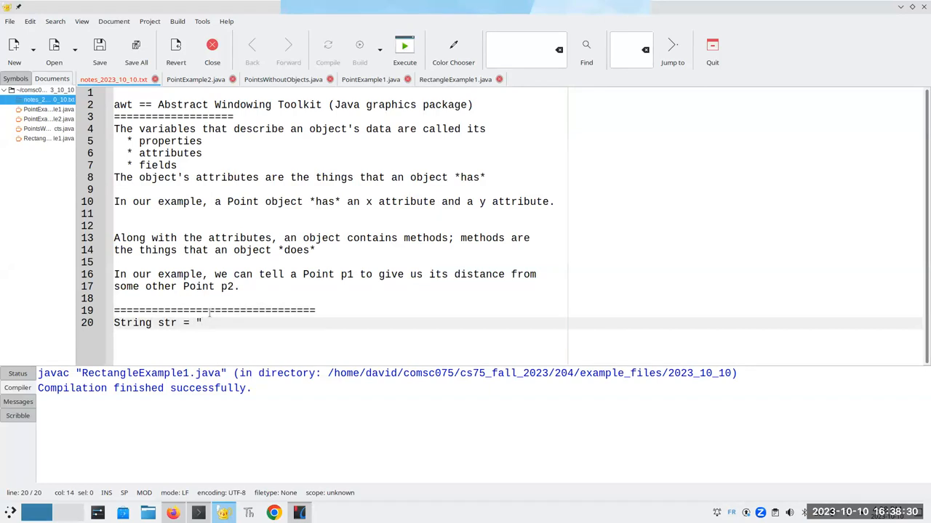
type("gold")
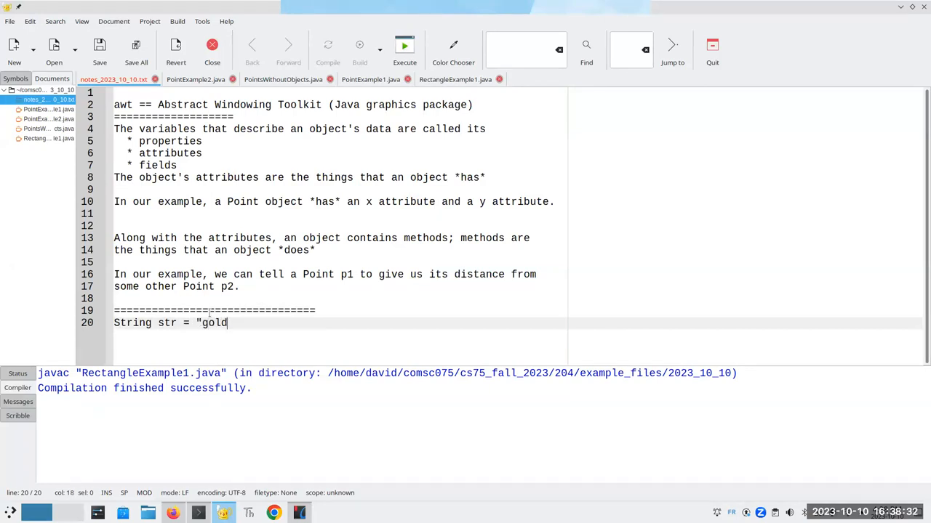
type("\";")
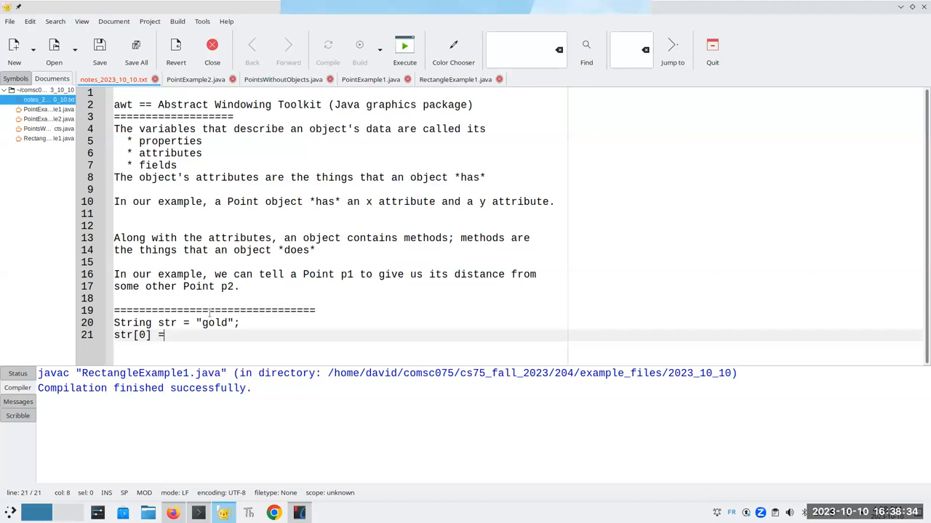
type("\"s\"; //")
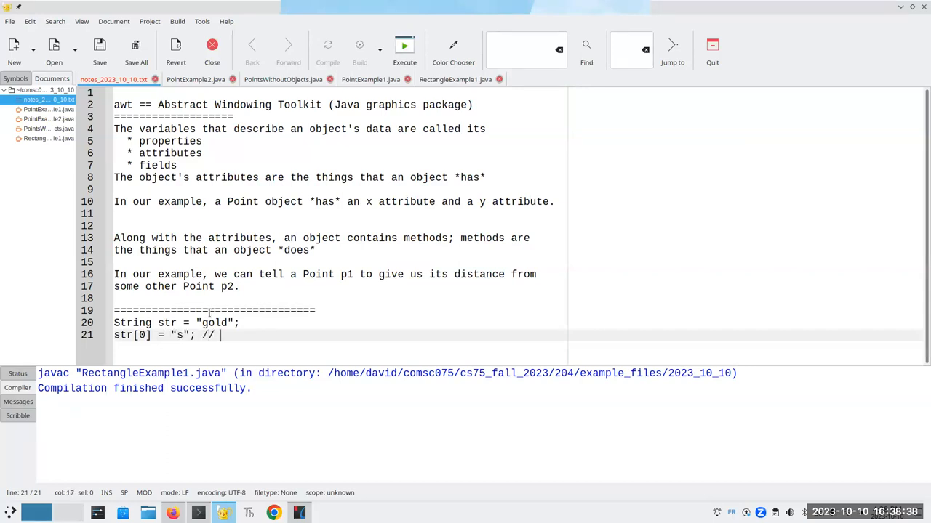
type("No! Cant")
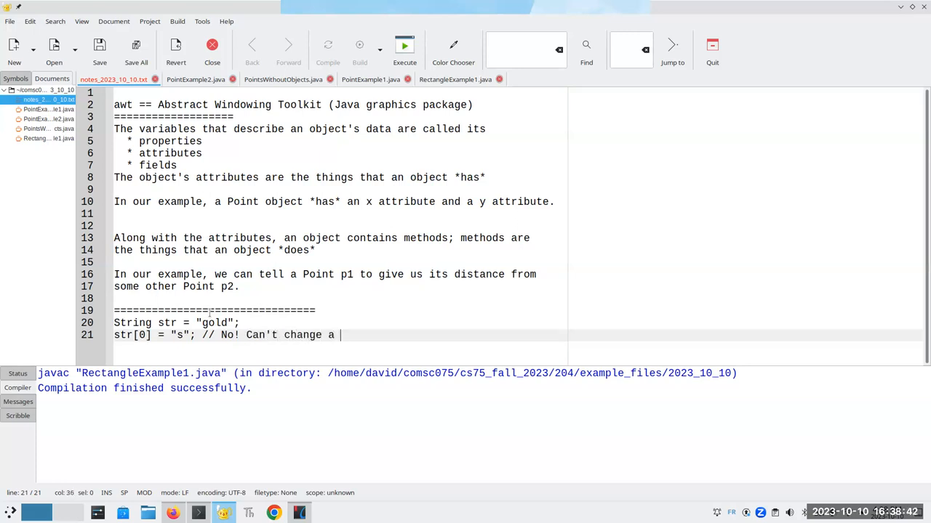
type("string's data!")
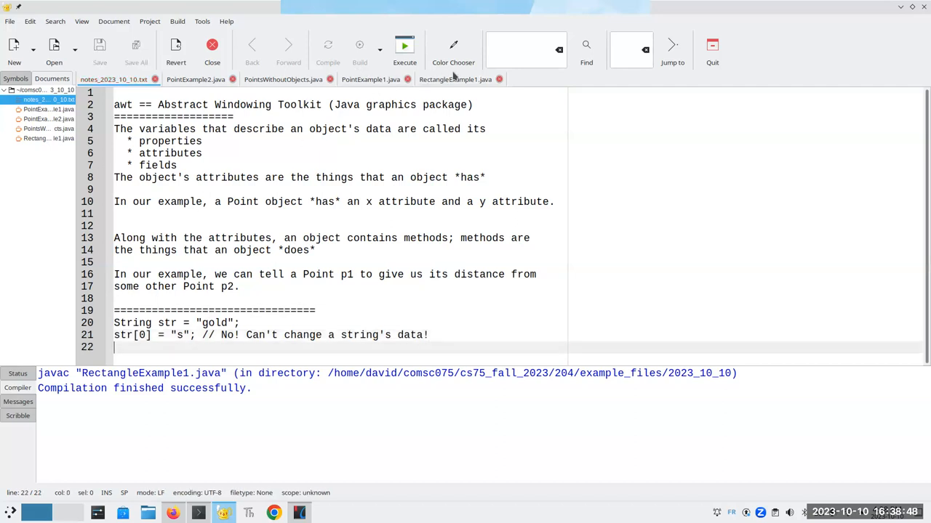
- In RectangleExample1.java, add statements shifting box.x by 5 and box.y by 10
left_click(454, 78)
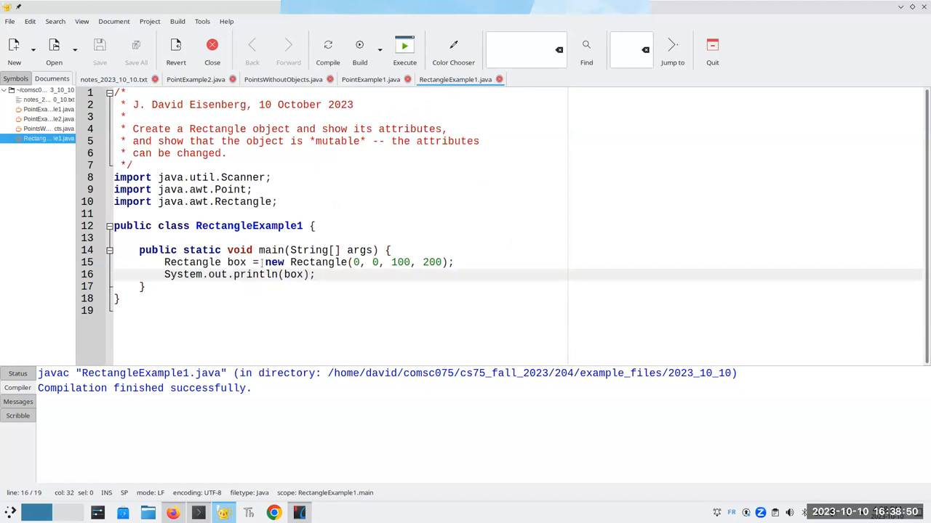
key("Return")
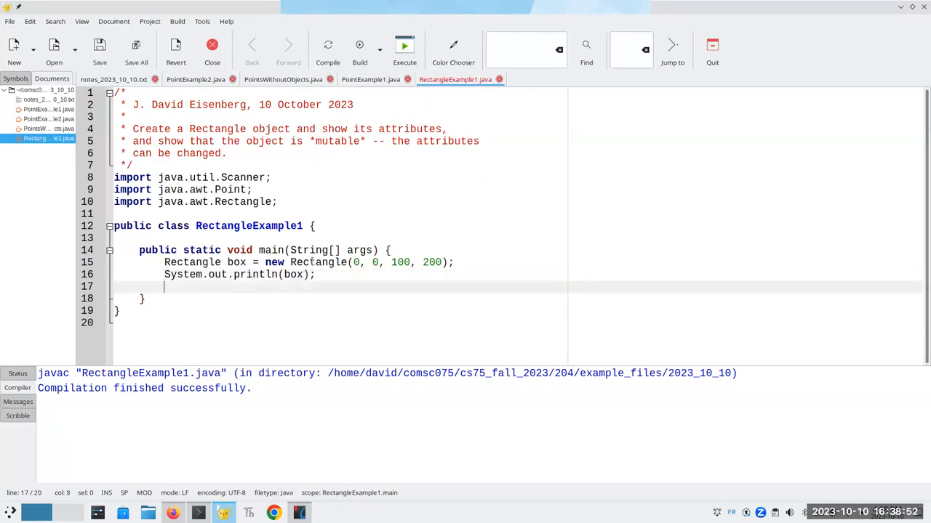
type("box.")
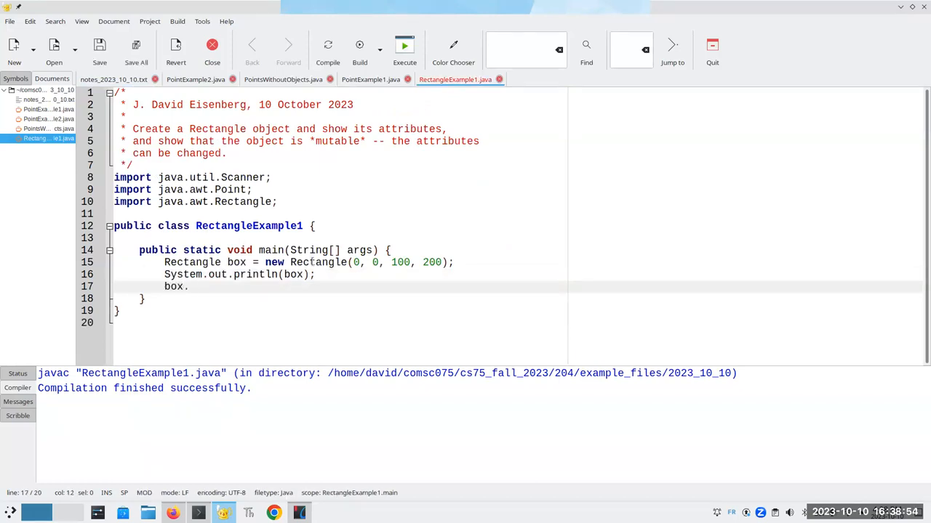
type("x = box.x + 5;")
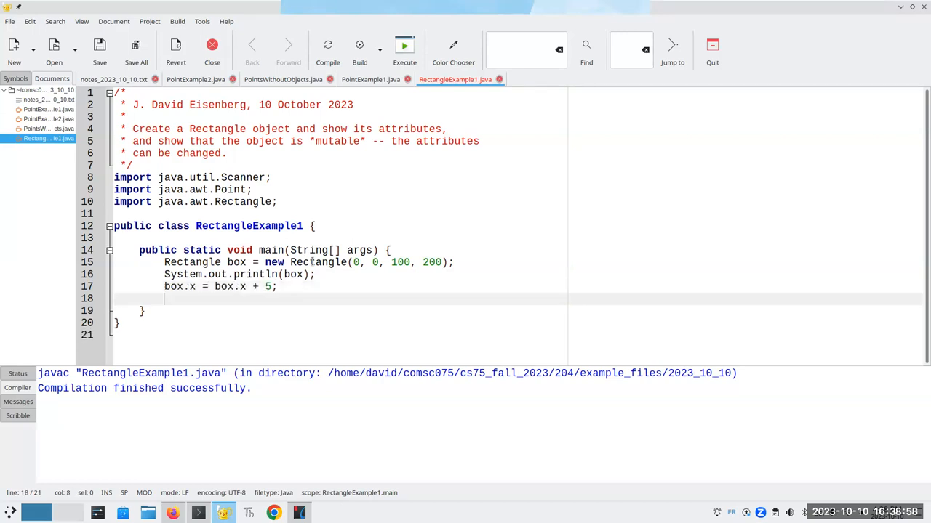
type("box.")
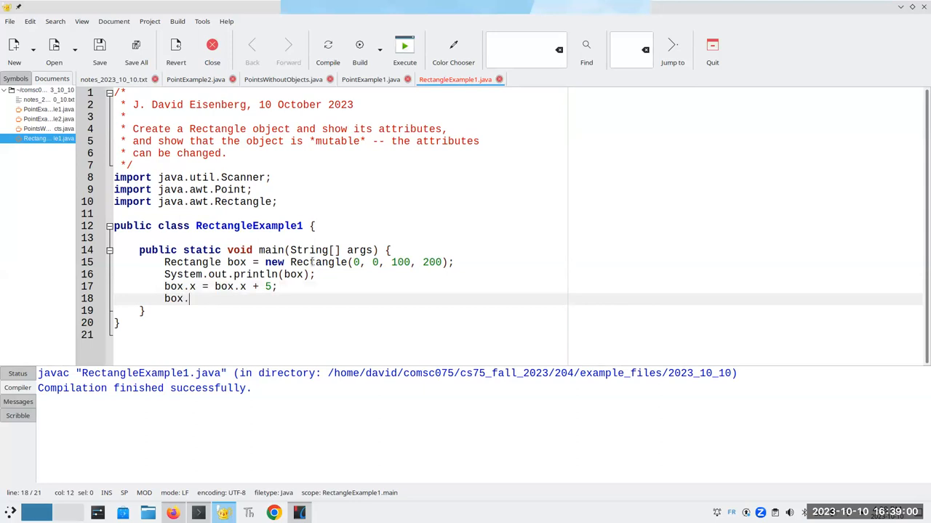
type("y =")
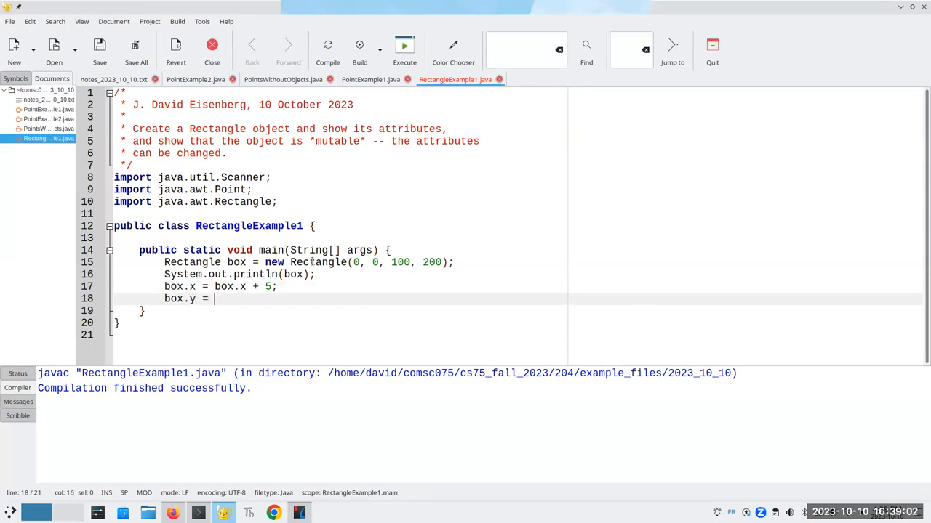
type("box.y +")
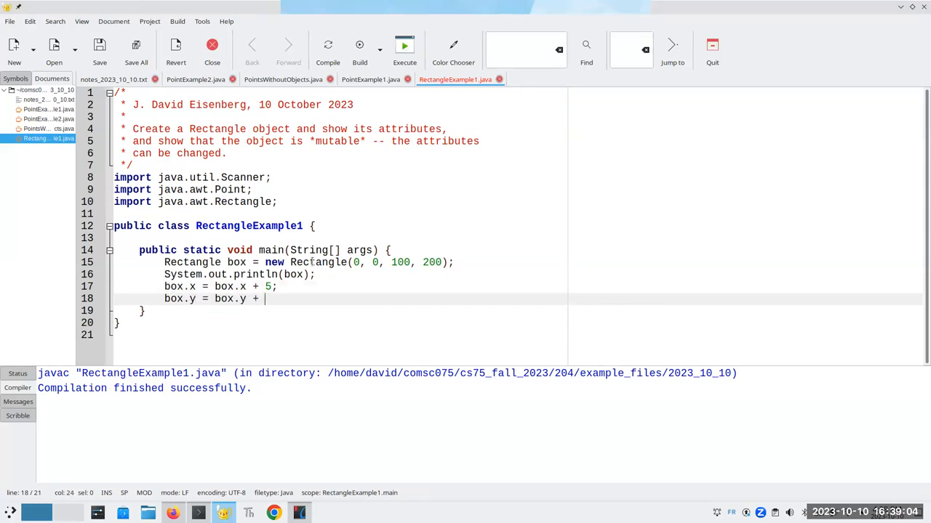
type("10;")
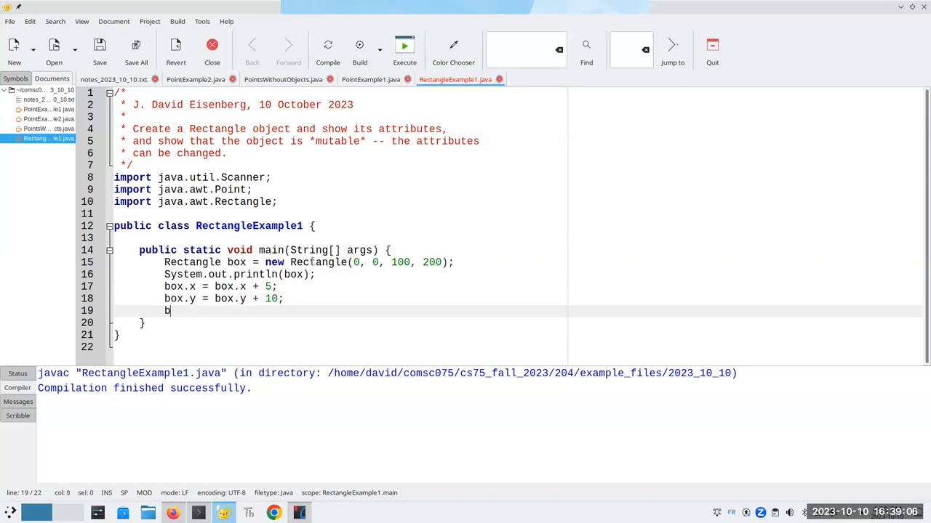
- Add box.width += 25 and a second println(box), then run the program to see both Rectangles
type("ox.width")
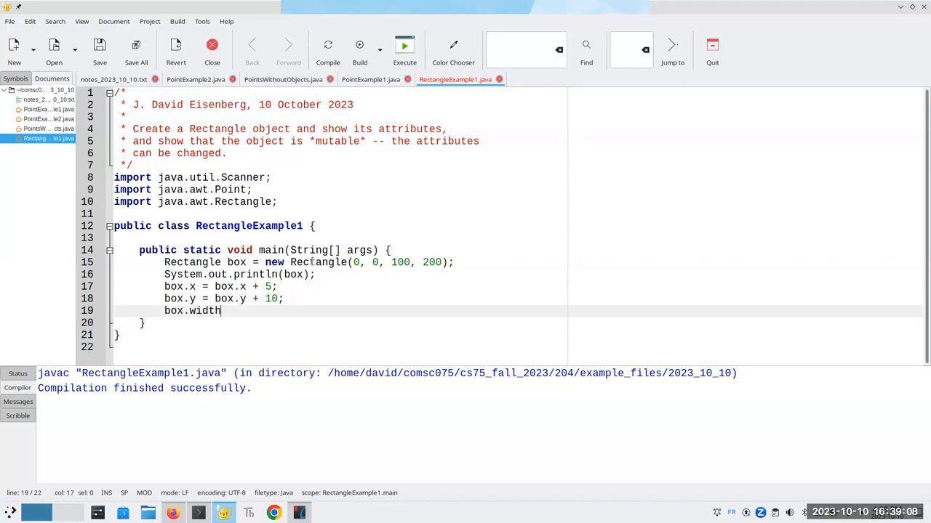
type("+=")
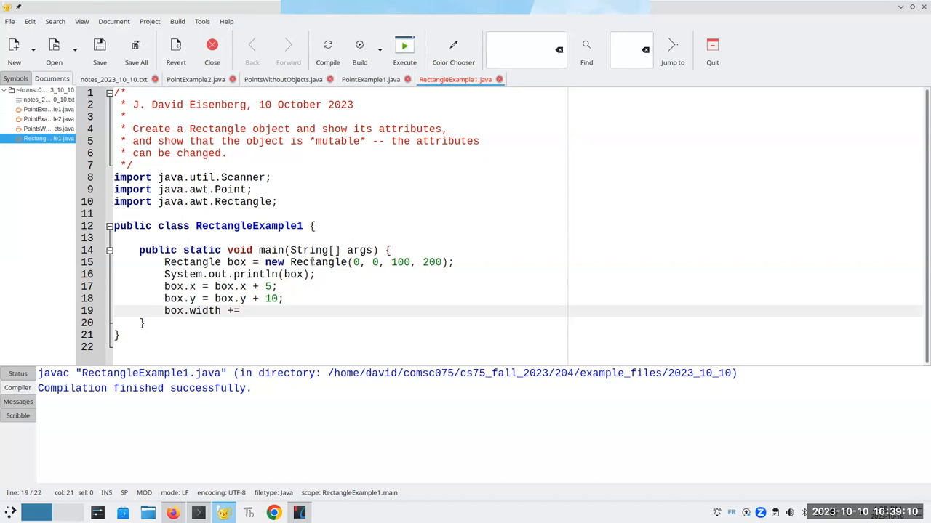
type("25;")
type("System.out.")
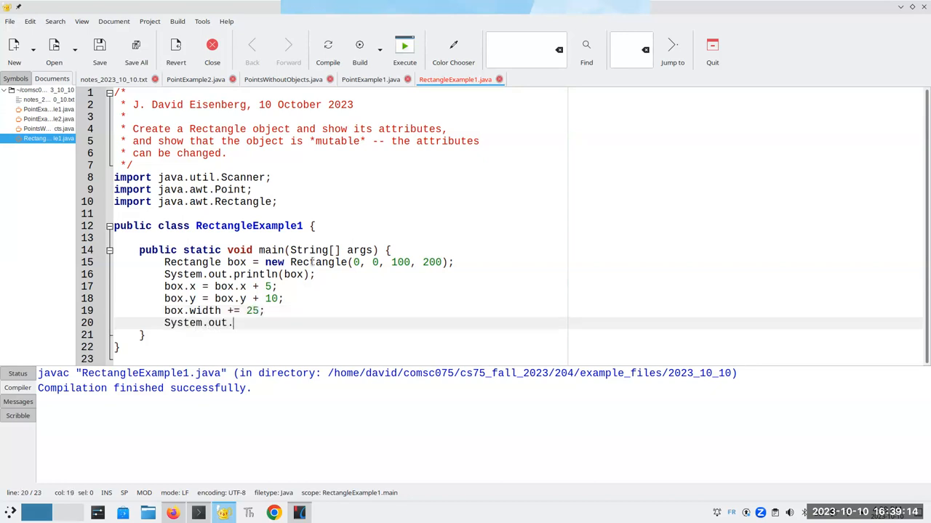
type("println(box)")
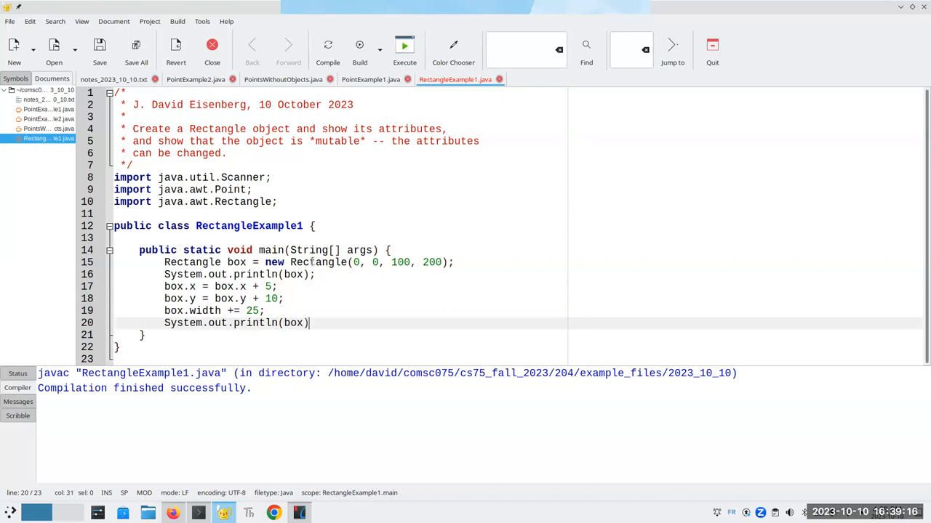
type(";")
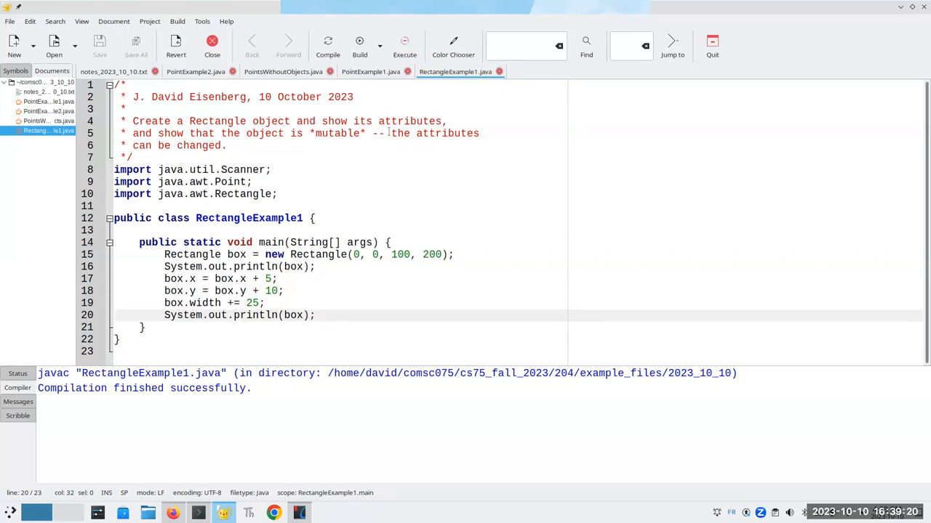
left_click(405, 45)
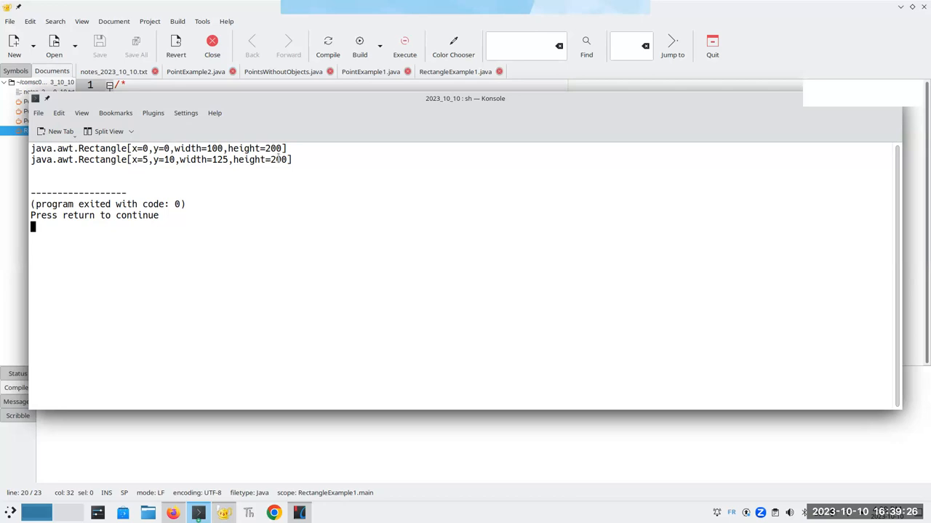
mouse_move(253, 21)
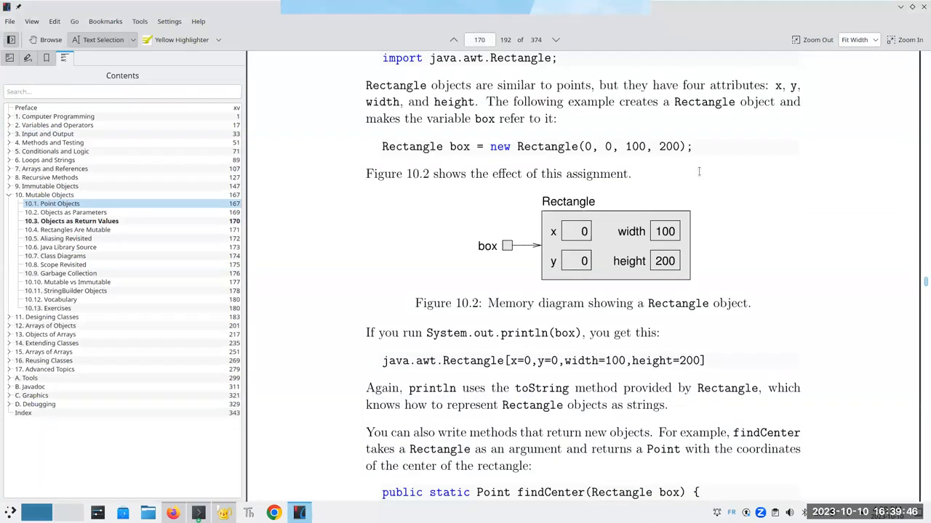
- Scroll to the findCenter code, highlight Point as its return type, and continue to section 10.4
scroll("down", 3)
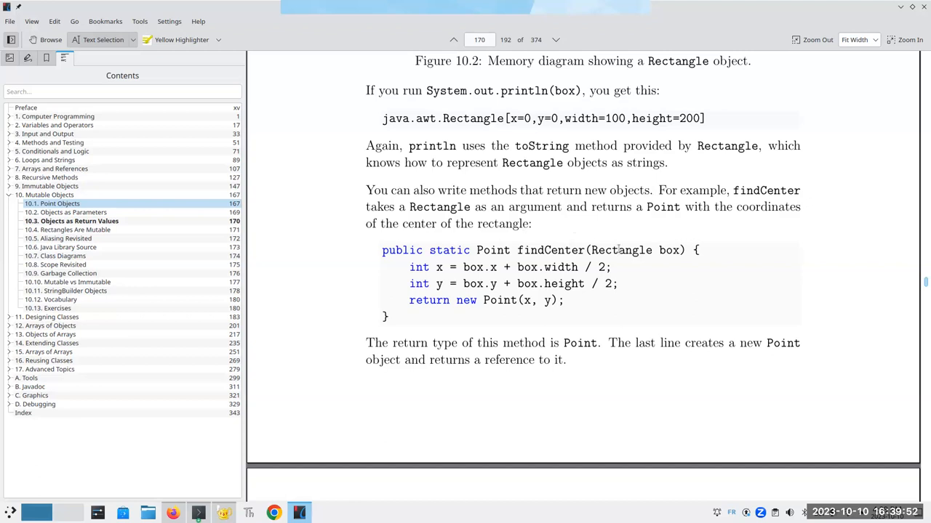
double_click(493, 250)
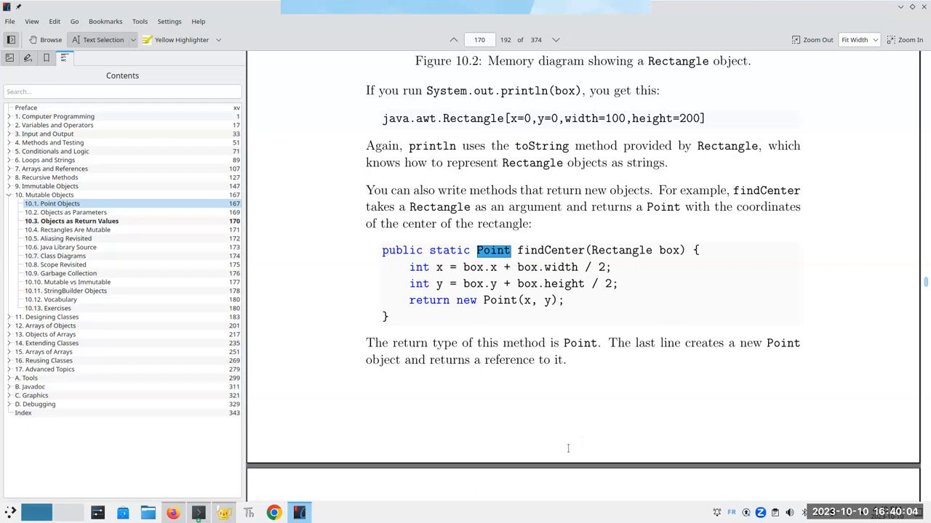
scroll("down", 3)
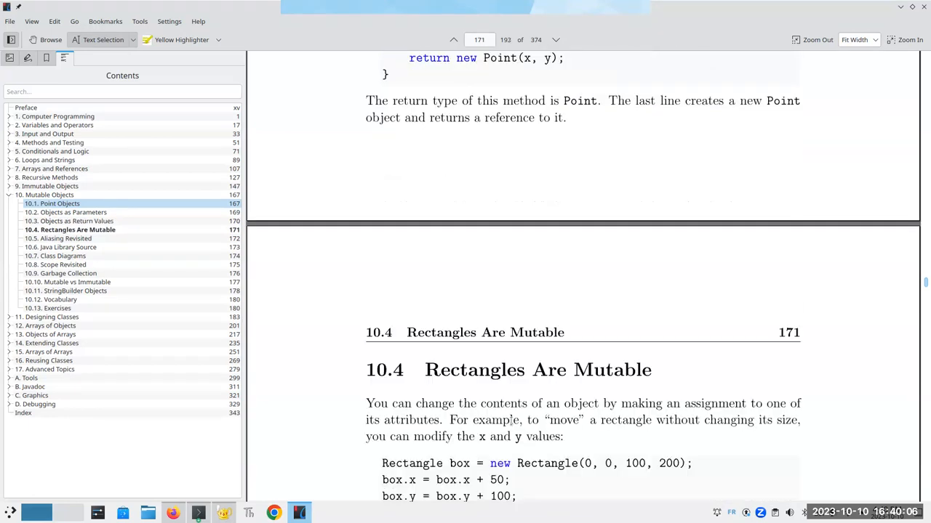
scroll("down", 3)
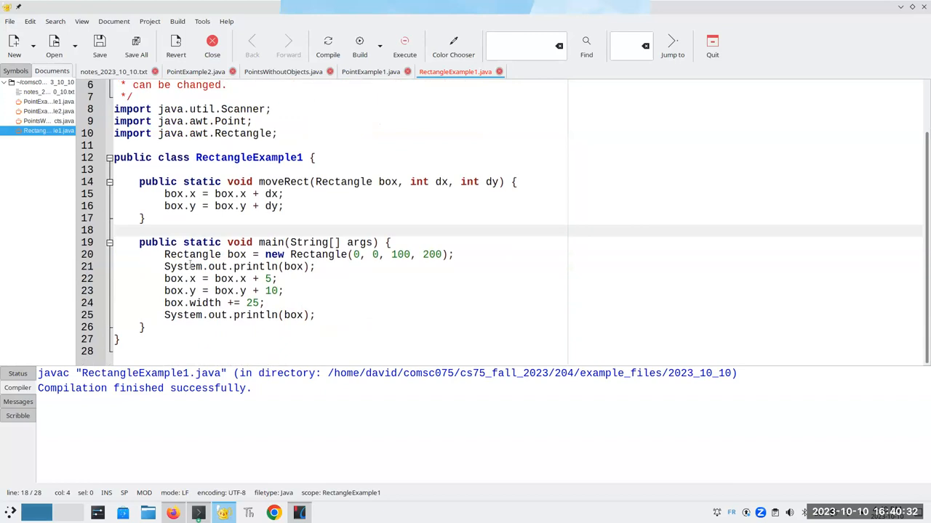
- After the second print statement, add the call moveRect(box, 20, -50);
left_click(319, 314)
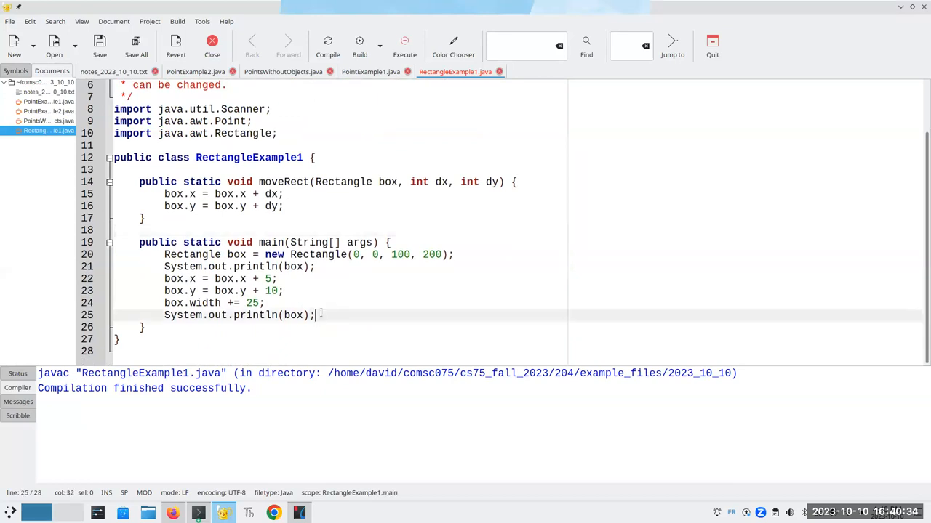
type("move")
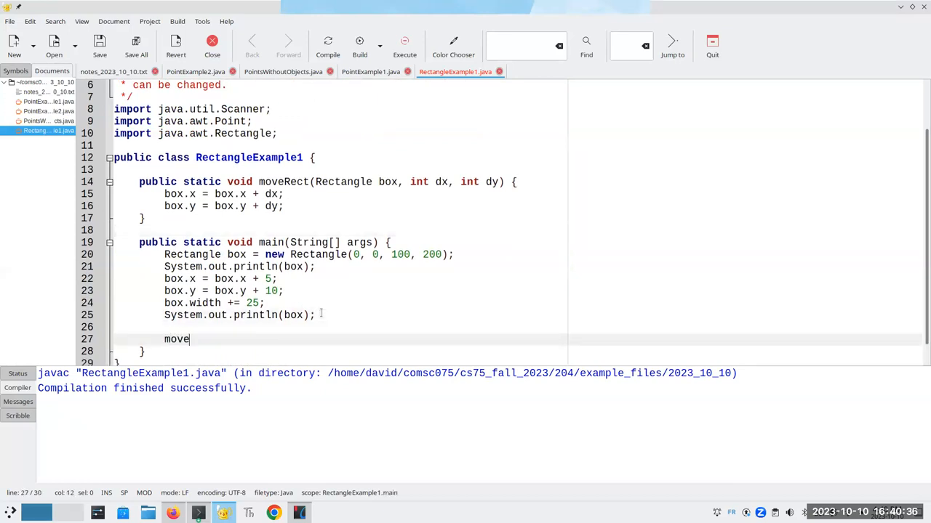
type("Rect")
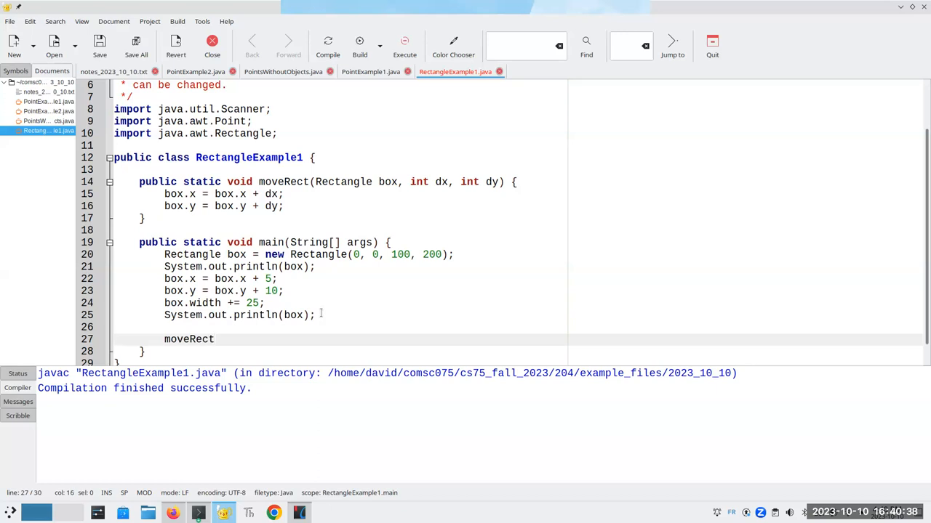
type("(box,")
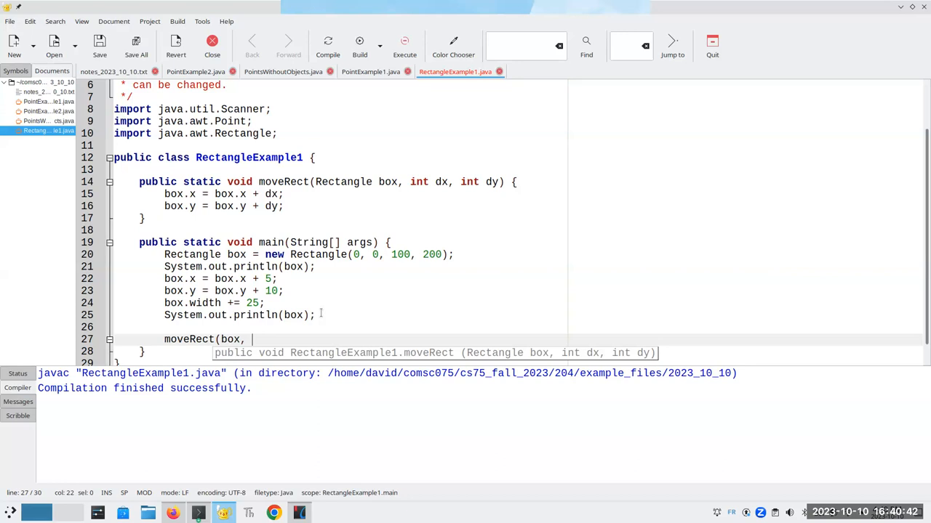
type("20,")
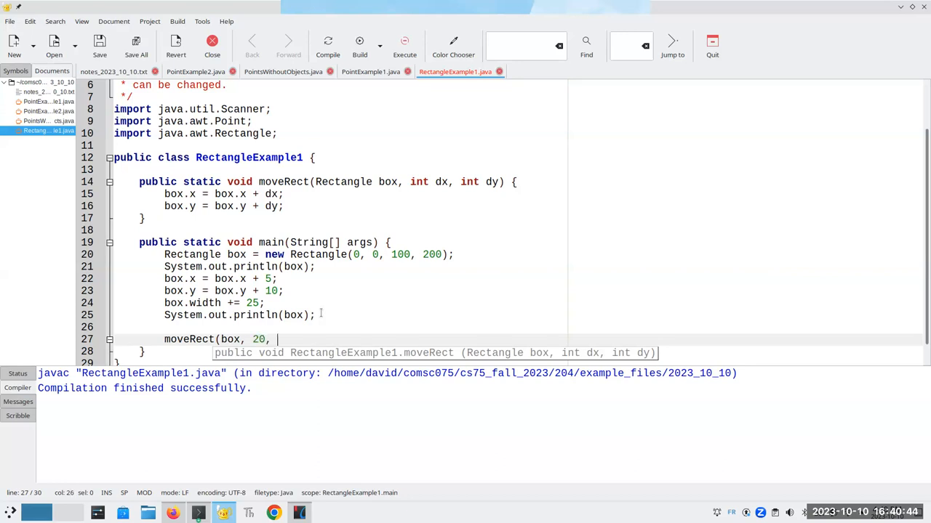
type("50)")
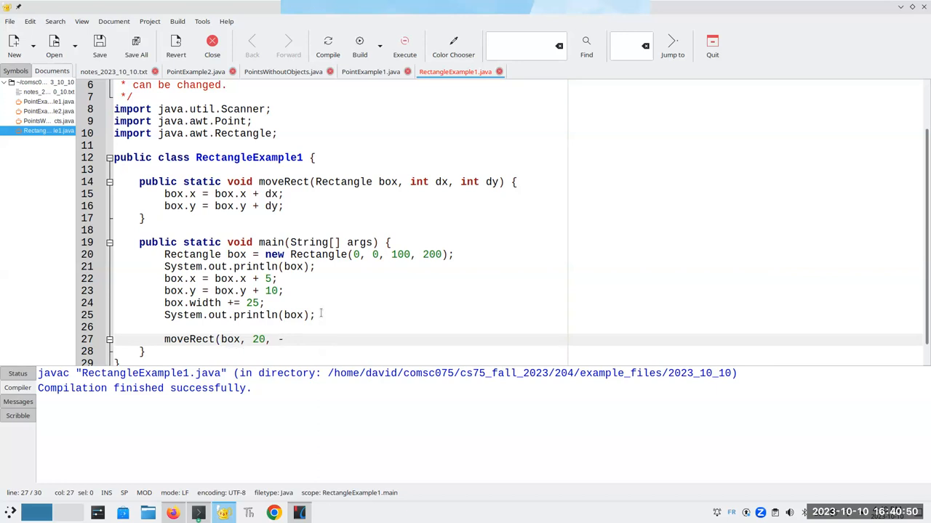
type("50);")
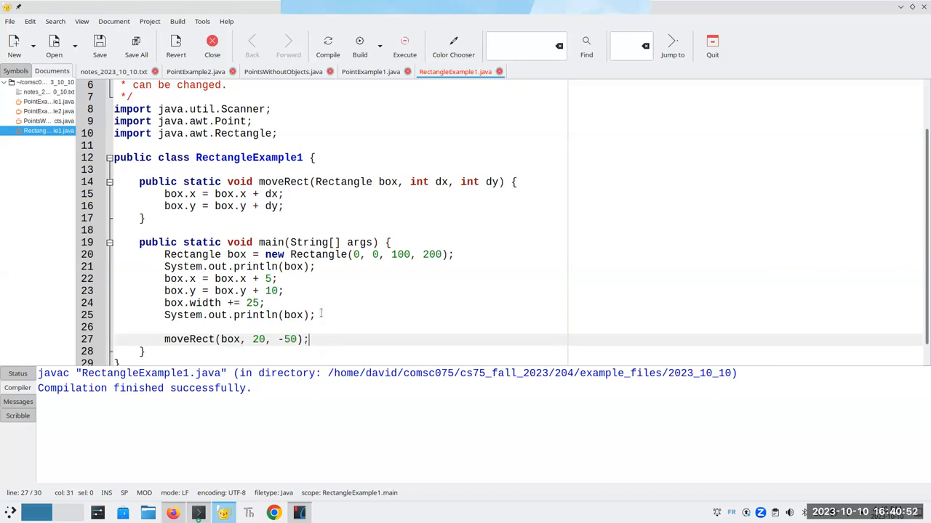
- Add System.out.println(box); after the moveRect call, then compile and run the program
type("Sy")
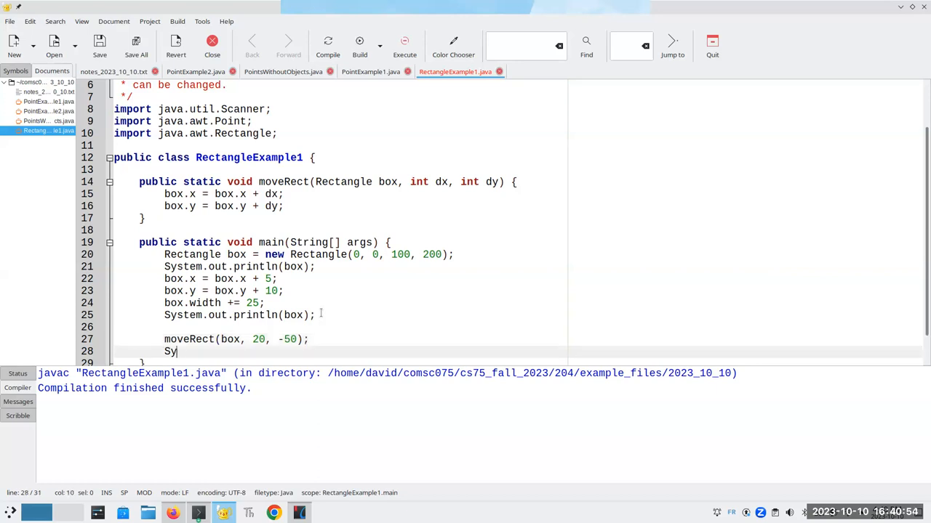
type("stem.out.println")
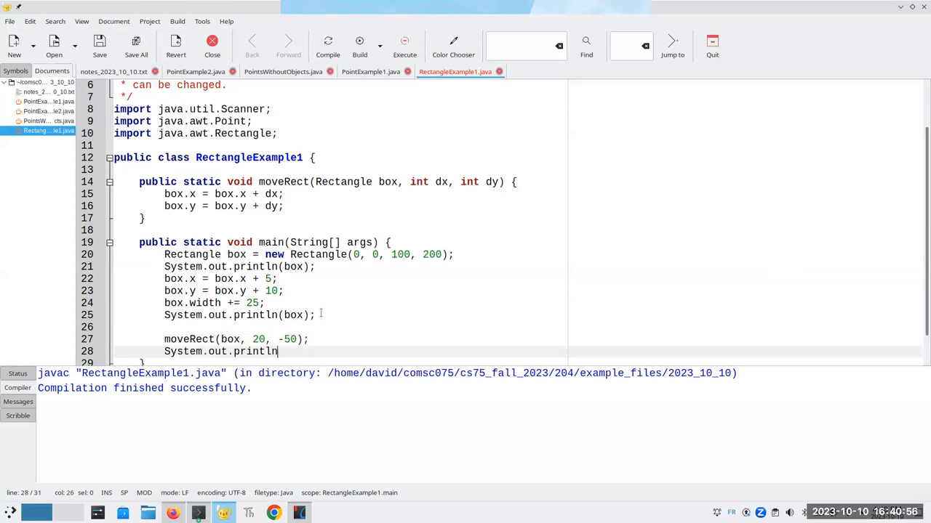
type("(box);")
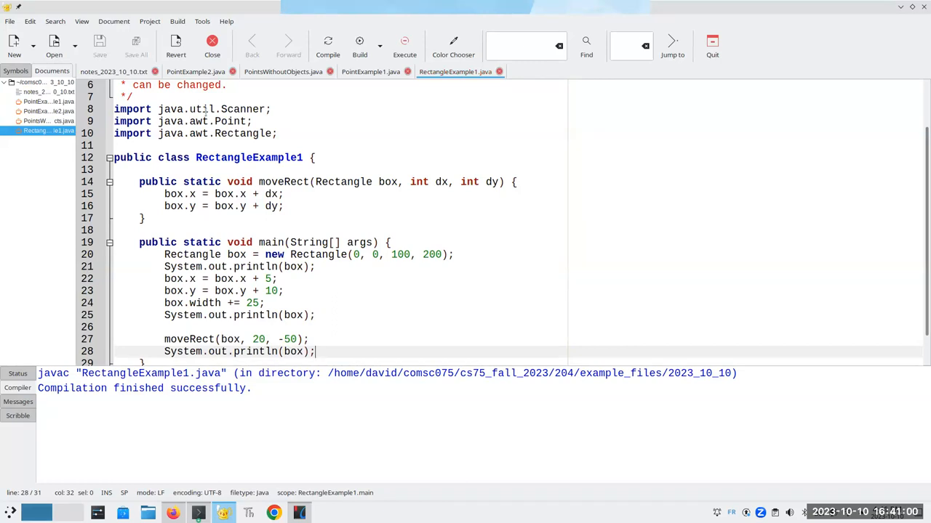
left_click(329, 45)
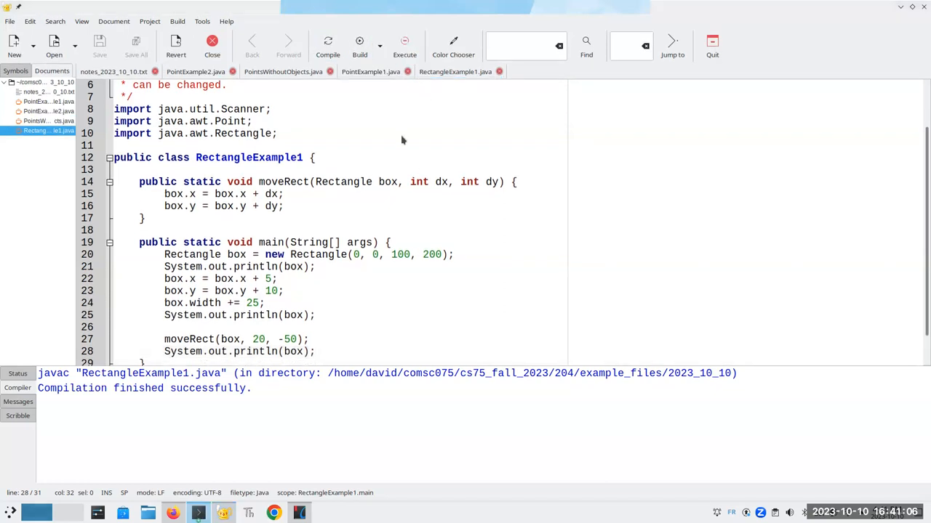
left_click(404, 45)
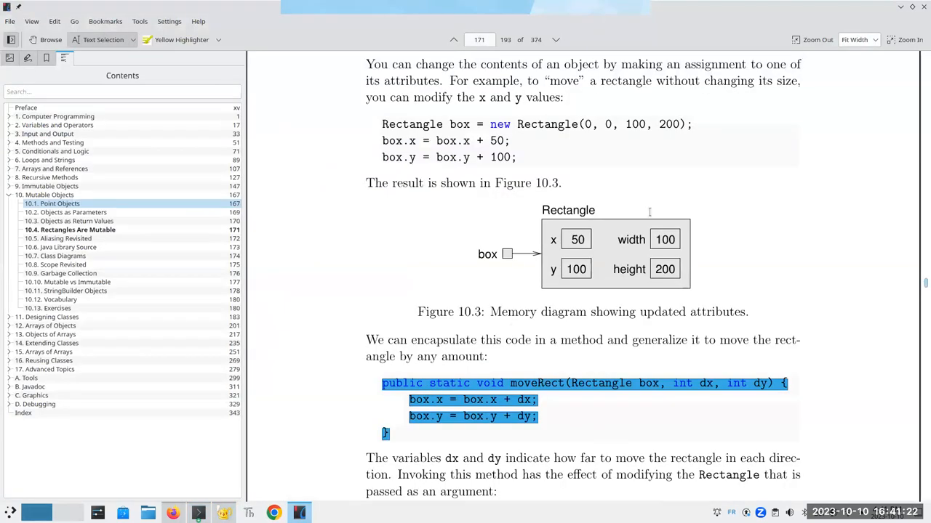
- Scroll the textbook from the moveRect example down to box.translate(50, 100) on page 172
scroll("down", 3)
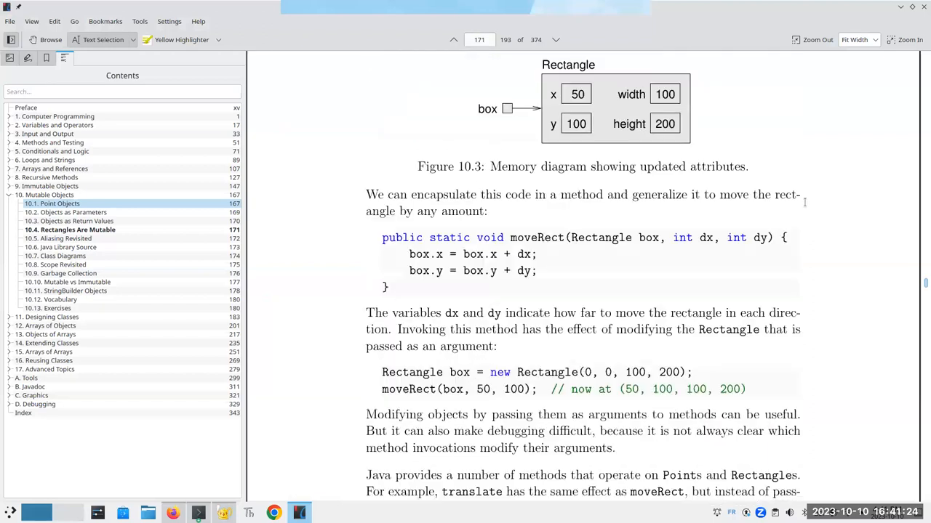
scroll("down", 3)
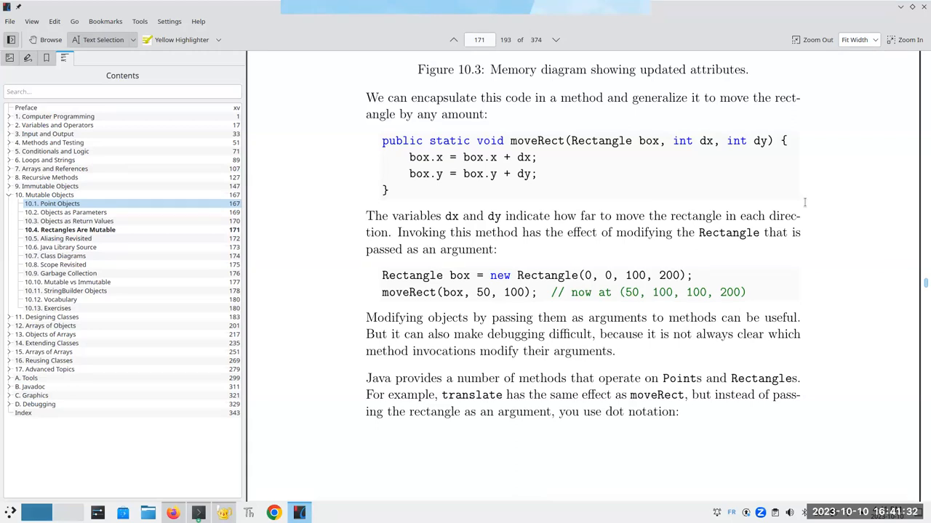
scroll("down", 3)
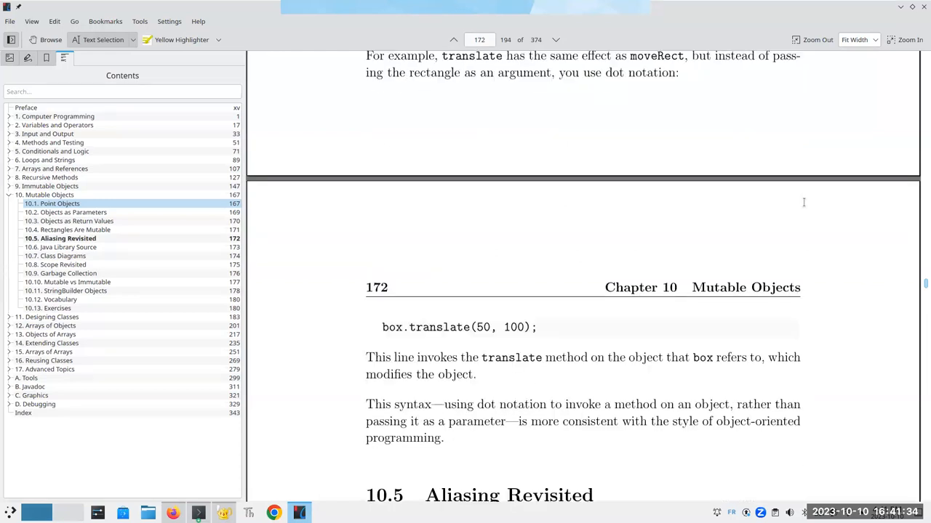
- Scroll through section 10.5 Aliasing Revisited to Figure 10.4 and the box1.grow(50, 50) example
scroll("down", 3)
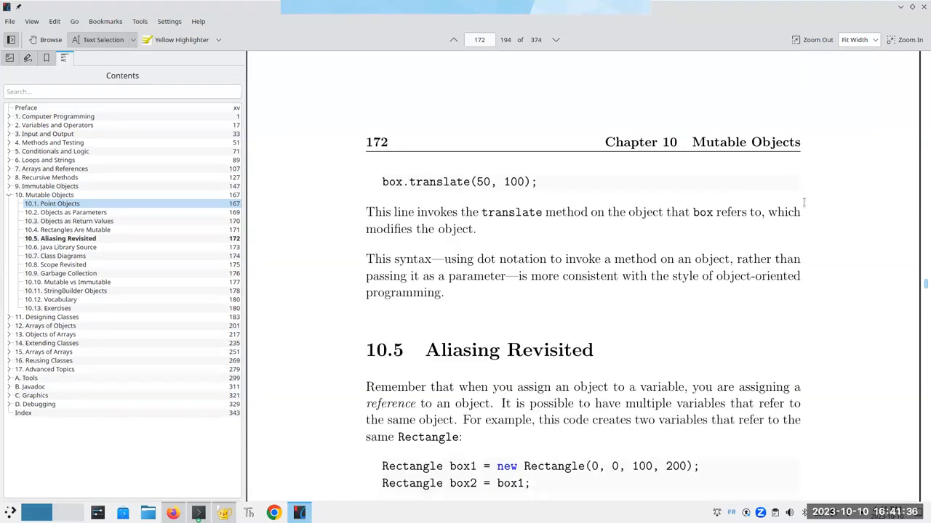
scroll("down", 3)
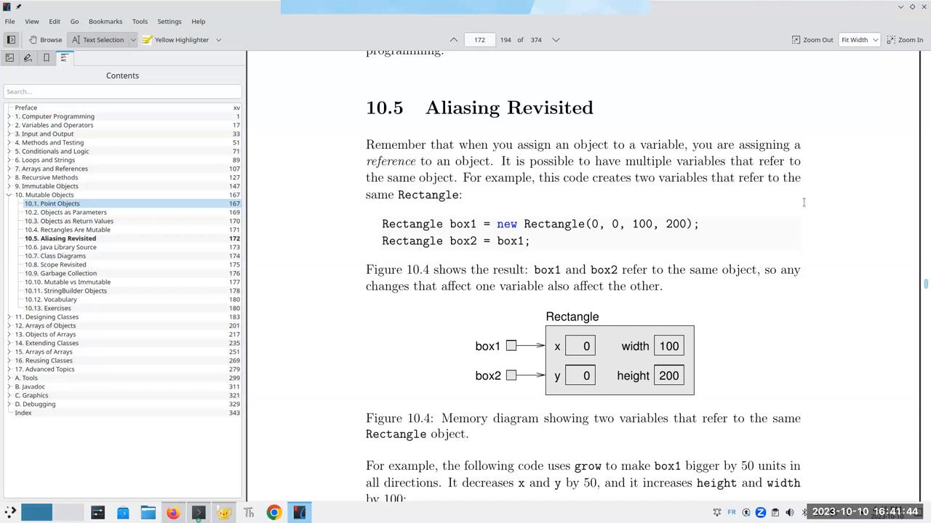
mouse_move(852, 227)
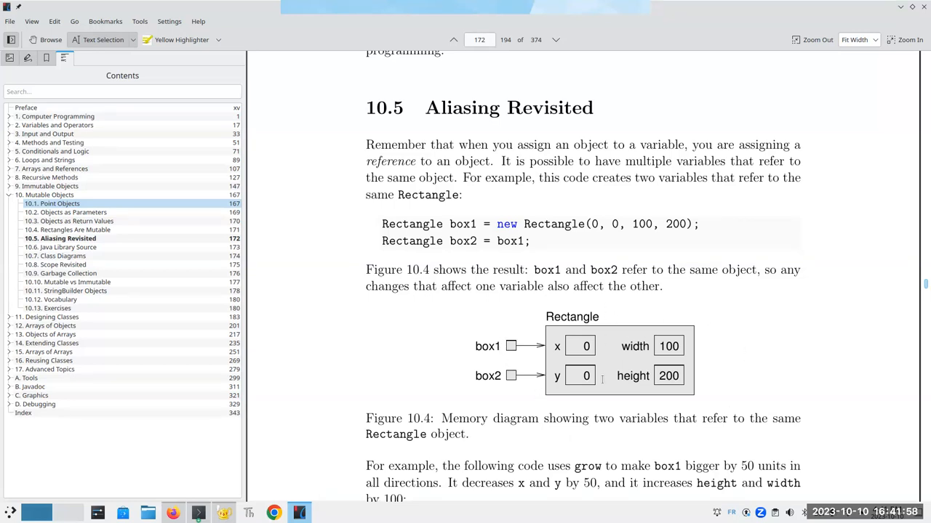
scroll("down", 3)
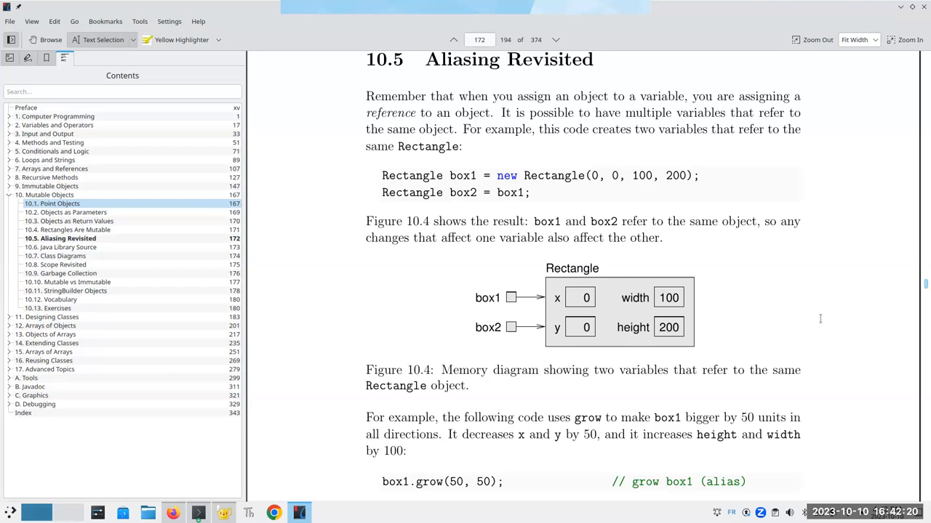
scroll("down", 3)
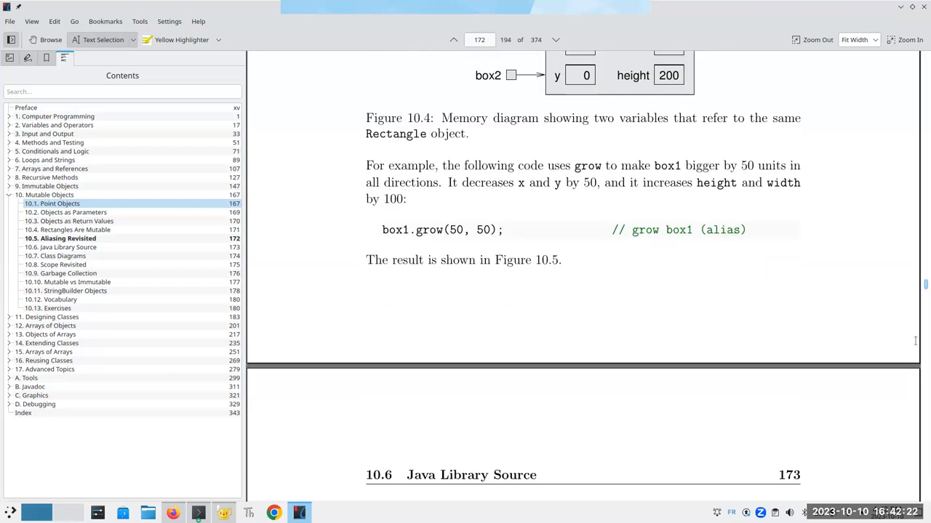
scroll("down", 3)
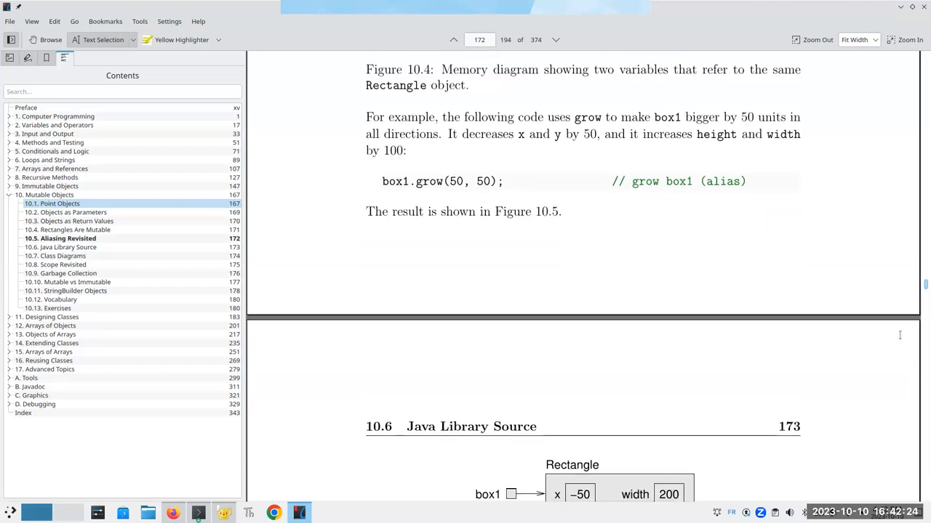
scroll("up", 3)
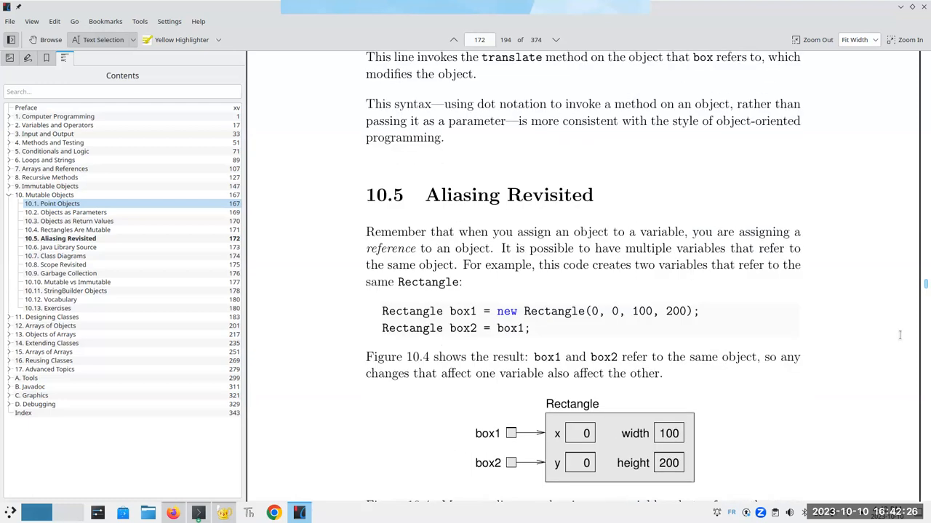
scroll("up", 3)
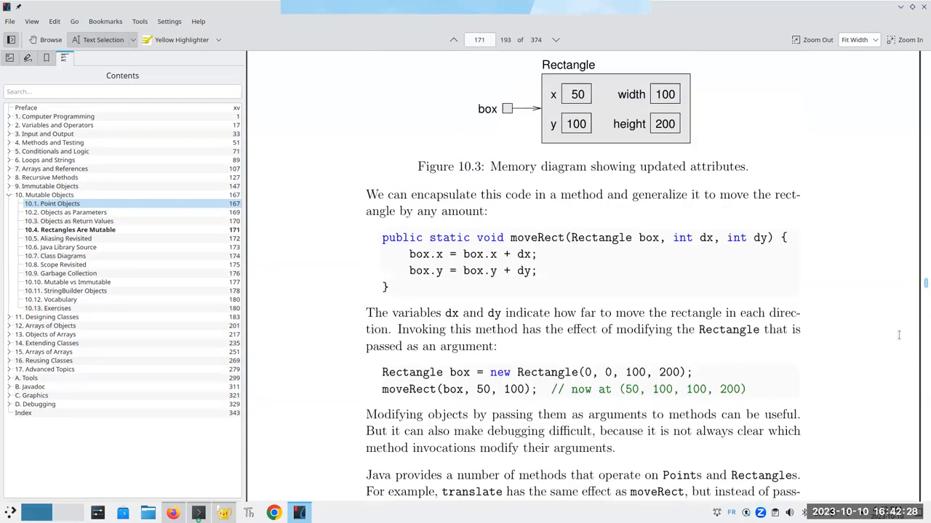
scroll("down", 3)
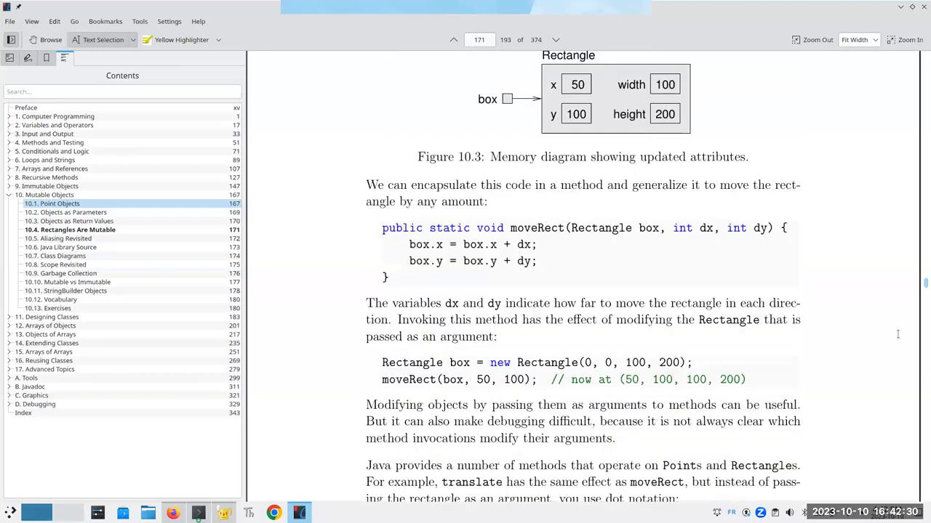
scroll("down", 3)
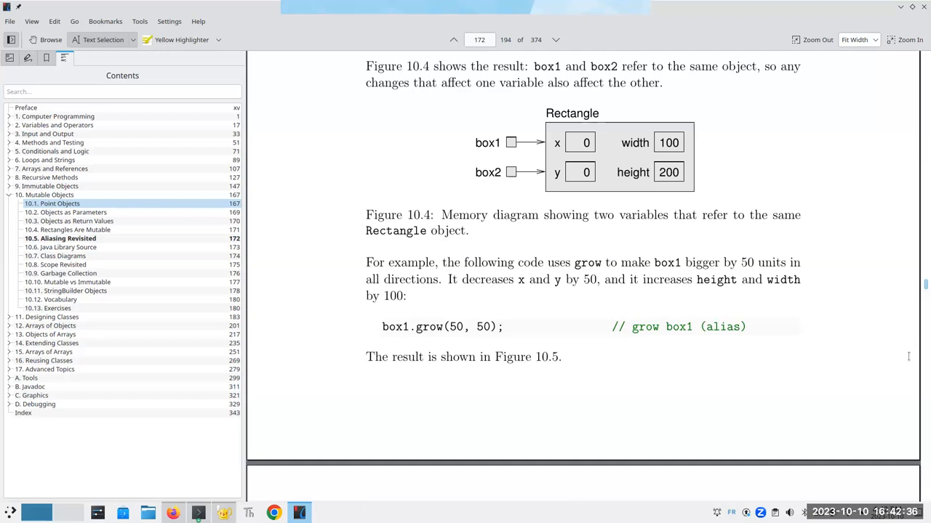
mouse_move(877, 284)
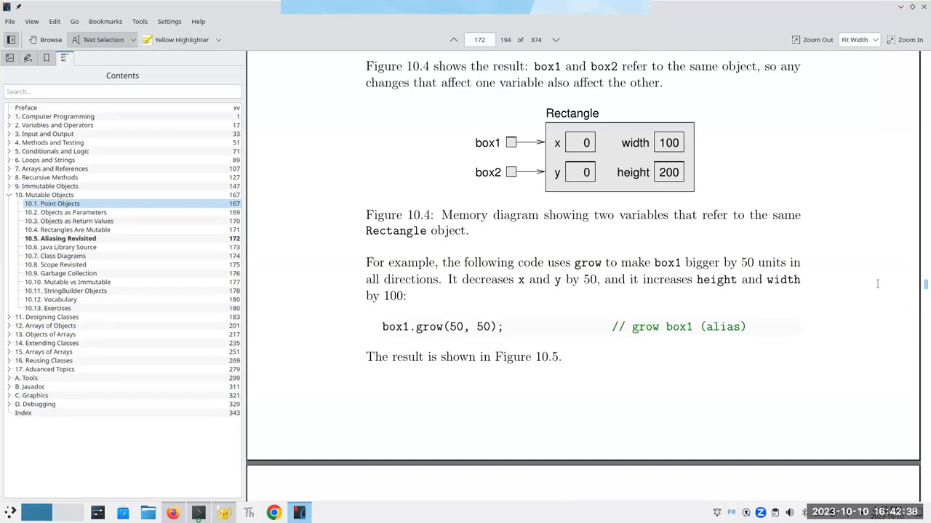
mouse_move(198, 513)
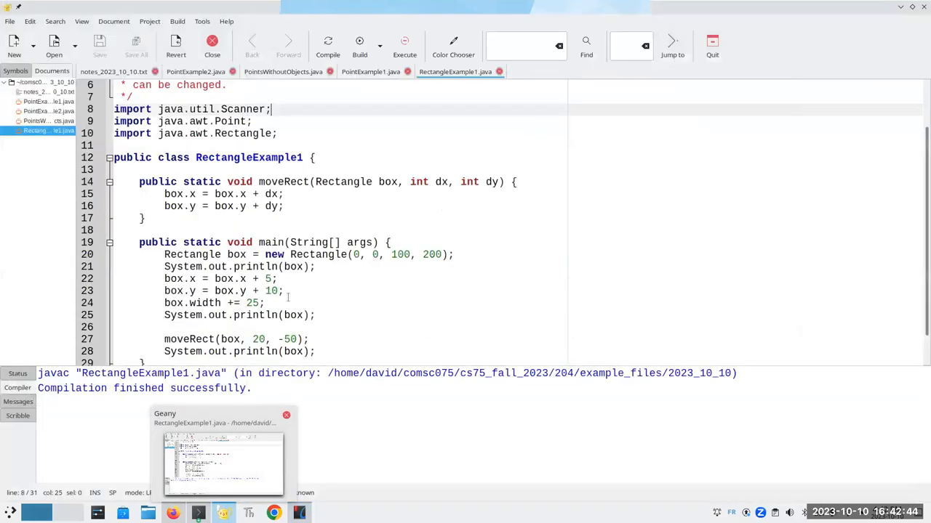
- Save a copy of the program as ObjectAliasing.java in the 2023_10_10 folder
left_click(10, 21)
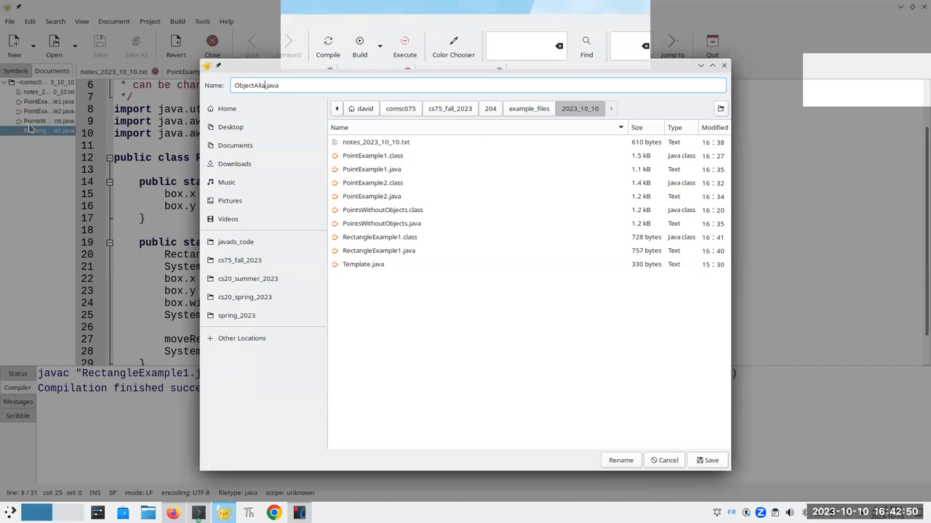
type("sing")
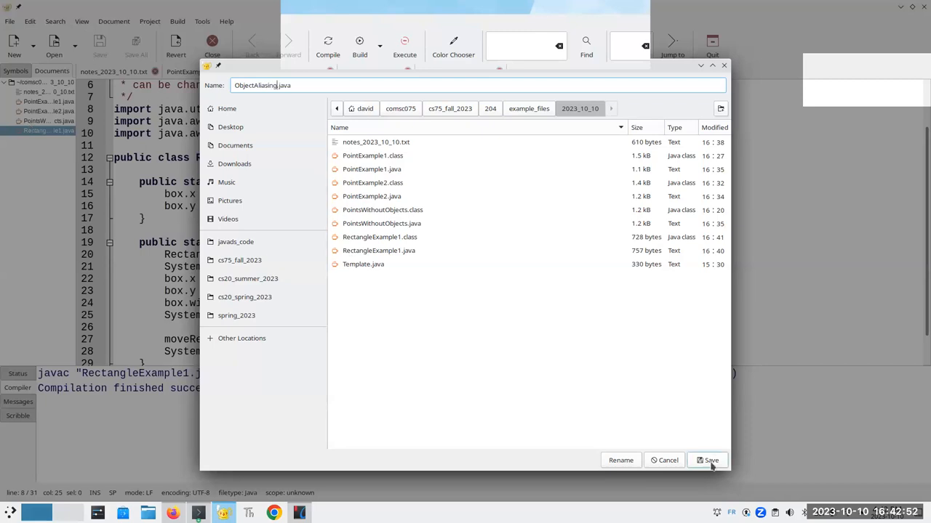
left_click(707, 459)
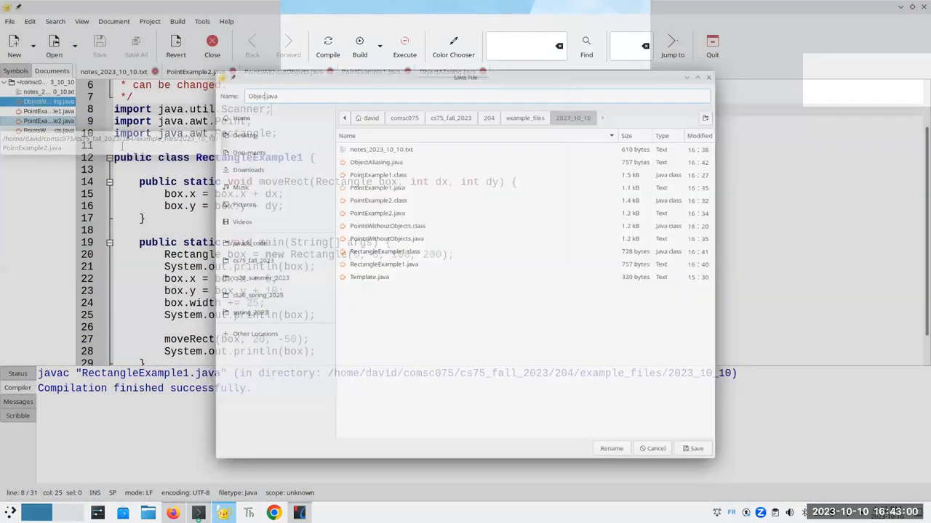
- Rename the class to ObjectAliasing and delete the moveRect method
left_click(695, 448)
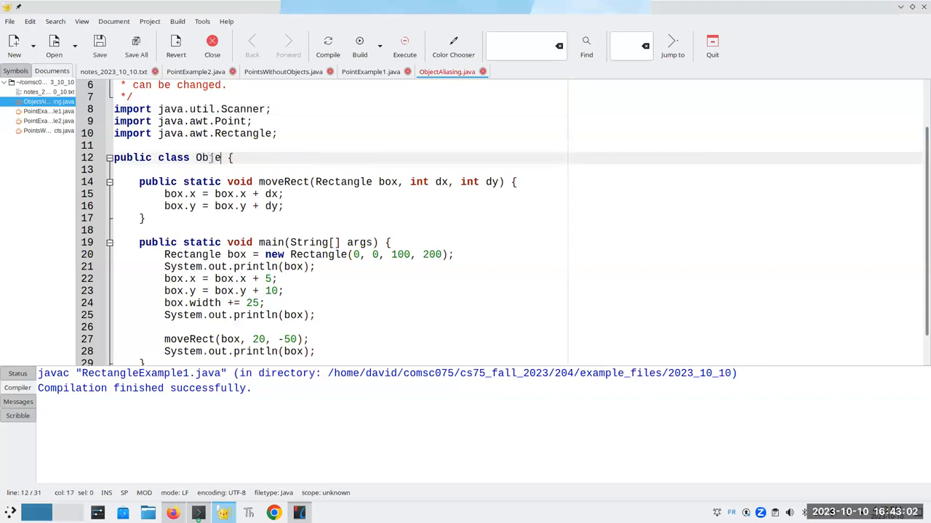
type("ctAliasing")
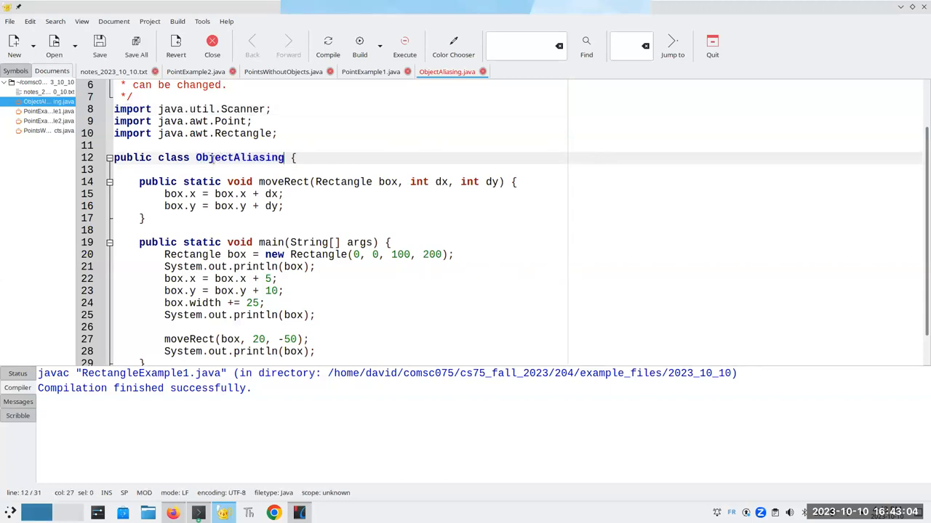
left_click_drag(138, 181, 167, 229)
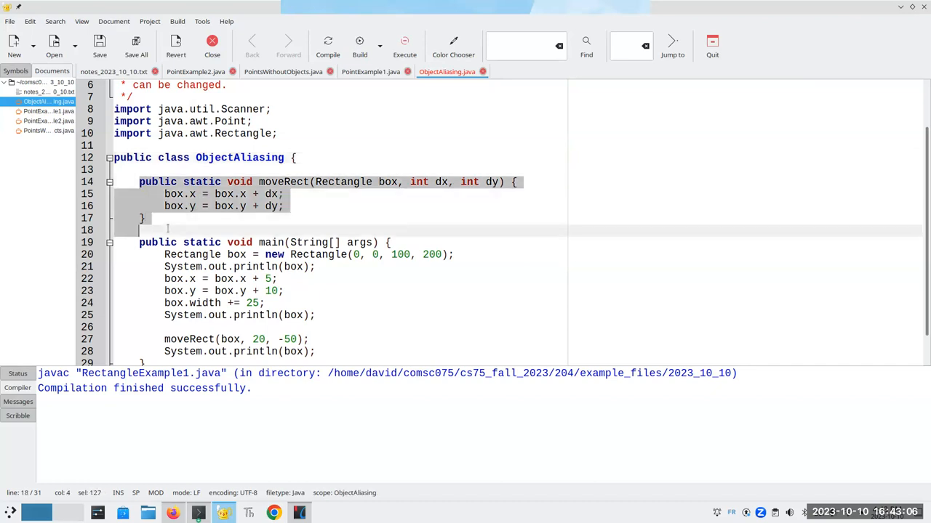
key("Delete")
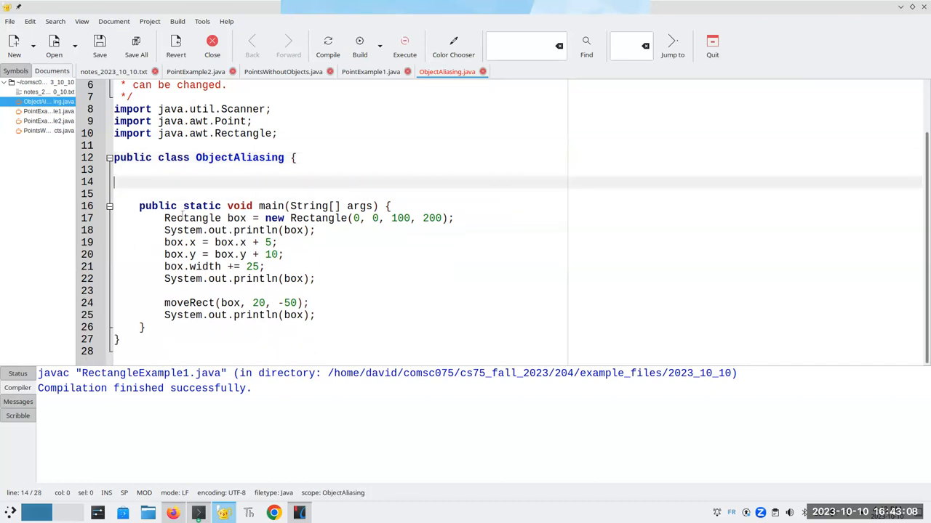
- Make main use box1 with box2 = box1 and box2.grow(50, 50), removing the attribute-changing and moveRect lines
scroll("up", 3)
type("1")
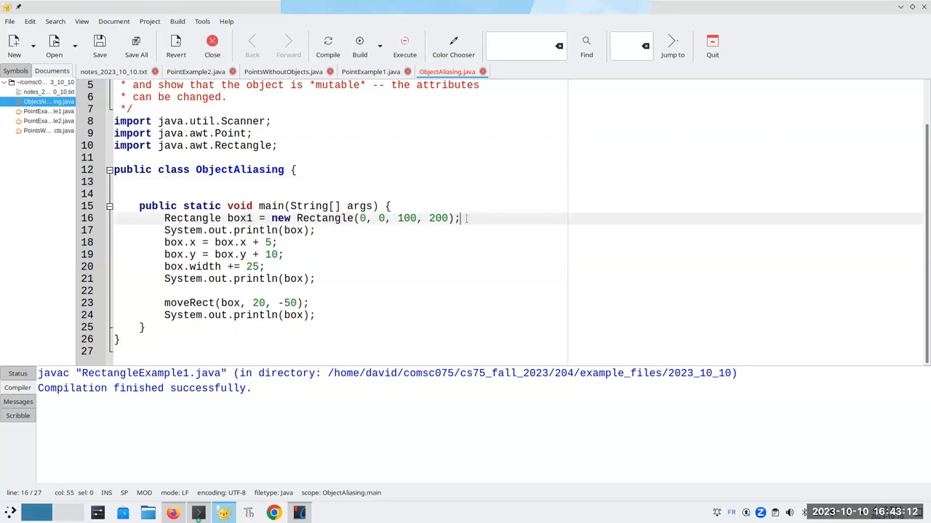
type("Rectangle box2 = box1;")
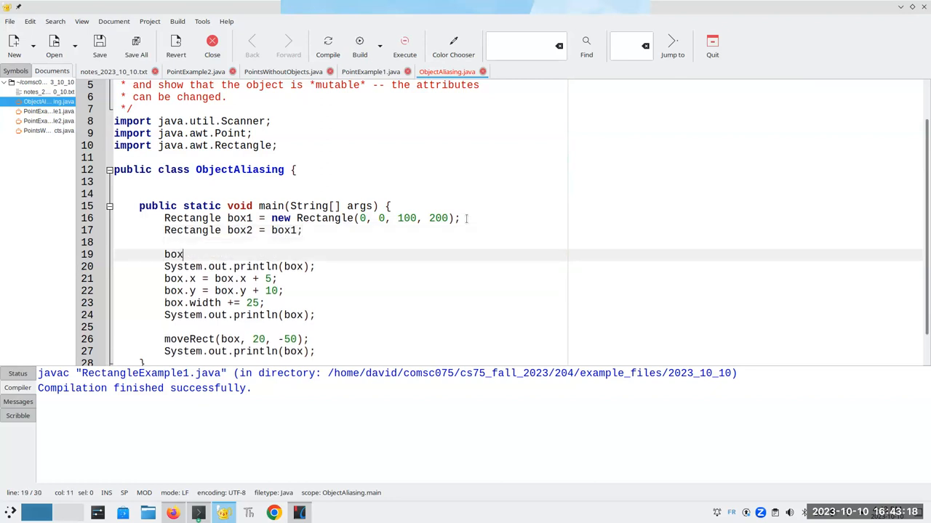
type("2.grow")
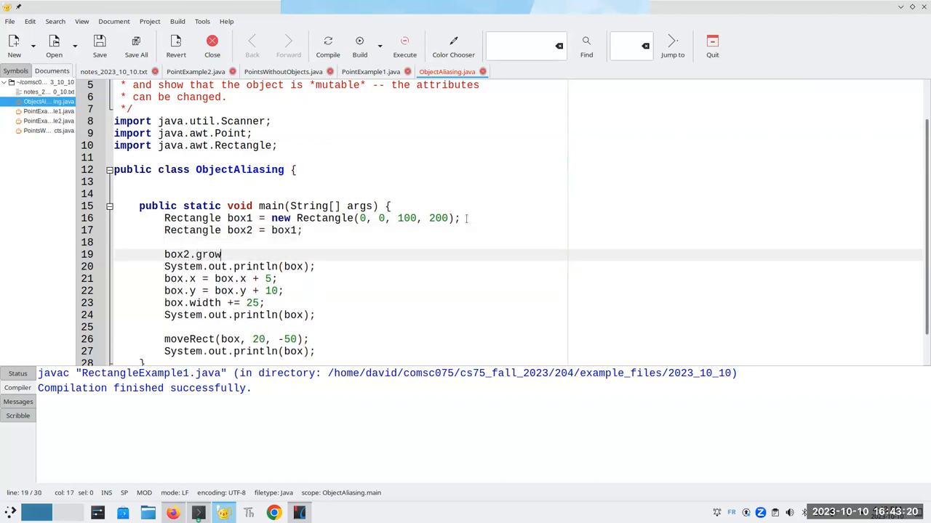
type("(5")
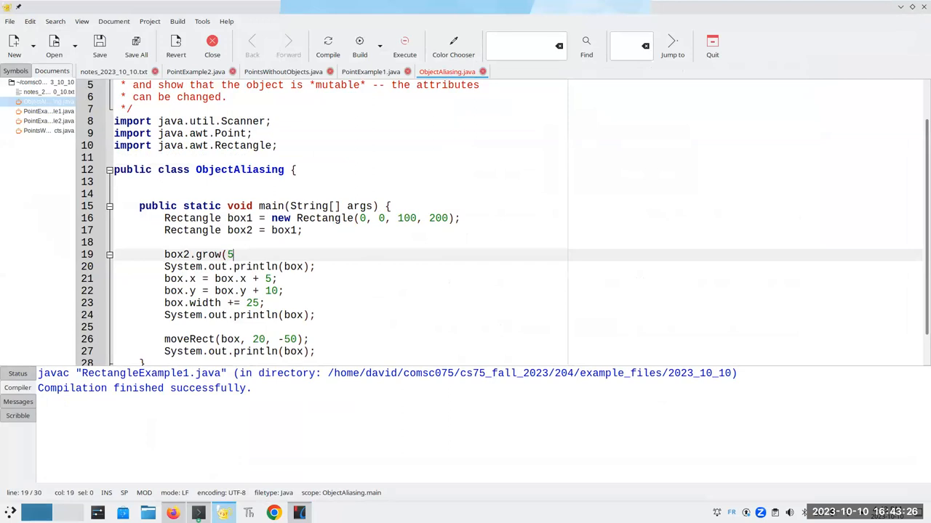
type("0, 50);")
left_click(517, 267)
type("1")
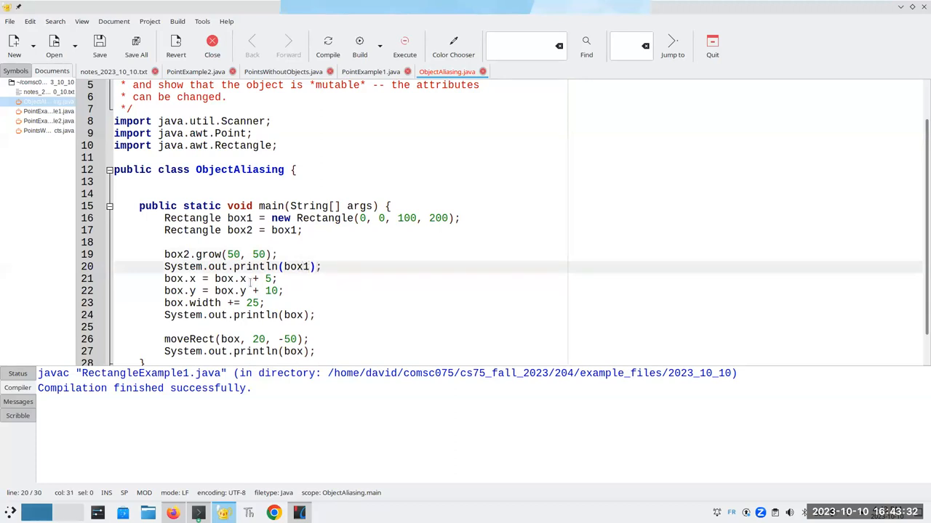
left_click_drag(164, 280, 314, 350)
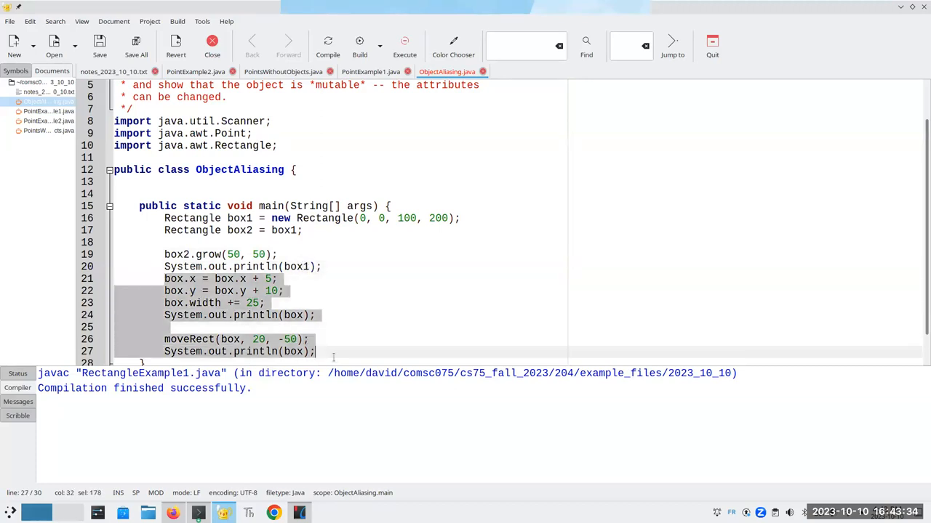
key("Delete")
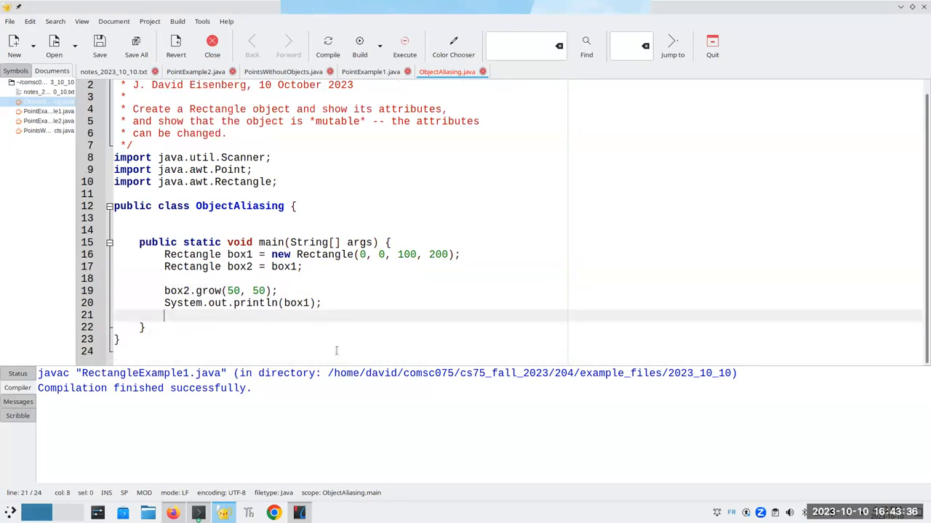
- Compile and run ObjectAliasing so box1 prints as Rectangle x=-50, y=-50, width 200, height 300
left_click(327, 45)
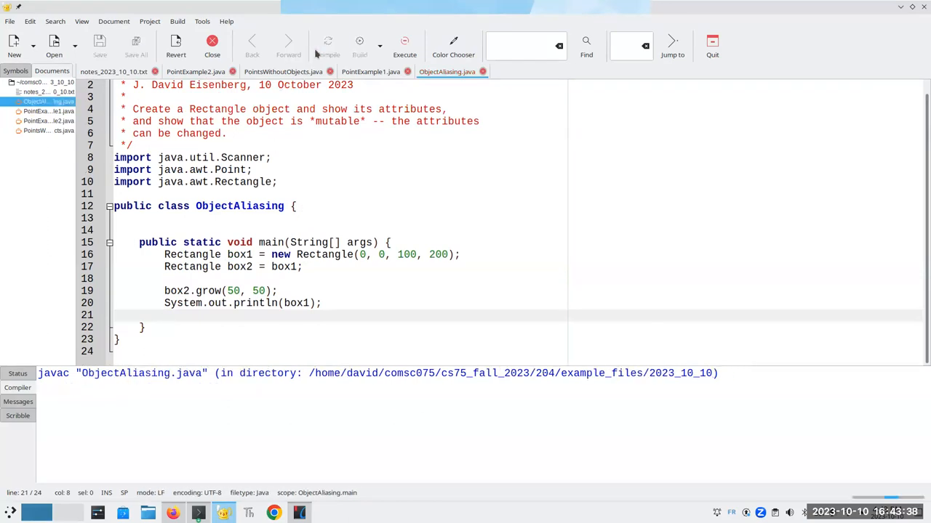
left_click(405, 45)
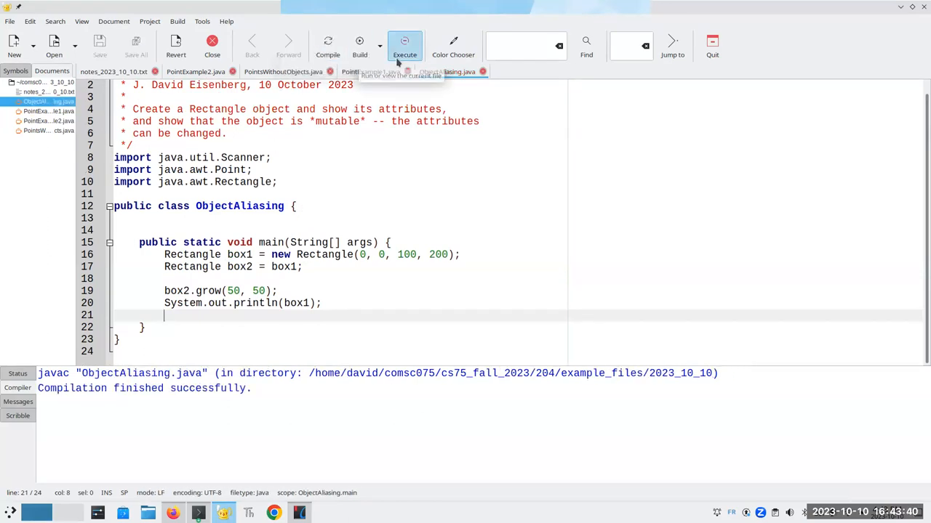
left_click(404, 45)
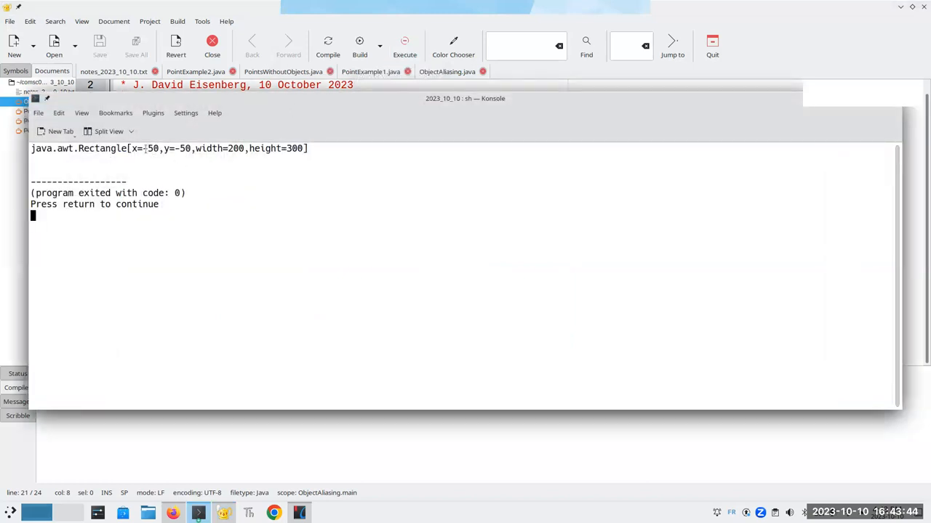
mouse_move(304, 105)
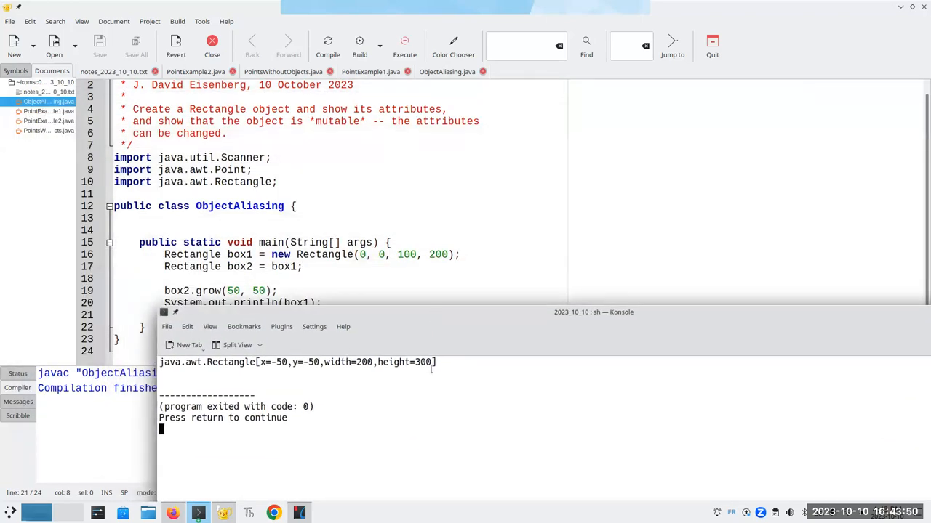
mouse_move(389, 358)
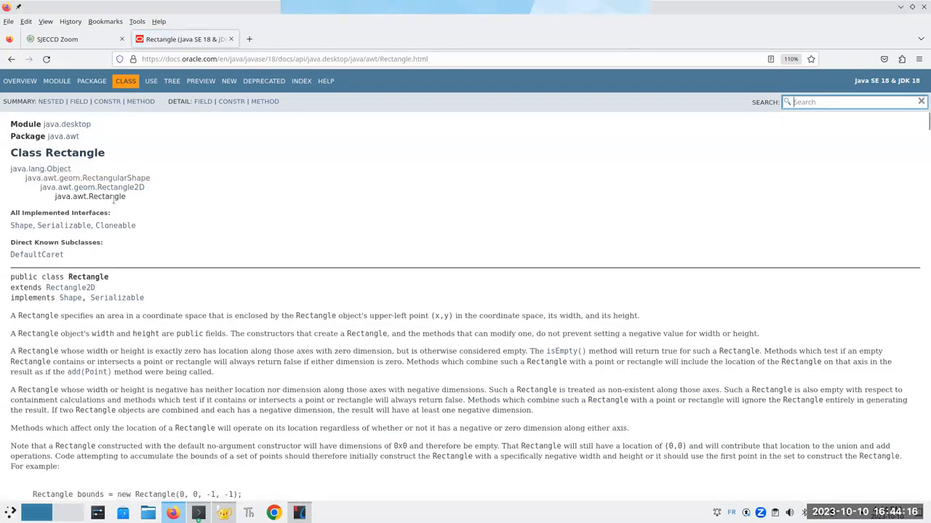
- Scroll the Rectangle API page to the Method Summary and open the grow(int h, int v) description
scroll("down", 3)
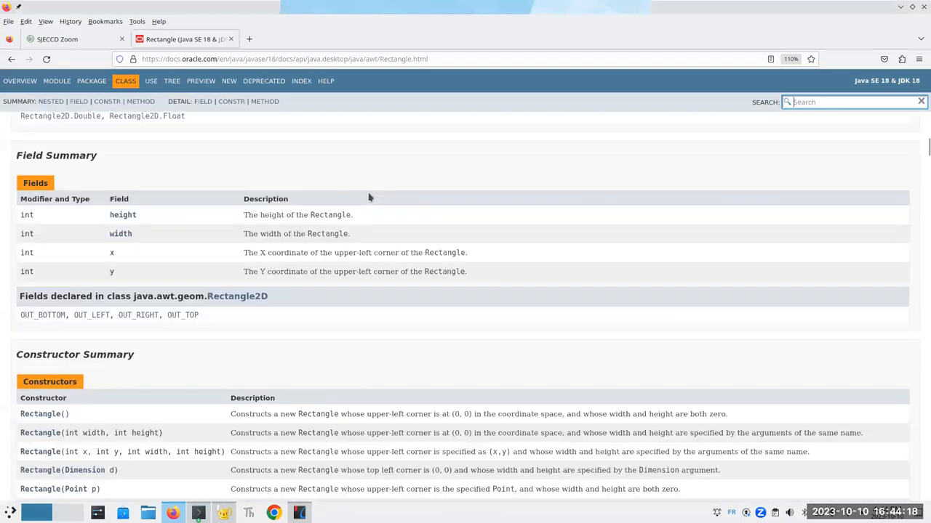
scroll("down", 3)
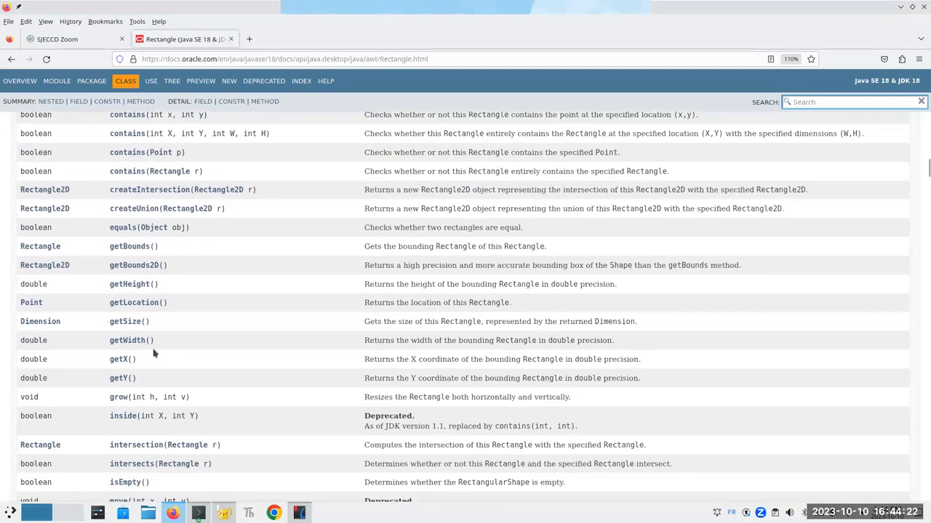
left_click(122, 397)
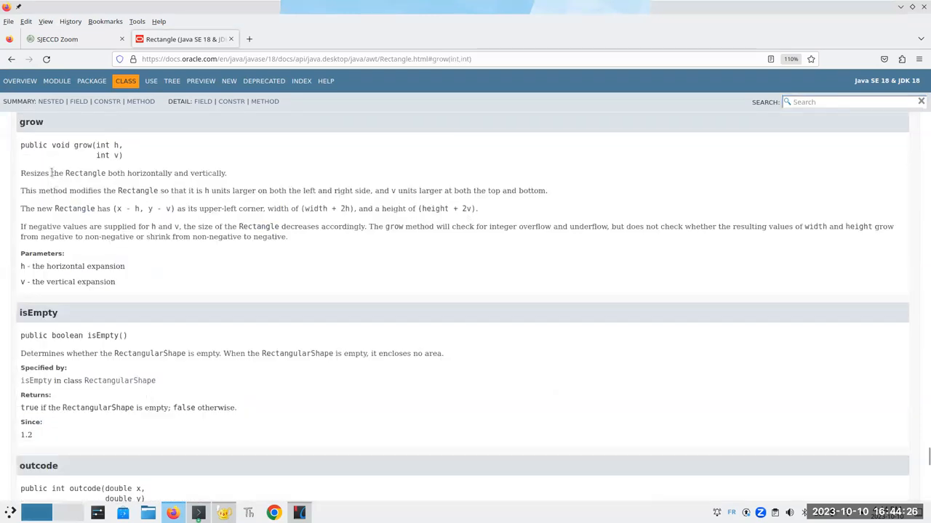
mouse_move(247, 180)
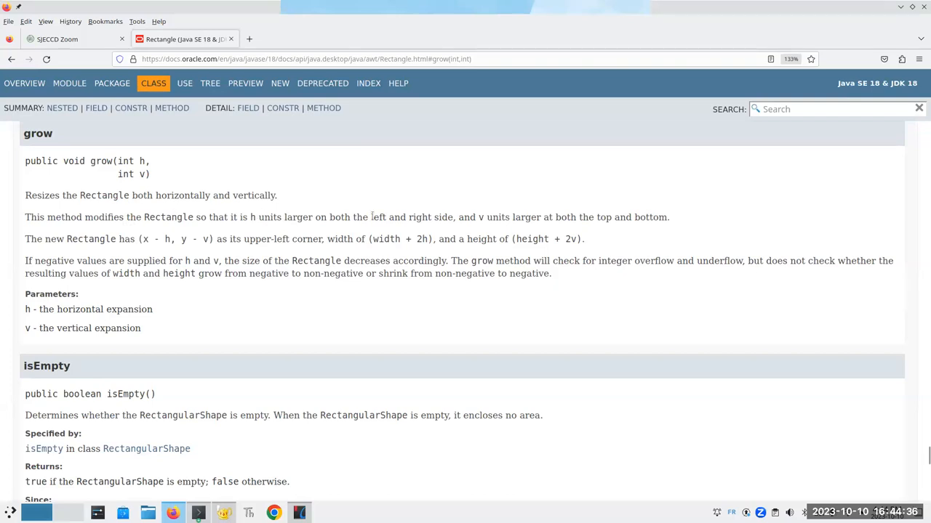
mouse_move(684, 224)
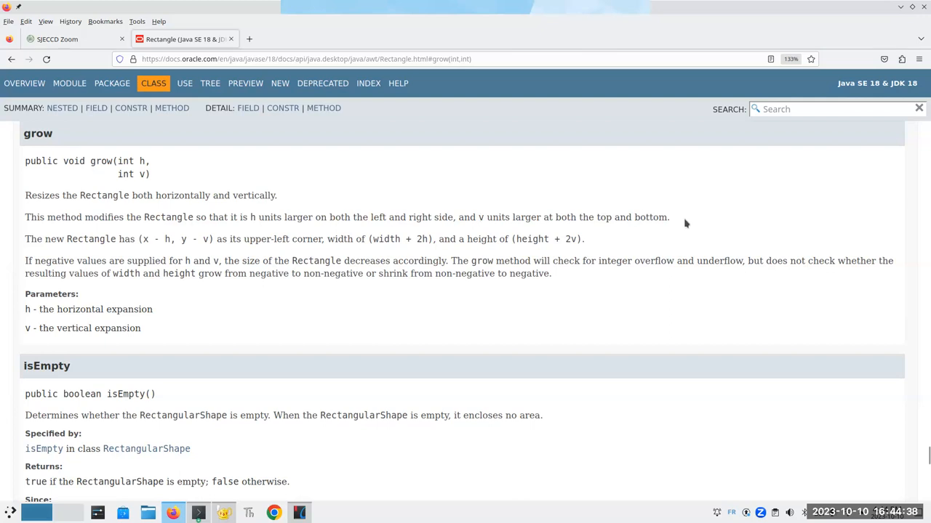
mouse_move(683, 227)
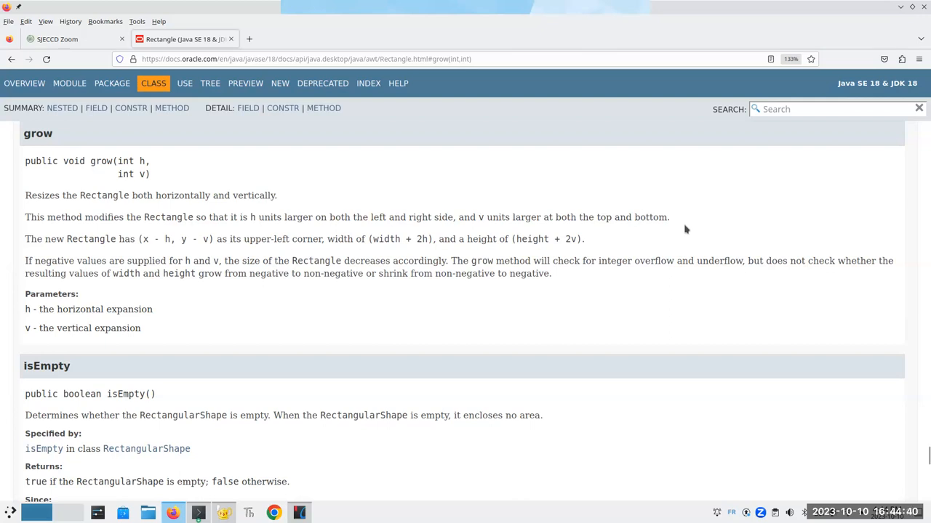
mouse_move(151, 249)
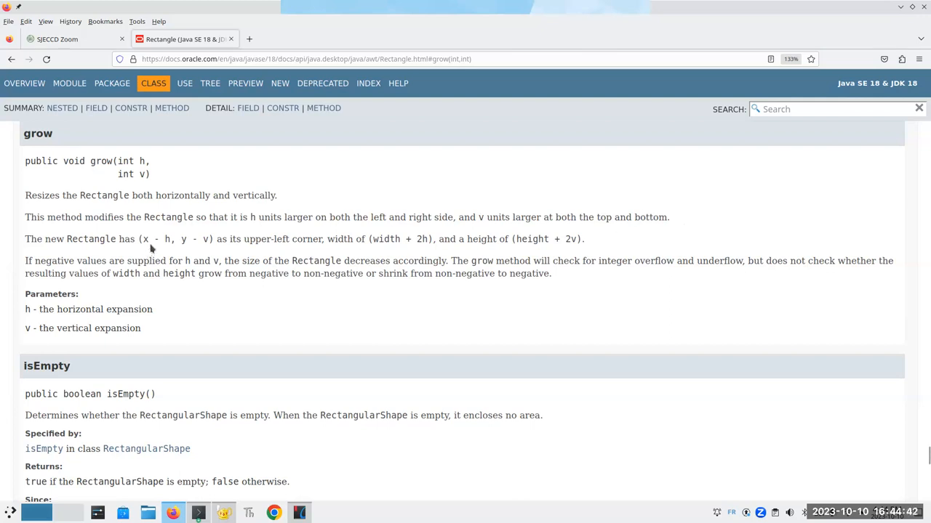
mouse_move(405, 237)
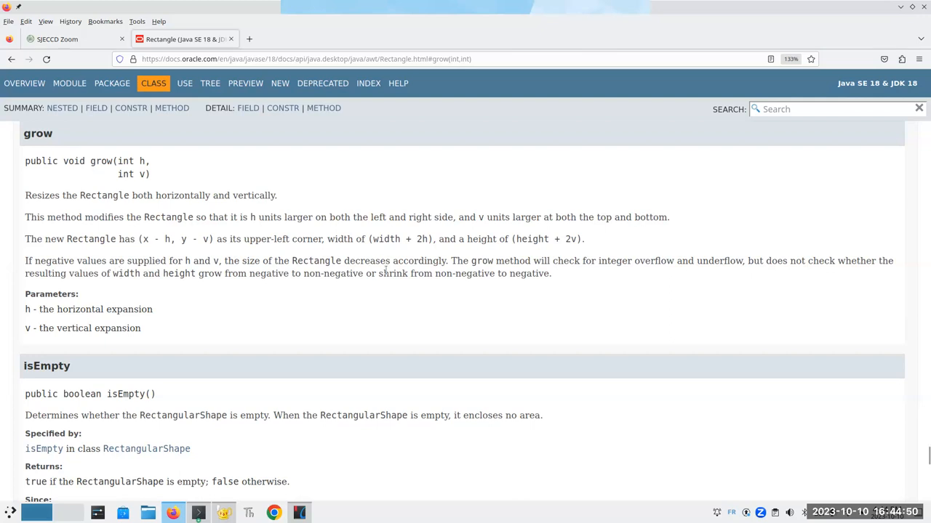
mouse_move(448, 308)
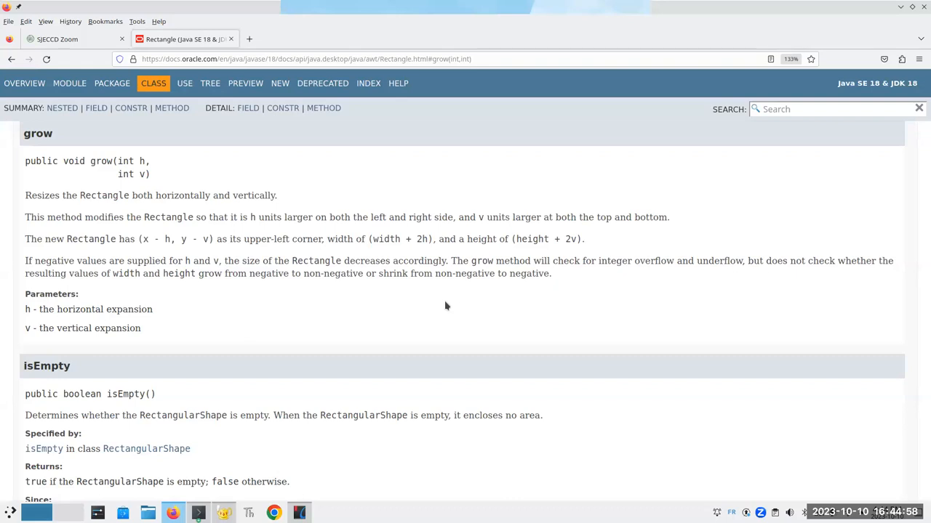
mouse_move(275, 147)
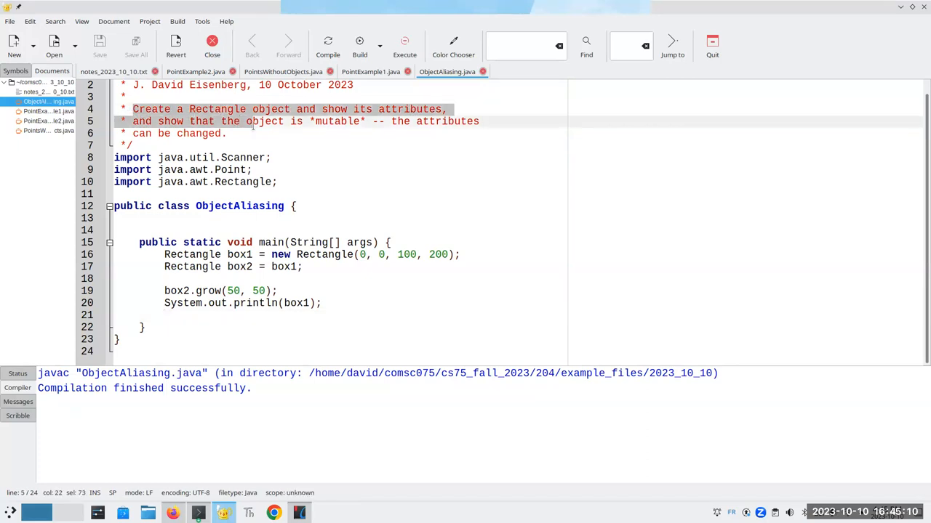
- Write the header comment: assigning an Object to another gives a copy of the _reference_, not of all the data
key("Delete")
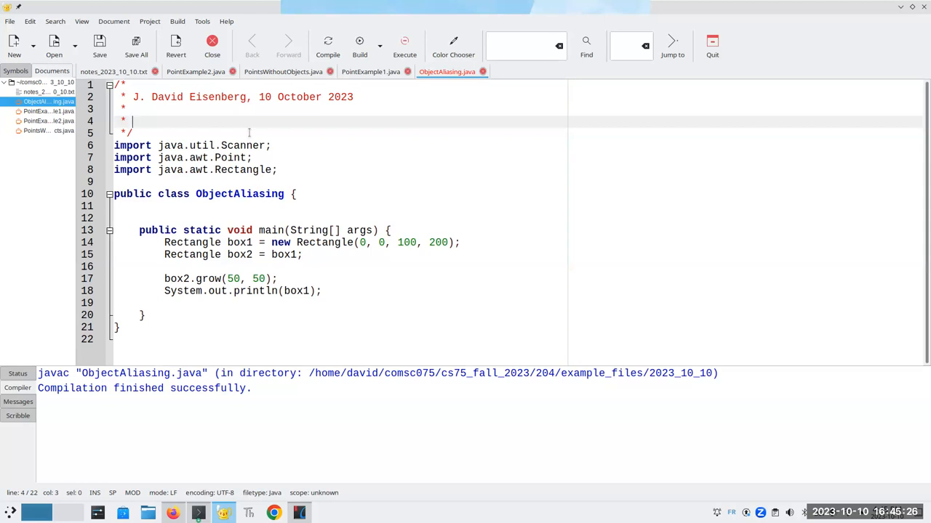
type("Show")
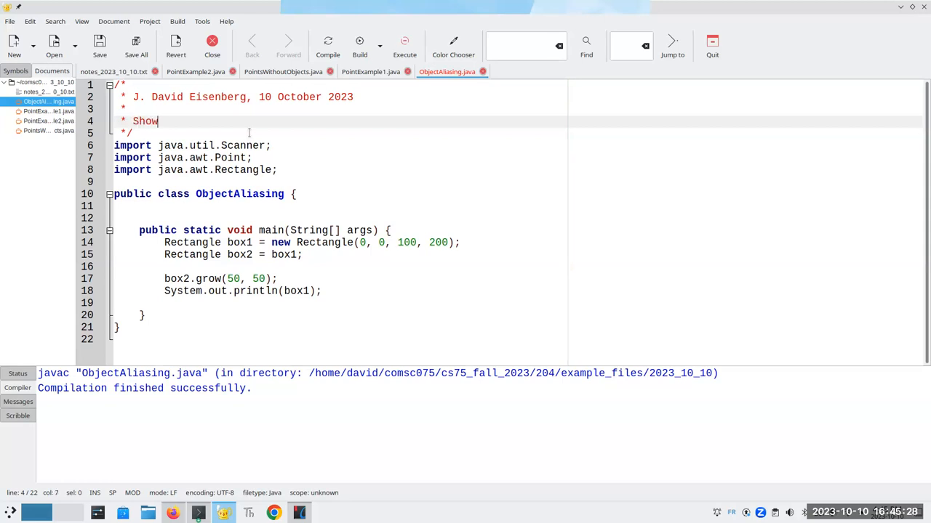
type("that when you assig")
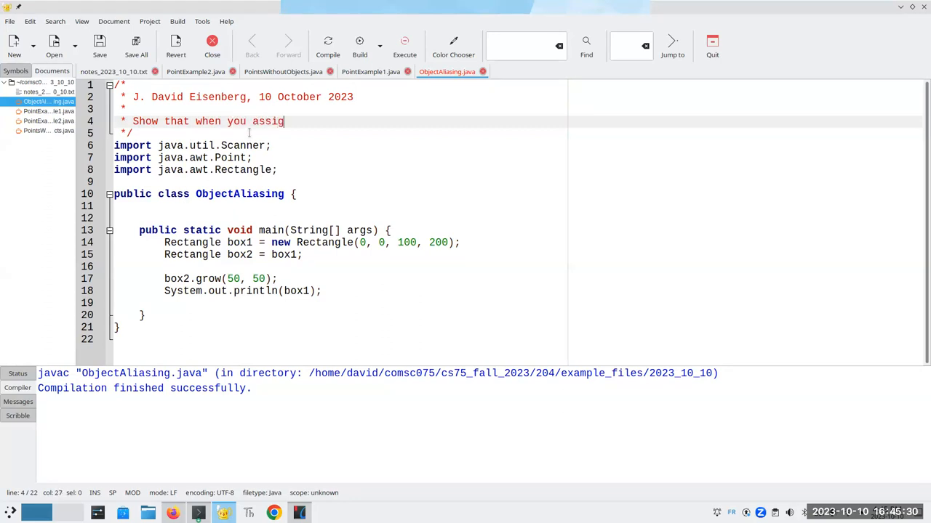
type("n an")
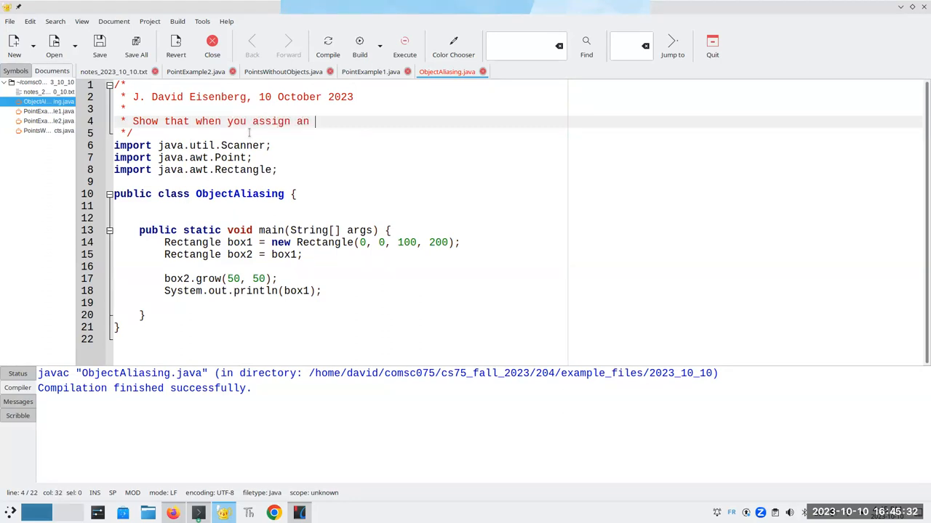
type("Object to another")
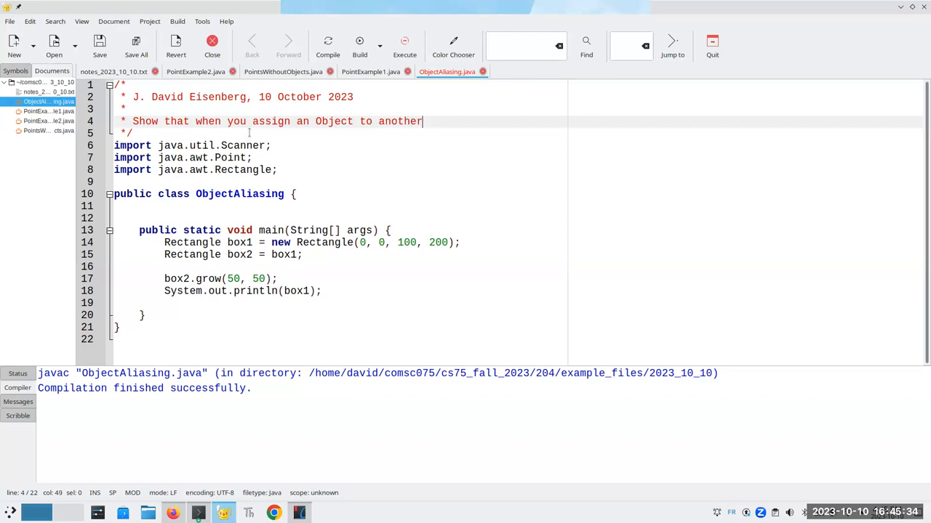
type("Object,")
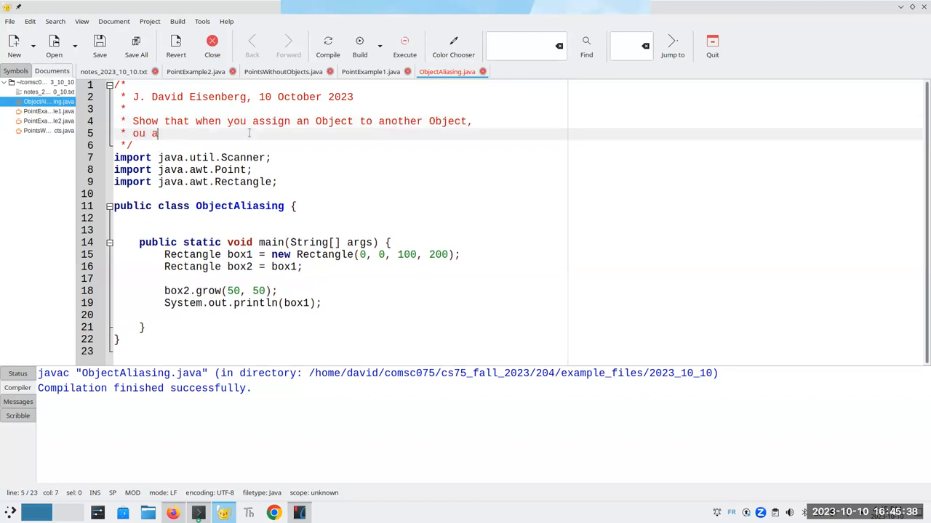
type("you get a copy")
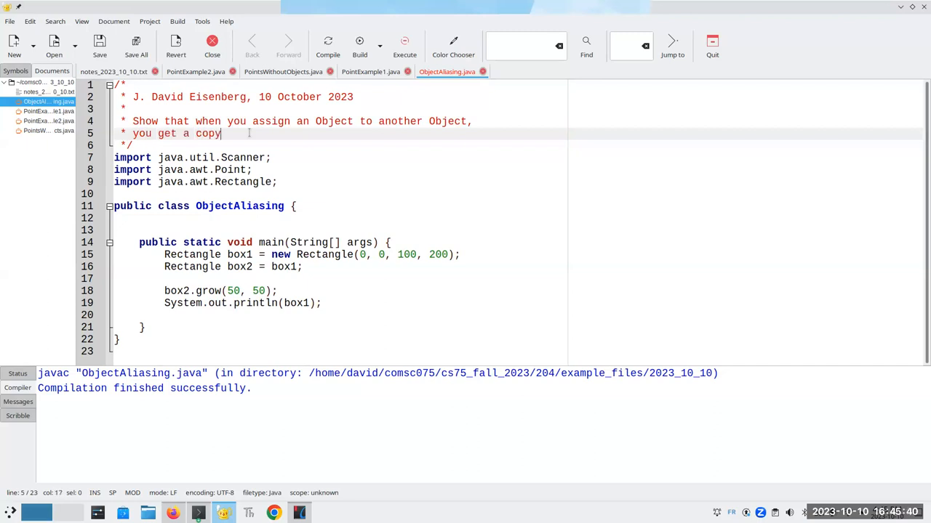
type("of the _referen")
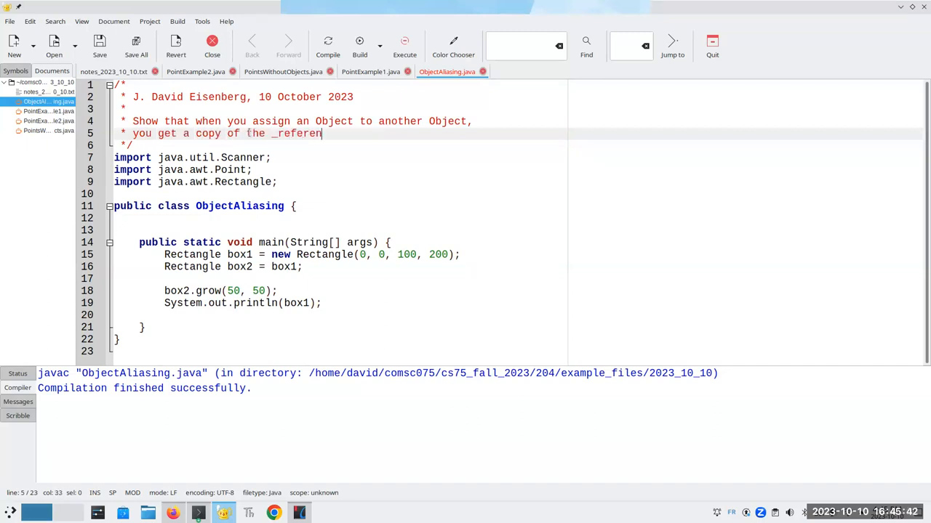
type("ce_, not a copy")
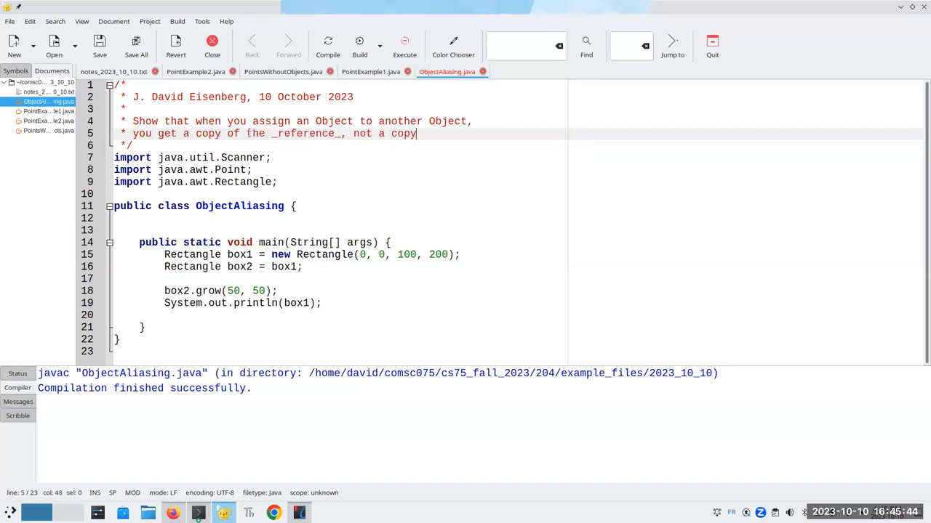
type("of all the data.")
type("* That means if you change t")
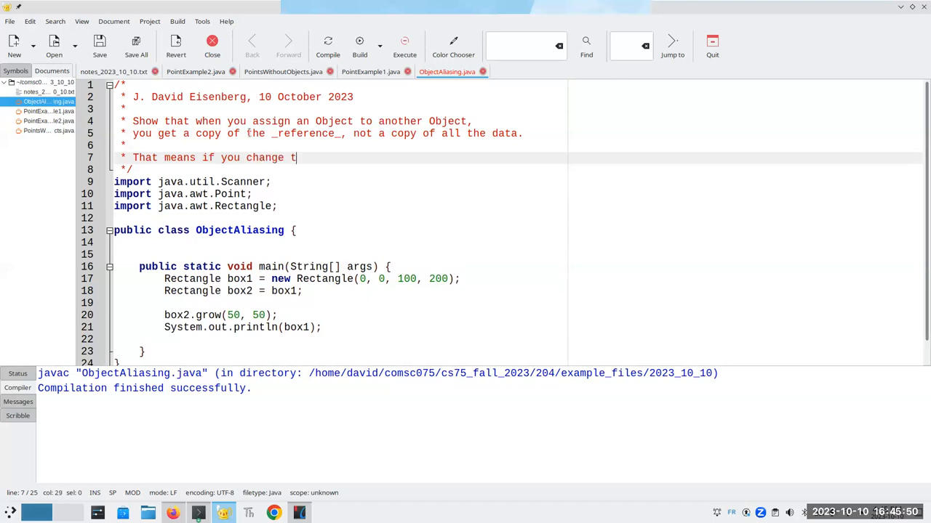
- Finish the comment: attributes changed for one reference change for the other, both being the exact same place in memory
type("he attributes for")
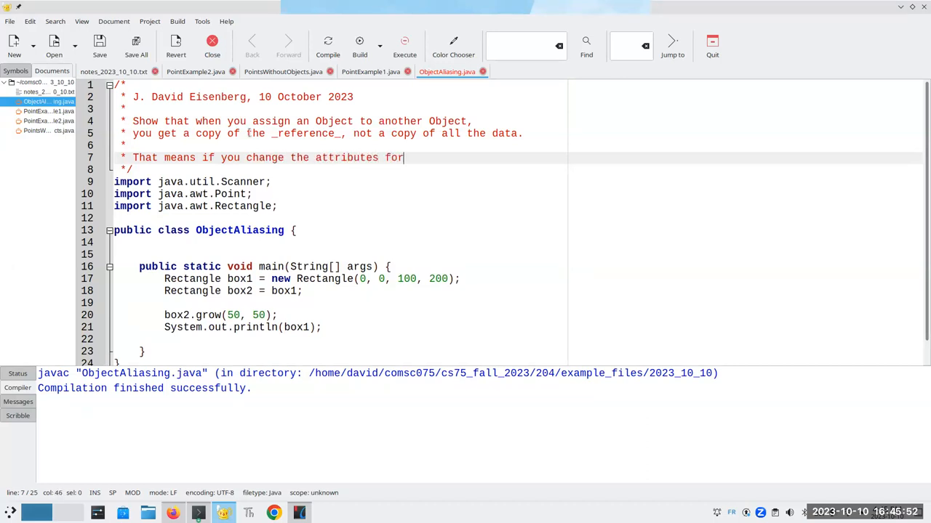
type("one reference,")
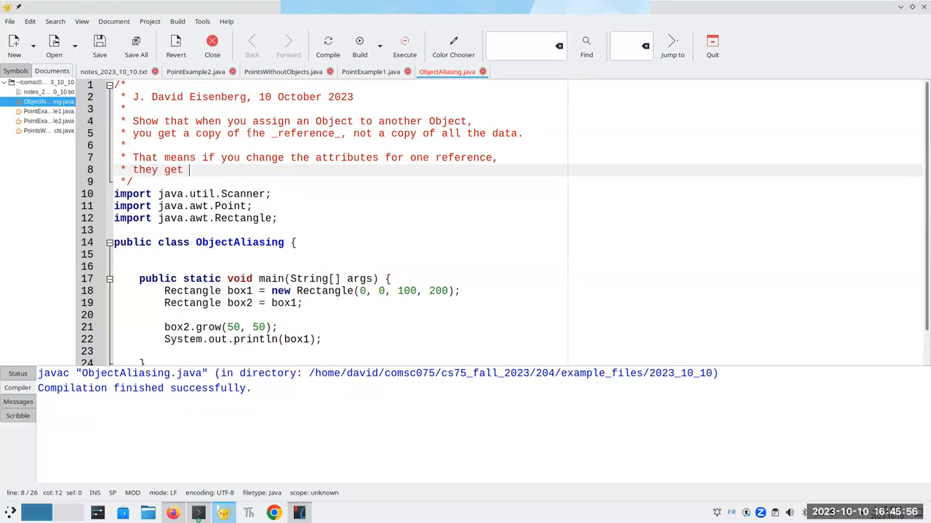
type("changed for")
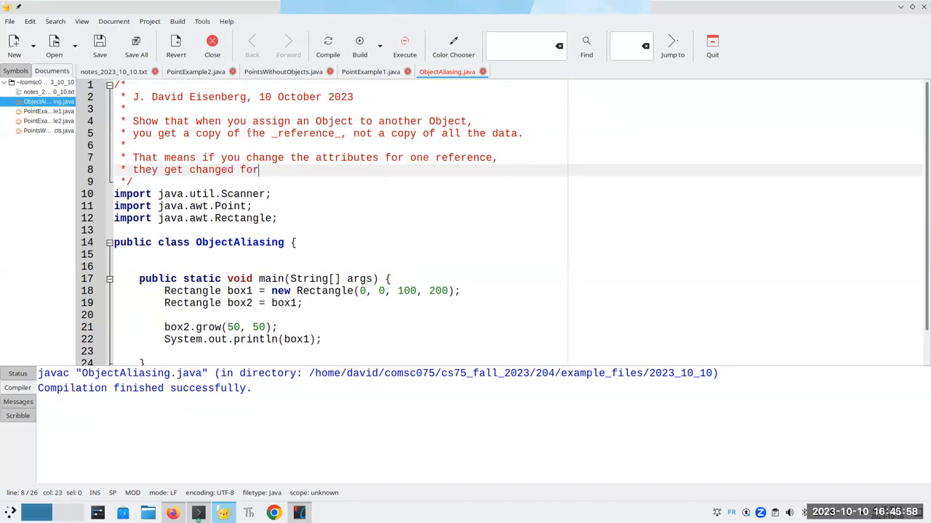
type("the other referne")
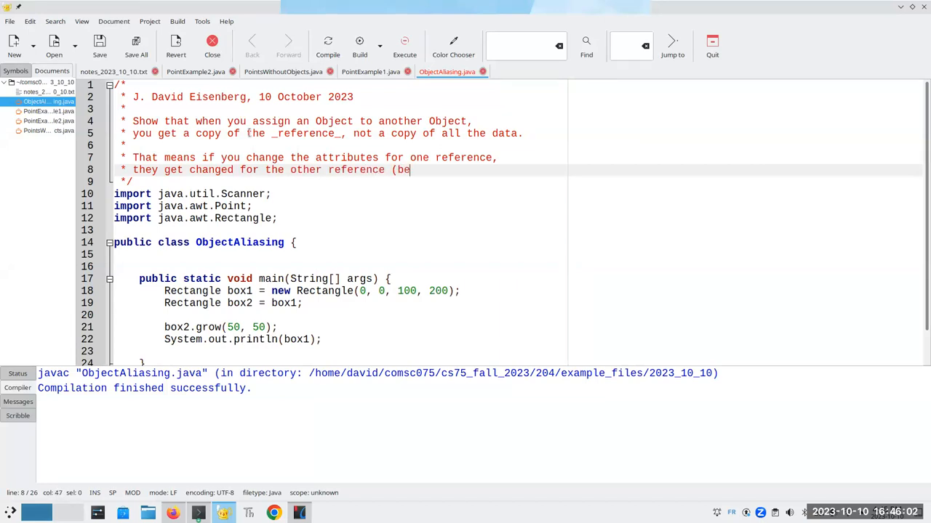
type("cause they're both")
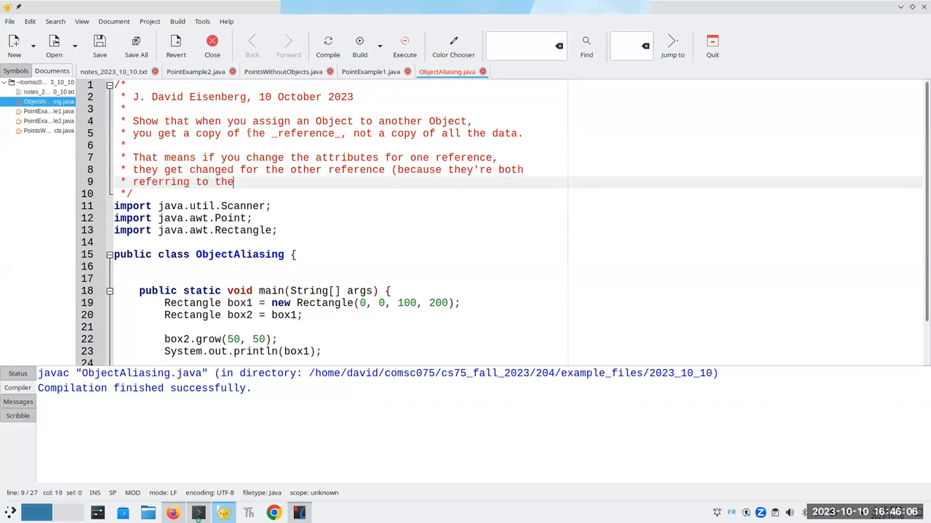
type("exact same place")
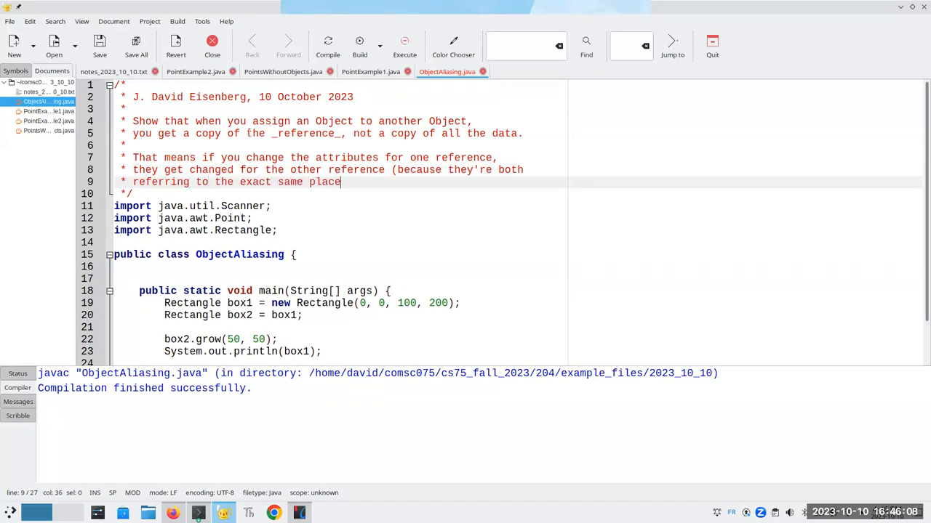
type("in memory).")
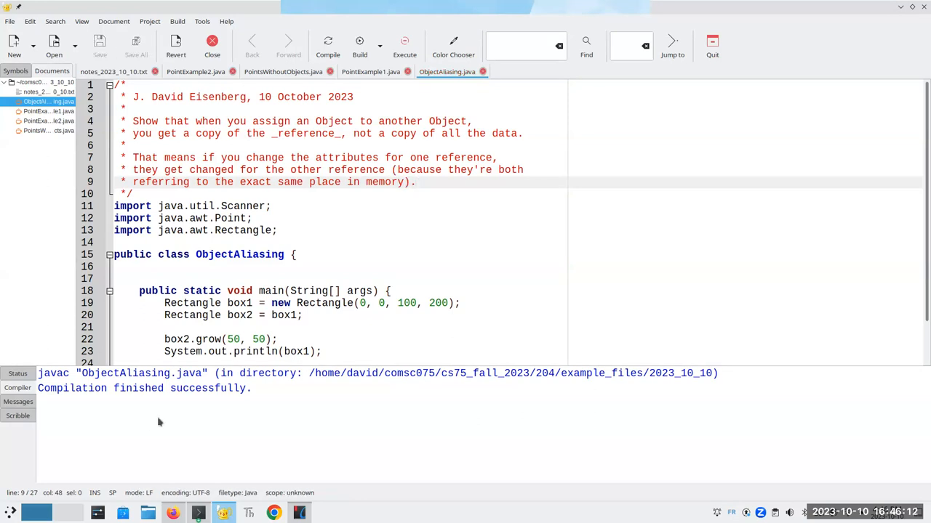
mouse_move(300, 514)
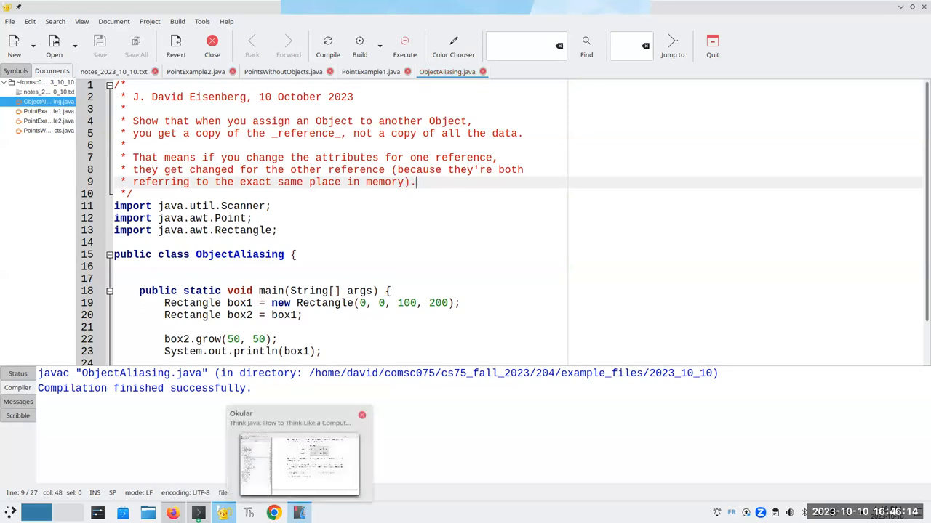
- Scroll the textbook from the aliasing memory diagram through 10.6 to the start of 10.7 Class Diagrams
left_click(298, 463)
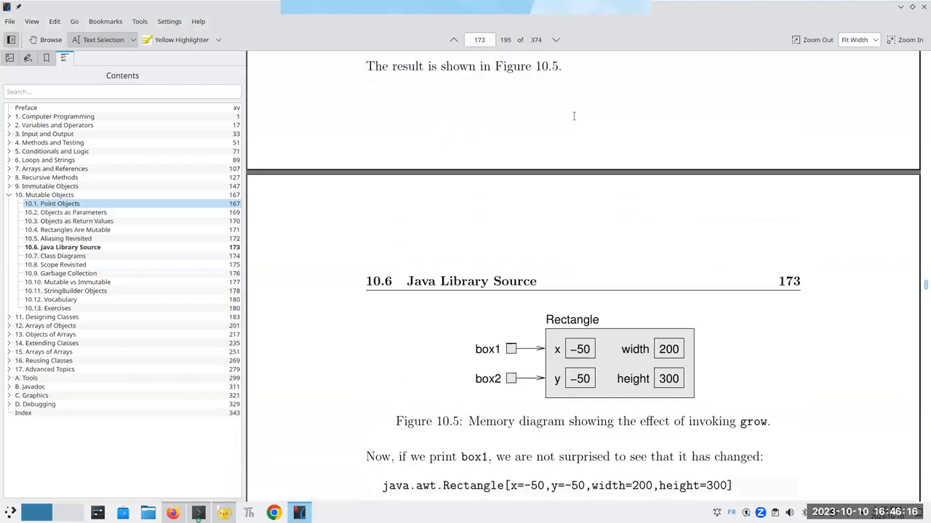
scroll("down", 3)
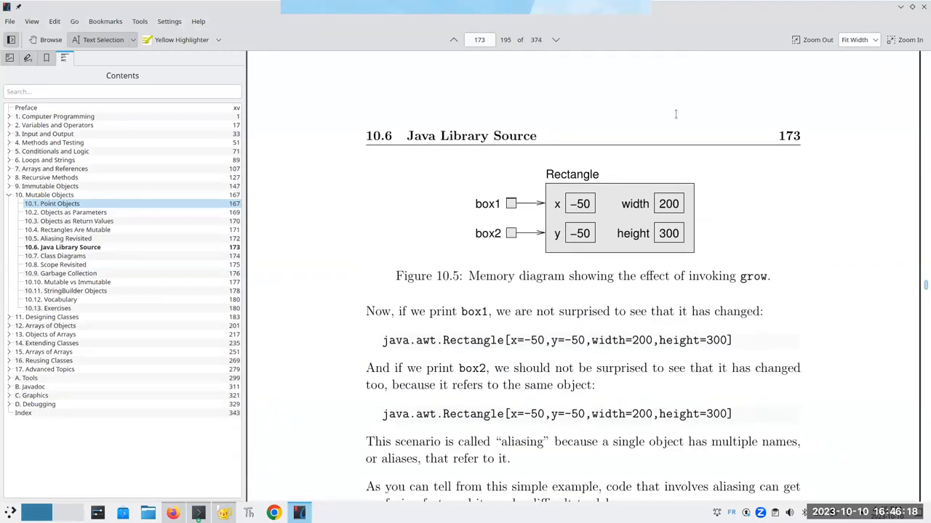
scroll("down", 3)
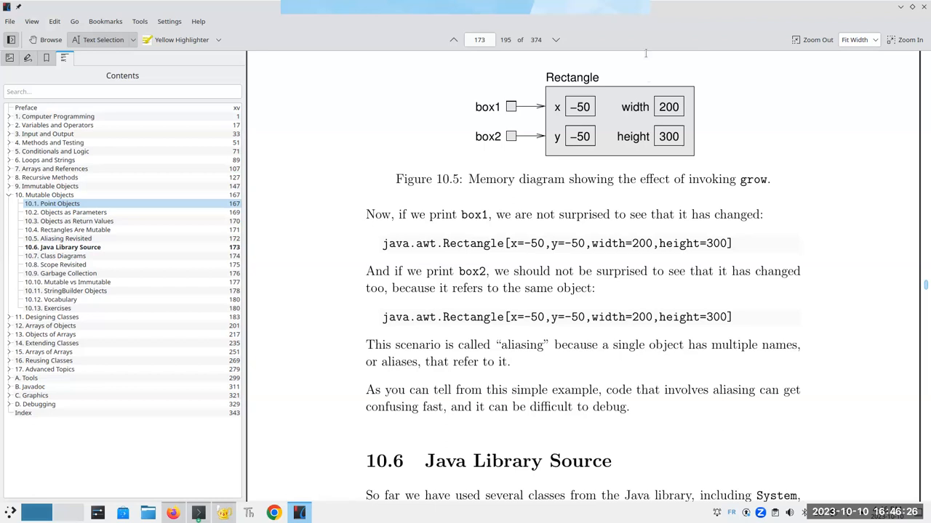
scroll("down", 3)
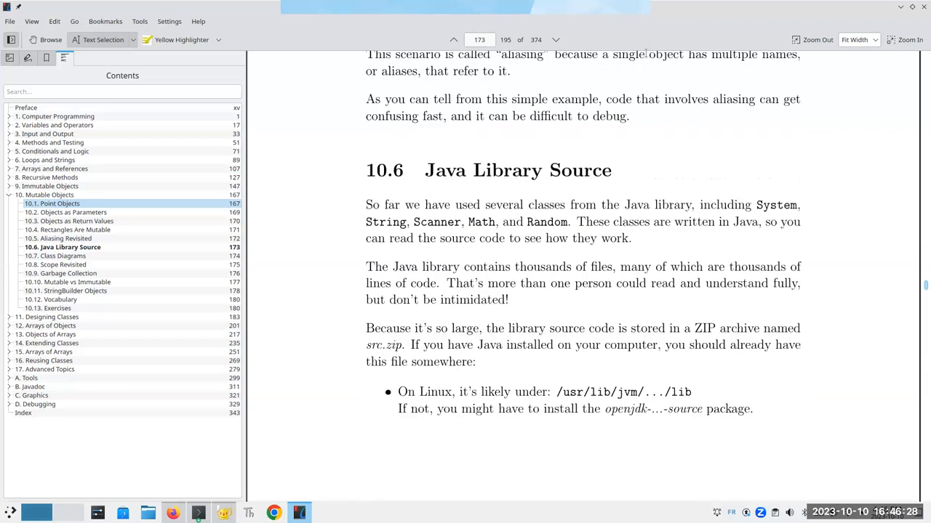
mouse_move(564, 210)
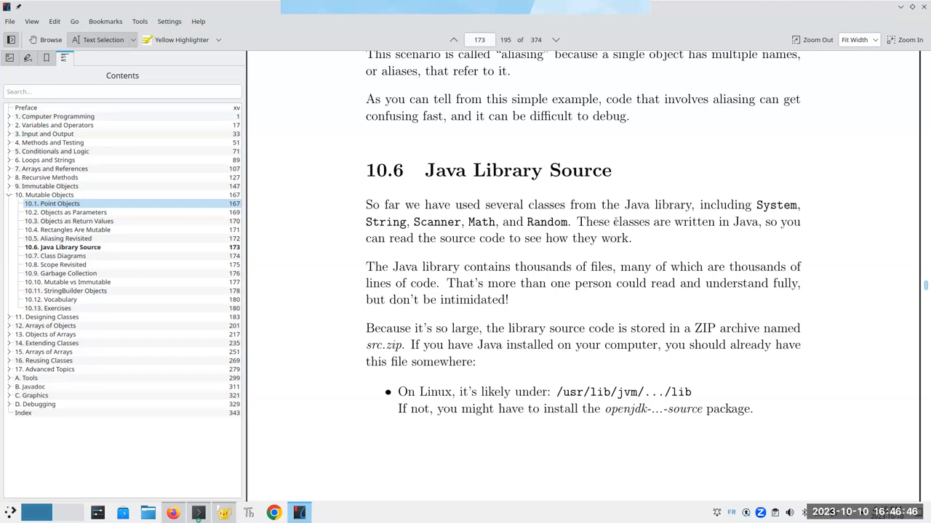
scroll("down", 3)
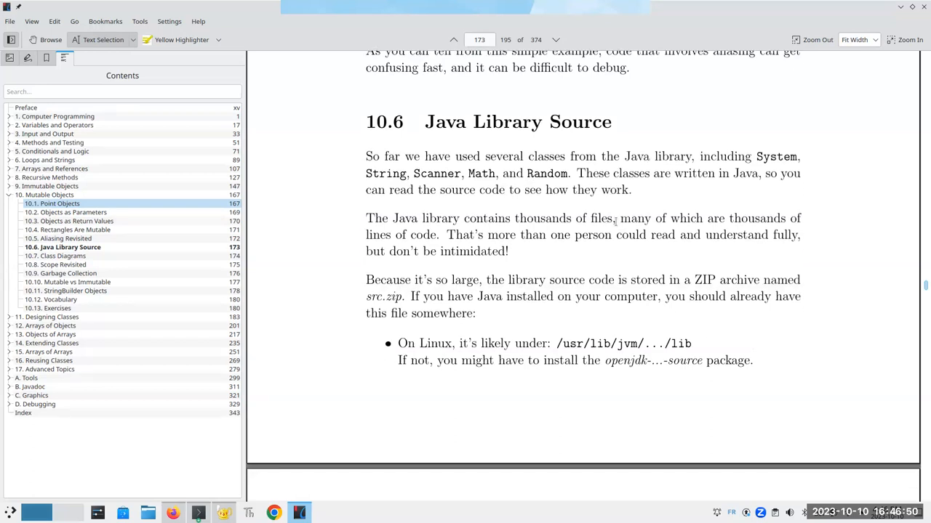
scroll("down", 3)
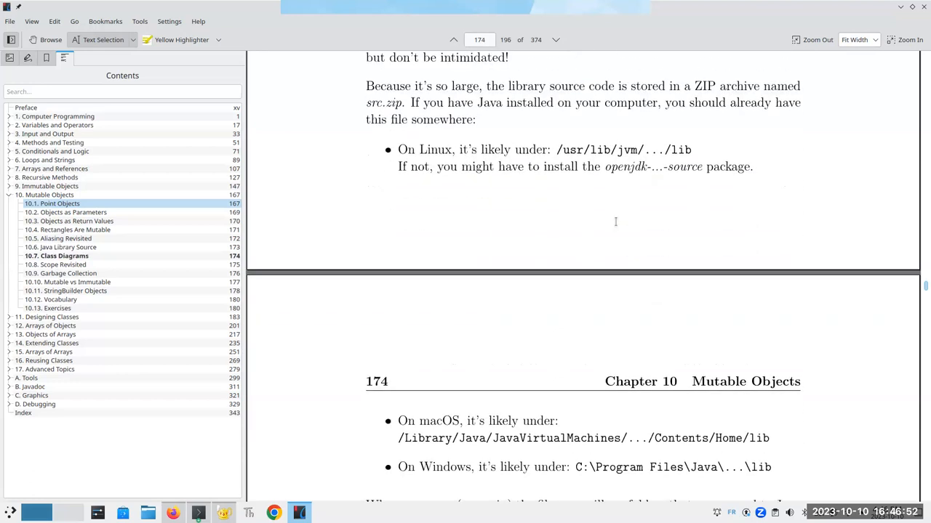
scroll("down", 3)
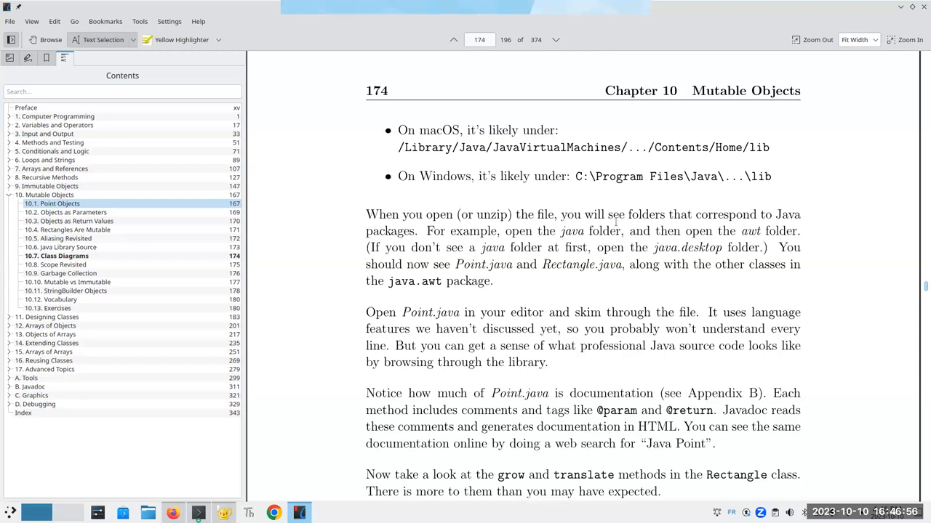
scroll("down", 3)
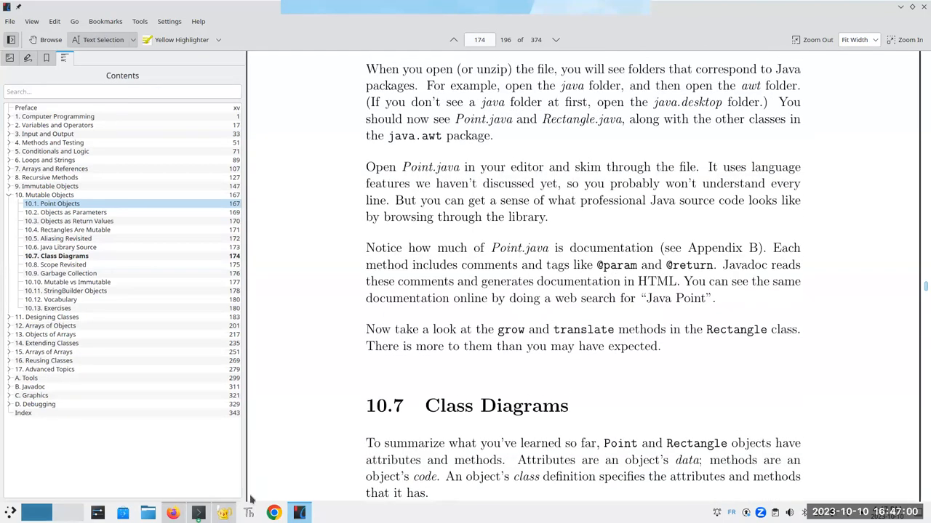
- From Geany's file chooser, go up to comsc075 and enter the jdksource folder
left_click(299, 512)
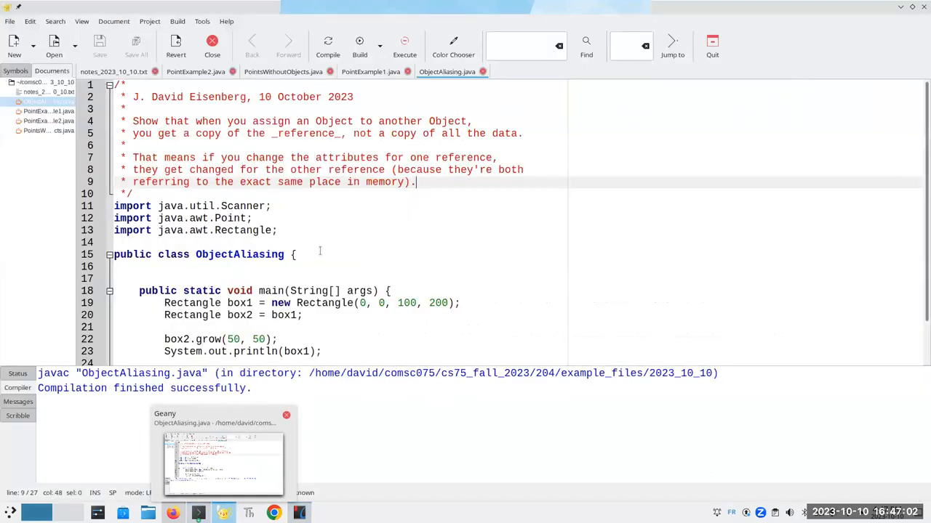
left_click(53, 45)
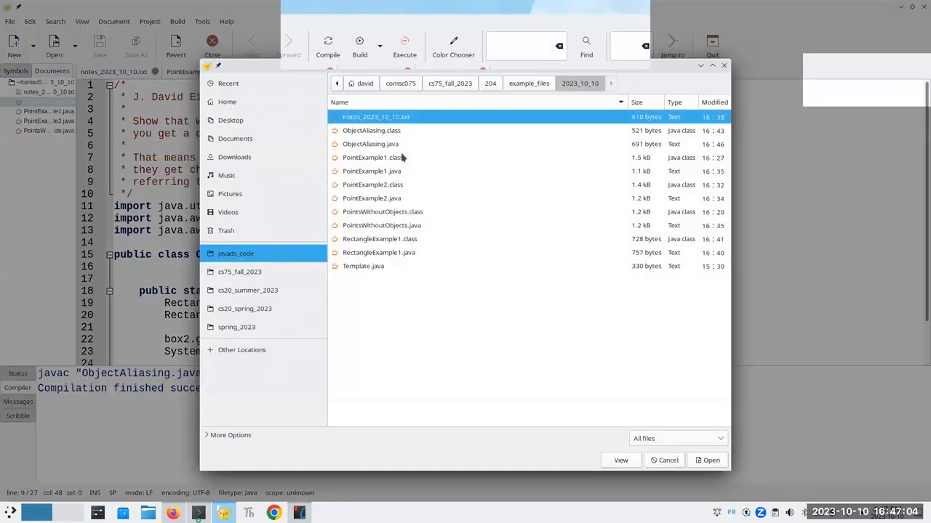
left_click(400, 83)
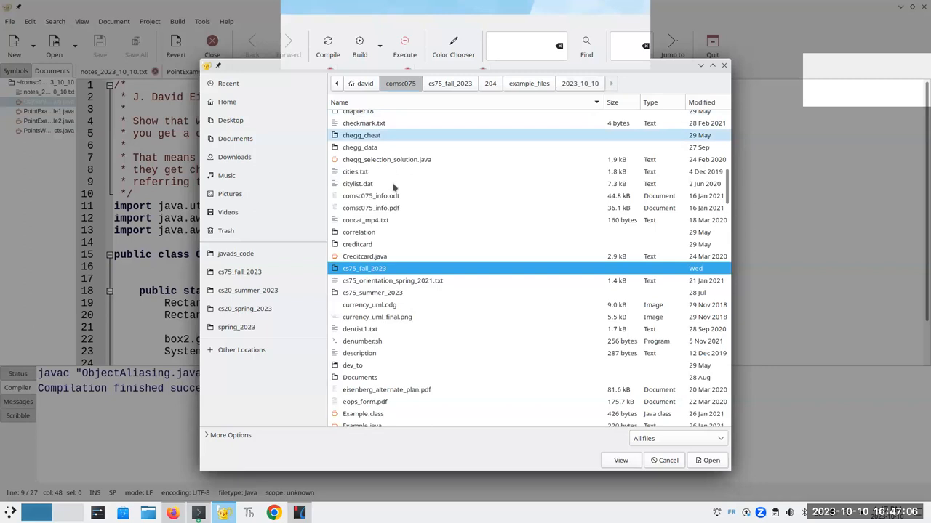
scroll("down", 3)
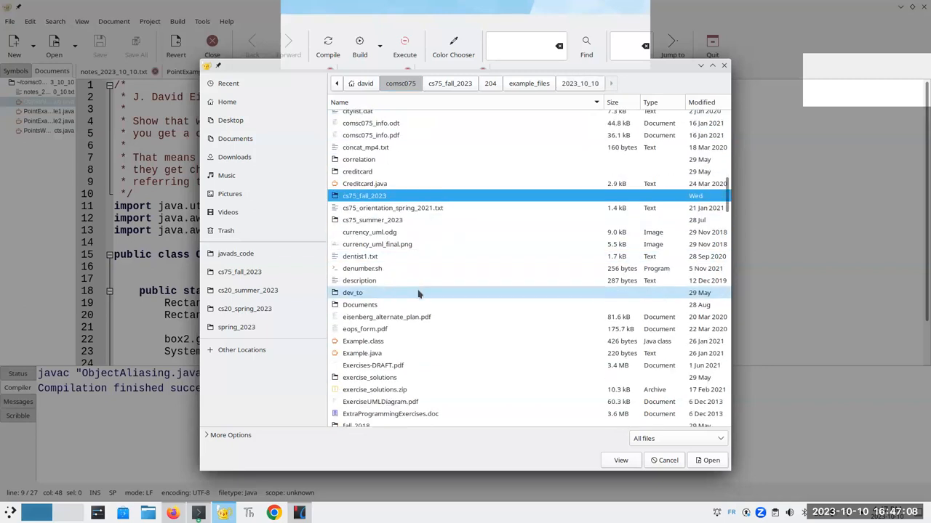
scroll("down", 3)
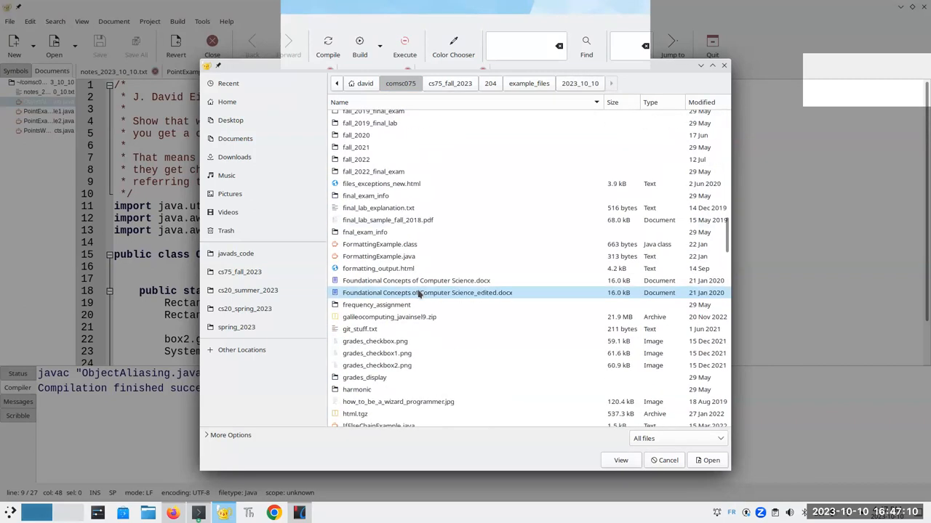
scroll("down", 3)
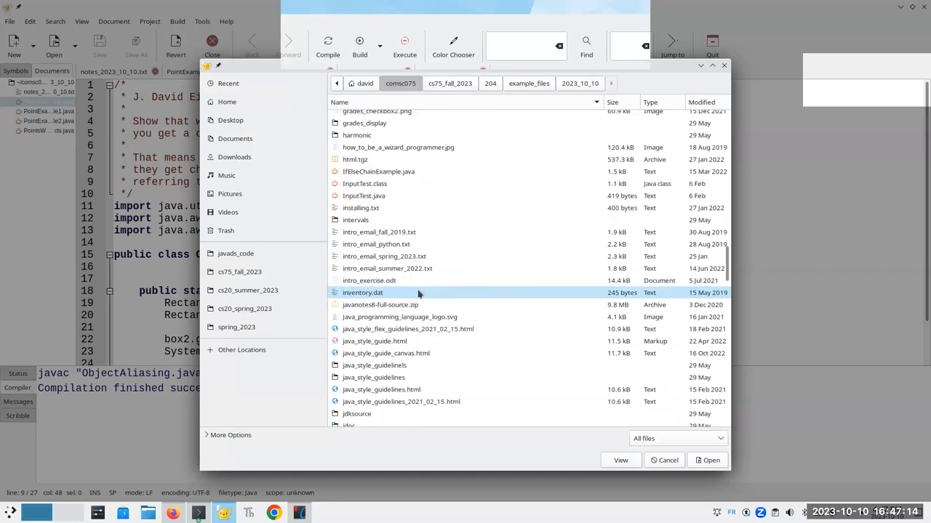
double_click(349, 424)
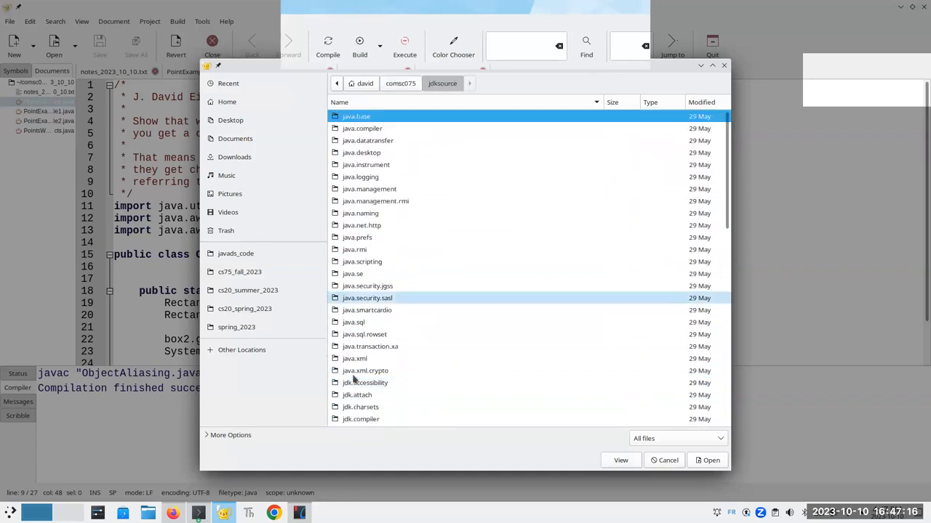
- Browse into the java.base module and its java package folder
left_click(356, 116)
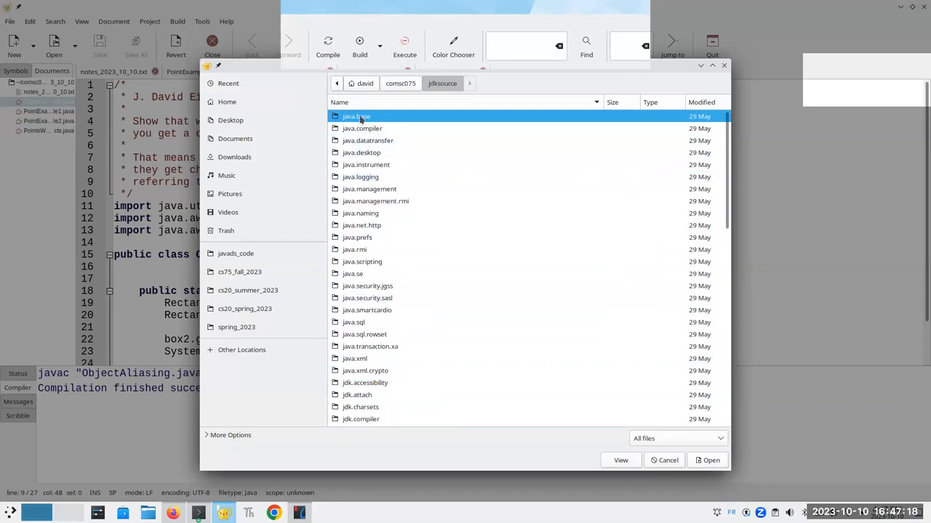
double_click(357, 116)
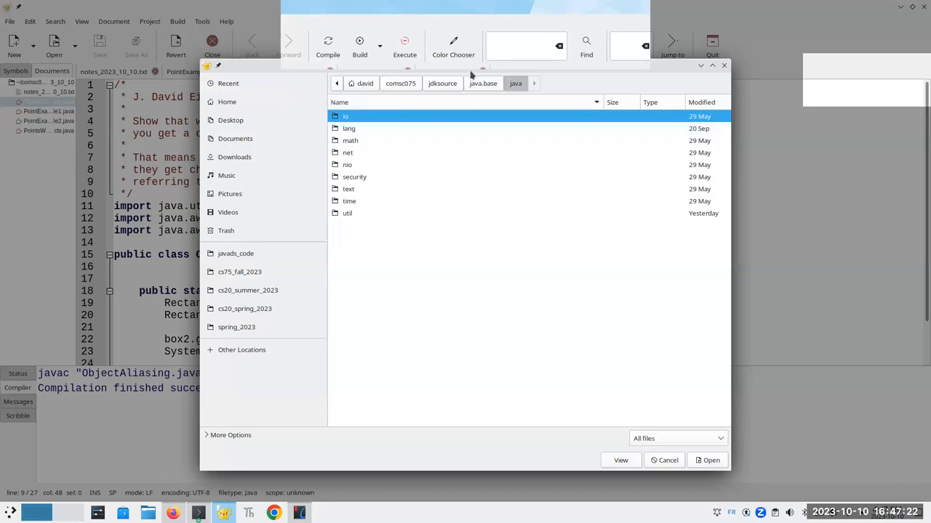
left_click(482, 82)
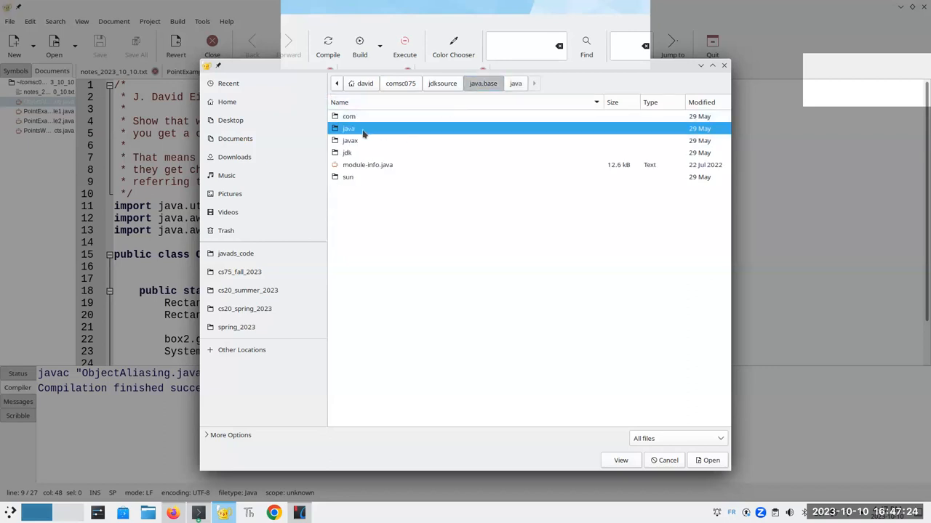
double_click(349, 128)
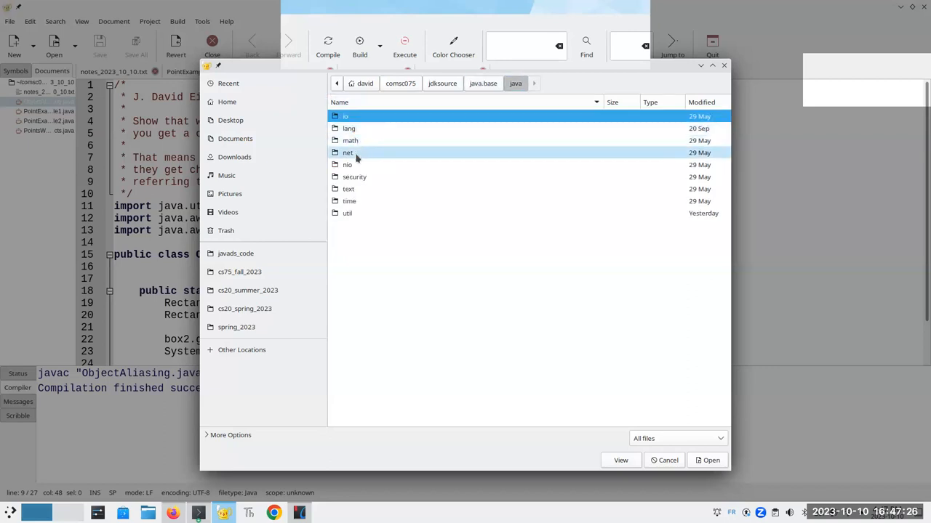
left_click(347, 164)
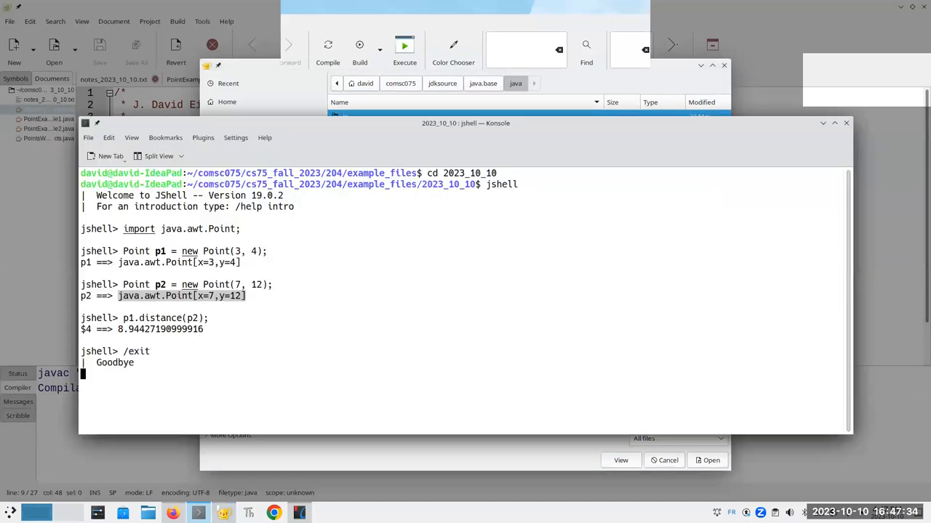
- Run cd ~/comsc075/jdksource and find . -name 'Point*' in the terminal
type("cd ~/")
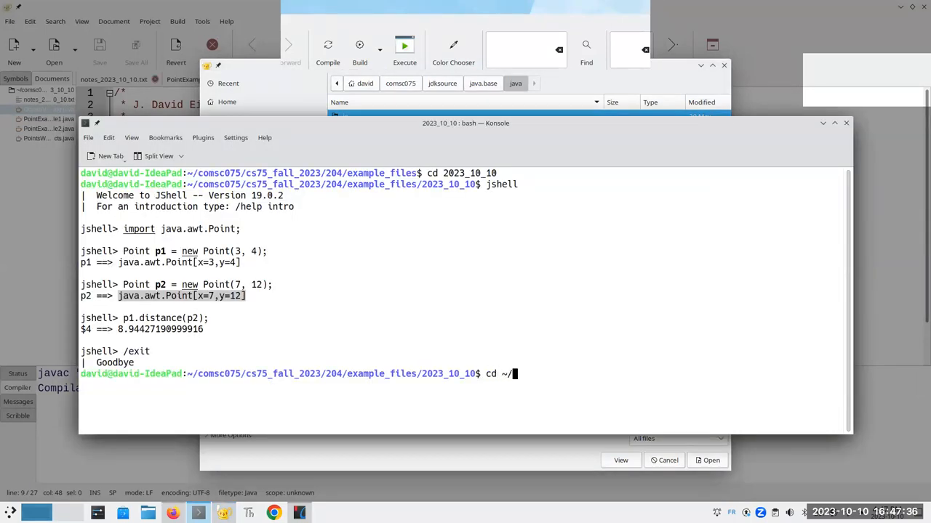
type("comsc075/")
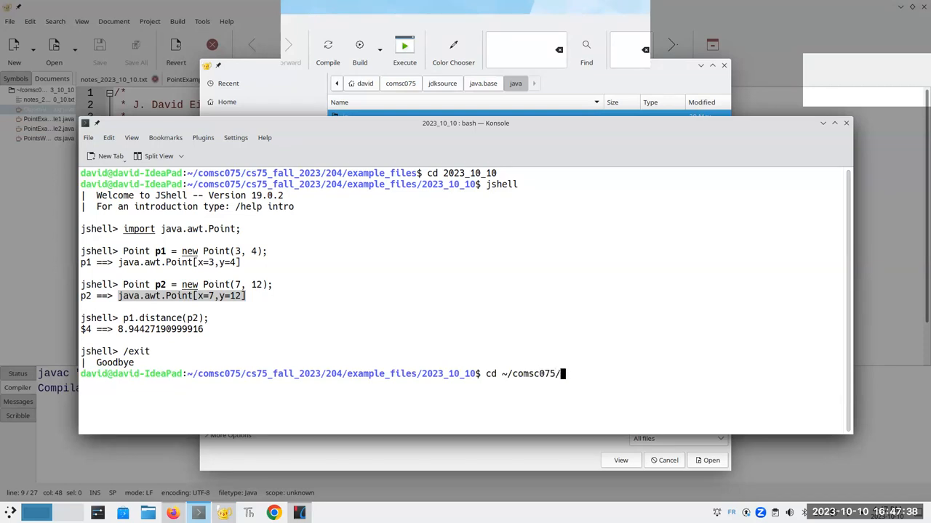
type("jdksourc")
type("find . -nam")
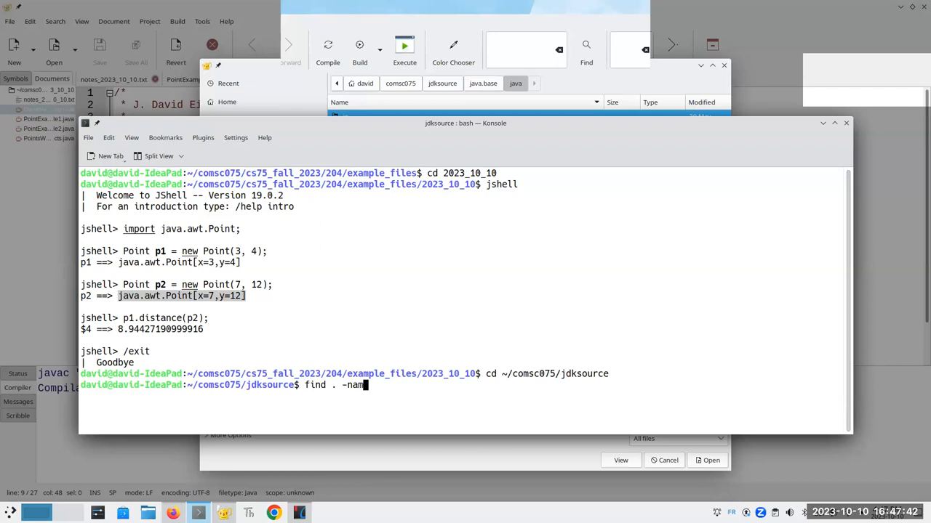
type("e 'Point*'")
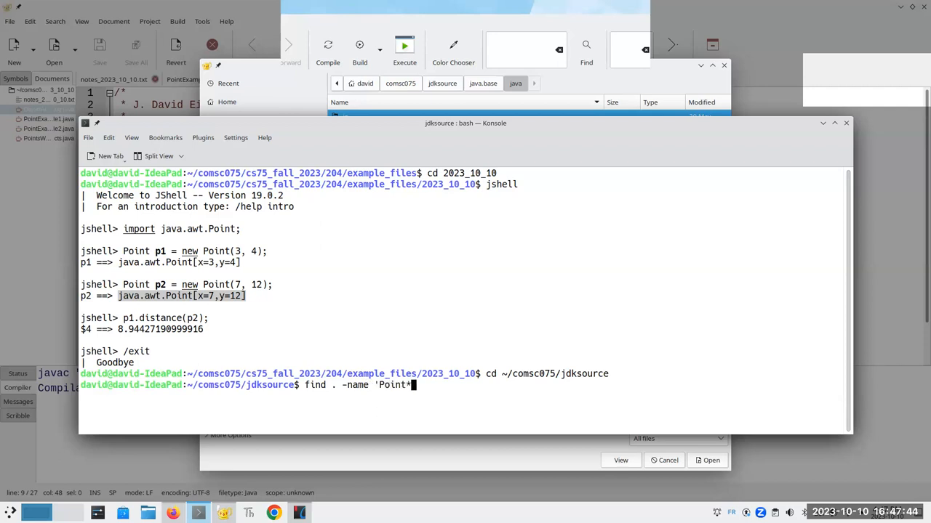
key("Return")
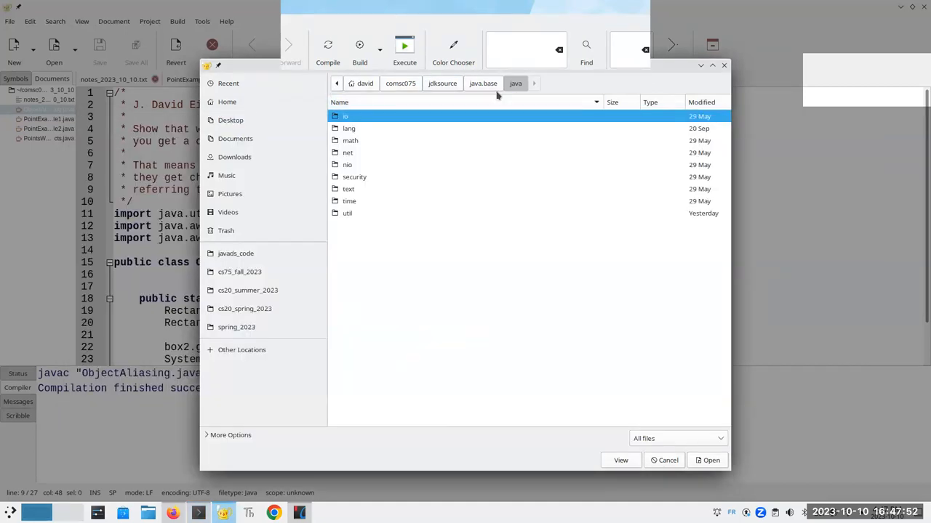
- Browse to jdksource/java.desktop/java/awt and open Point.java as a new document
left_click(442, 83)
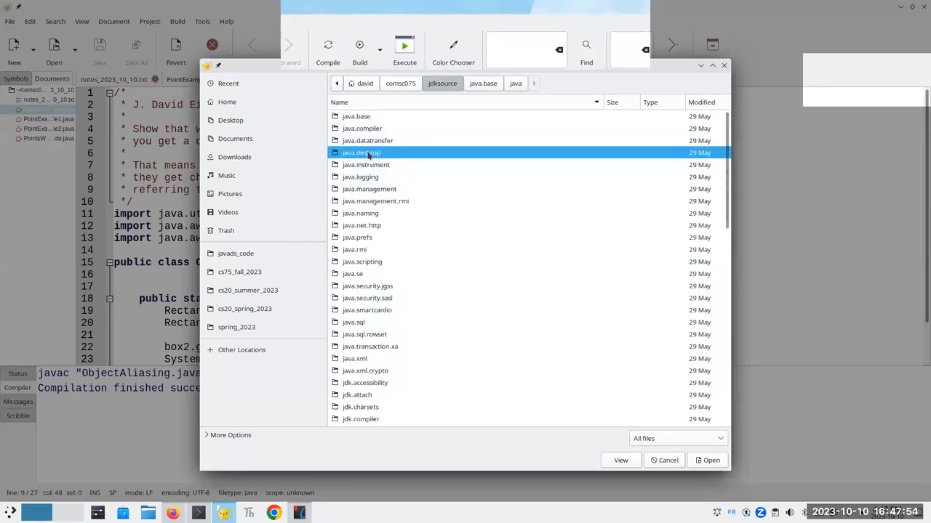
double_click(361, 153)
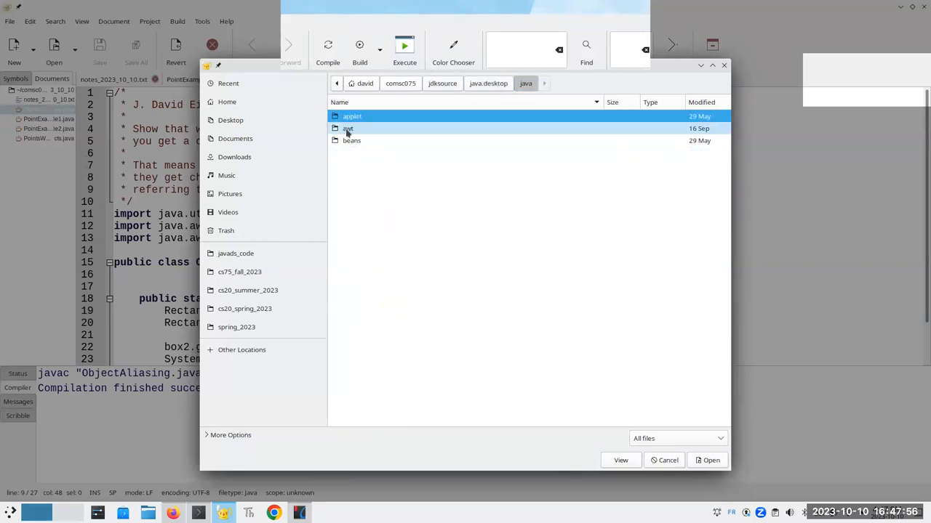
double_click(347, 128)
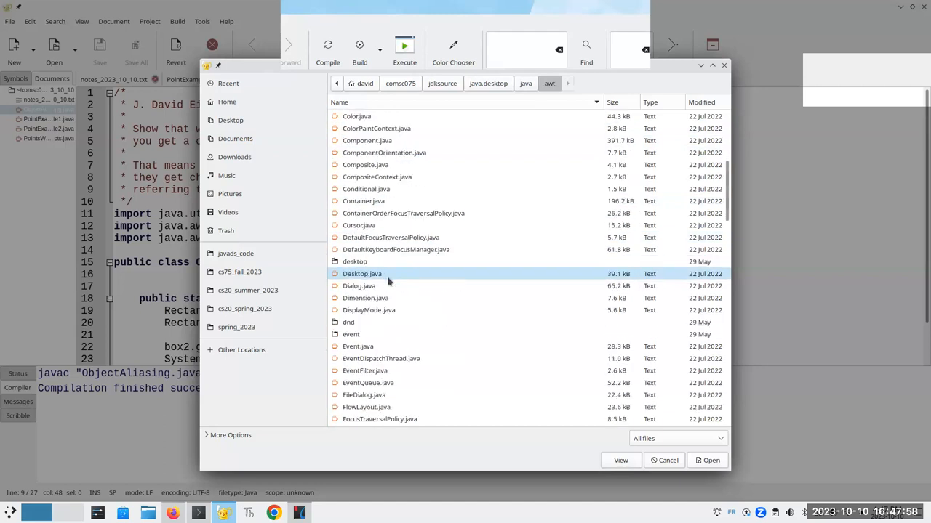
scroll("down", 3)
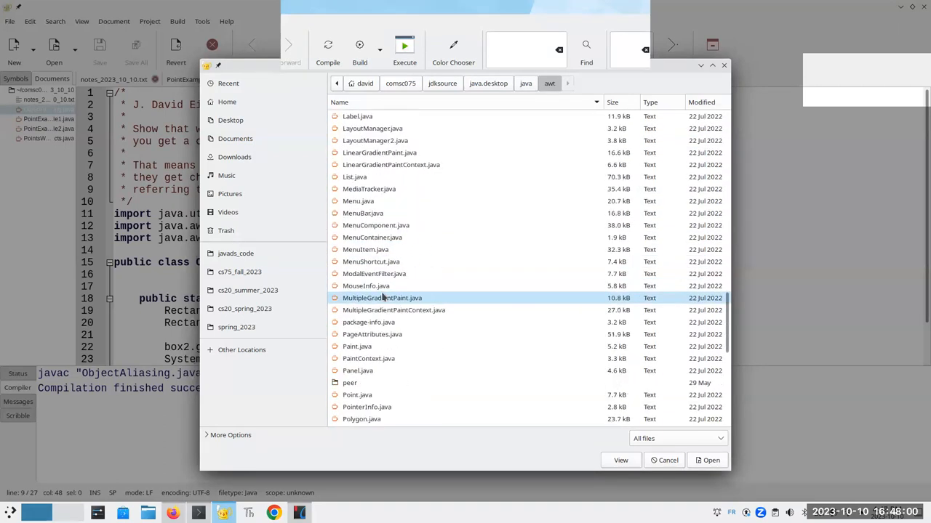
double_click(358, 285)
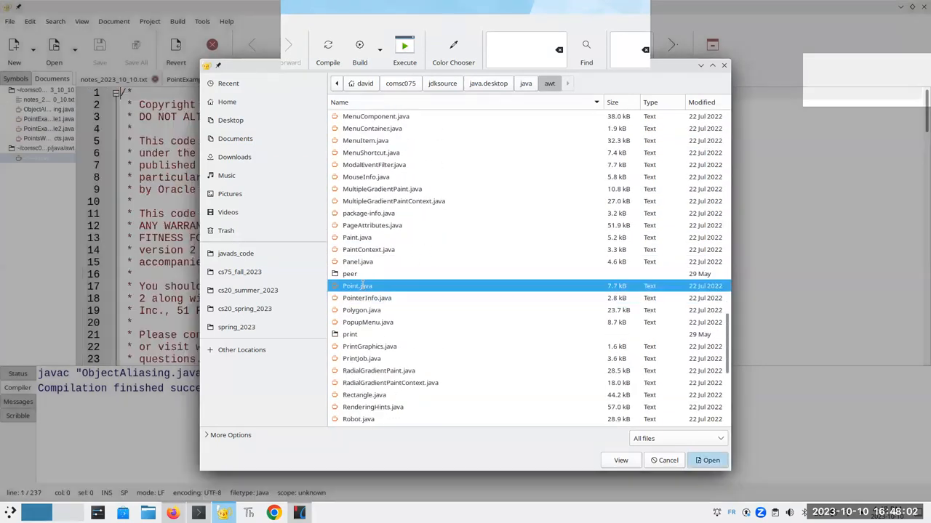
left_click(706, 460)
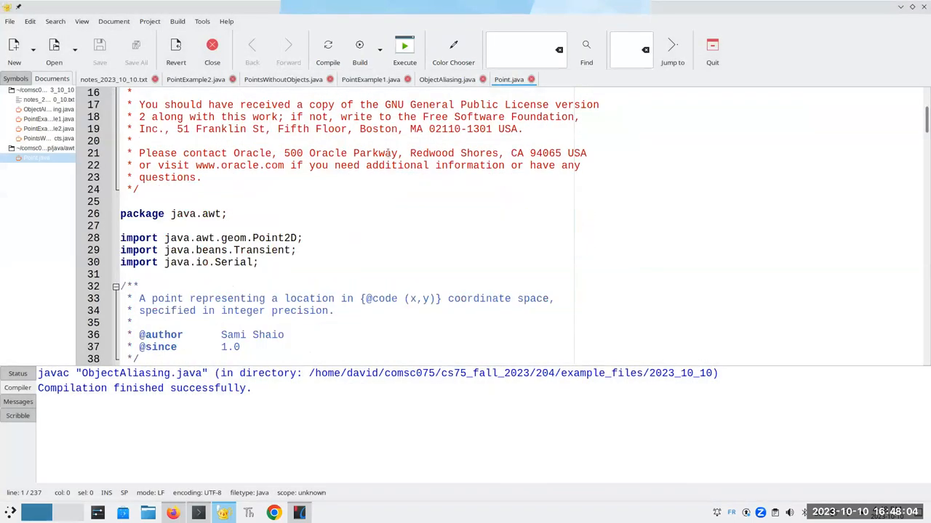
scroll("down", 3)
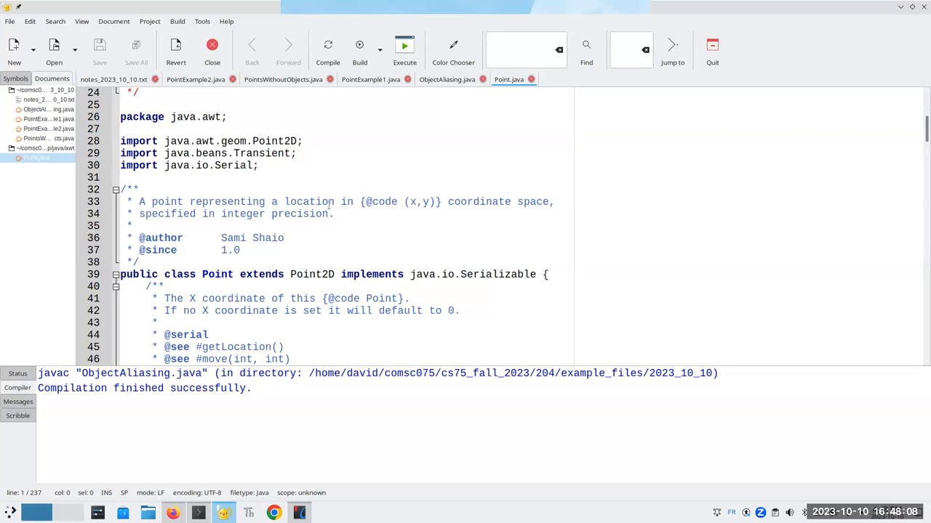
scroll("down", 3)
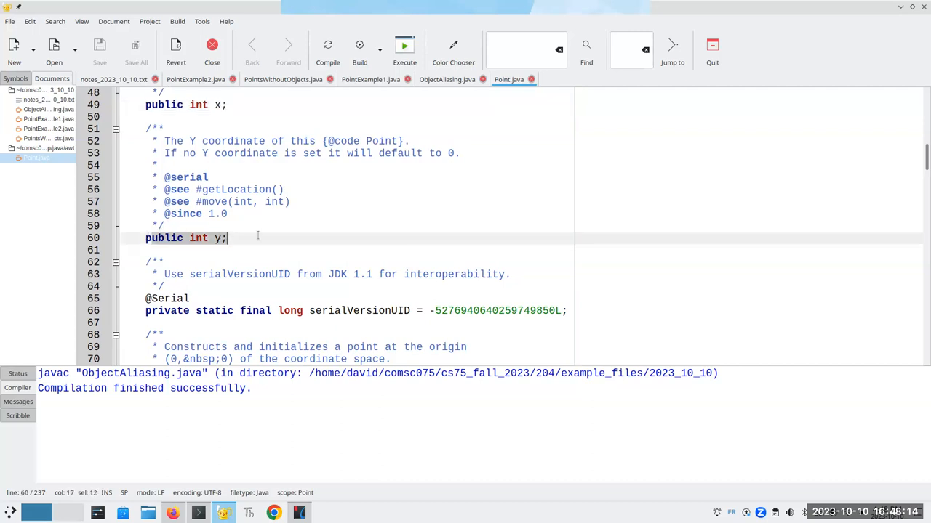
scroll("down", 3)
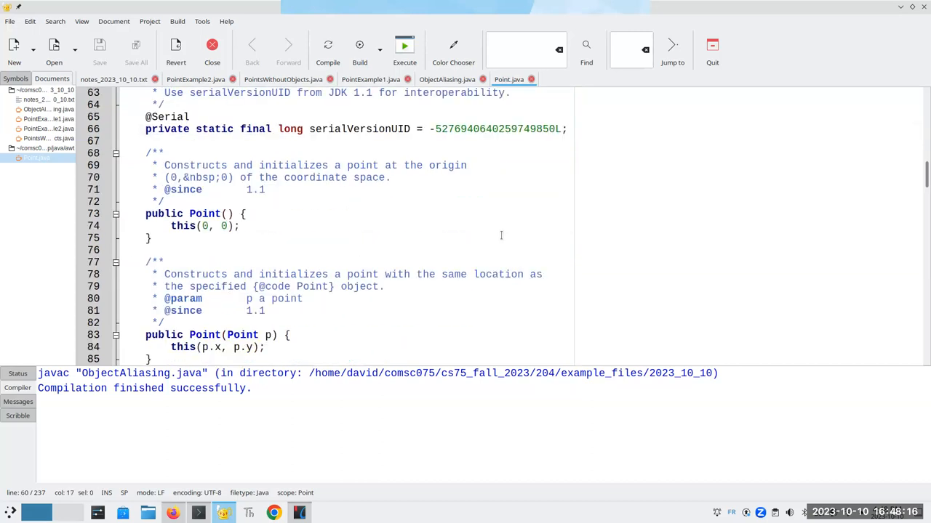
scroll("down", 3)
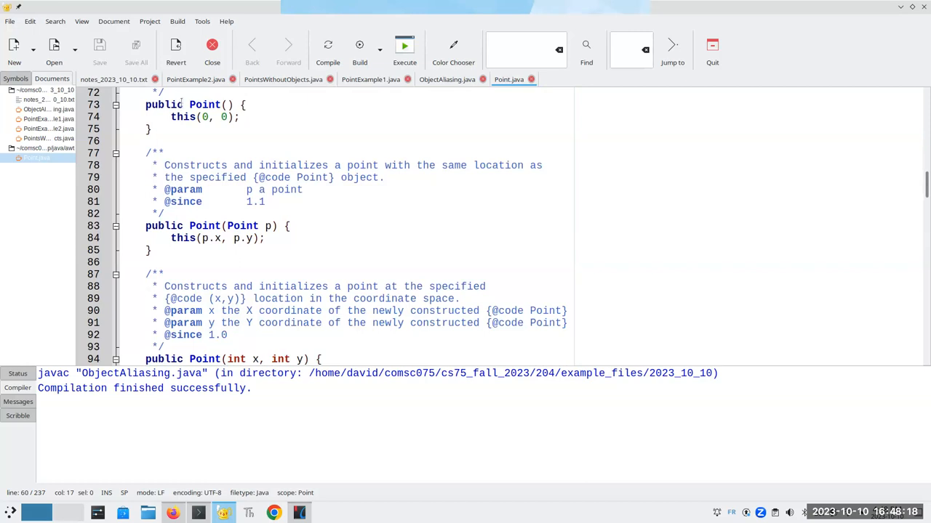
scroll("down", 3)
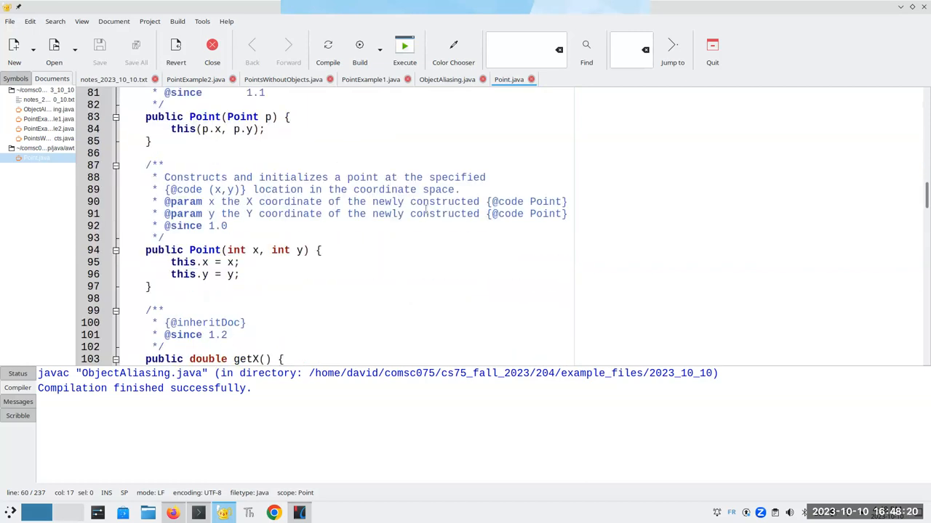
scroll("down", 3)
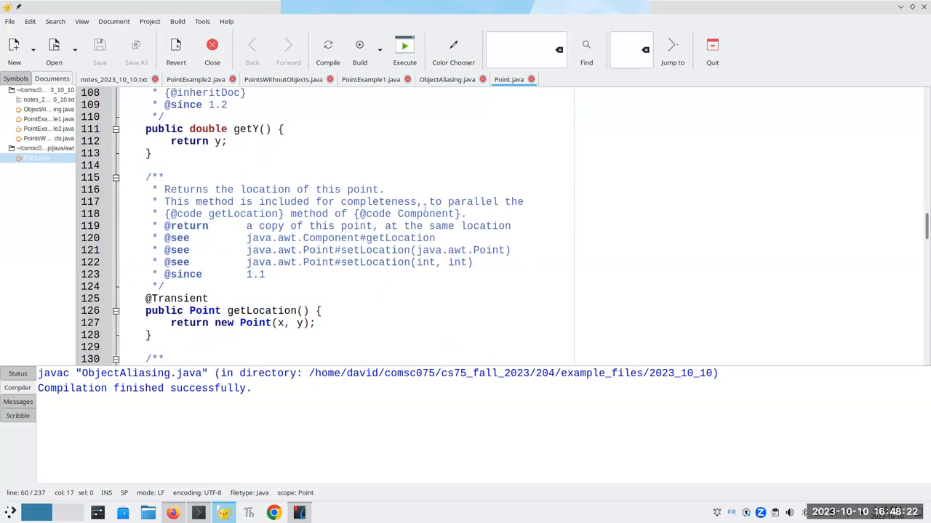
scroll("down", 3)
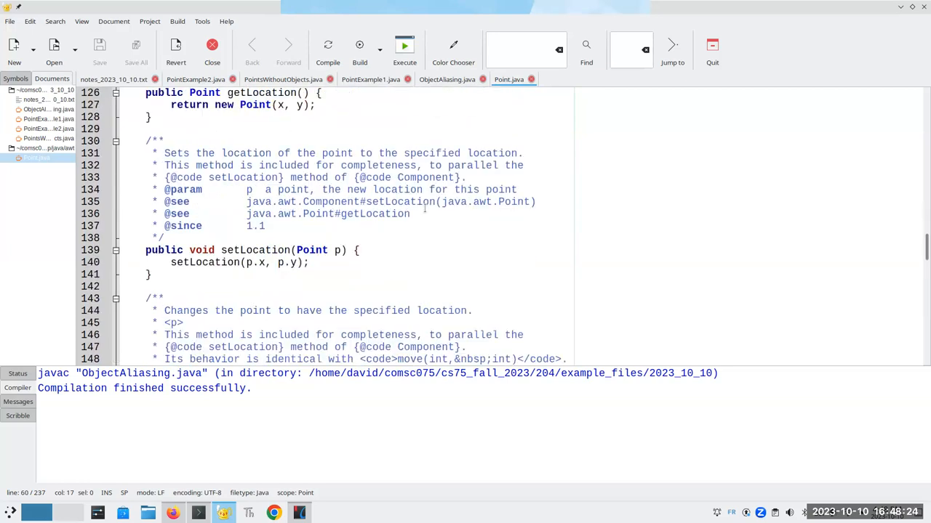
scroll("down", 3)
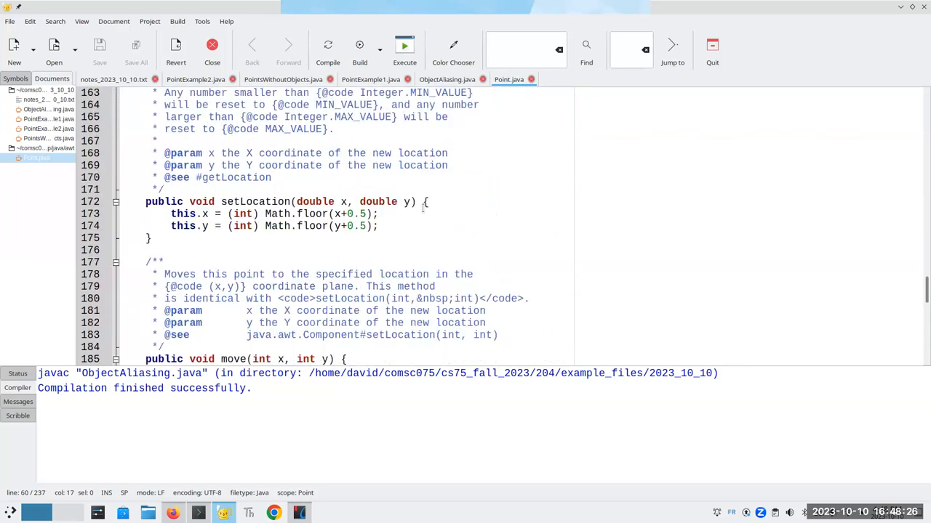
scroll("down", 3)
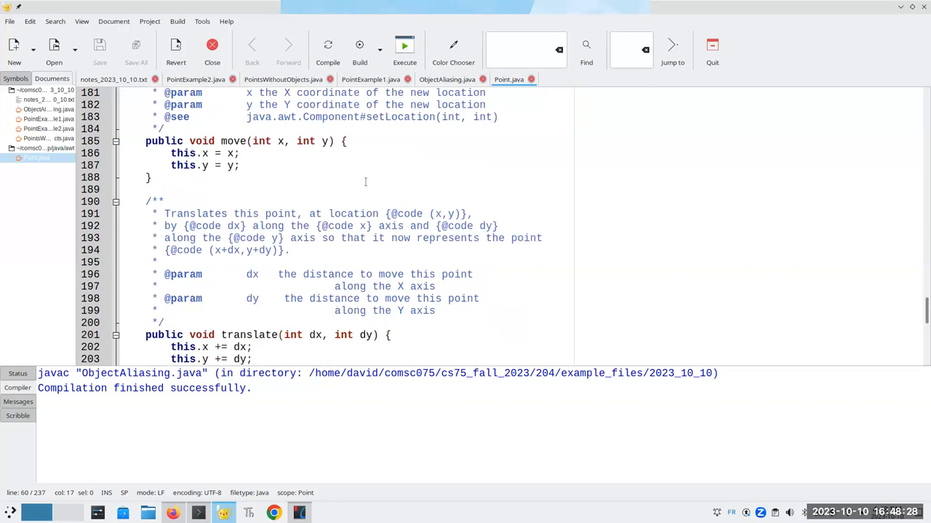
mouse_move(340, 148)
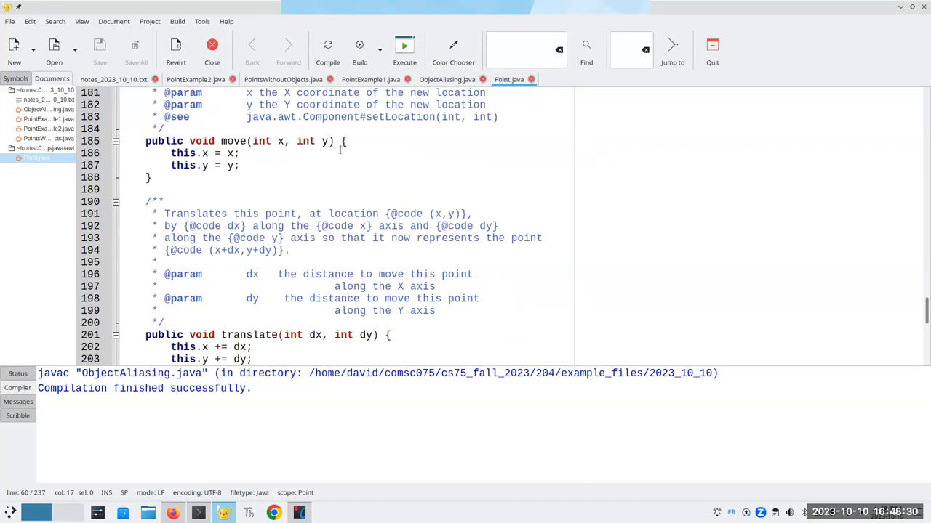
scroll("down", 3)
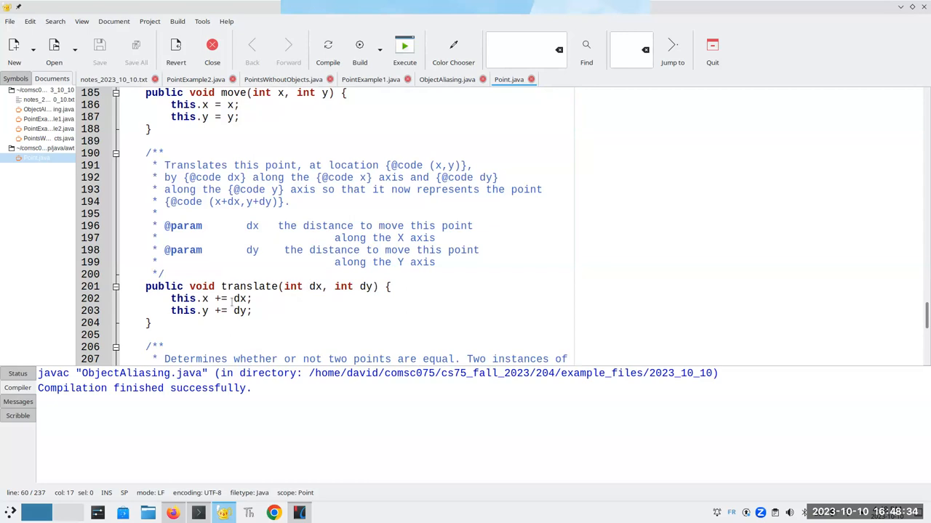
left_click_drag(172, 300, 253, 311)
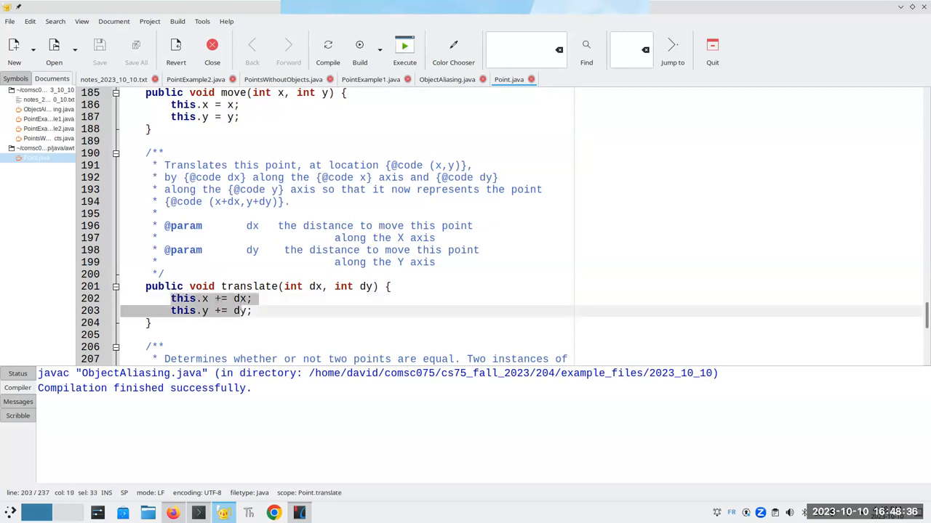
left_click(251, 311)
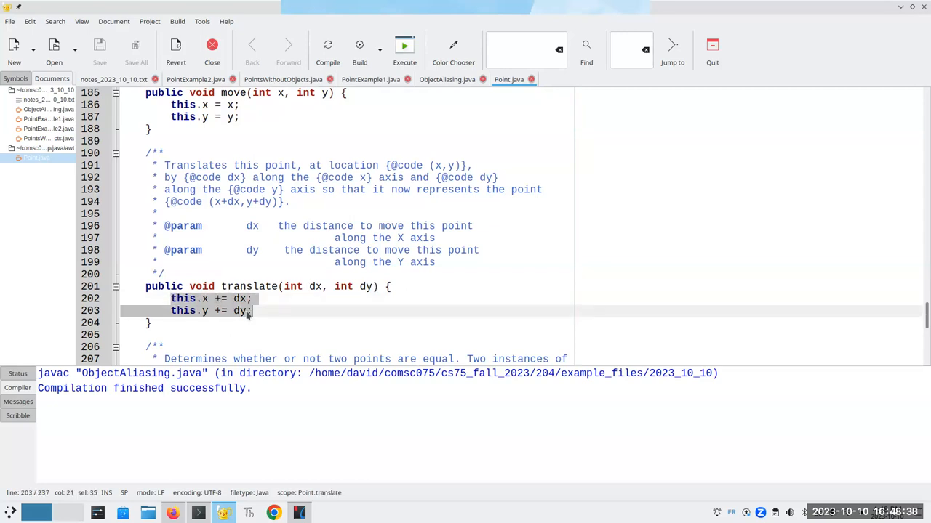
scroll("down", 3)
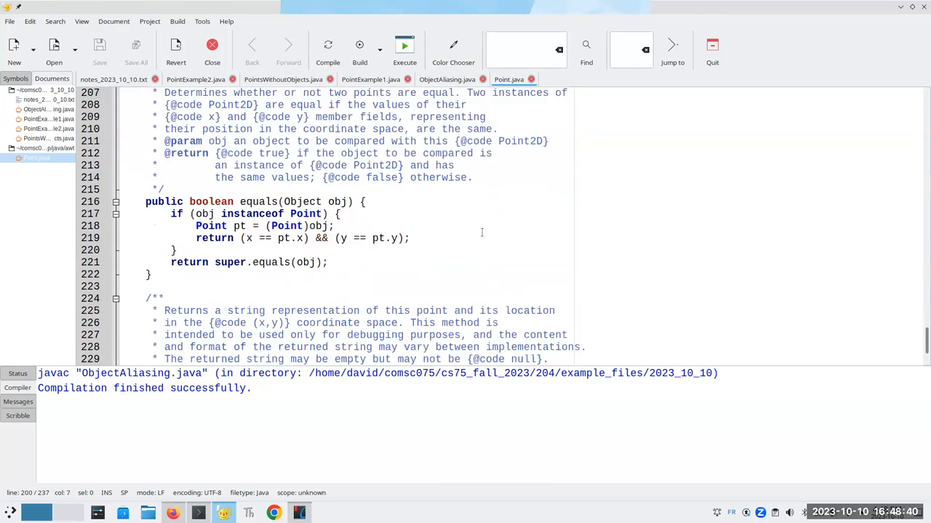
scroll("down", 3)
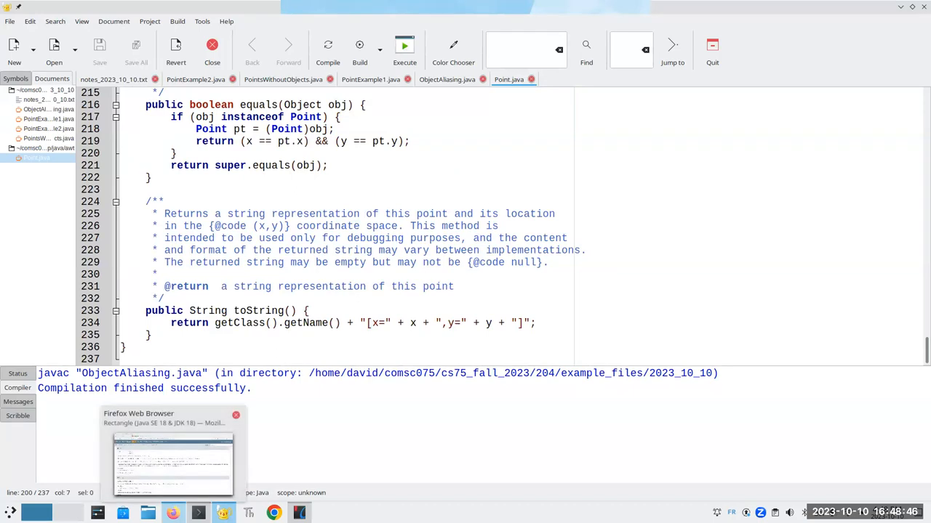
left_click(172, 462)
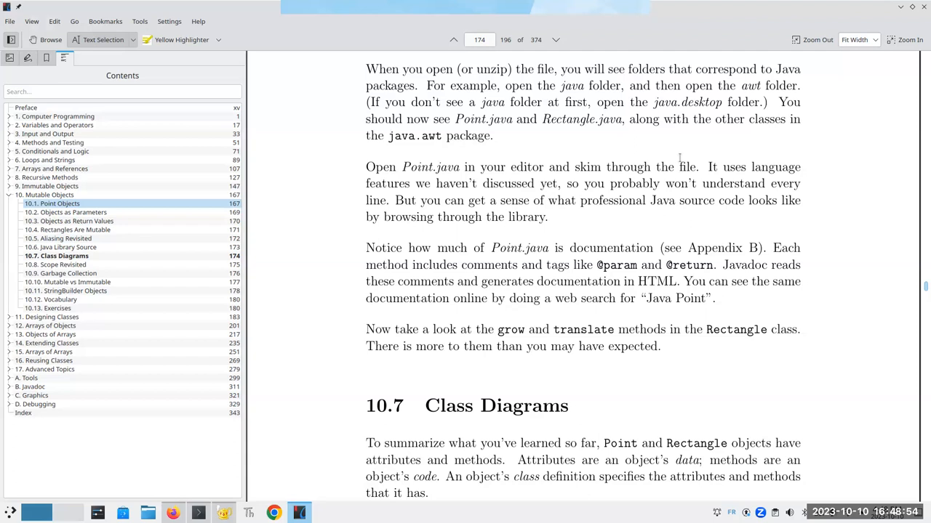
mouse_move(637, 124)
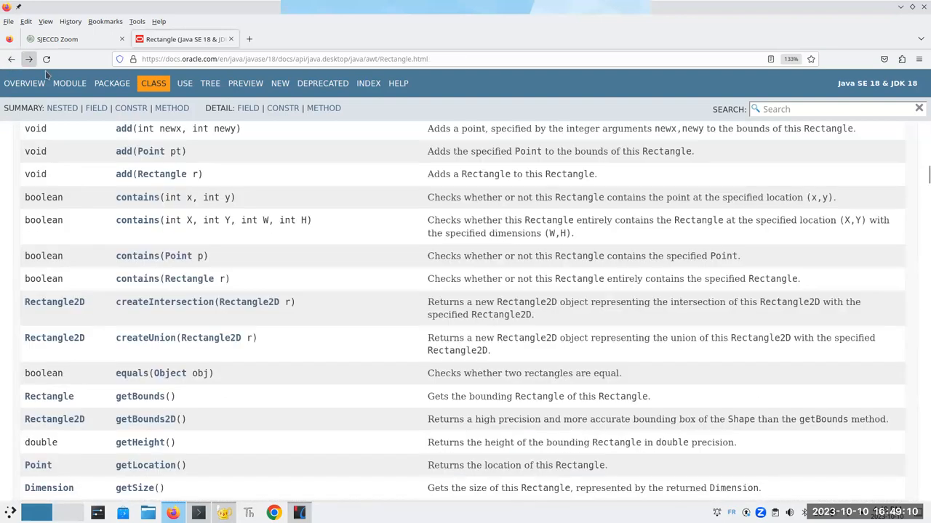
mouse_move(918, 221)
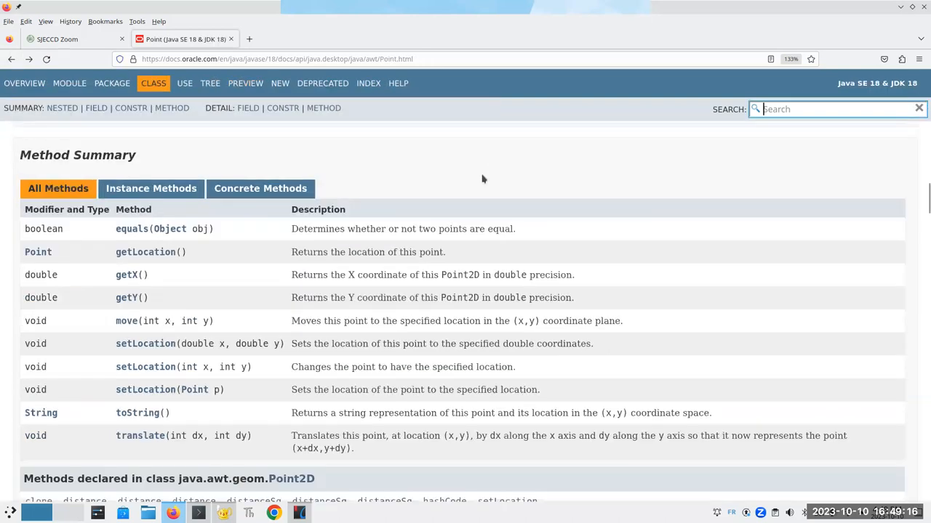
- Scroll through the Point Javadoc summaries, then return to the textbook window
scroll("up", 3)
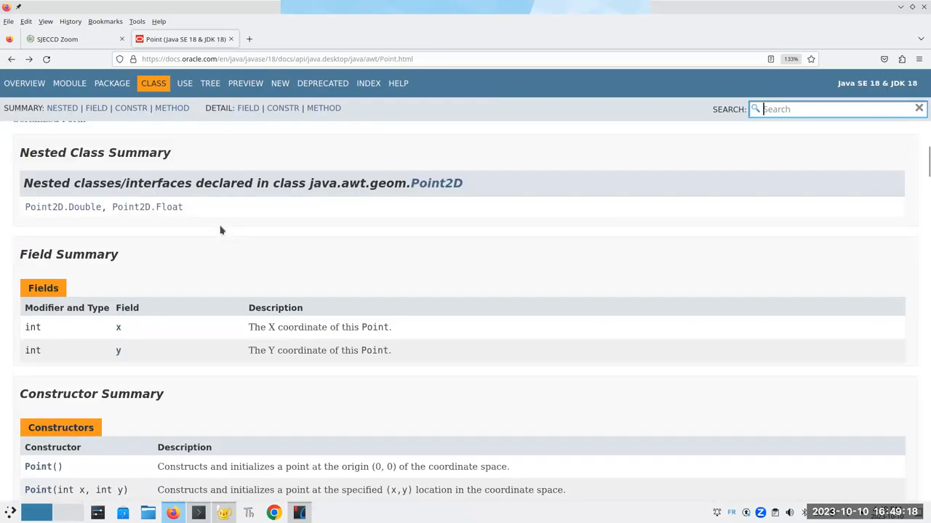
mouse_move(235, 358)
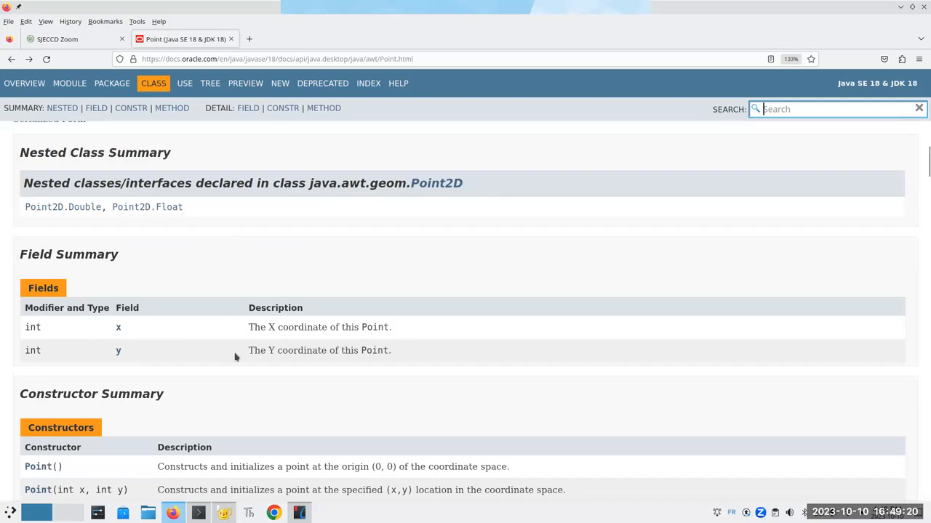
scroll("down", 3)
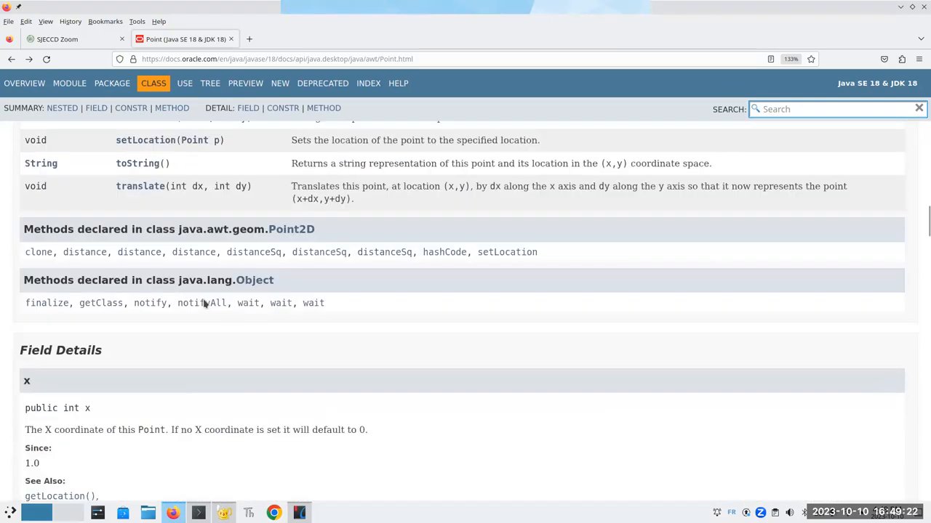
scroll("down", 3)
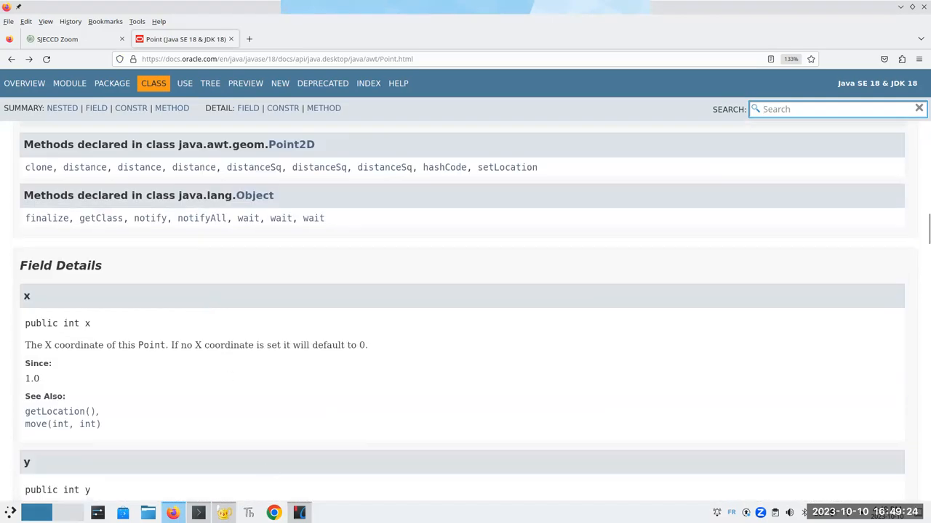
left_click(829, 108)
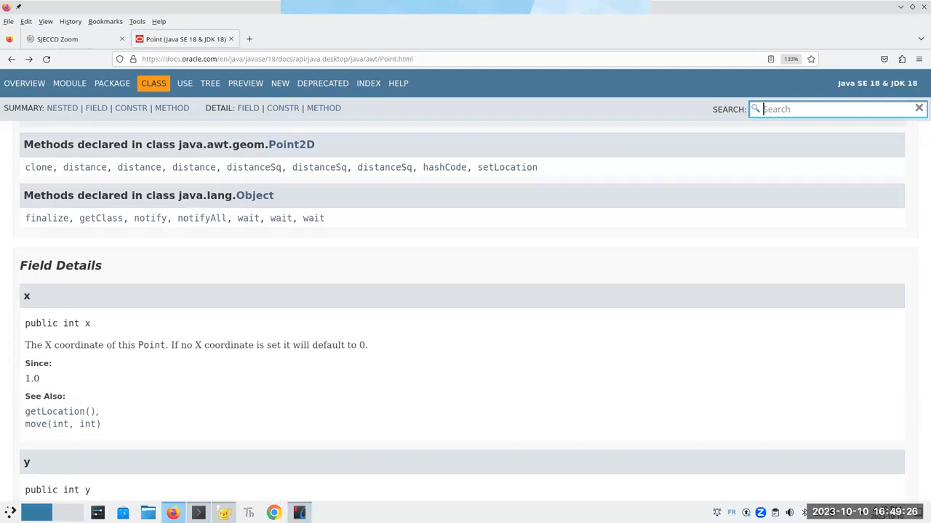
left_click(300, 512)
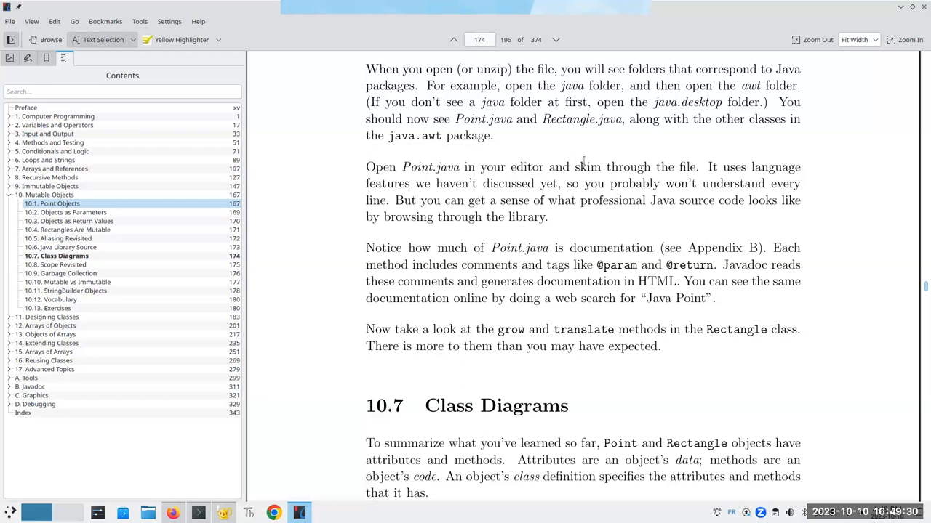
- Scroll the textbook down to section 10.7 and Figure 10.6's Point and Rectangle diagrams
scroll("down", 3)
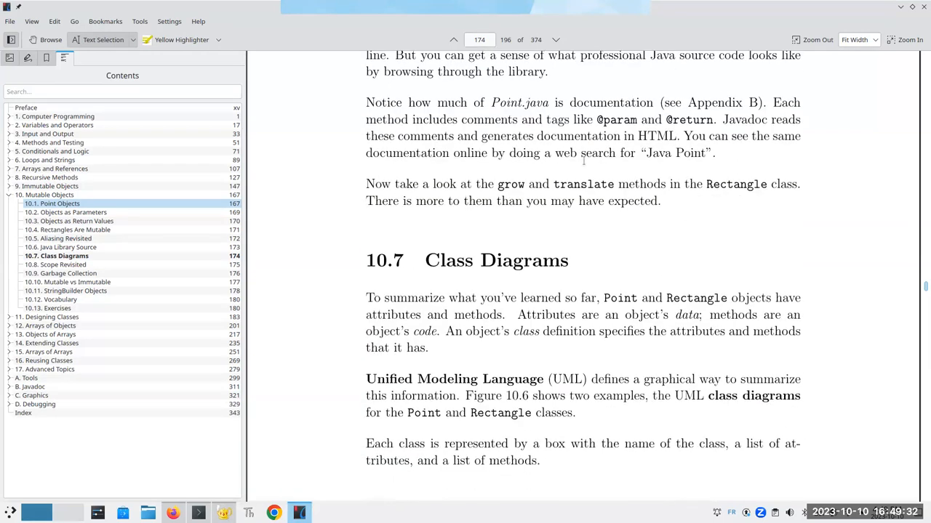
scroll("down", 3)
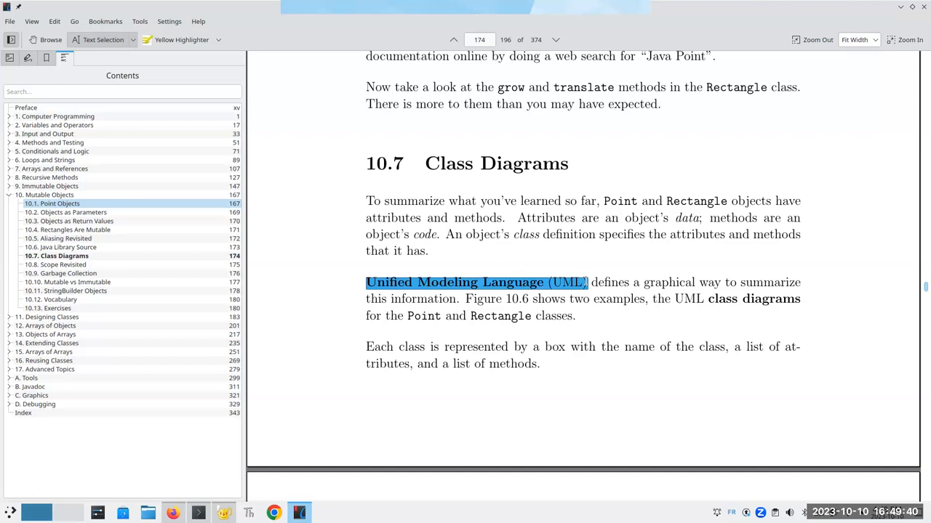
scroll("down", 3)
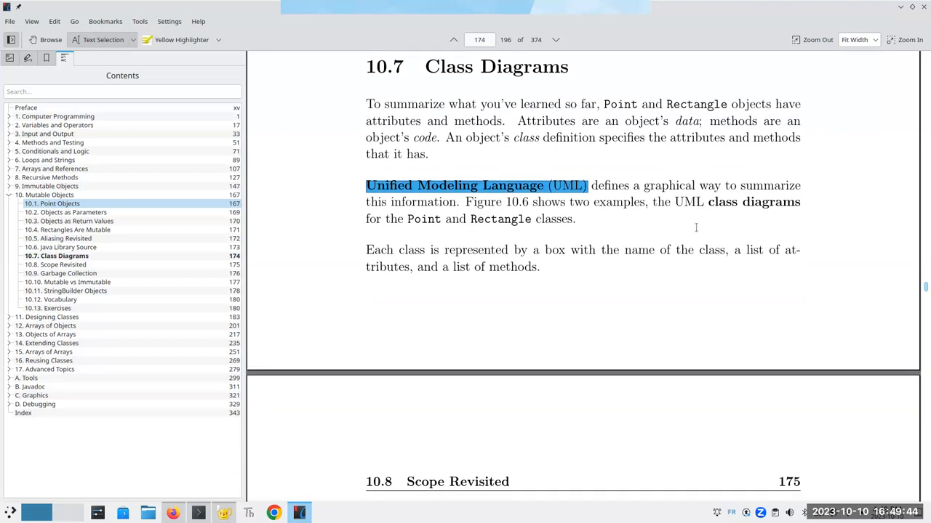
scroll("down", 3)
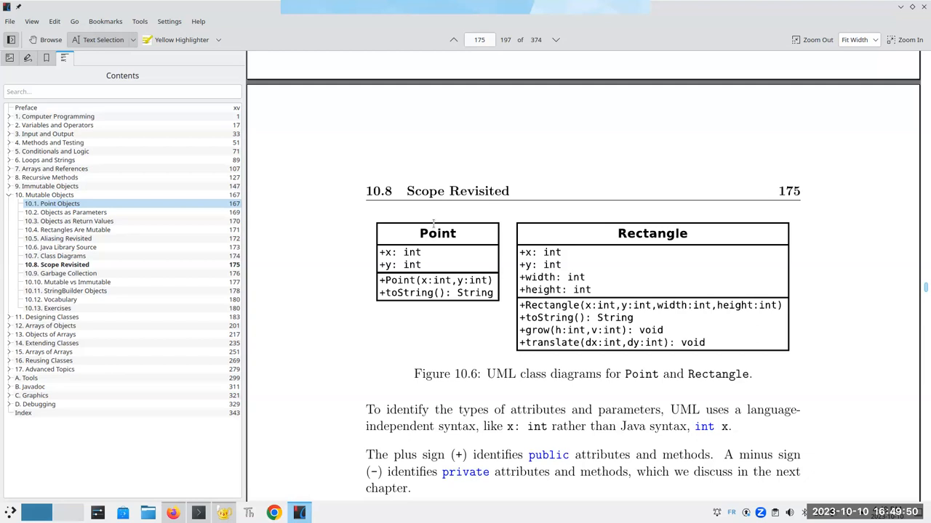
mouse_move(464, 265)
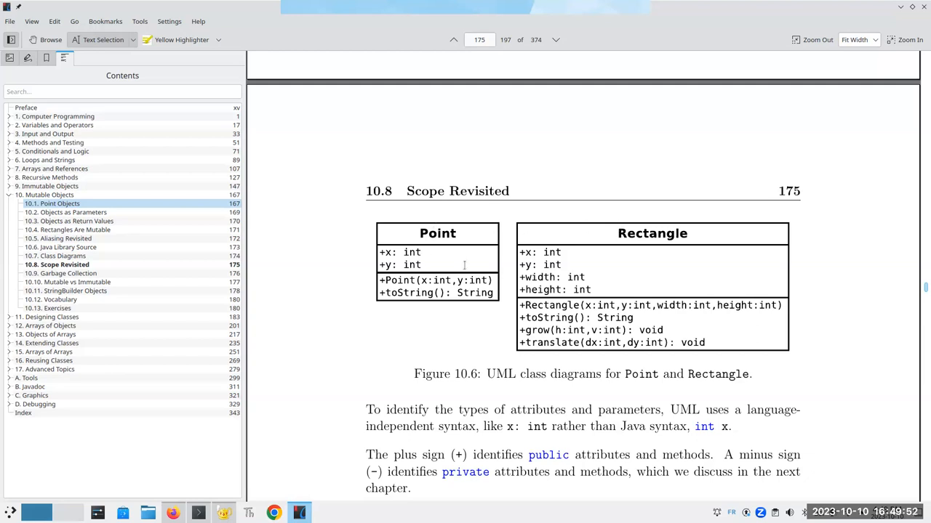
mouse_move(398, 253)
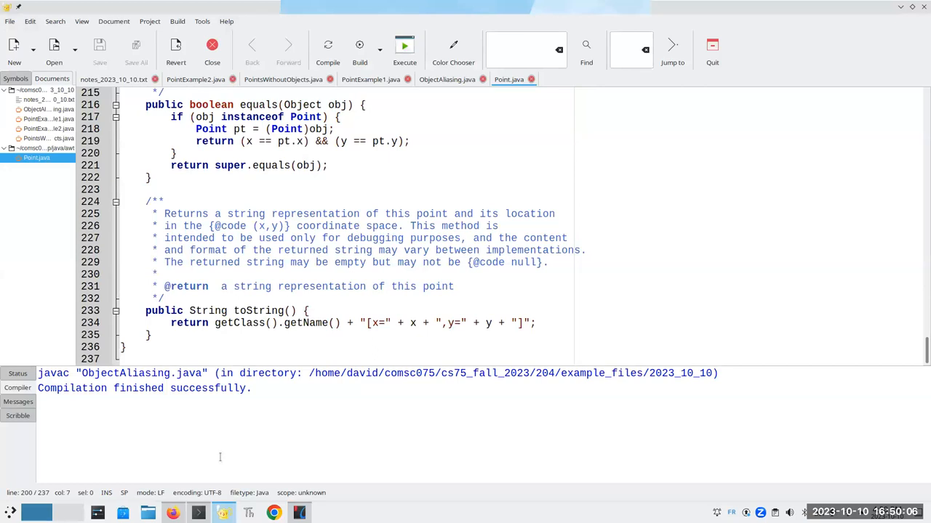
- Write 'Java --' with int x; int y; and 'UML --' with x: int, y: int in the notes file
left_click(113, 79)
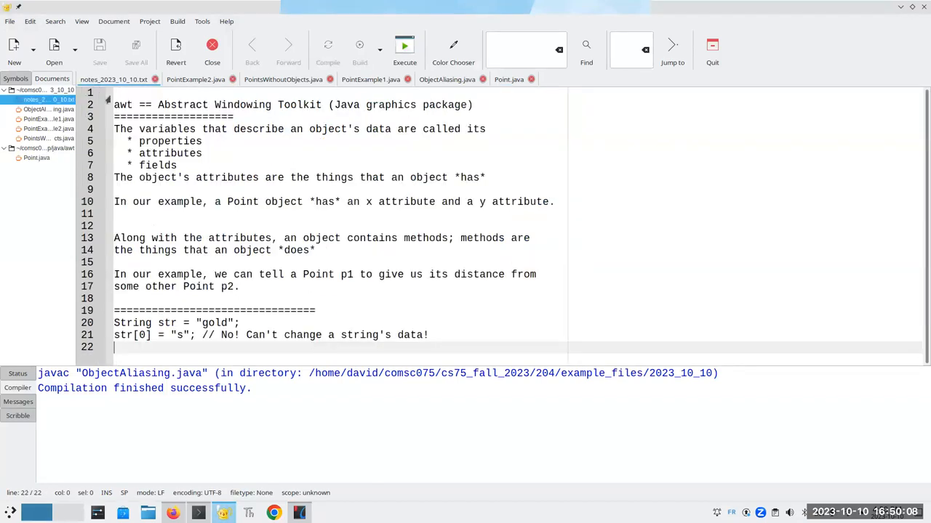
type("Java: int x; int y")
type("UML")
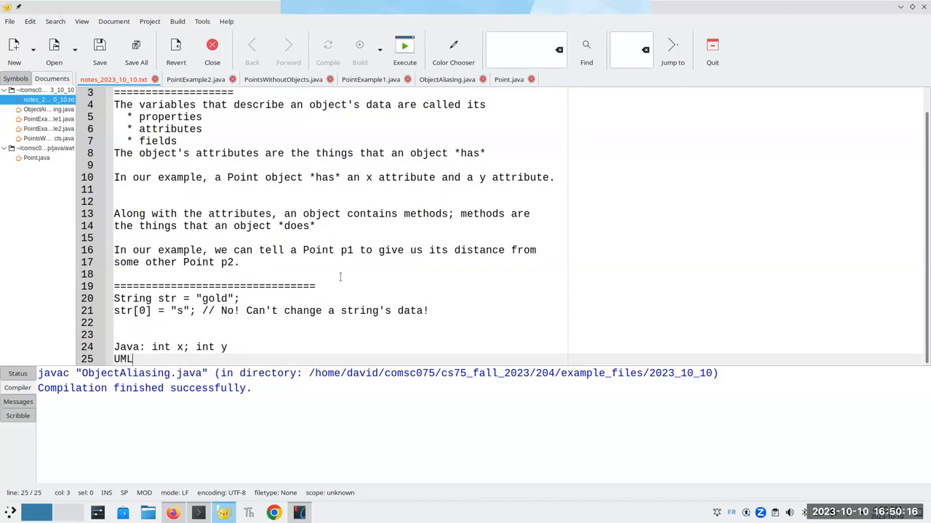
type(": x")
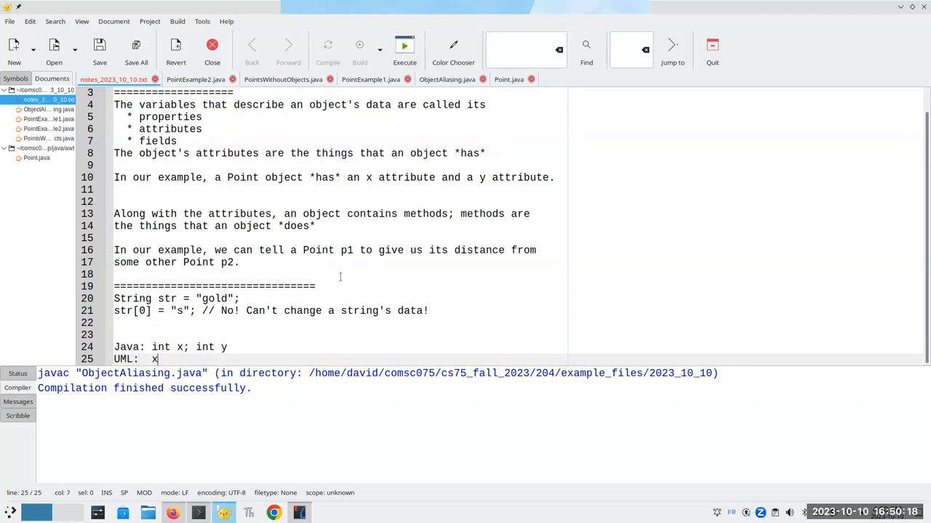
key("BackSpace")
type("y:")
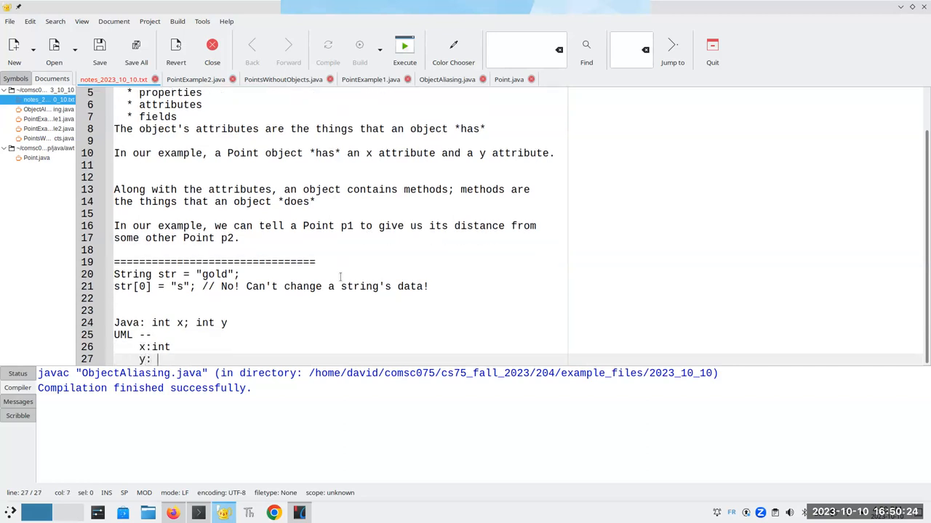
type("int")
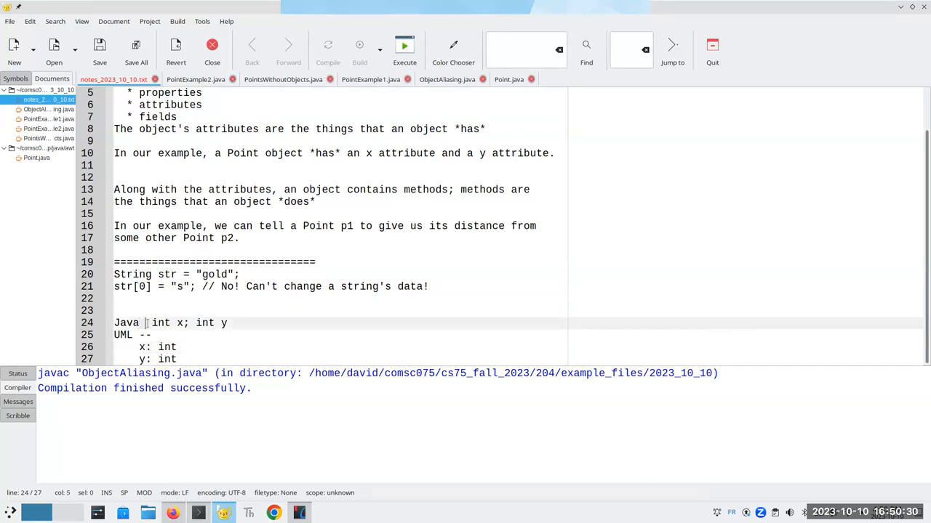
key("Return")
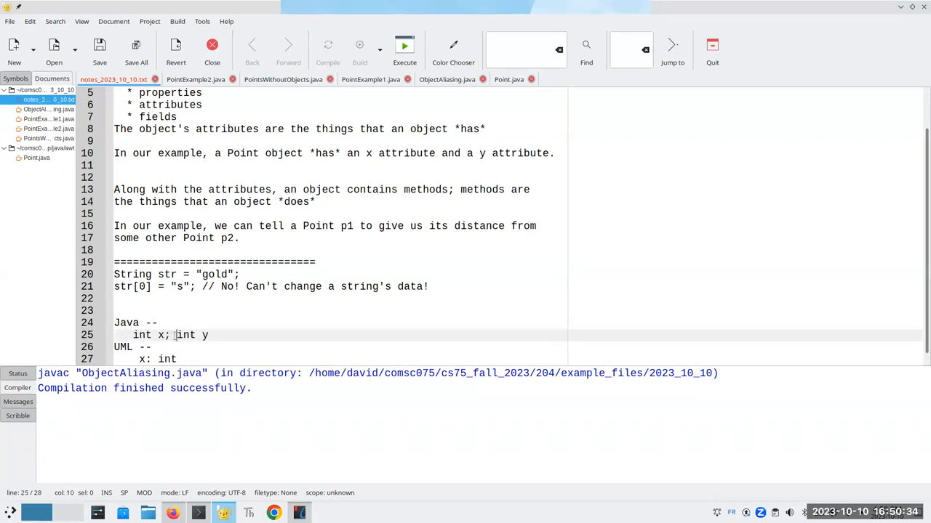
type(";")
key("Return")
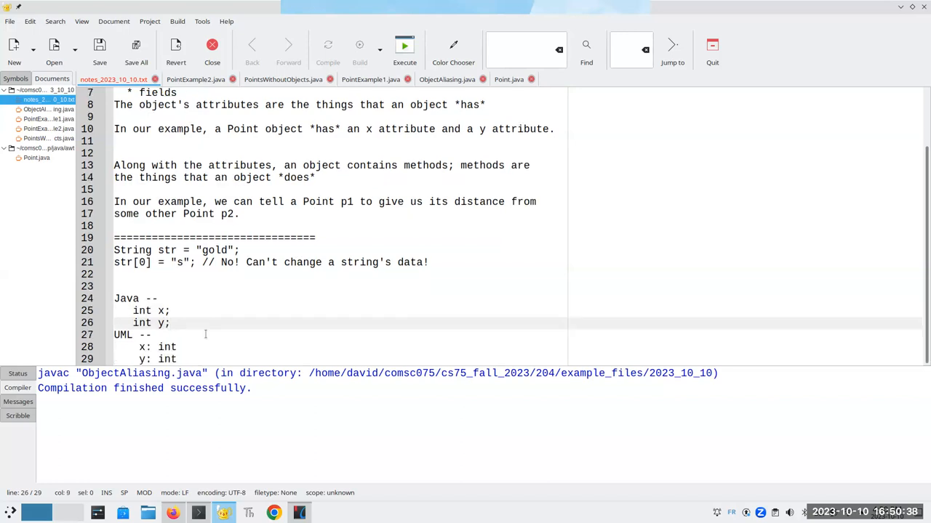
left_click(140, 346)
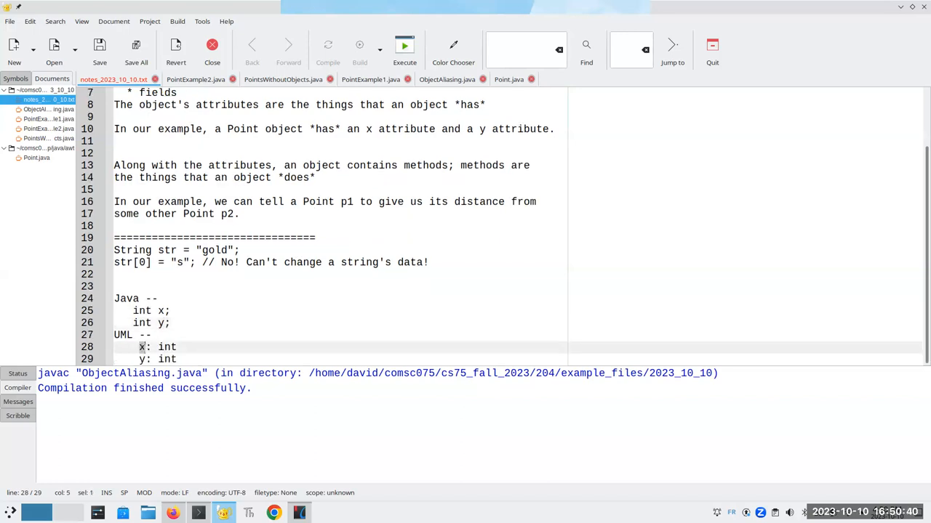
left_click(177, 346)
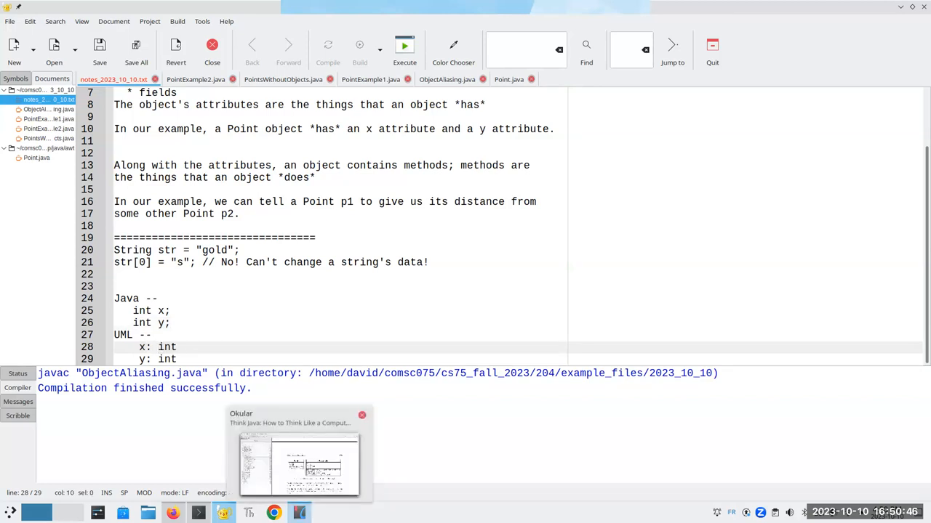
- Switch to the textbook to view Figure 10.6's Point and Rectangle class diagrams
left_click(298, 463)
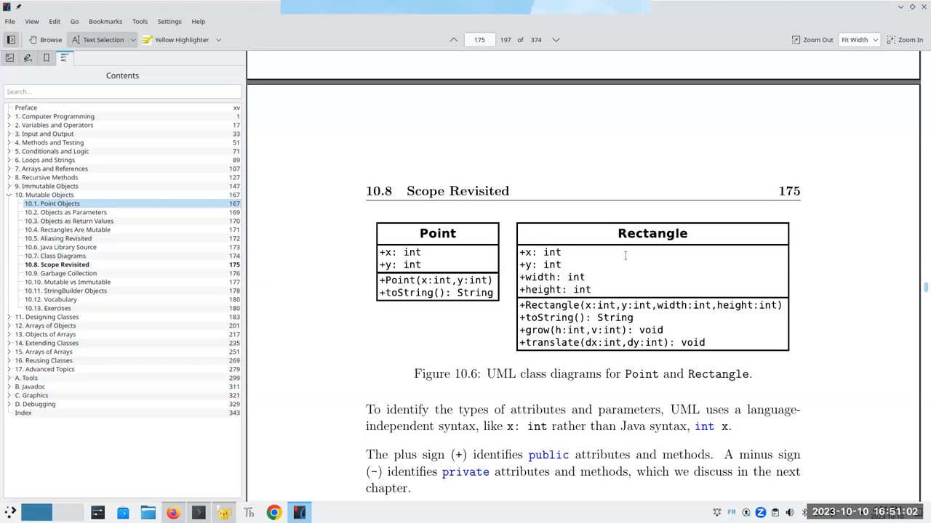
mouse_move(524, 255)
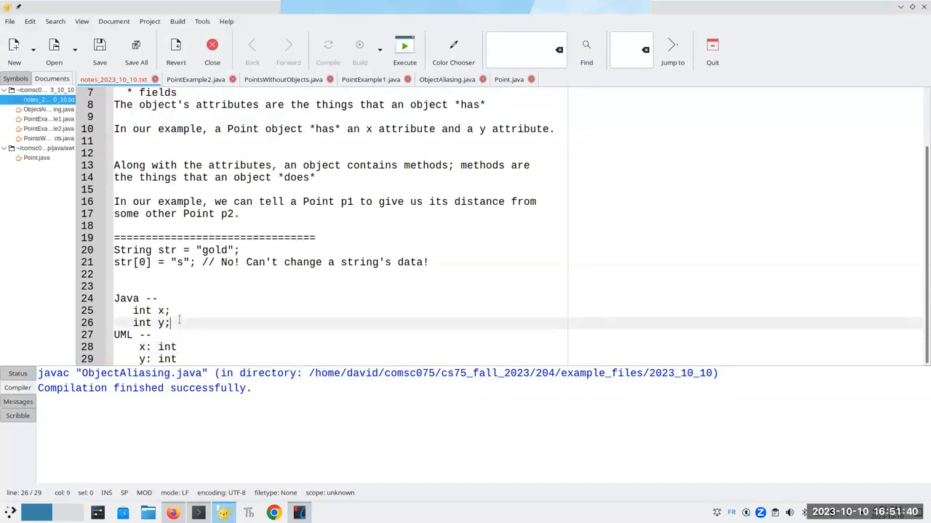
- Add the Java signature void grow(int dx, int dy) under the Java fields
type("void")
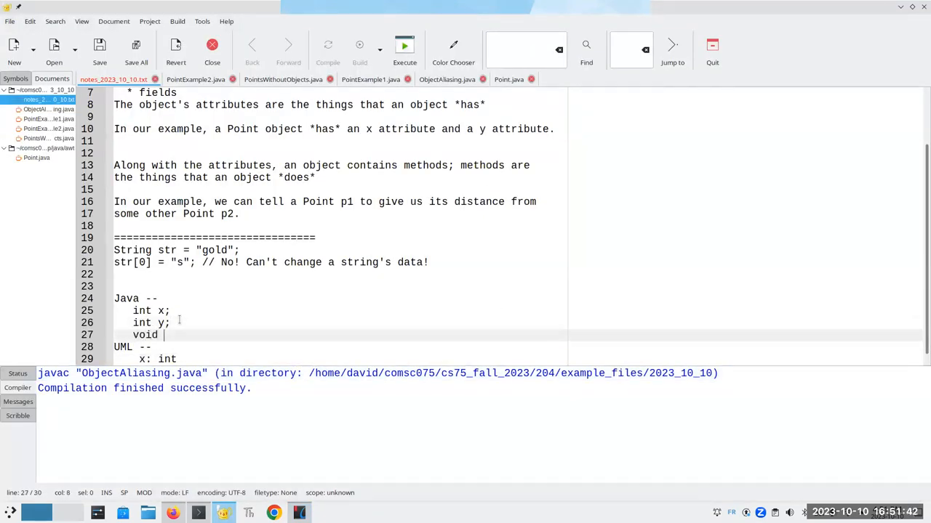
type("grow(Rec")
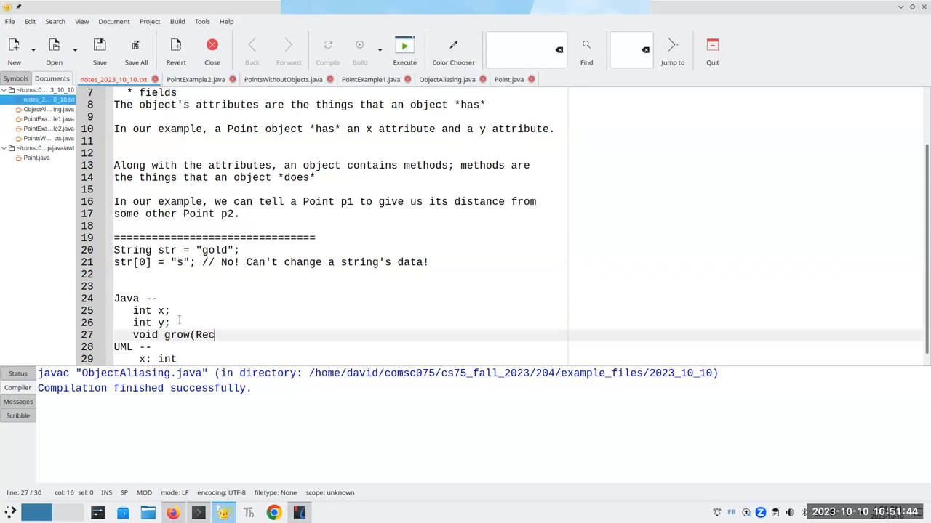
key("BackSpace")
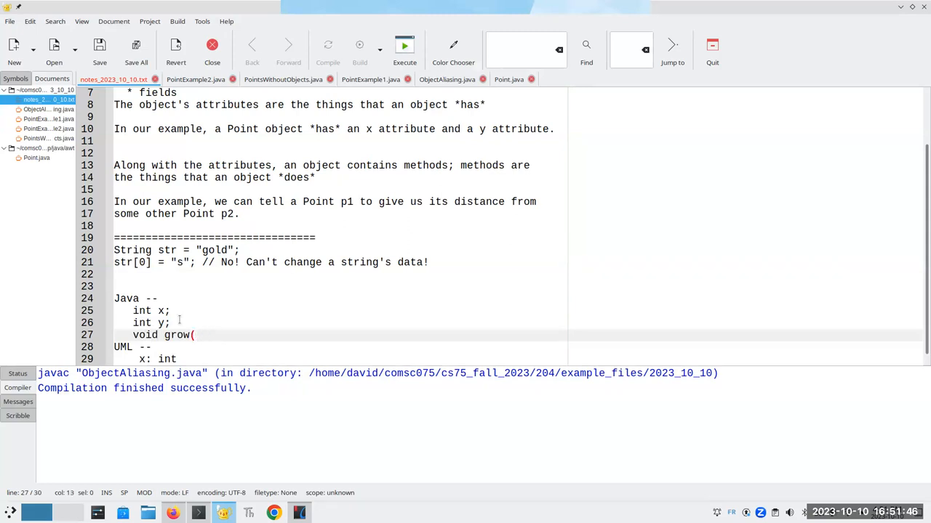
type("int")
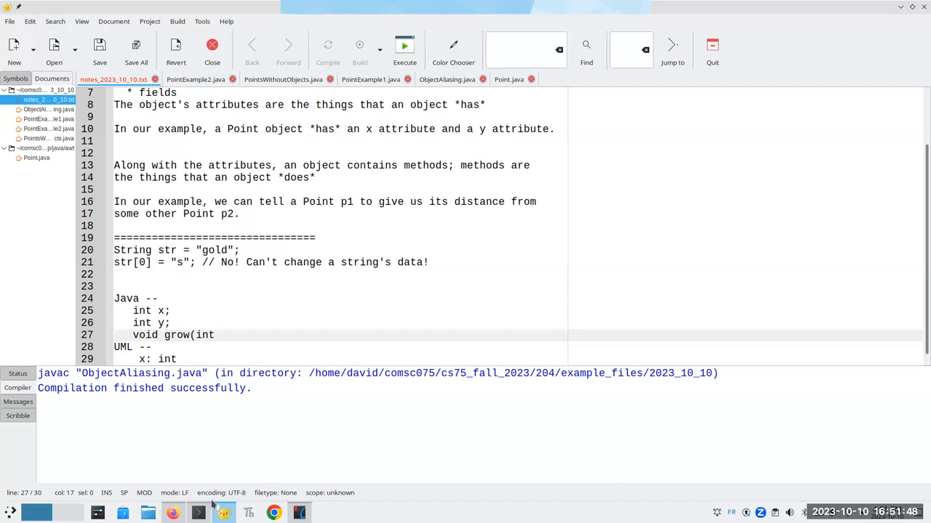
mouse_move(224, 512)
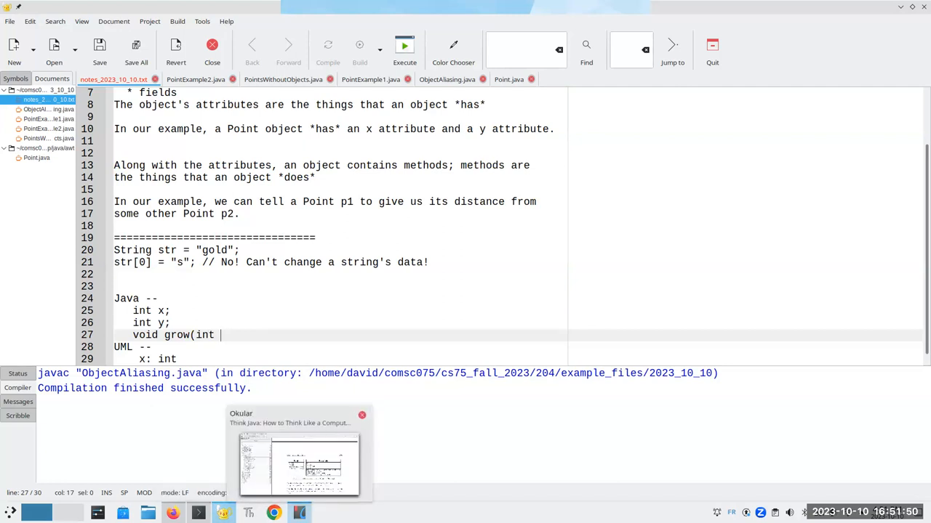
left_click(298, 463)
type(" dx,")
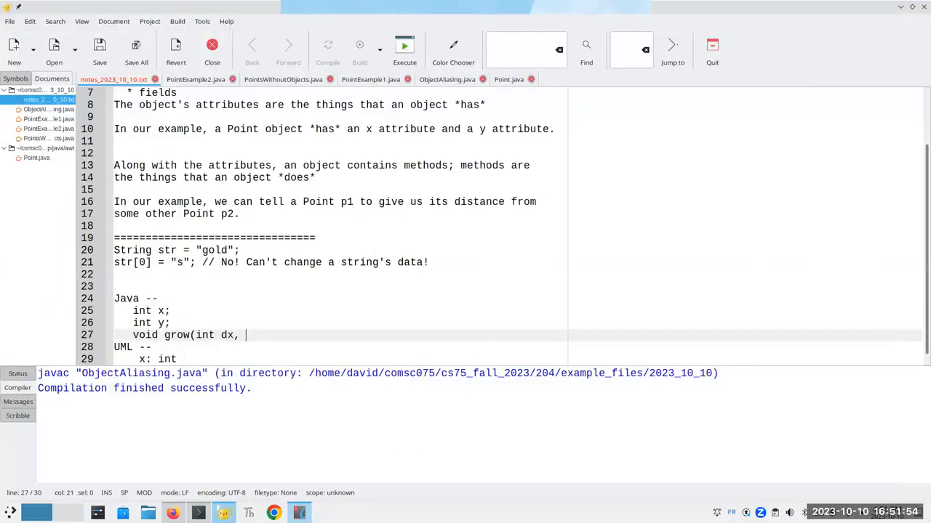
type("int dy)")
type("grow")
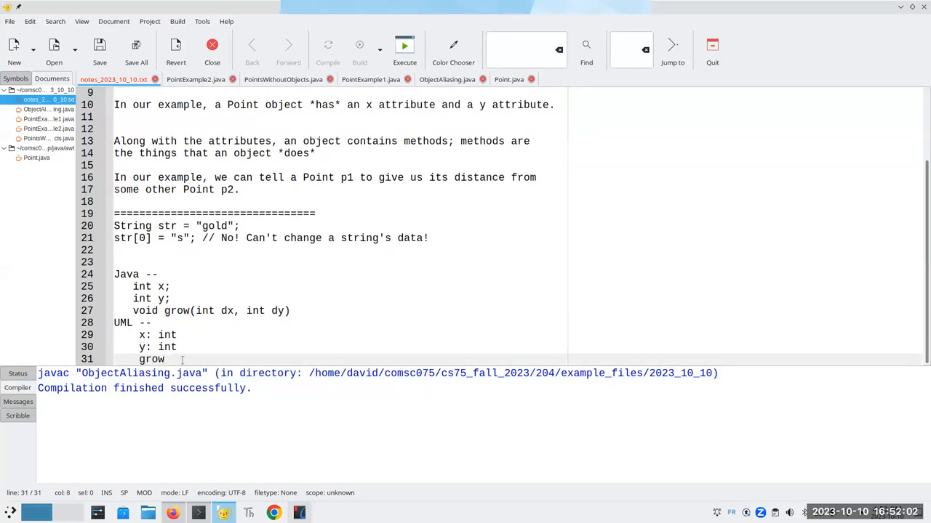
- Add the UML signature grow(dx: int, dy:int): void under the UML fields
type("(")
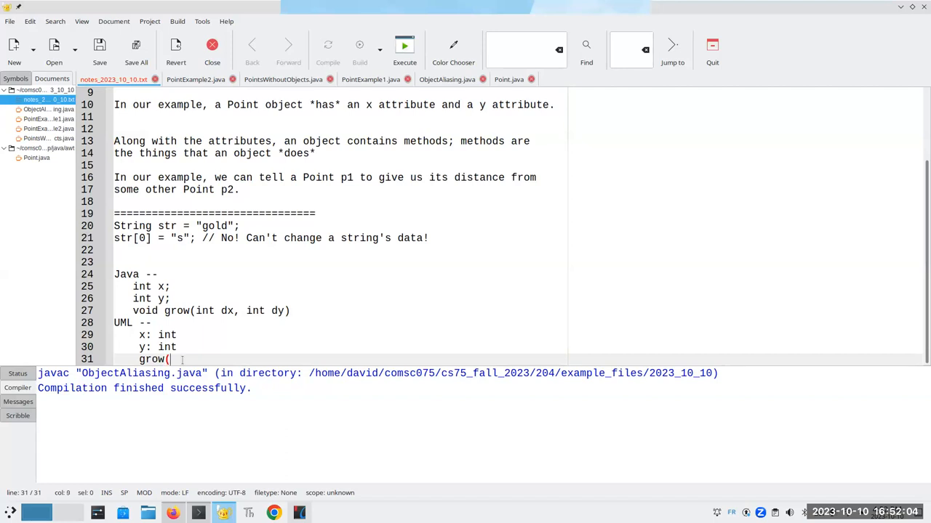
type("dx: int")
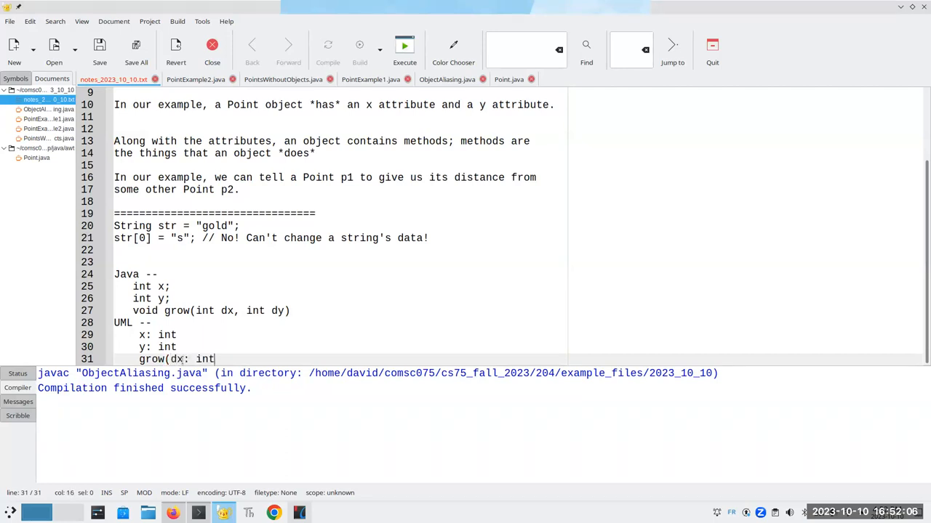
type(", dy:int)")
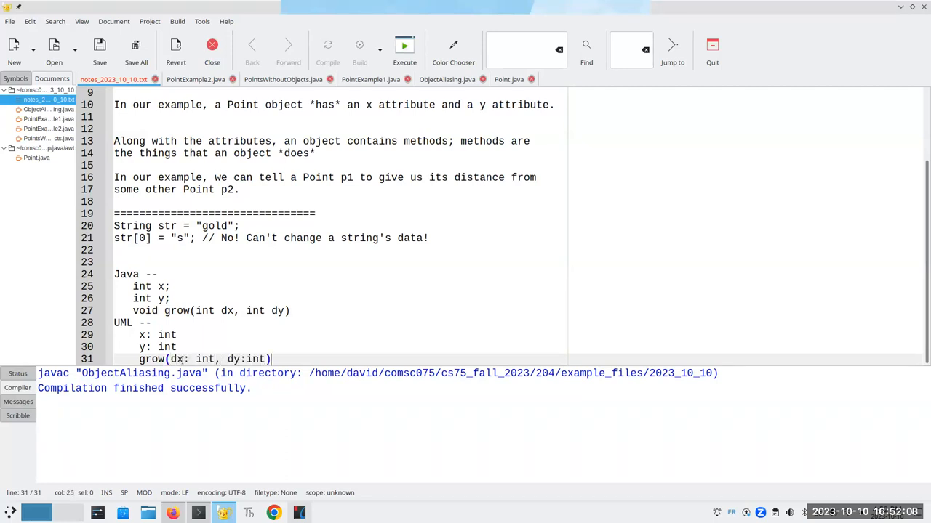
type(": voi")
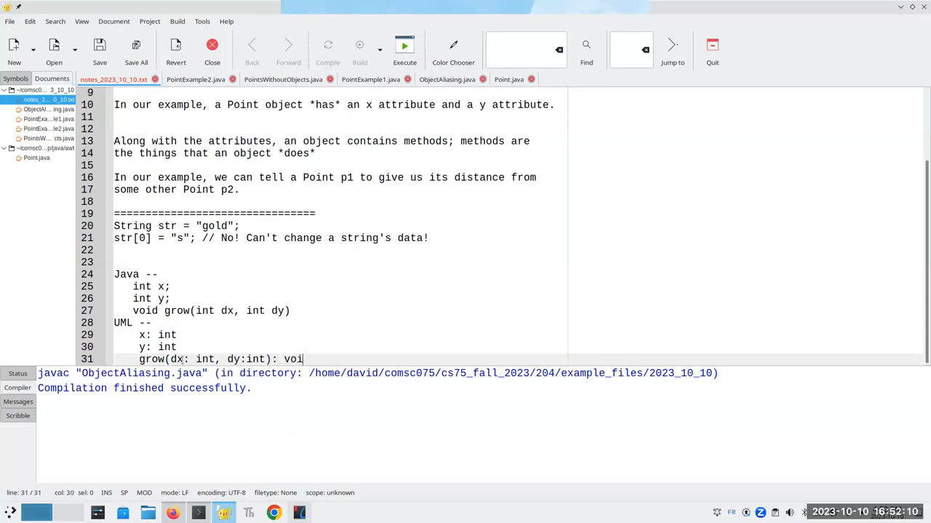
type("d")
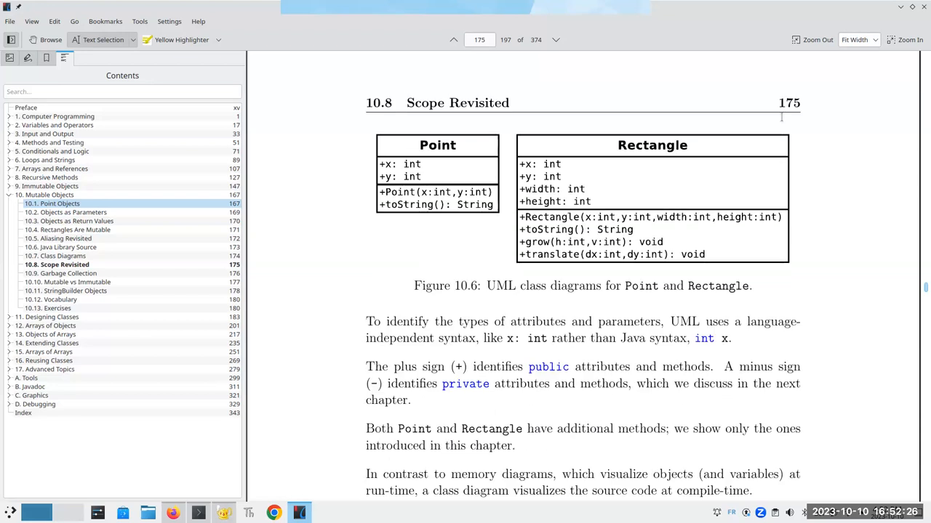
- Scroll below Figure 10.6 to the explanation of UML types and plus/minus signs
scroll("down", 3)
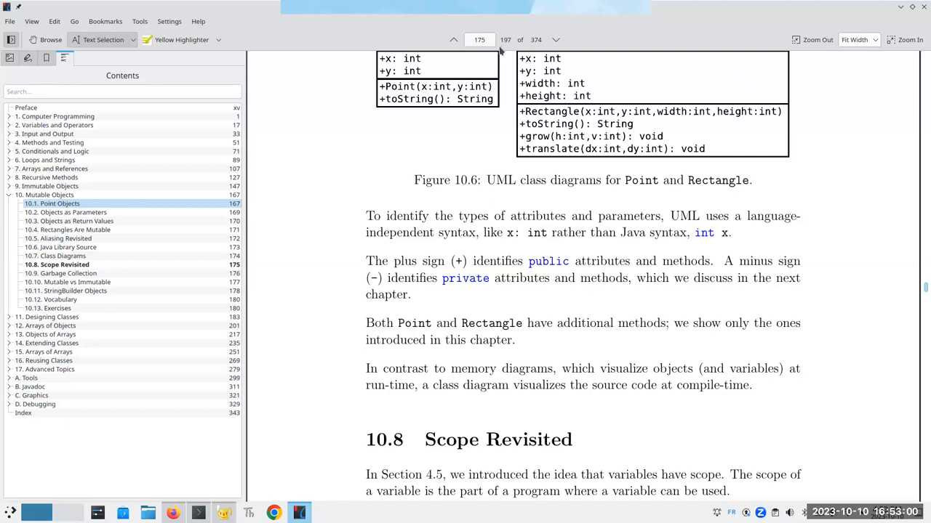
mouse_move(604, 29)
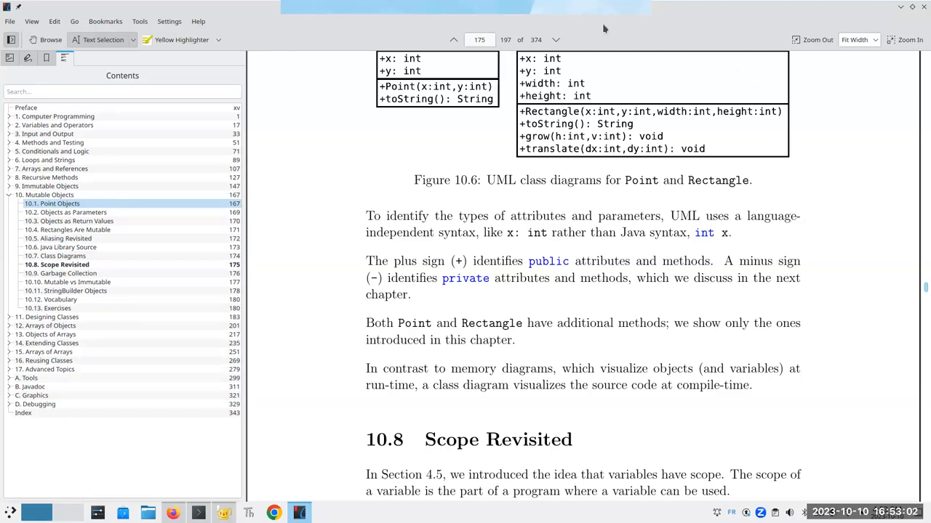
mouse_move(627, 89)
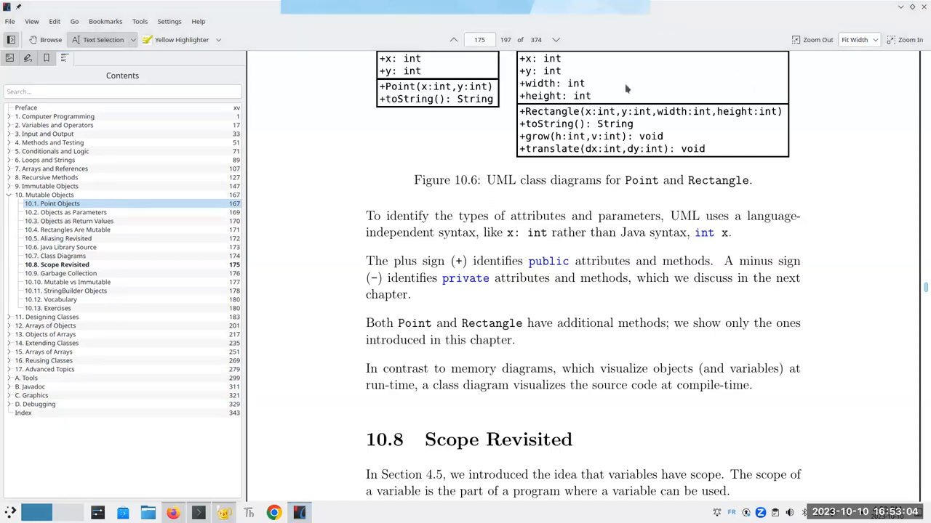